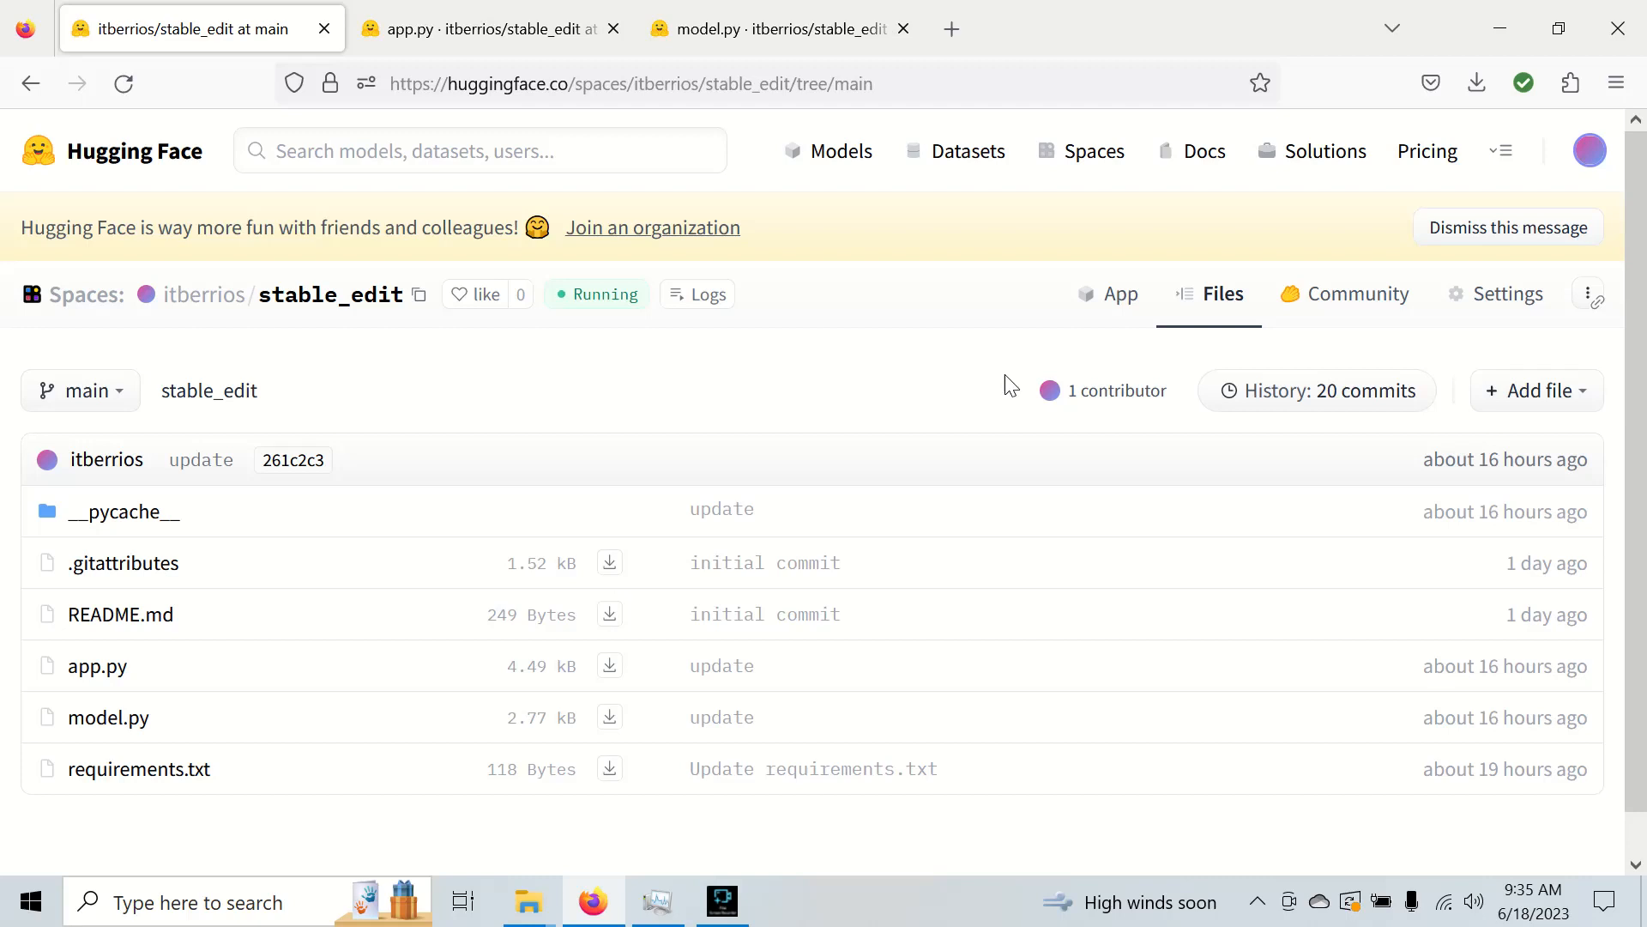
mouse_move(1089, 159)
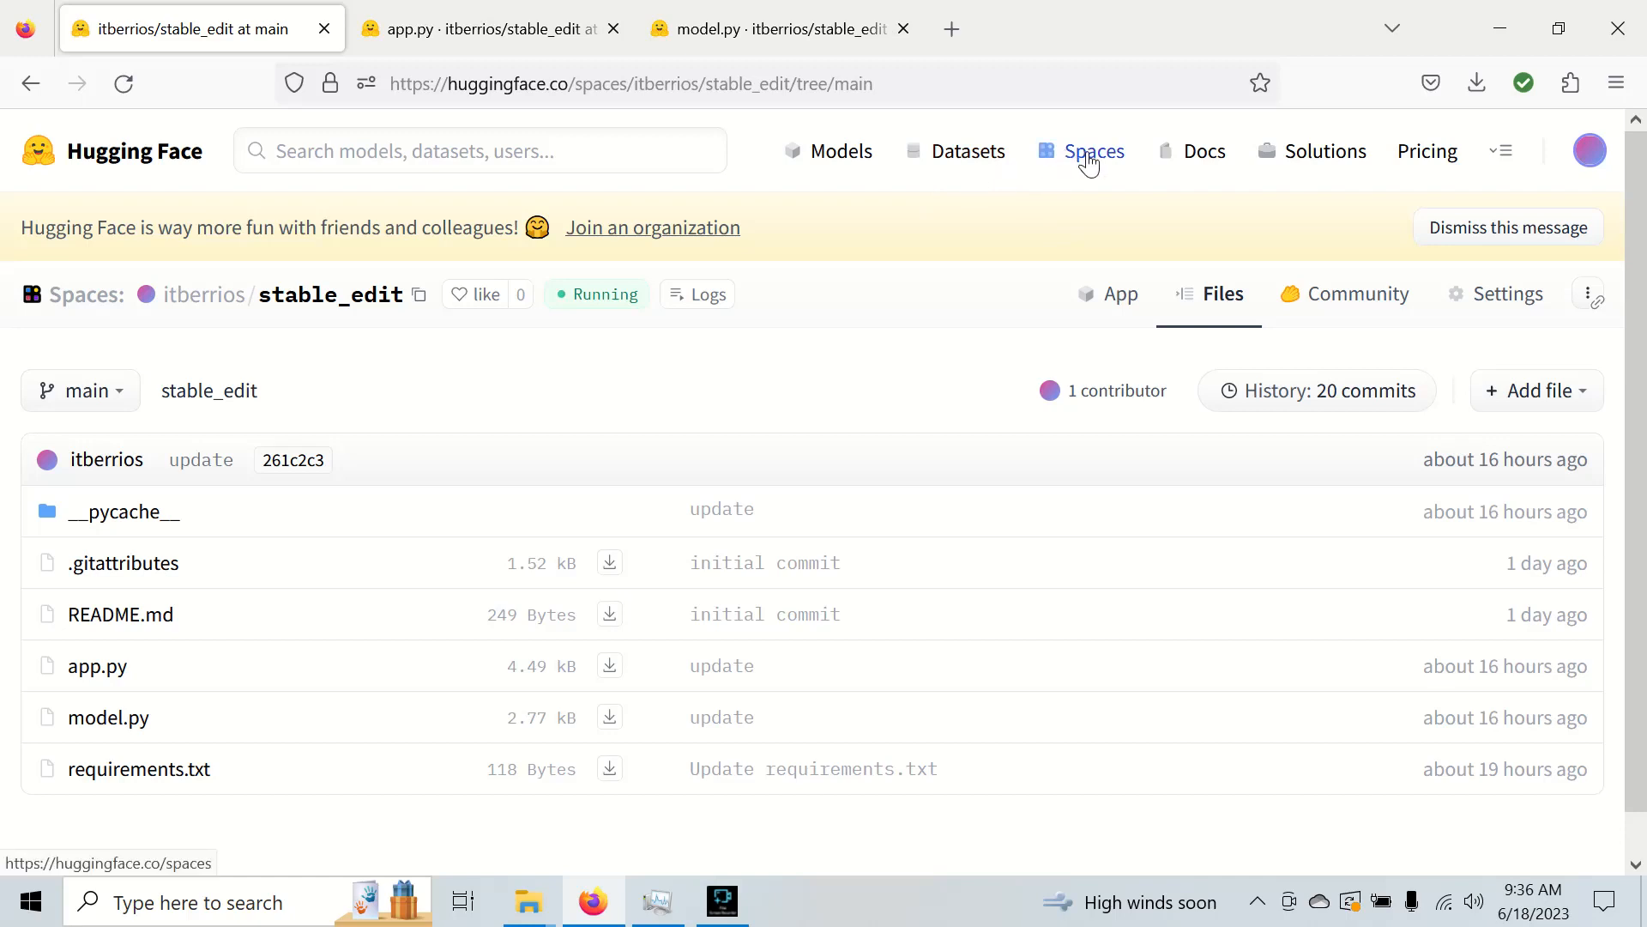
- Browse the community Spaces directory, briefly peeking at the Image Caption to Shap-E space
left_click(1095, 151)
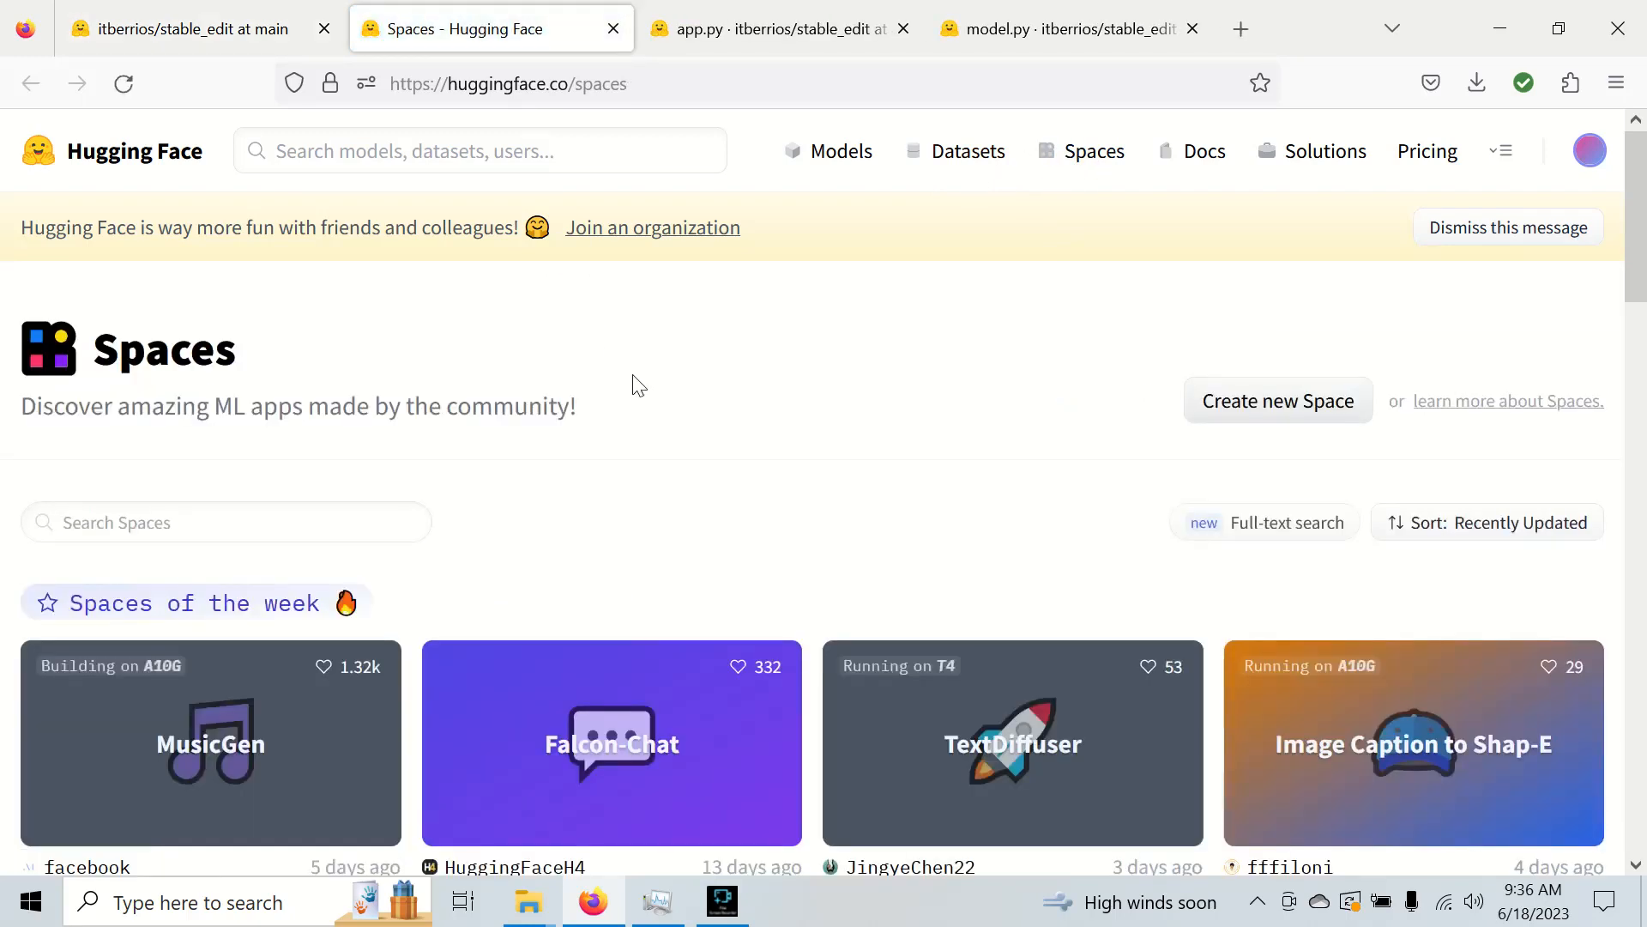
scroll("down", 3)
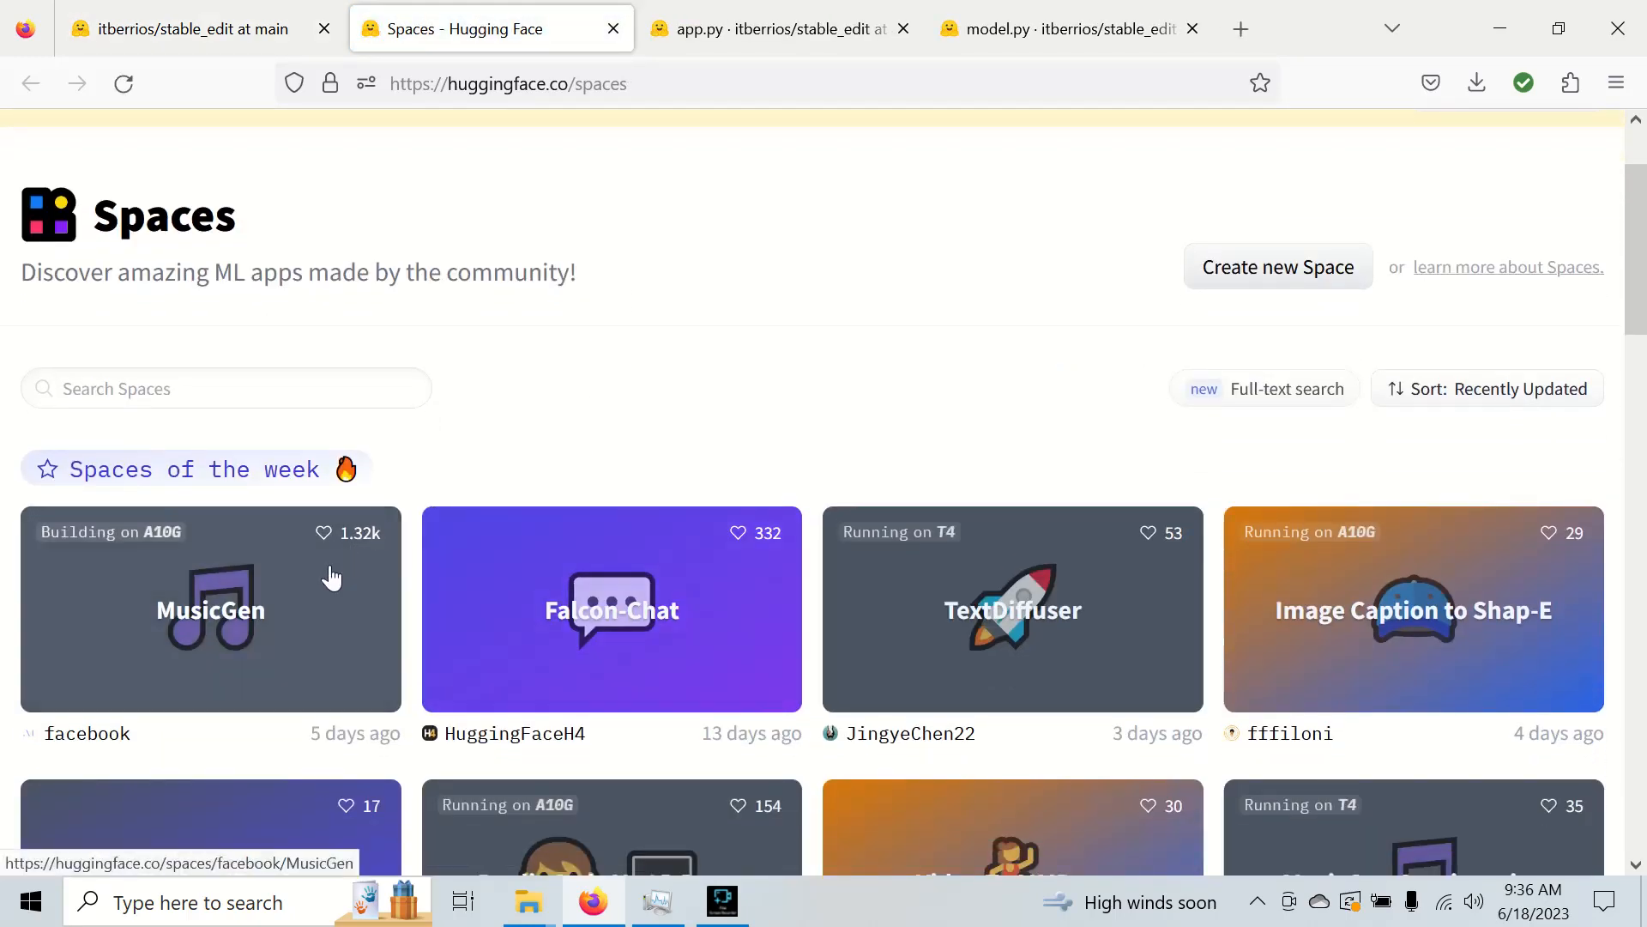
mouse_move(335, 624)
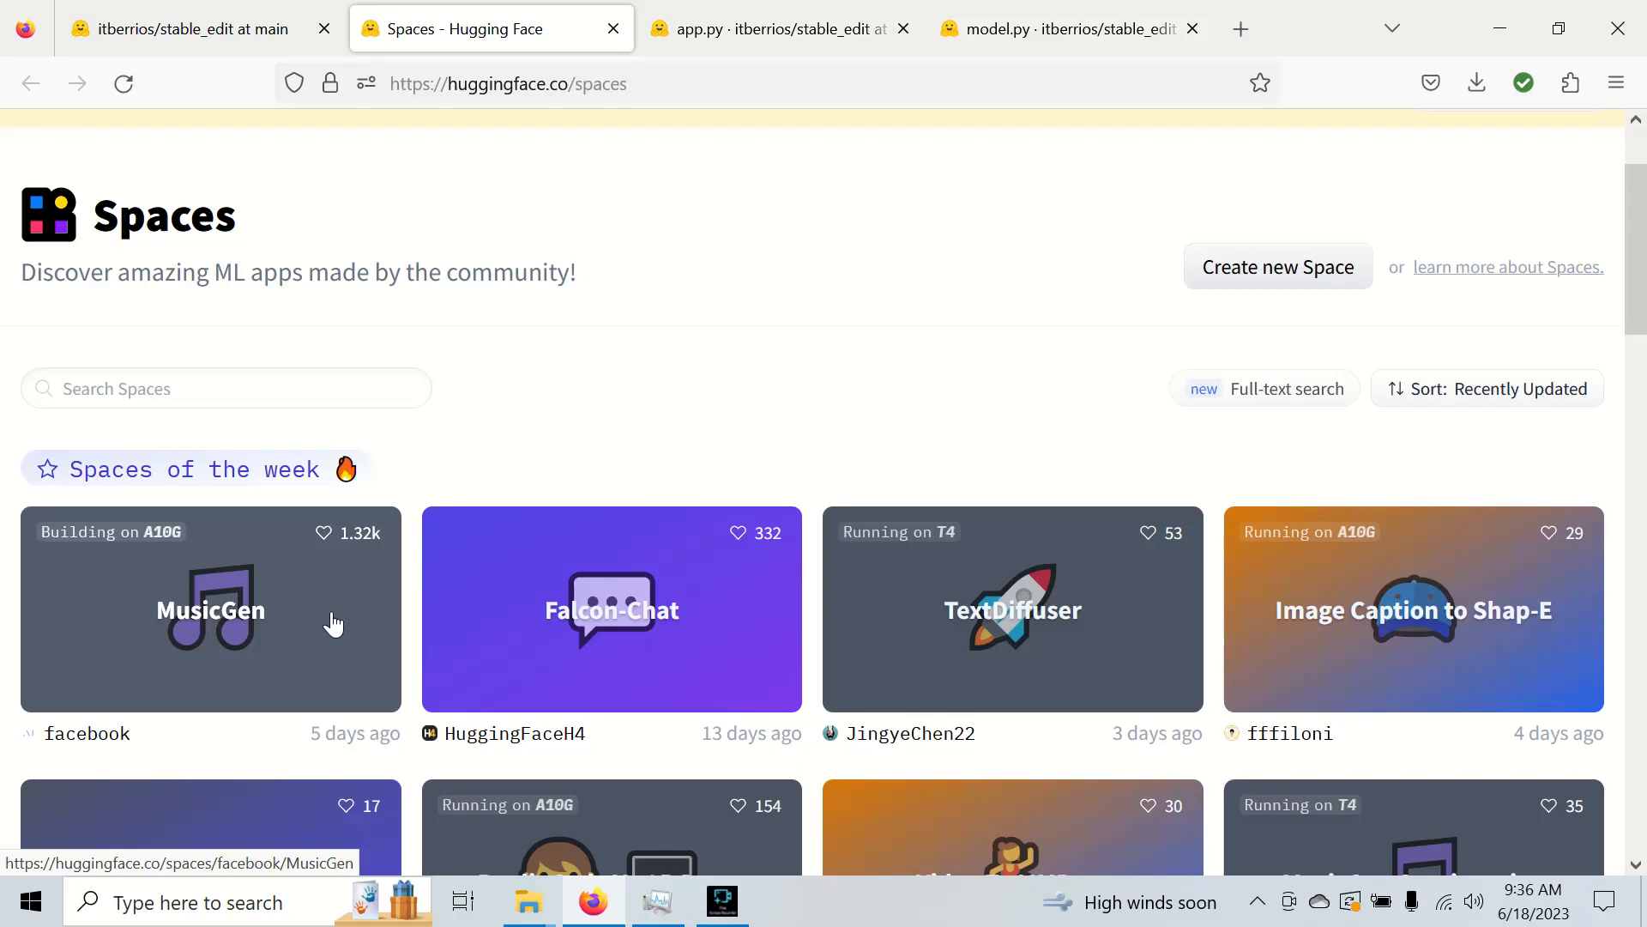
scroll("down", 3)
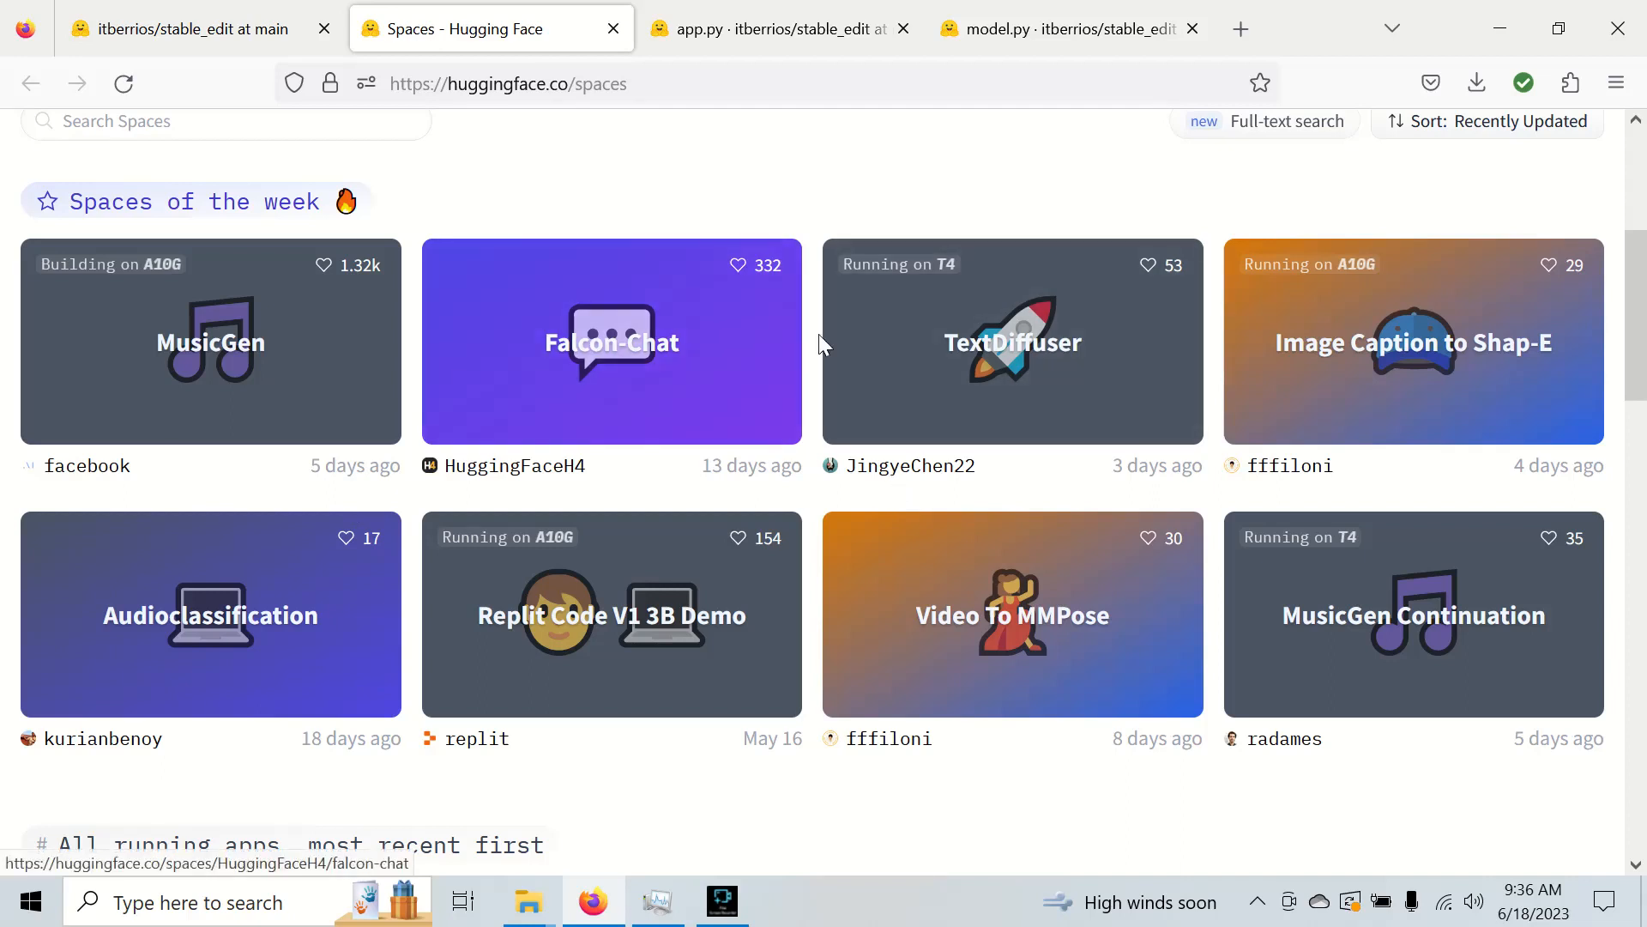
mouse_move(643, 574)
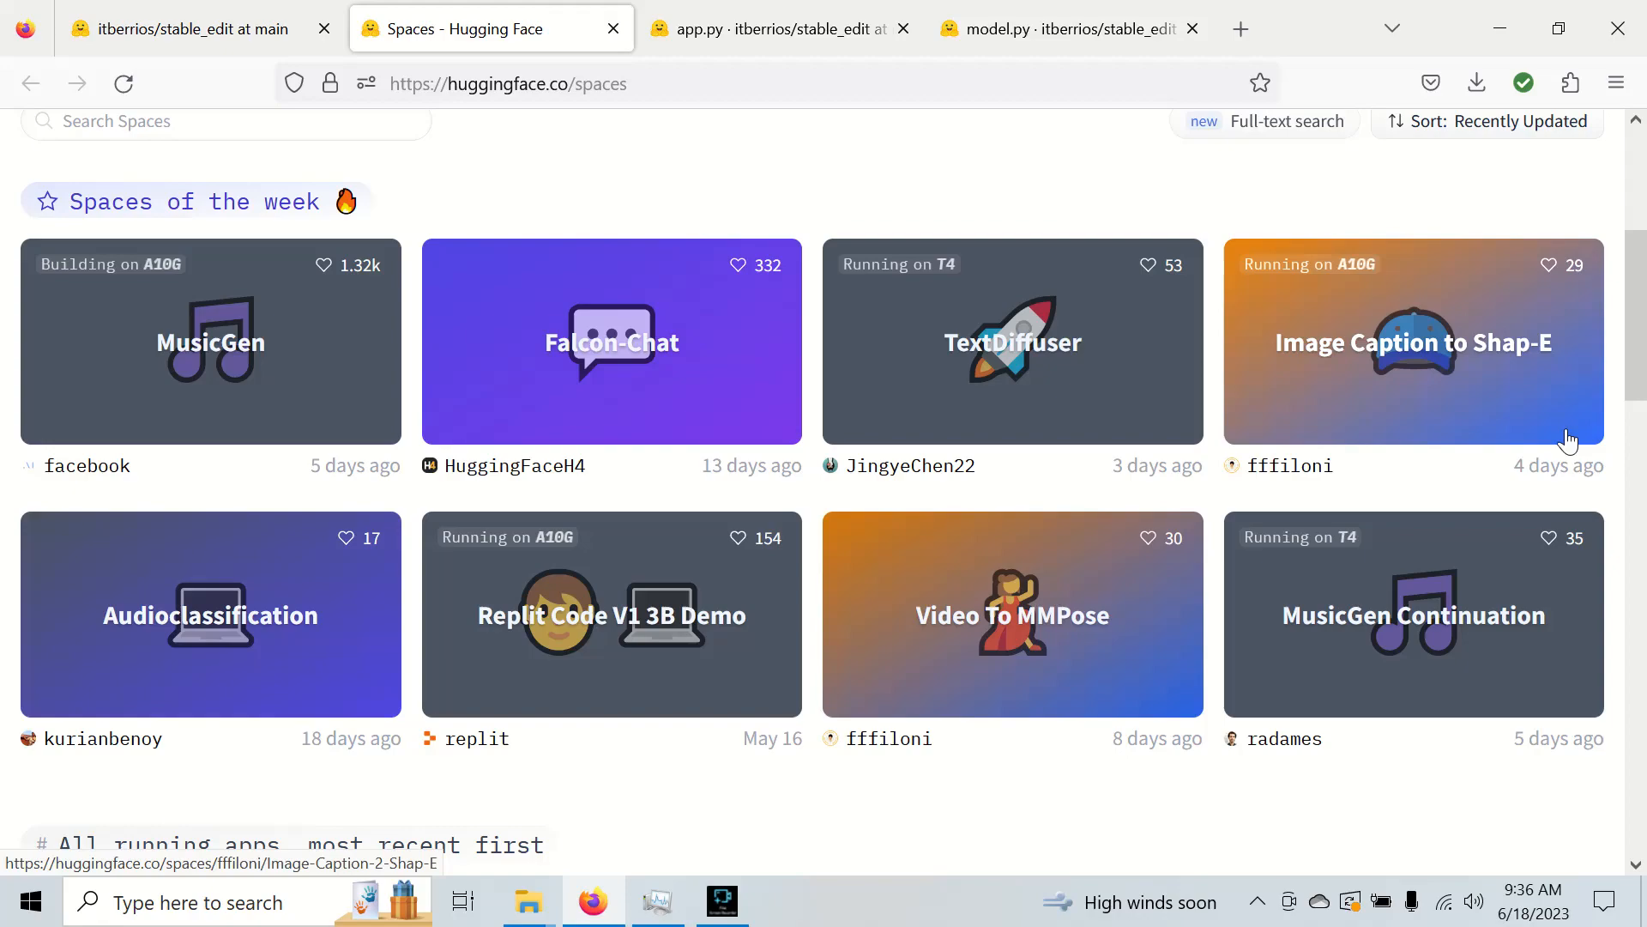
left_click(1413, 342)
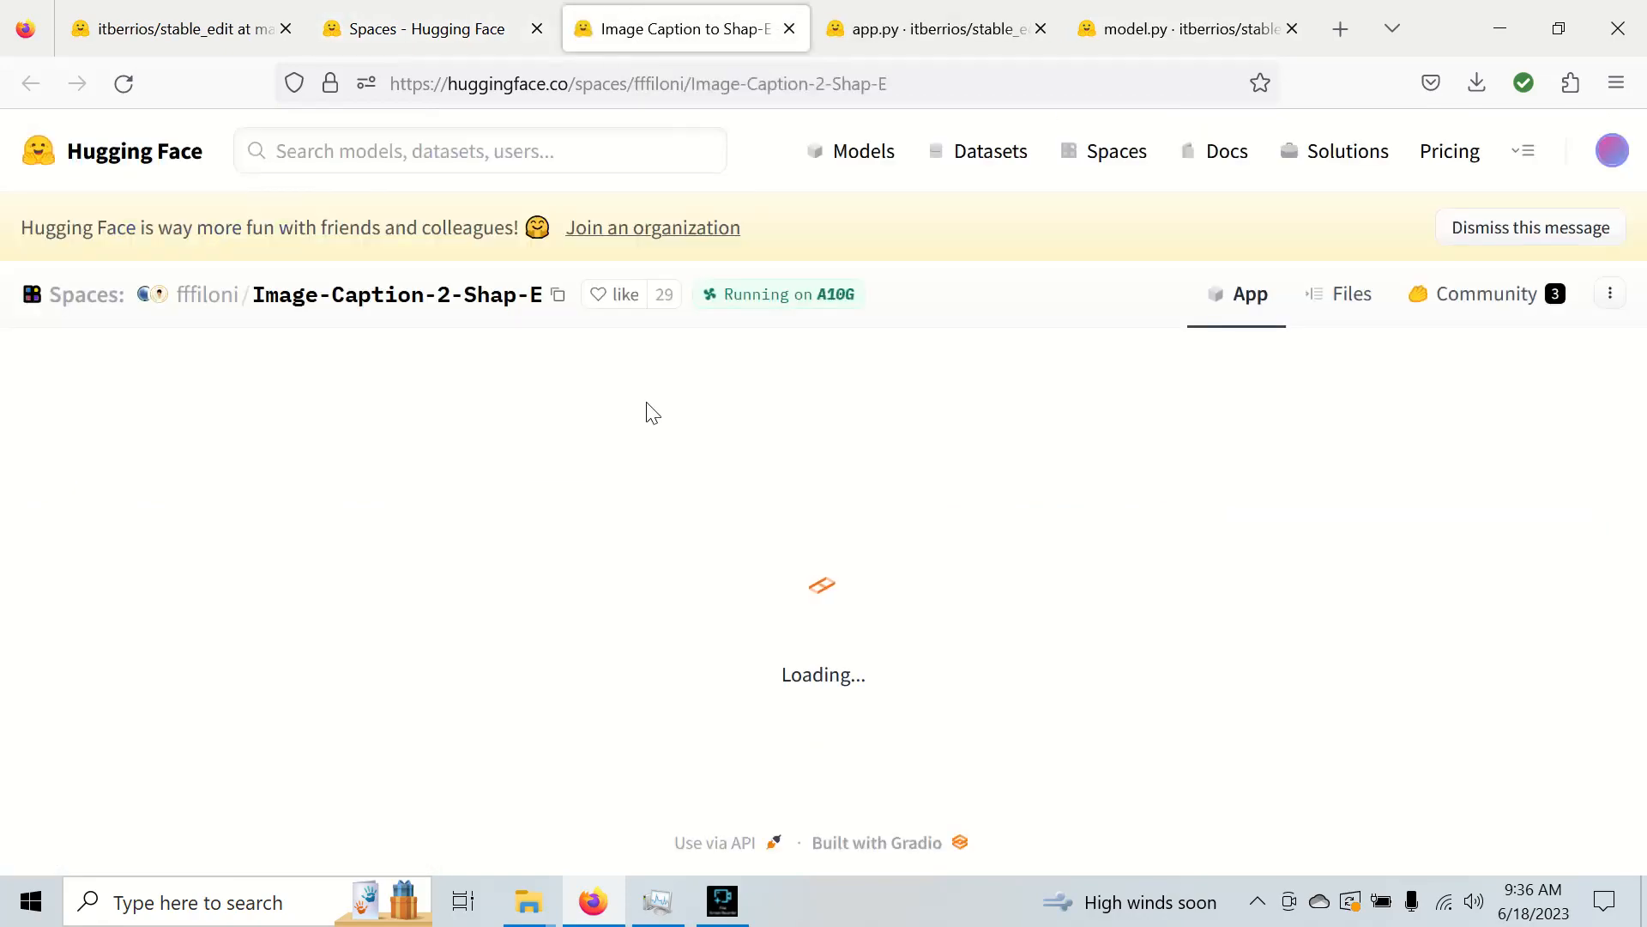
left_click(789, 28)
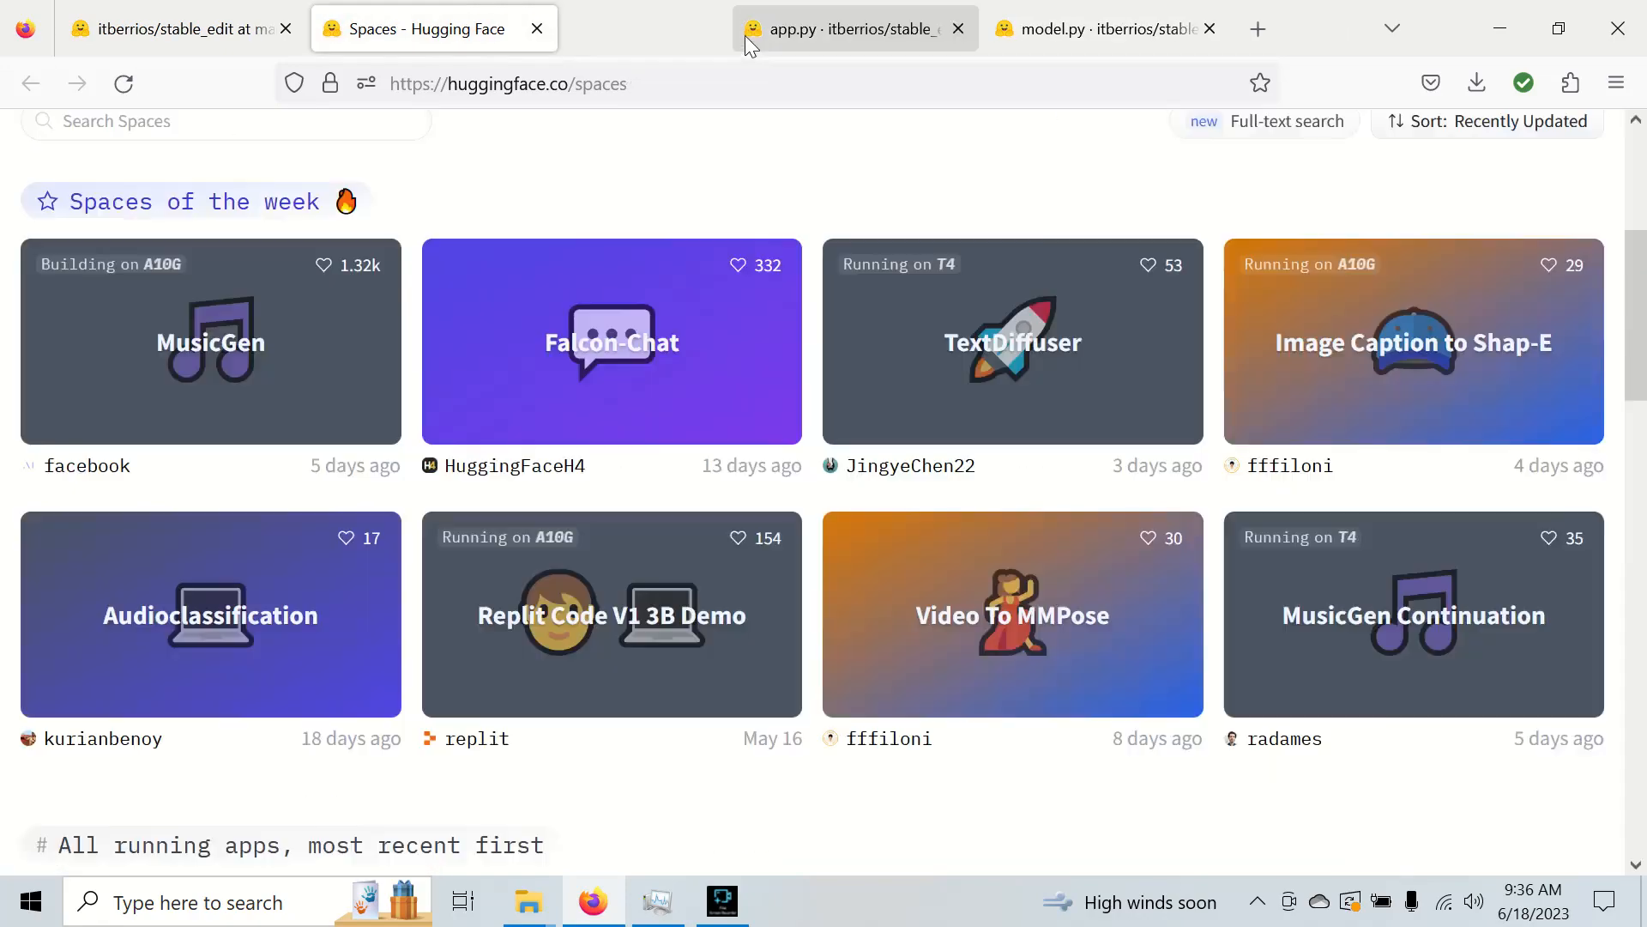
- Scroll further through the running apps listed in the Spaces directory
scroll("down", 3)
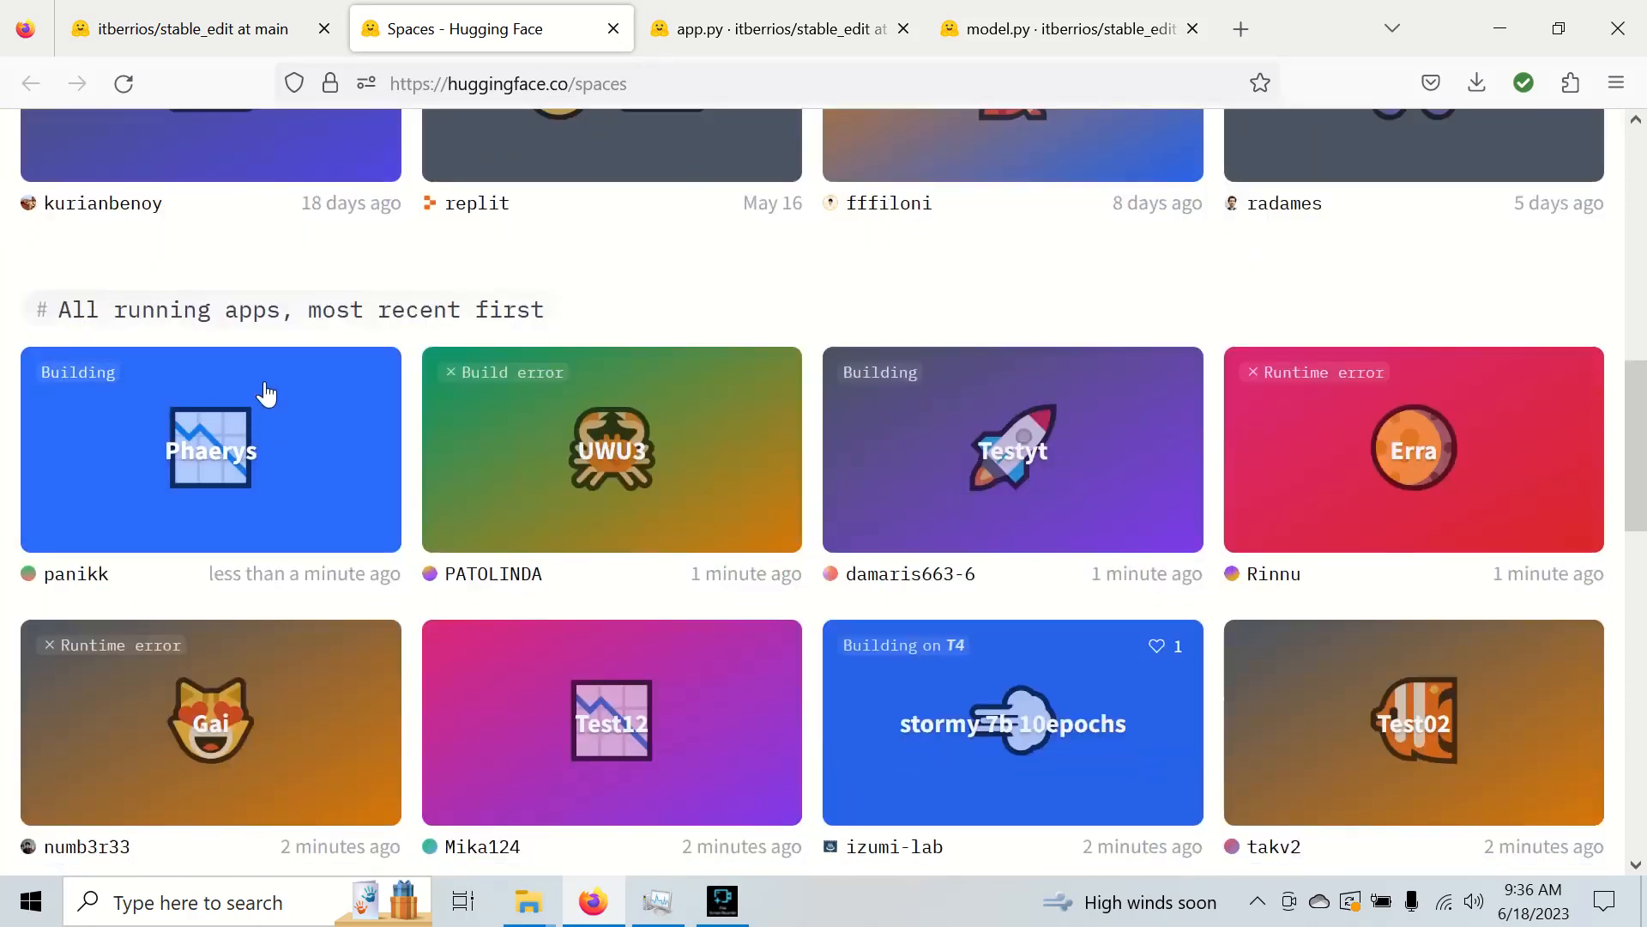
scroll("down", 3)
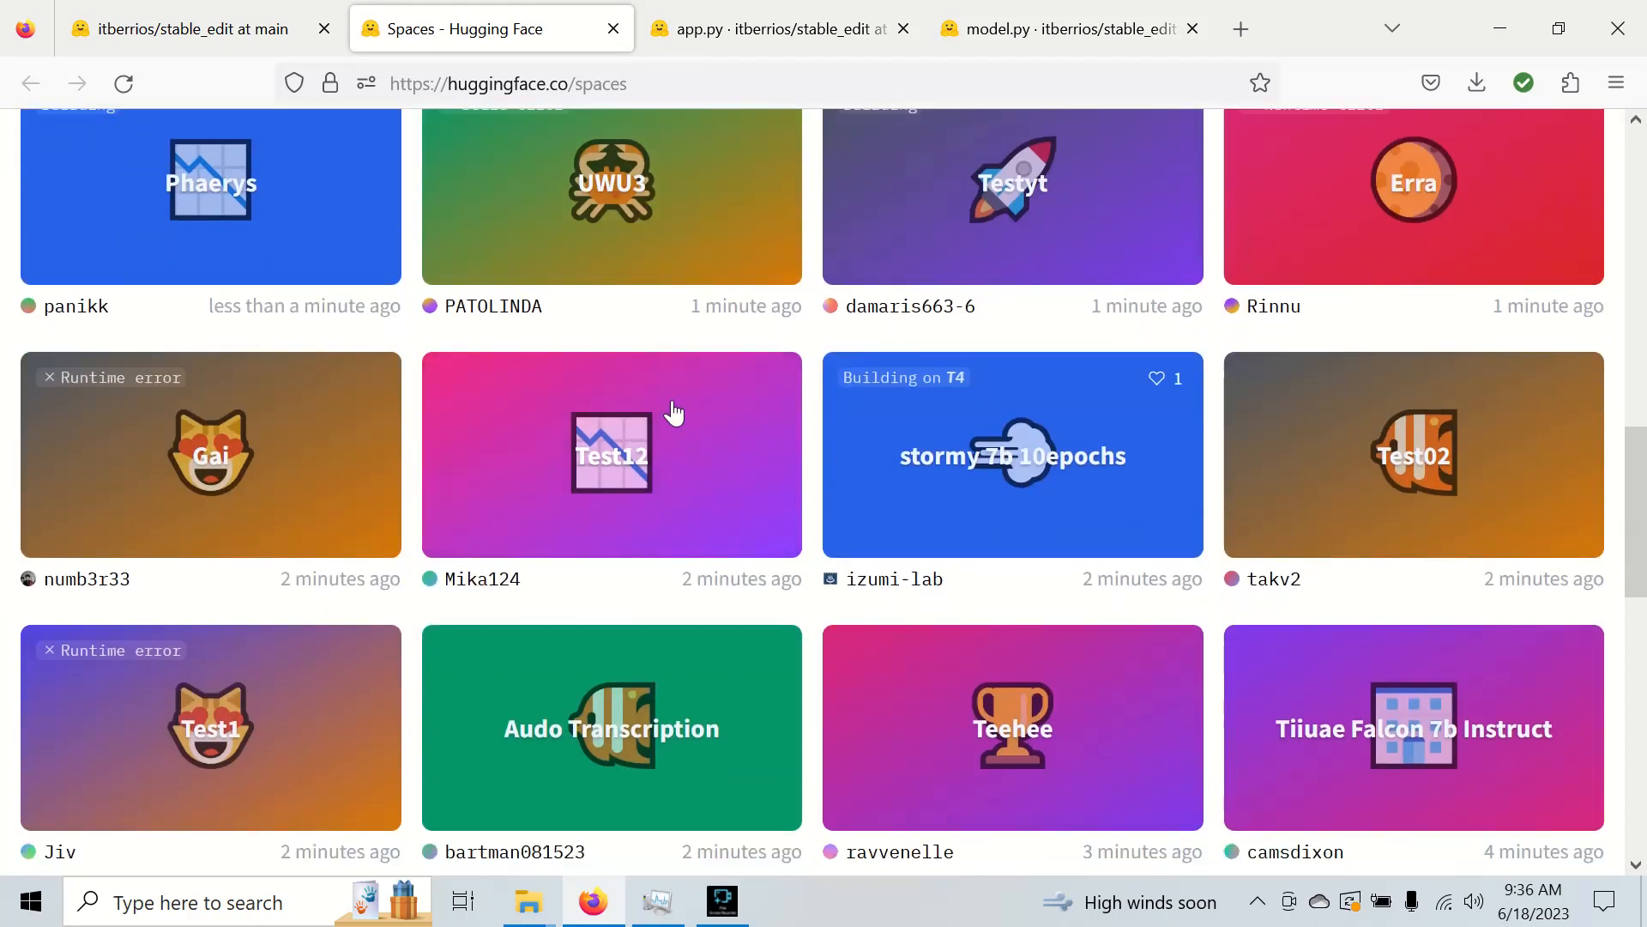
scroll("down", 3)
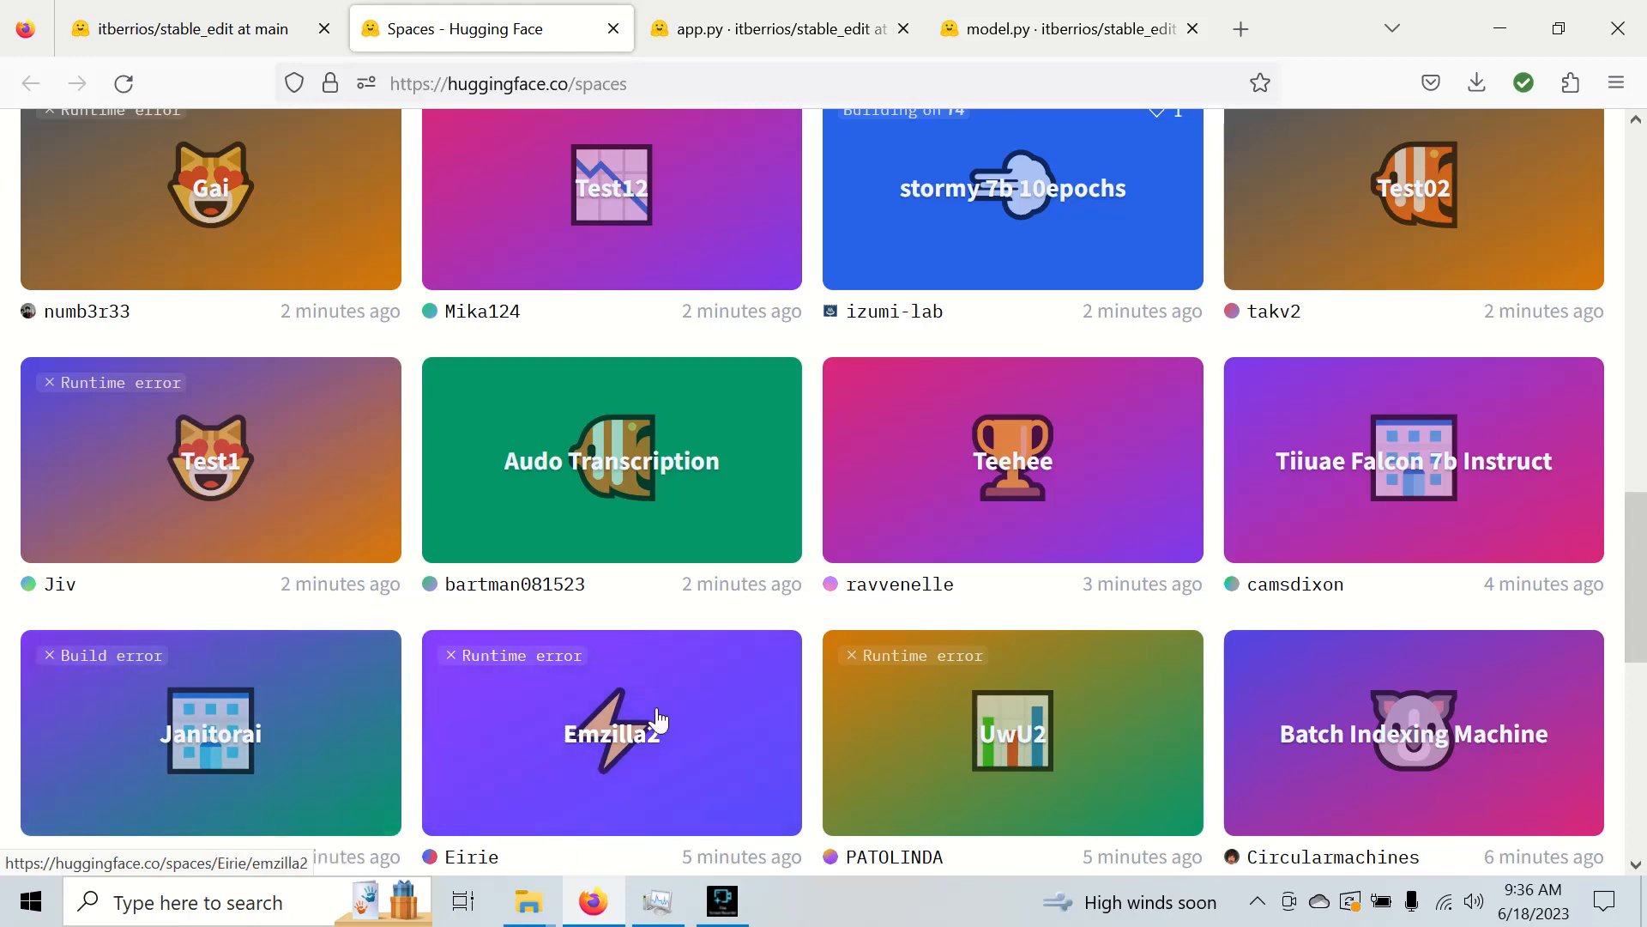
scroll("down", 3)
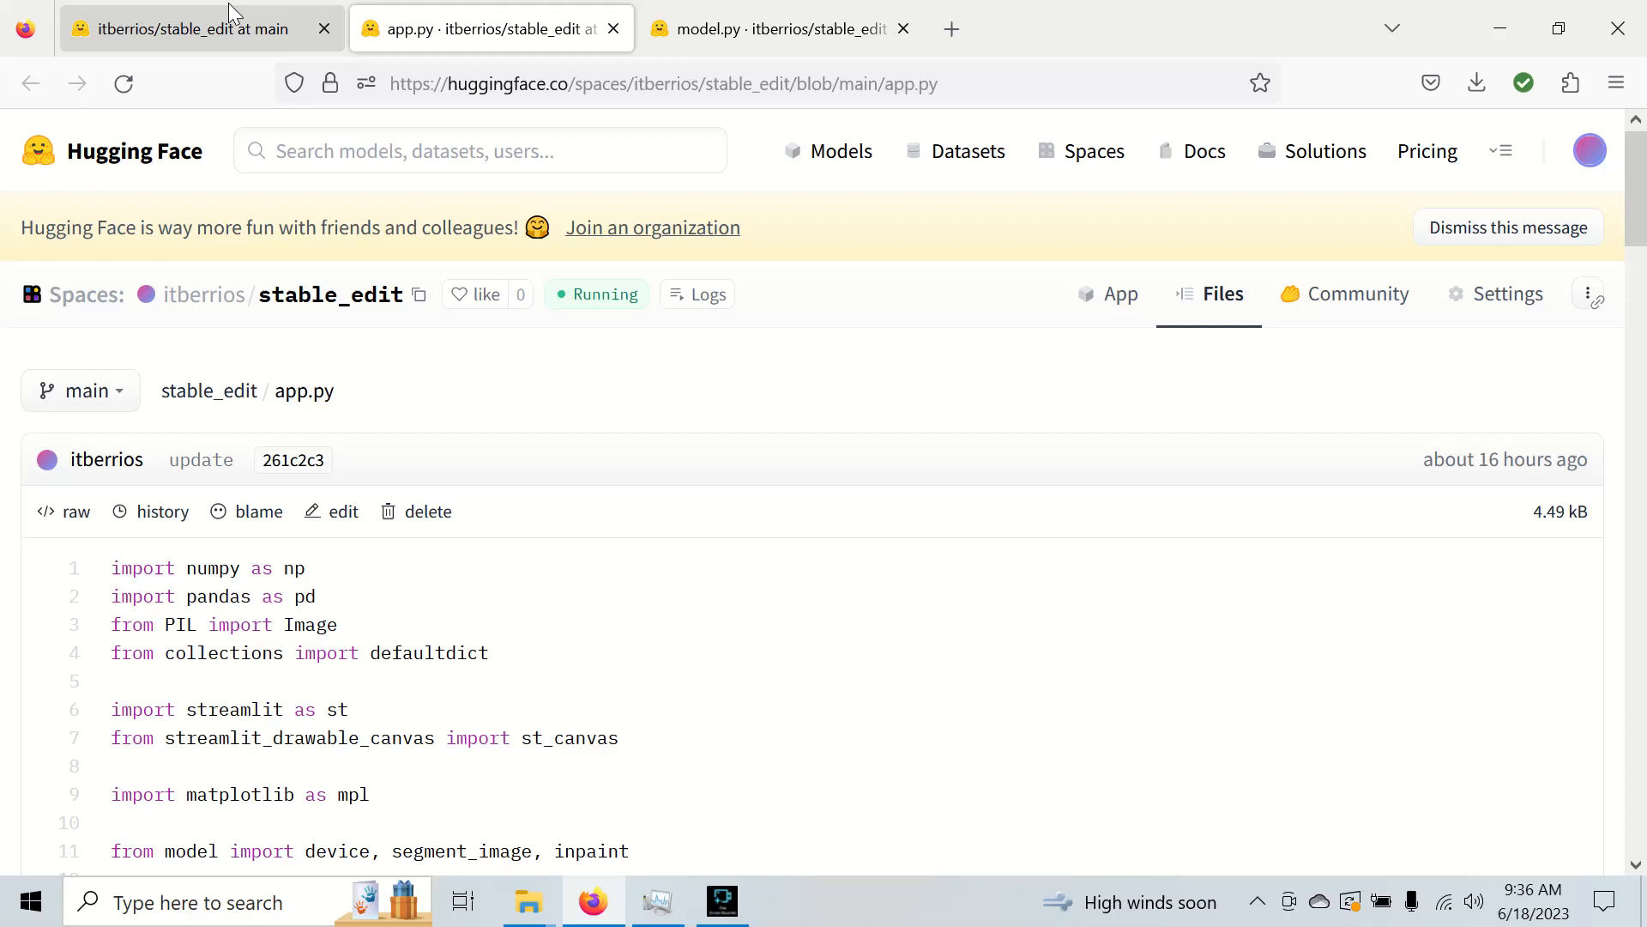
- Open the running Stable Edit app and reach its downsizing scale factor field and uploader
left_click(208, 390)
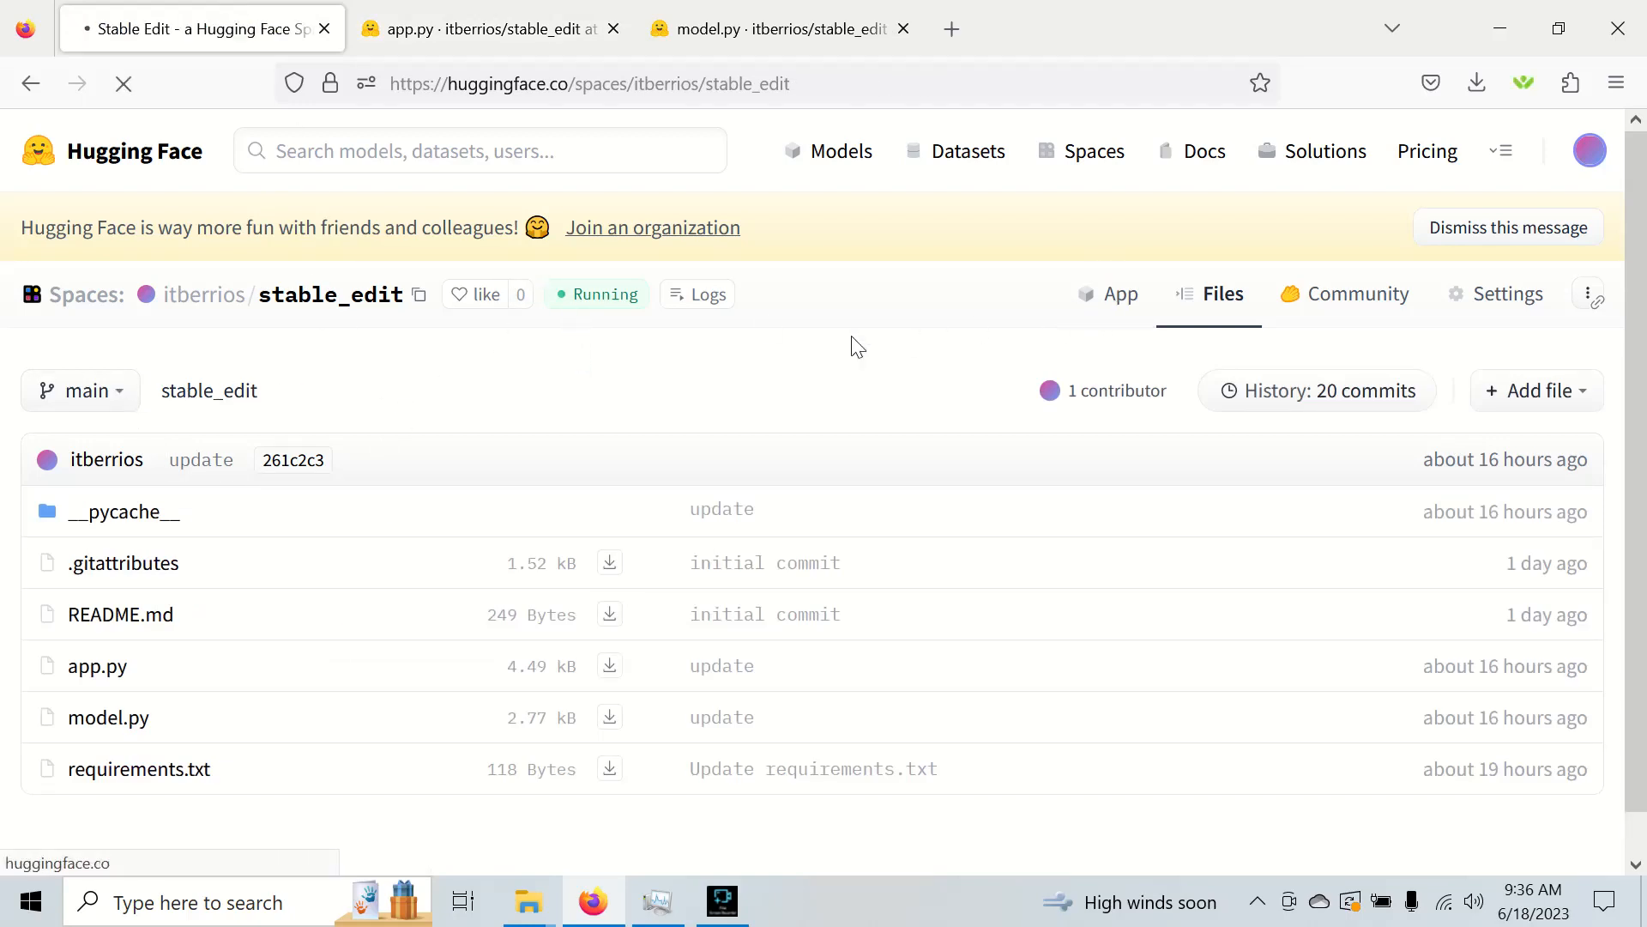
left_click(1120, 293)
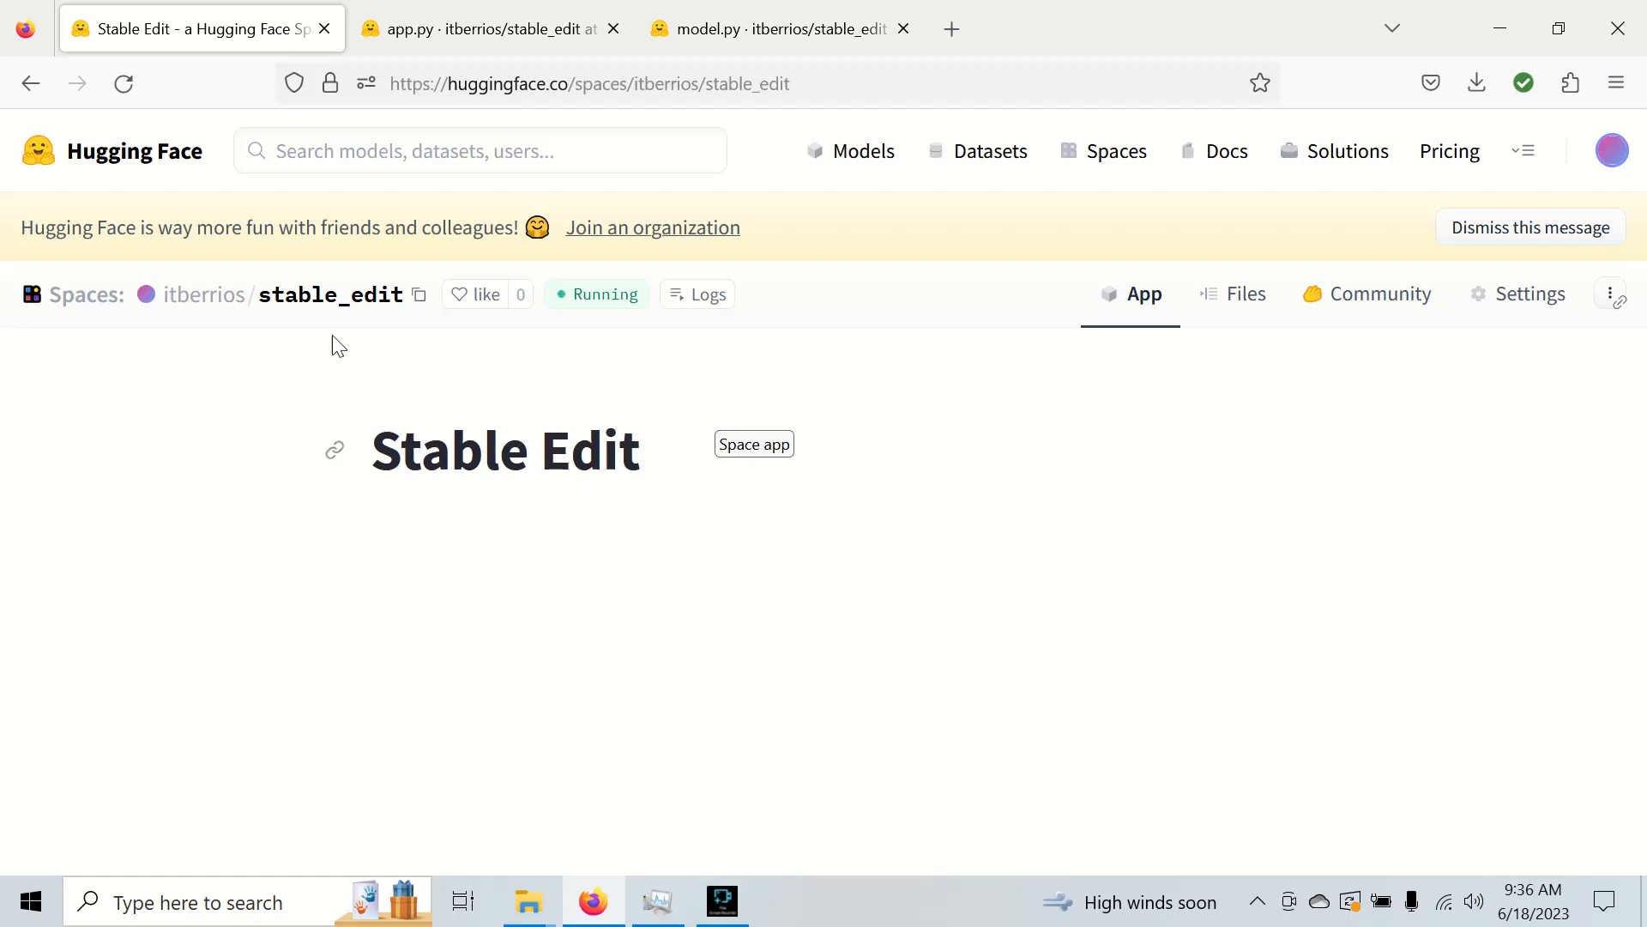
scroll("down", 3)
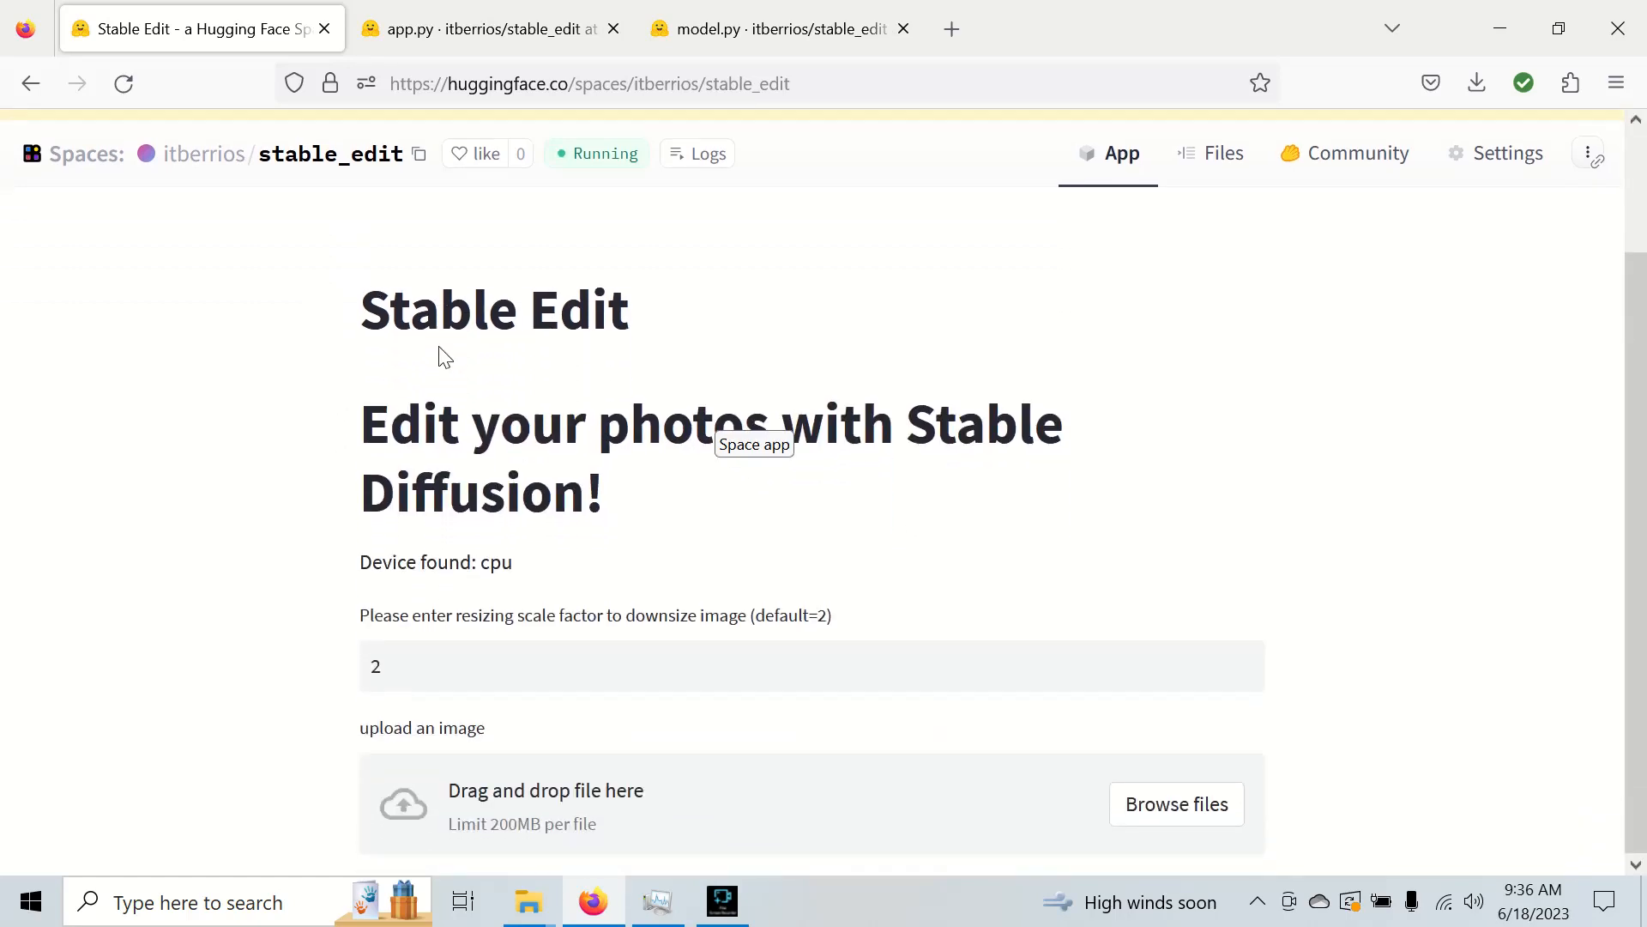
mouse_move(475, 396)
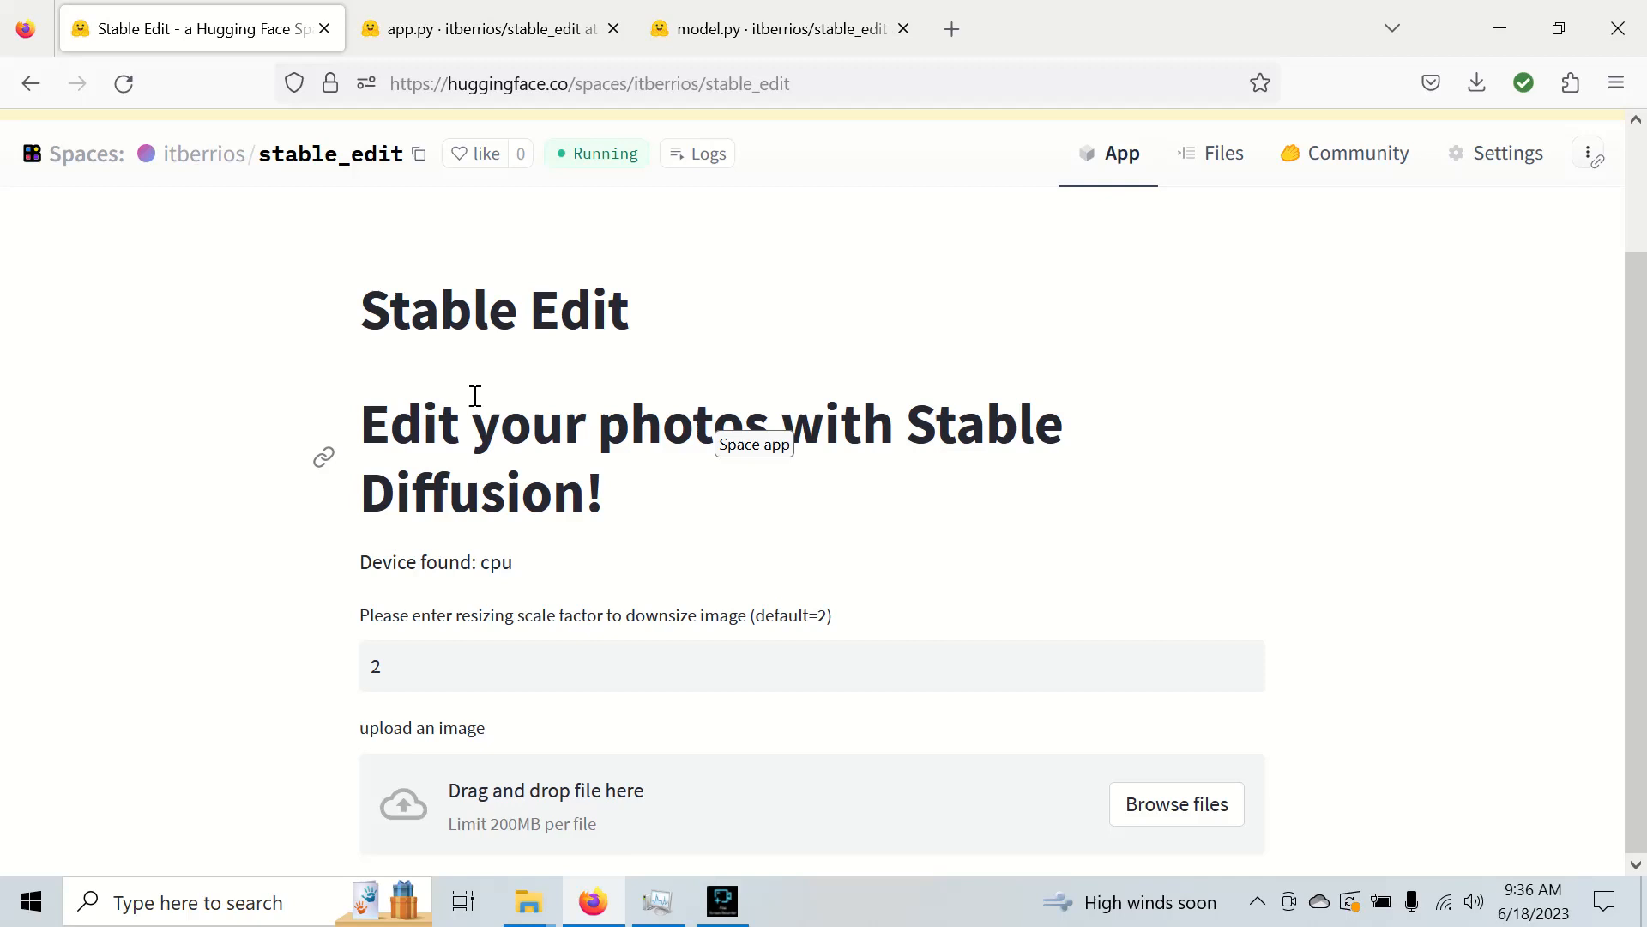
mouse_move(505, 635)
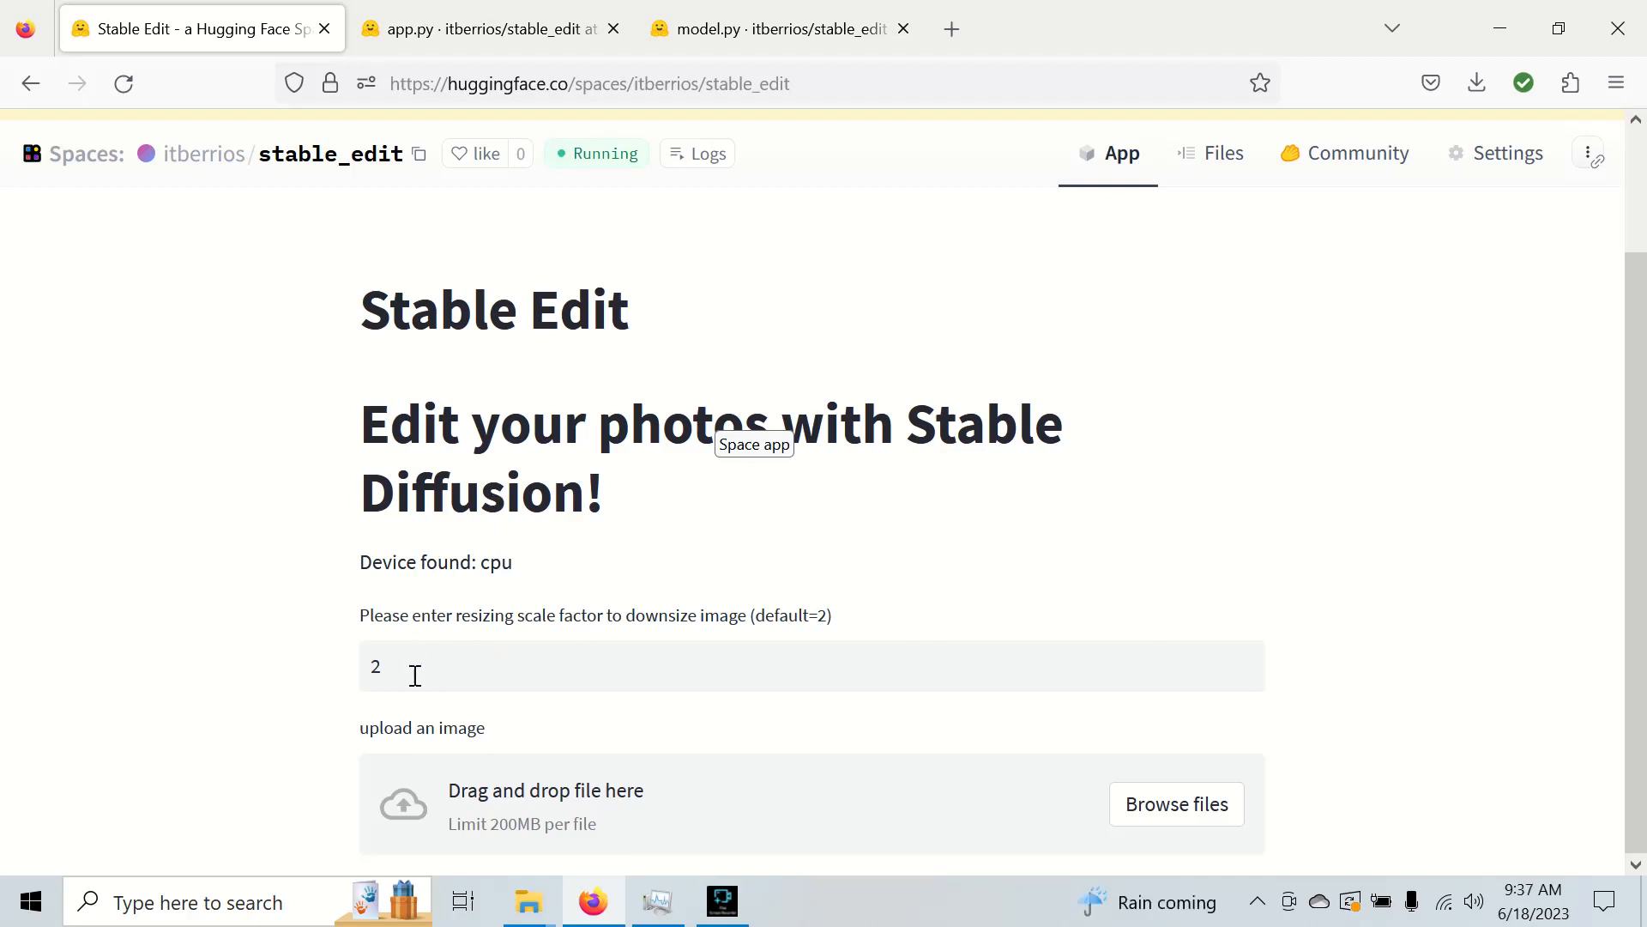
double_click(376, 667)
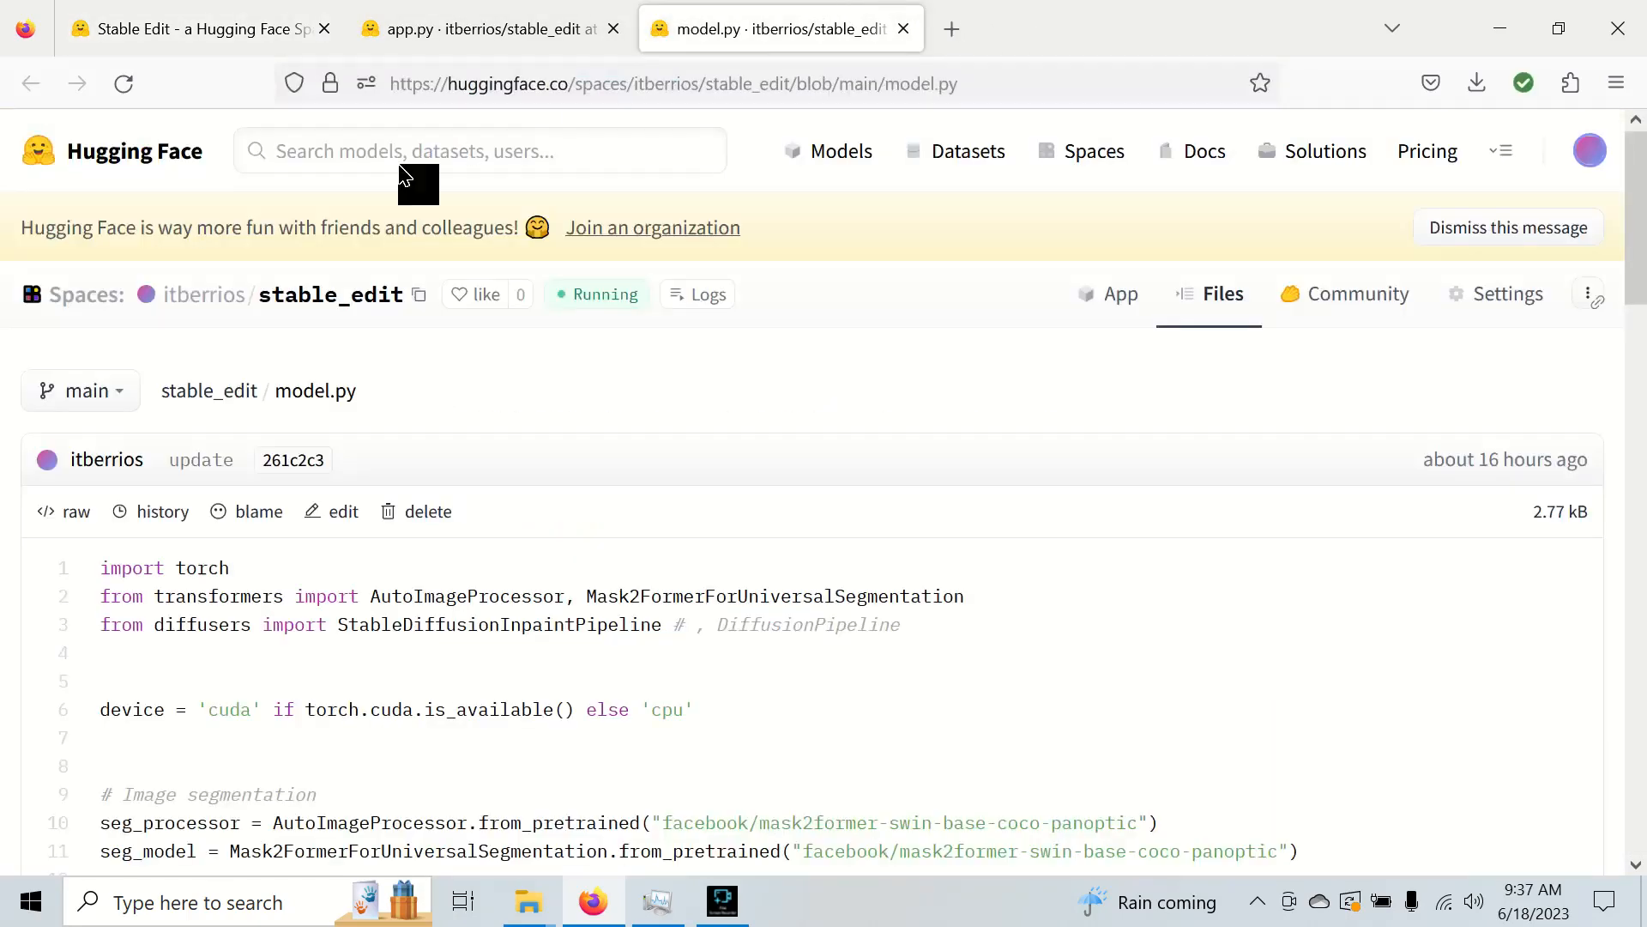
- Switch from app.py to model.py and scroll through its inpainting pipeline setup code
scroll("down", 3)
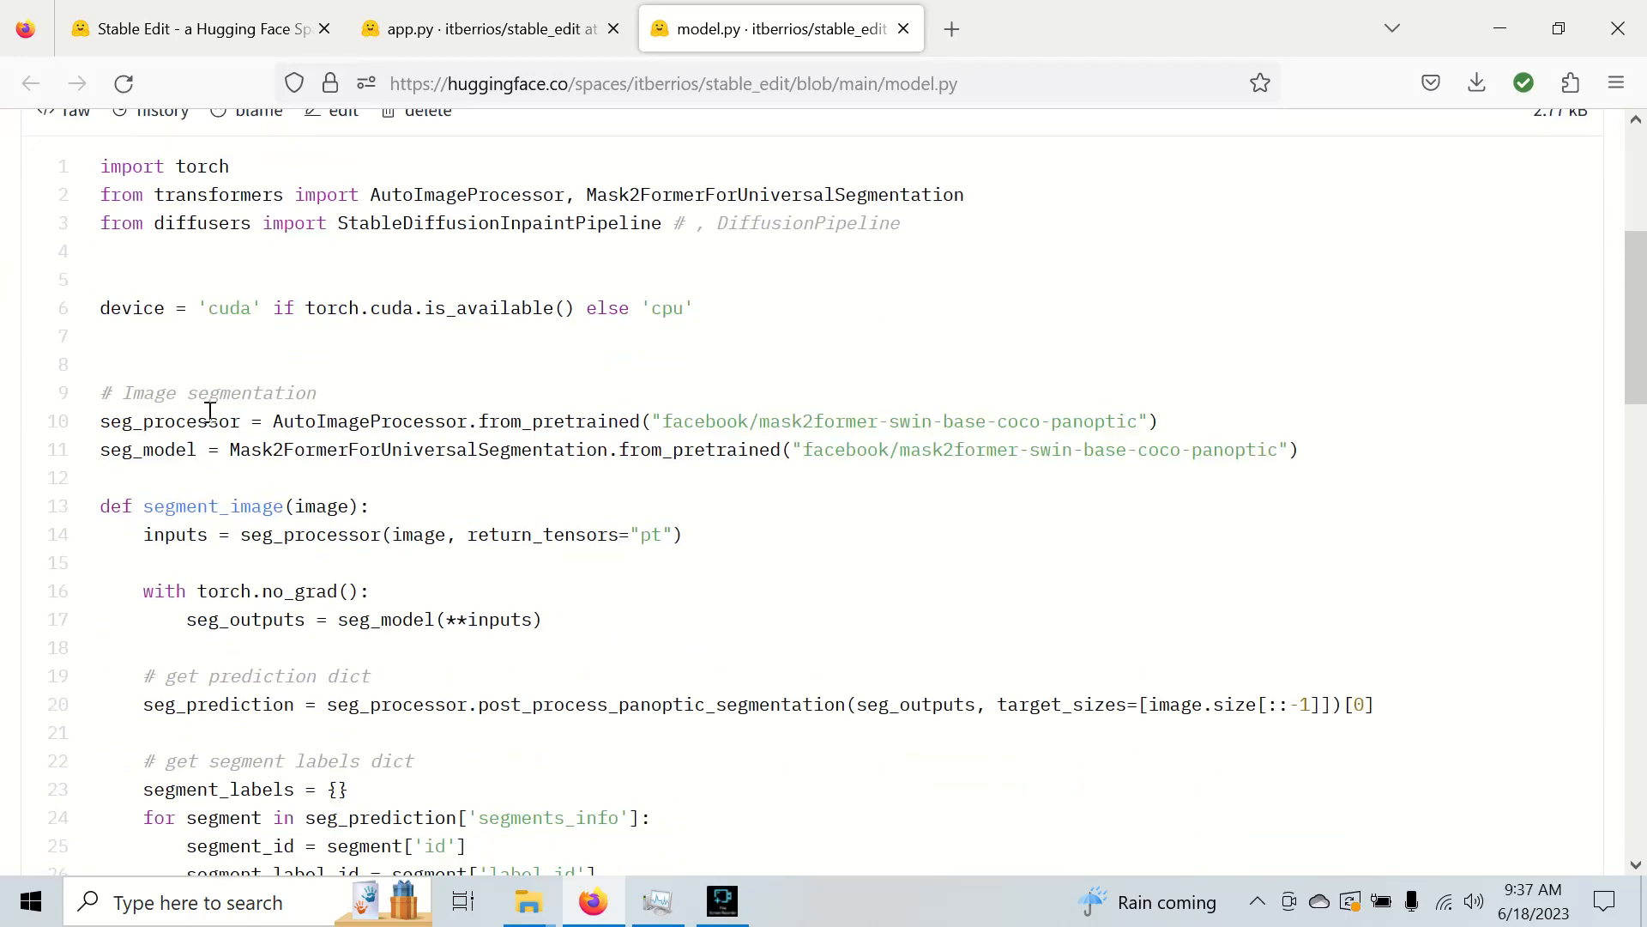
left_click(483, 29)
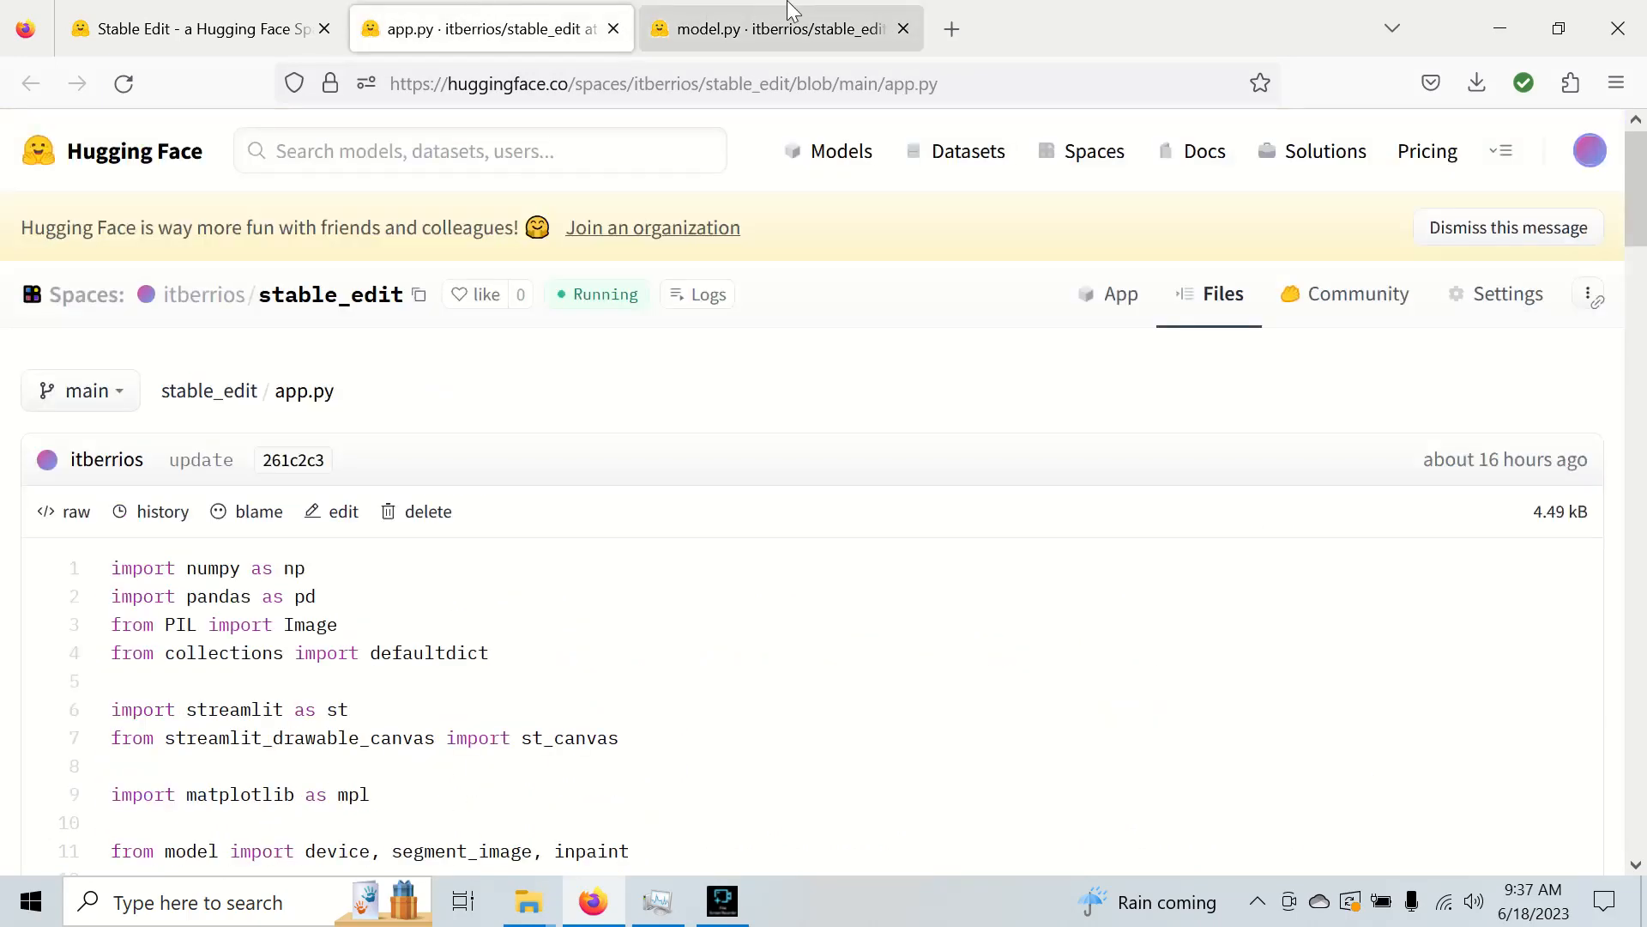
left_click(768, 29)
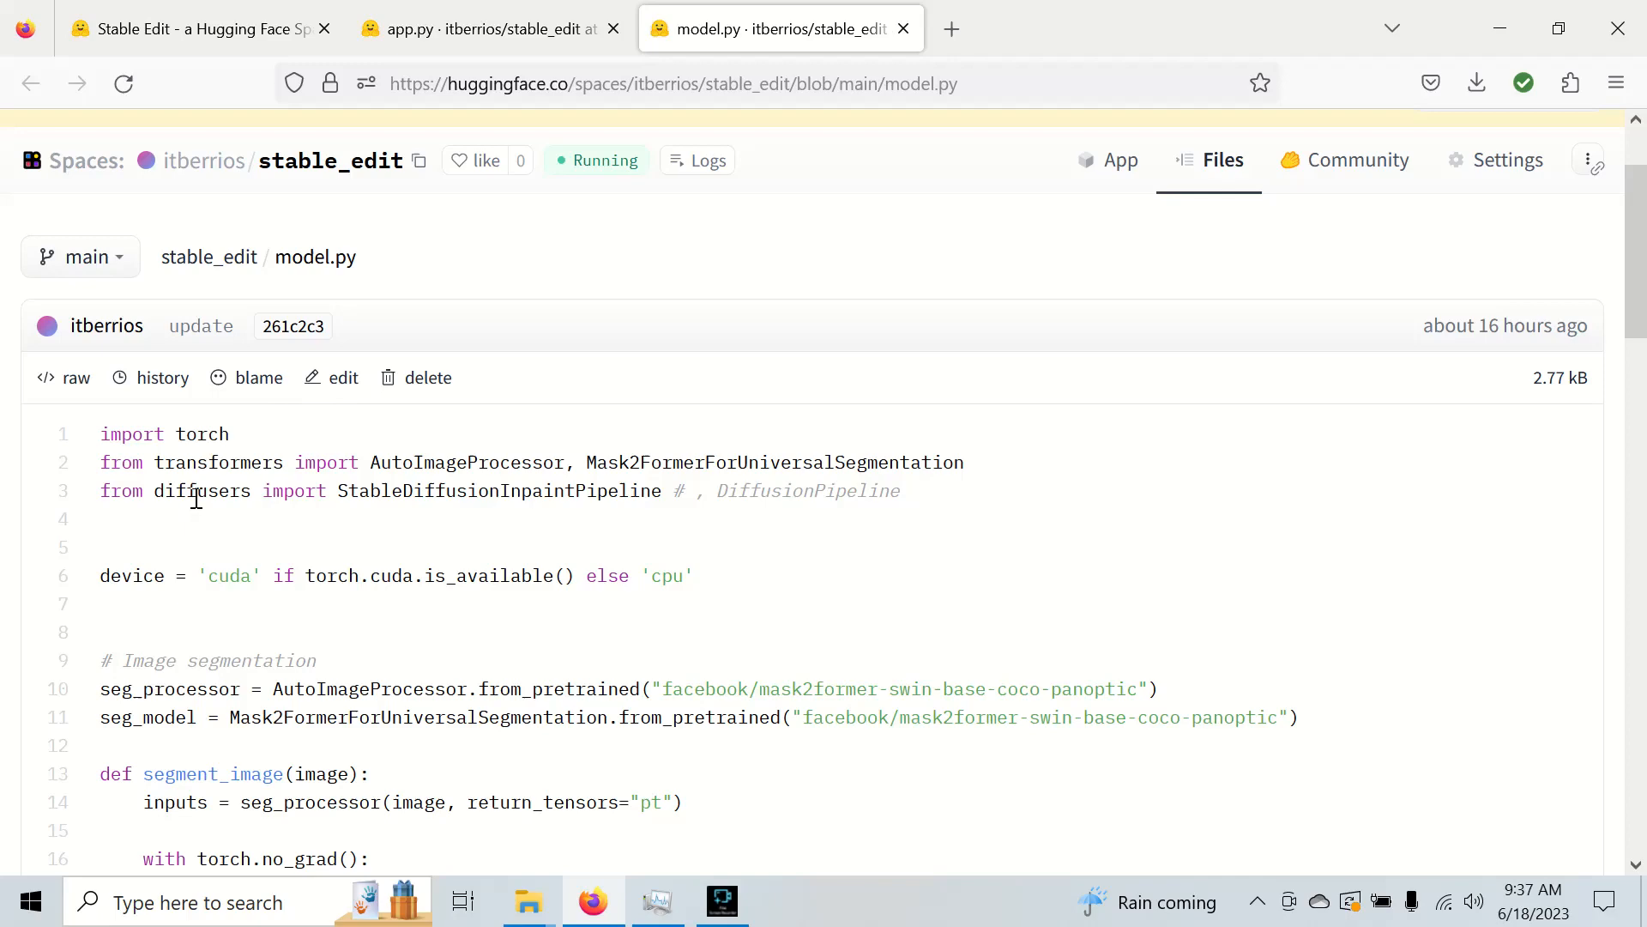
scroll("down", 3)
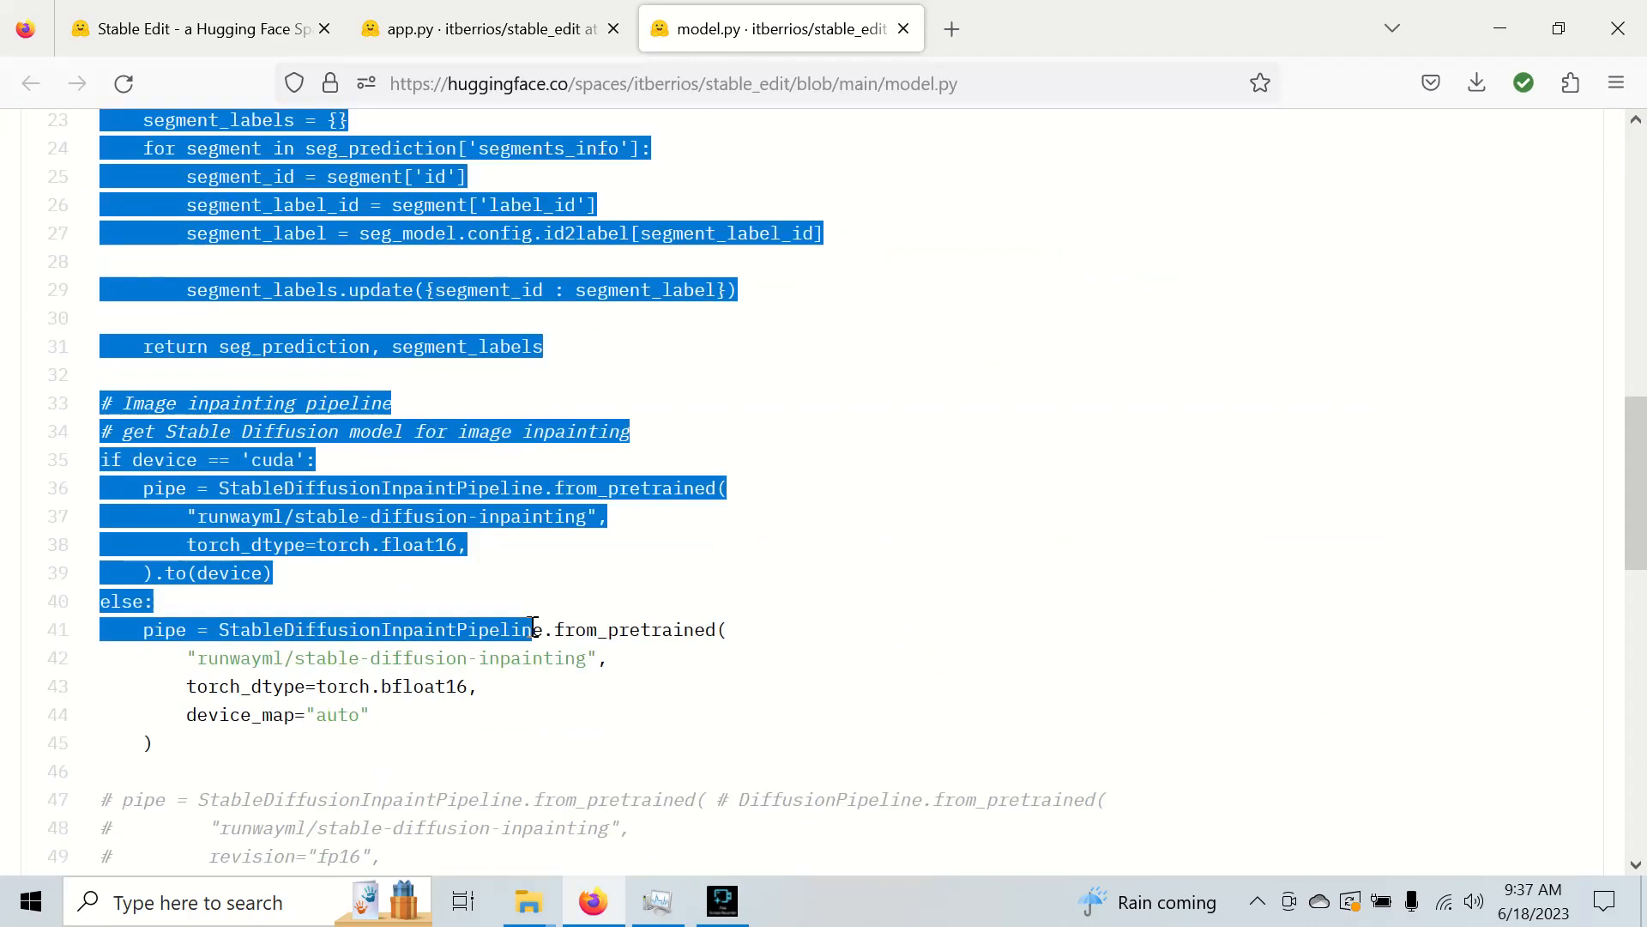
scroll("down", 3)
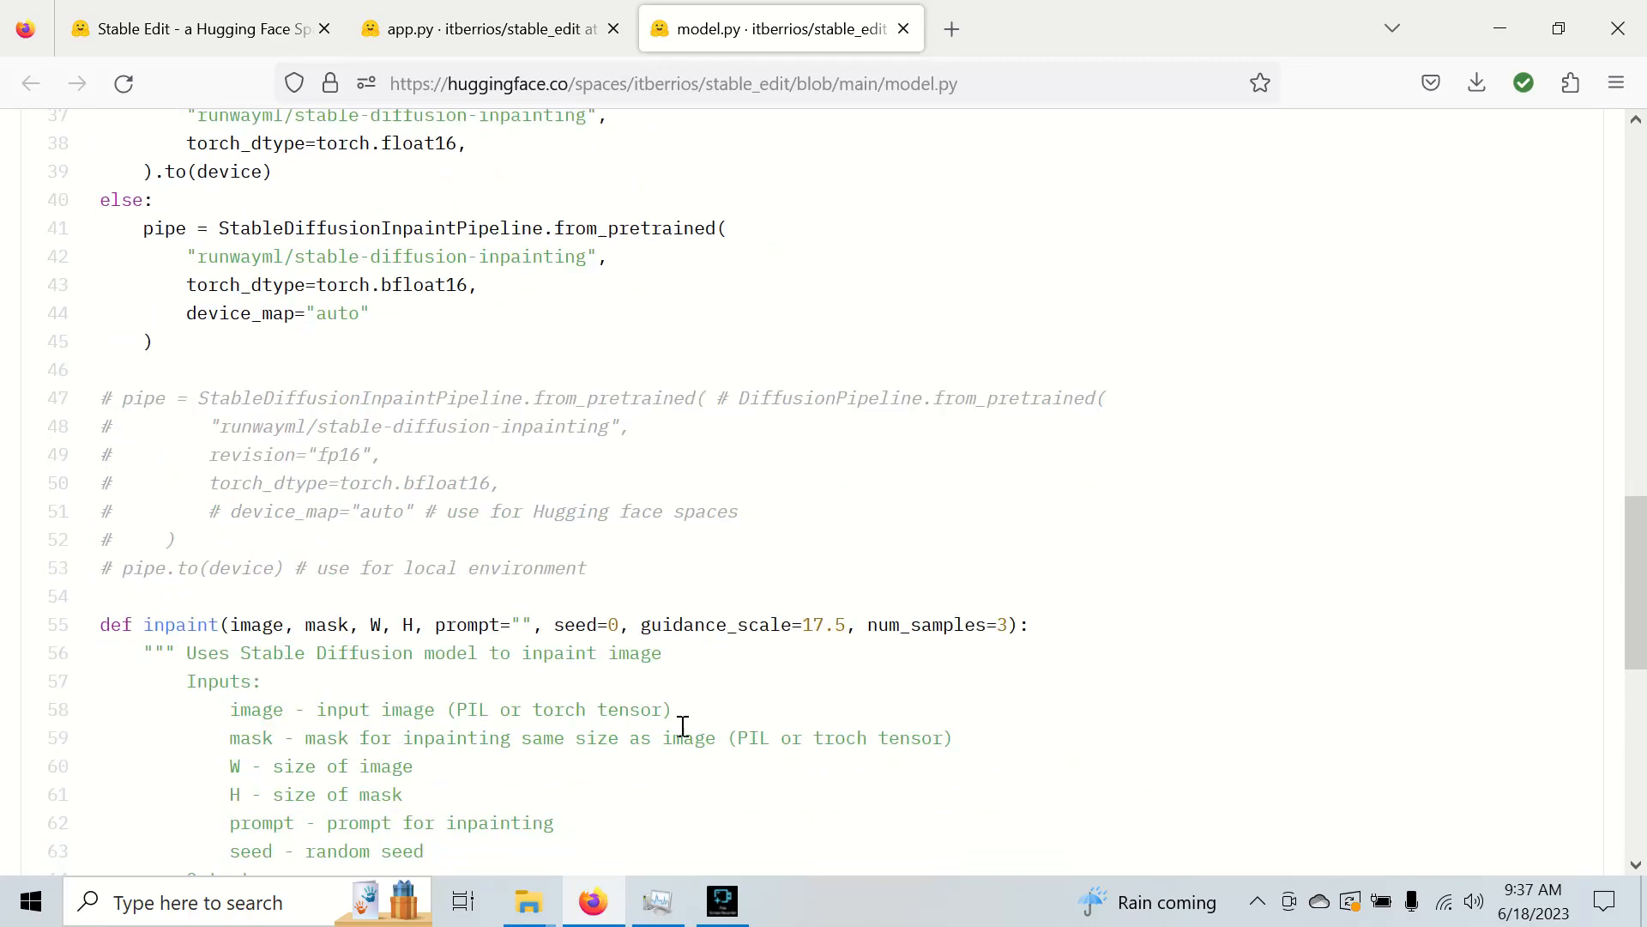
scroll("down", 3)
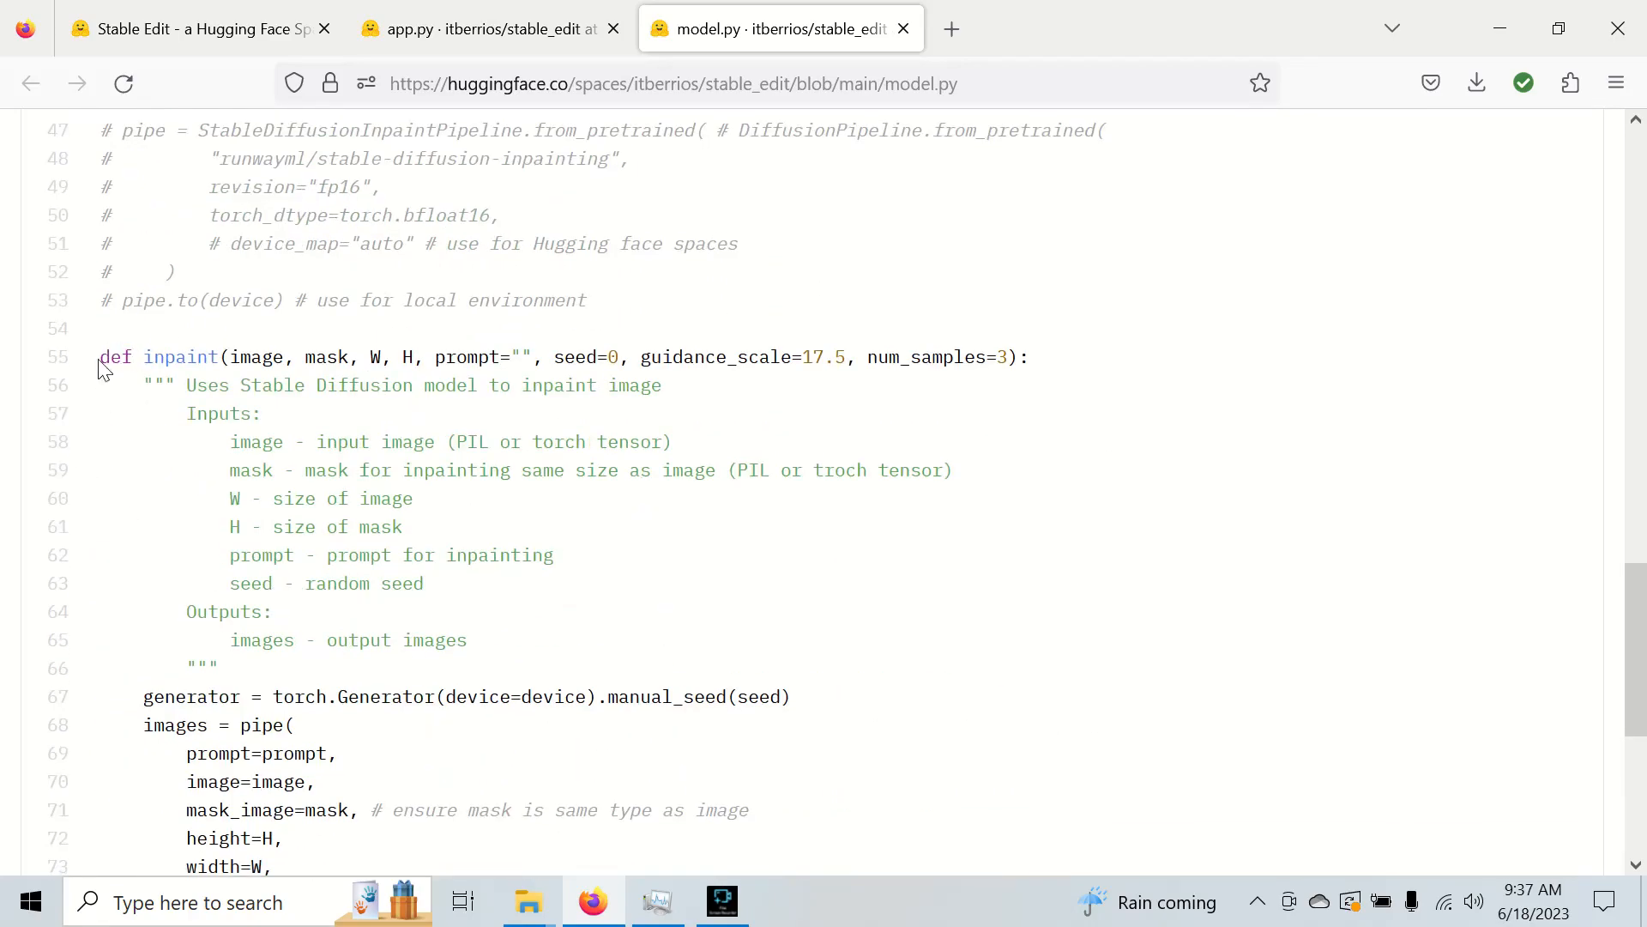
scroll("down", 3)
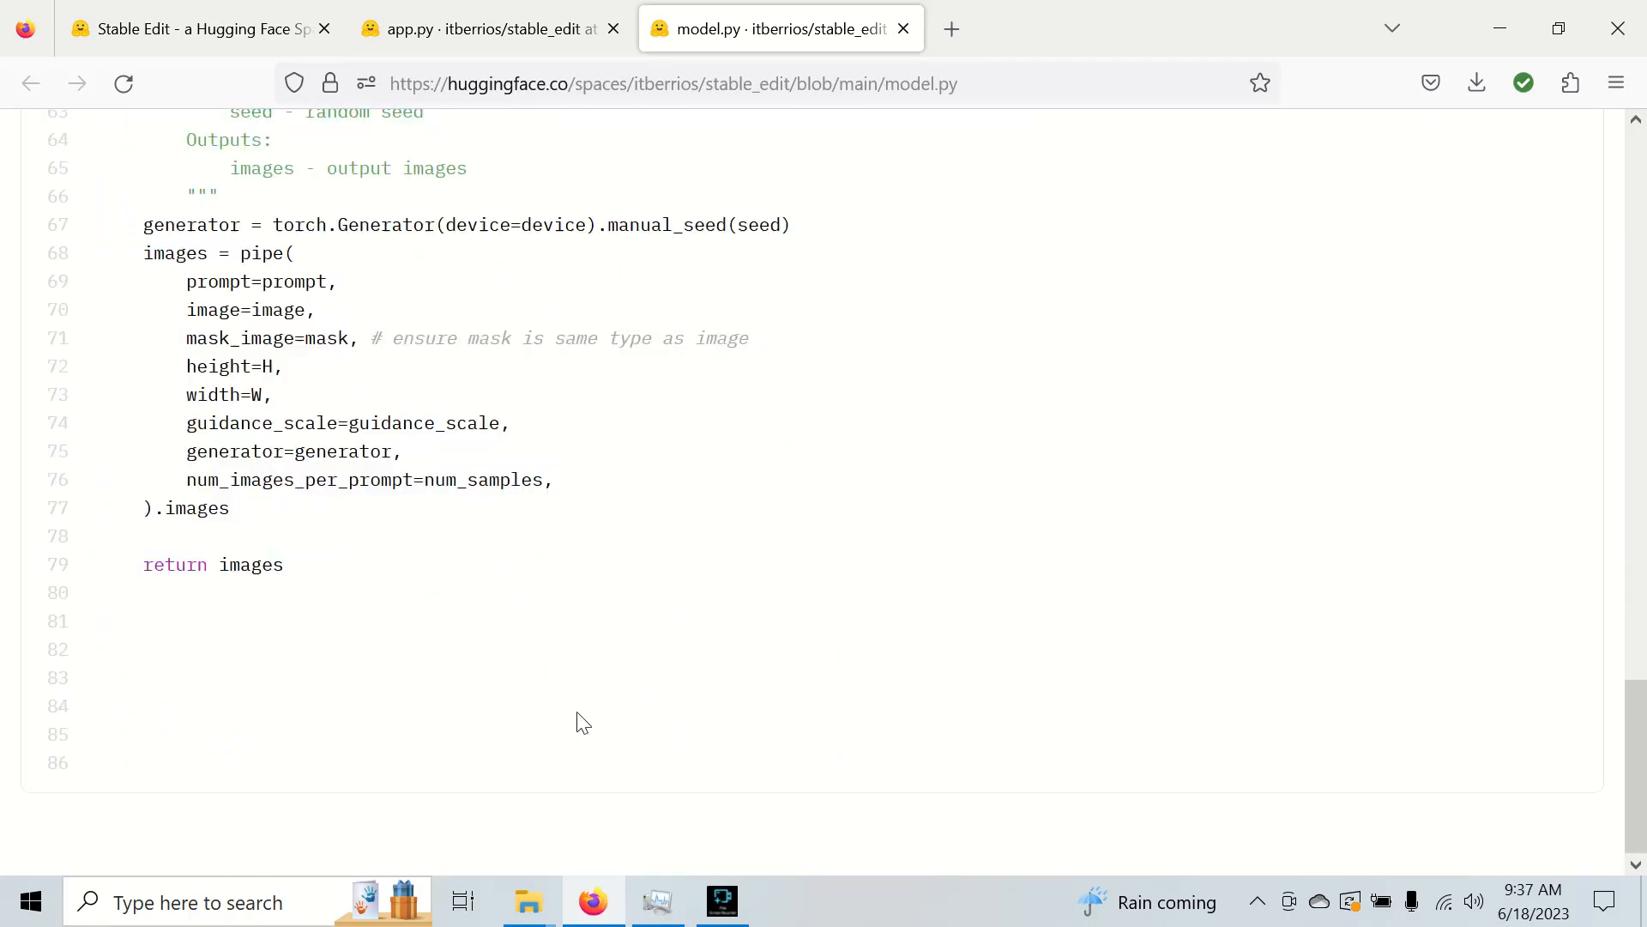
scroll("up", 3)
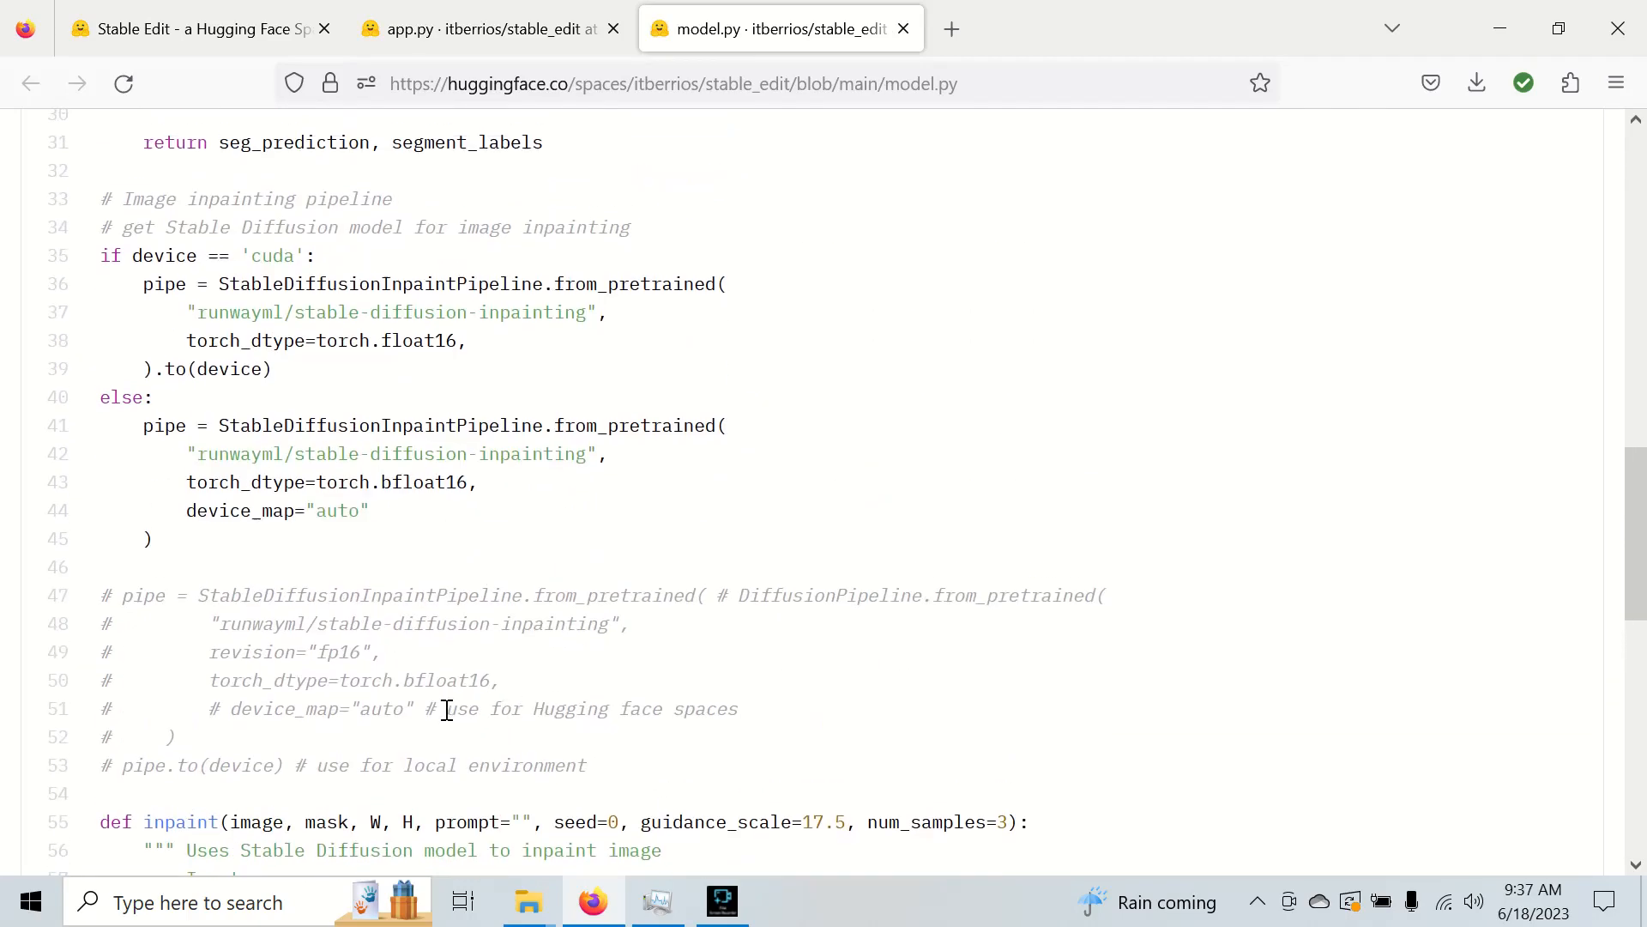
- Mark the pipeline loading lines 35–45, GPU setup, device_map="auto" and bfloat16 in model.py
left_click_drag(186, 481, 153, 538)
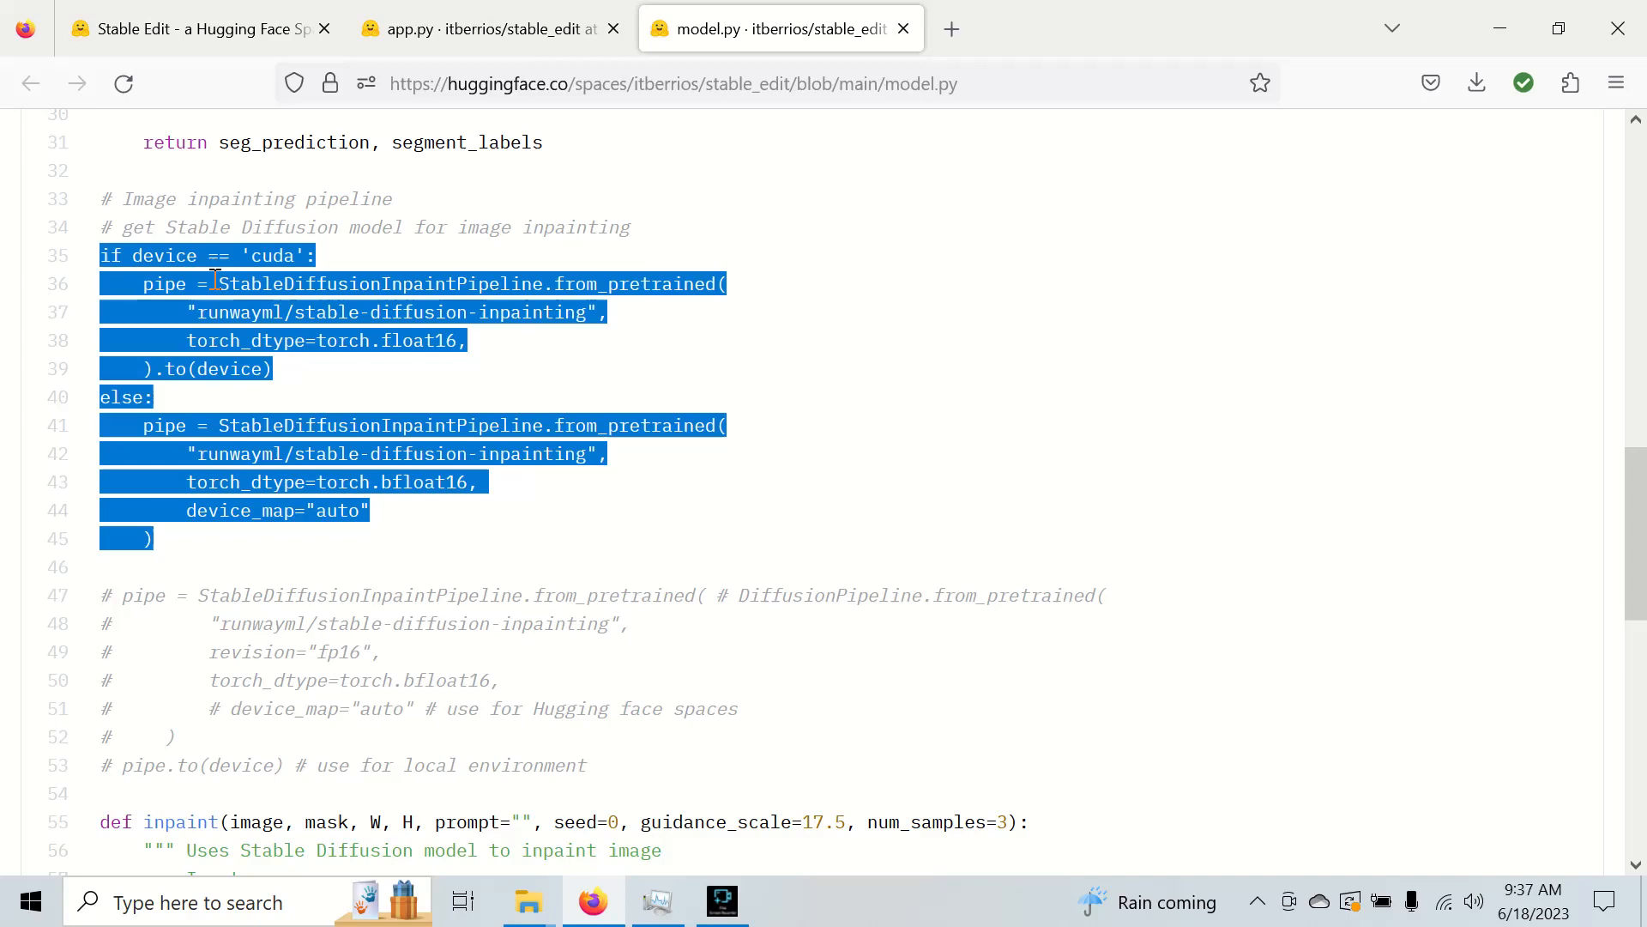
left_click(183, 302)
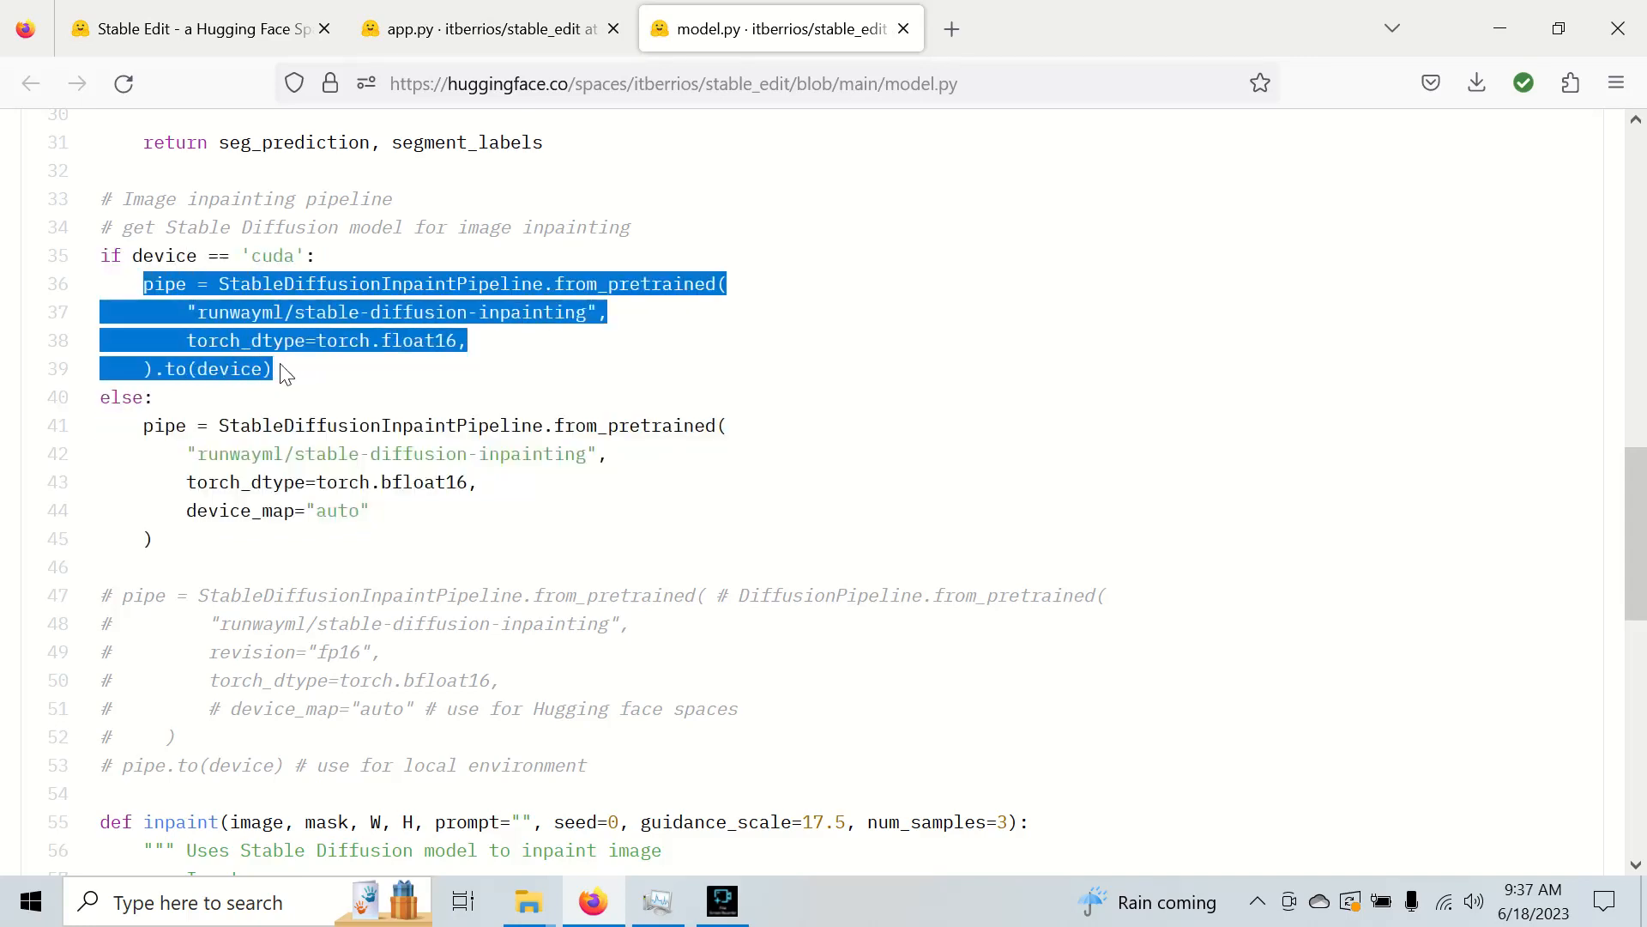
left_click(157, 425)
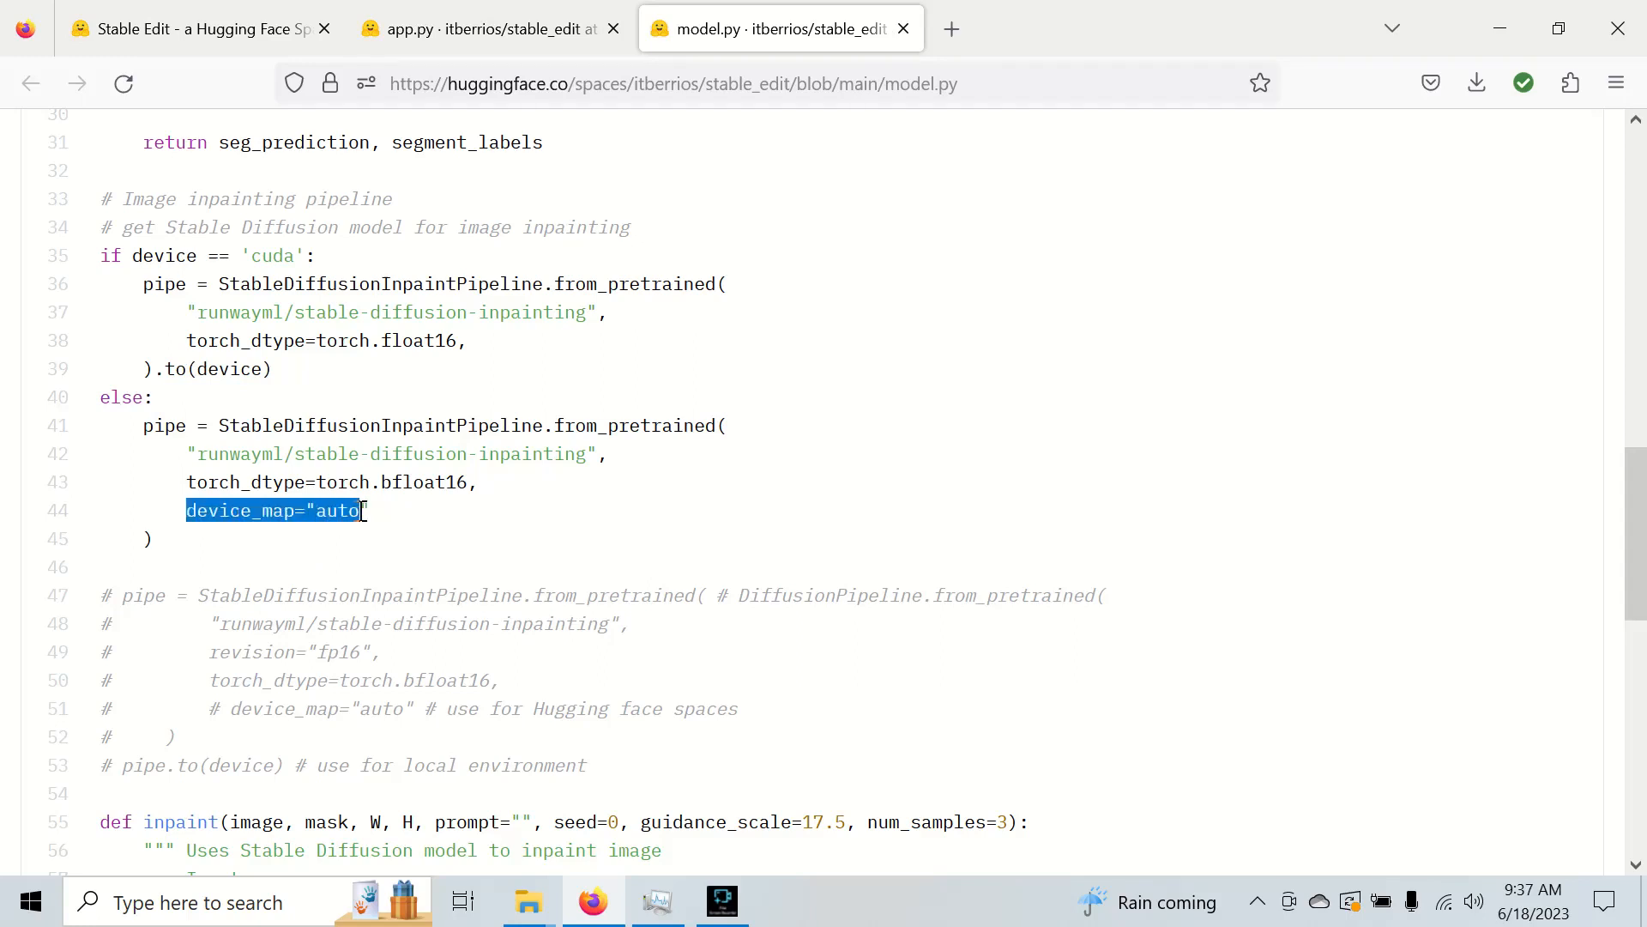
left_click(374, 530)
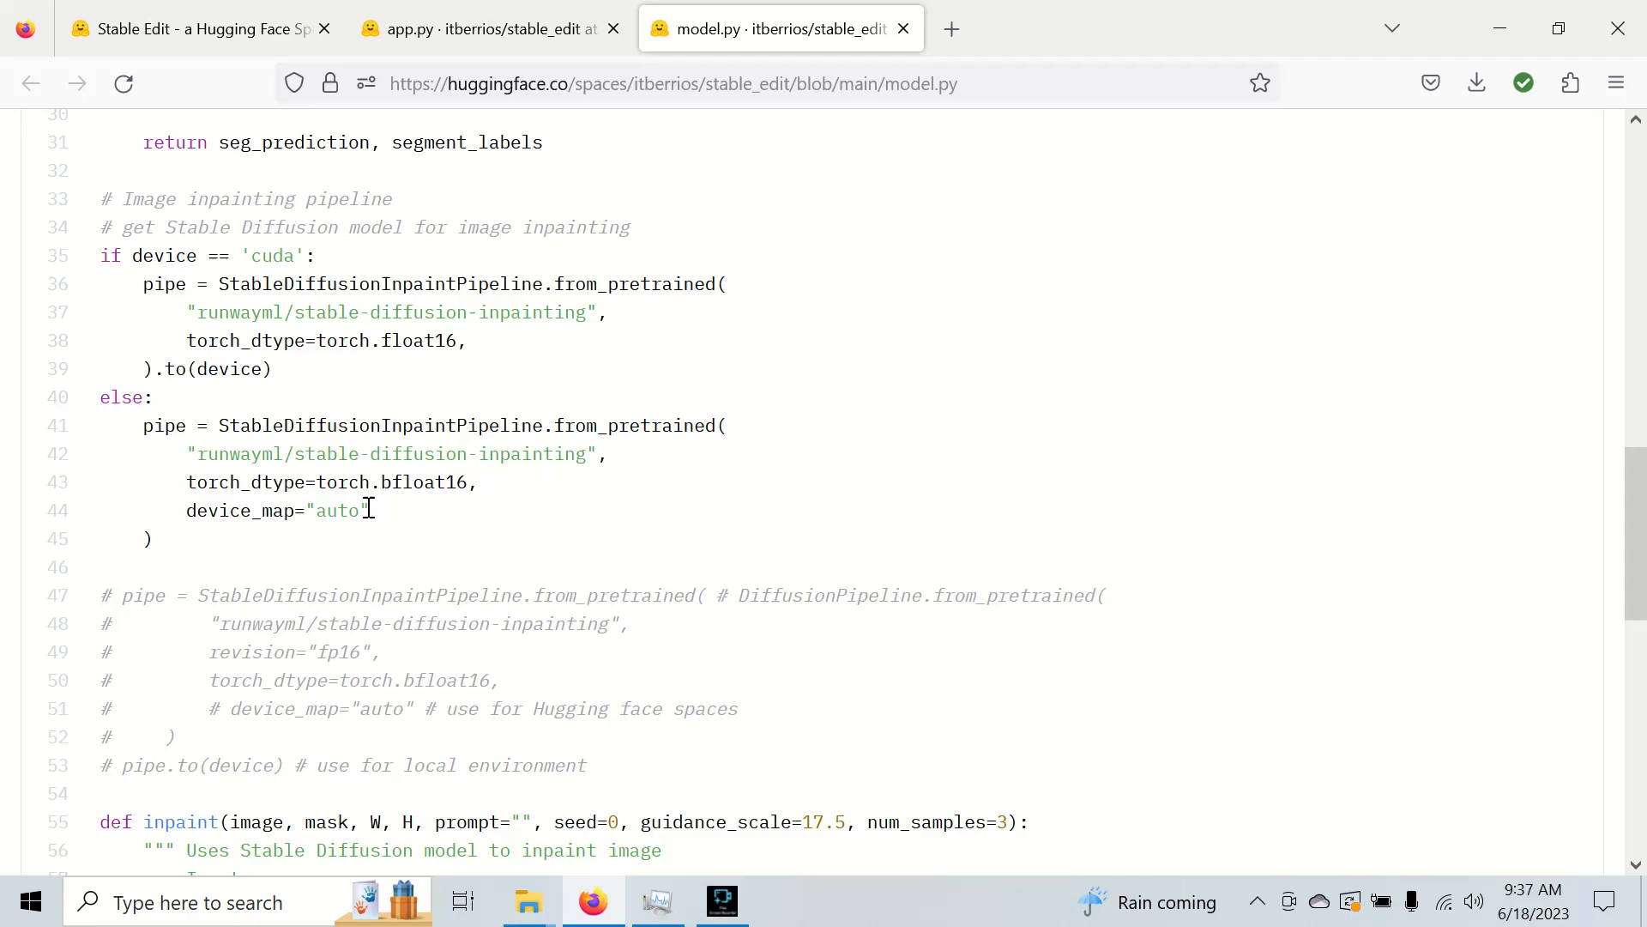
mouse_move(406, 421)
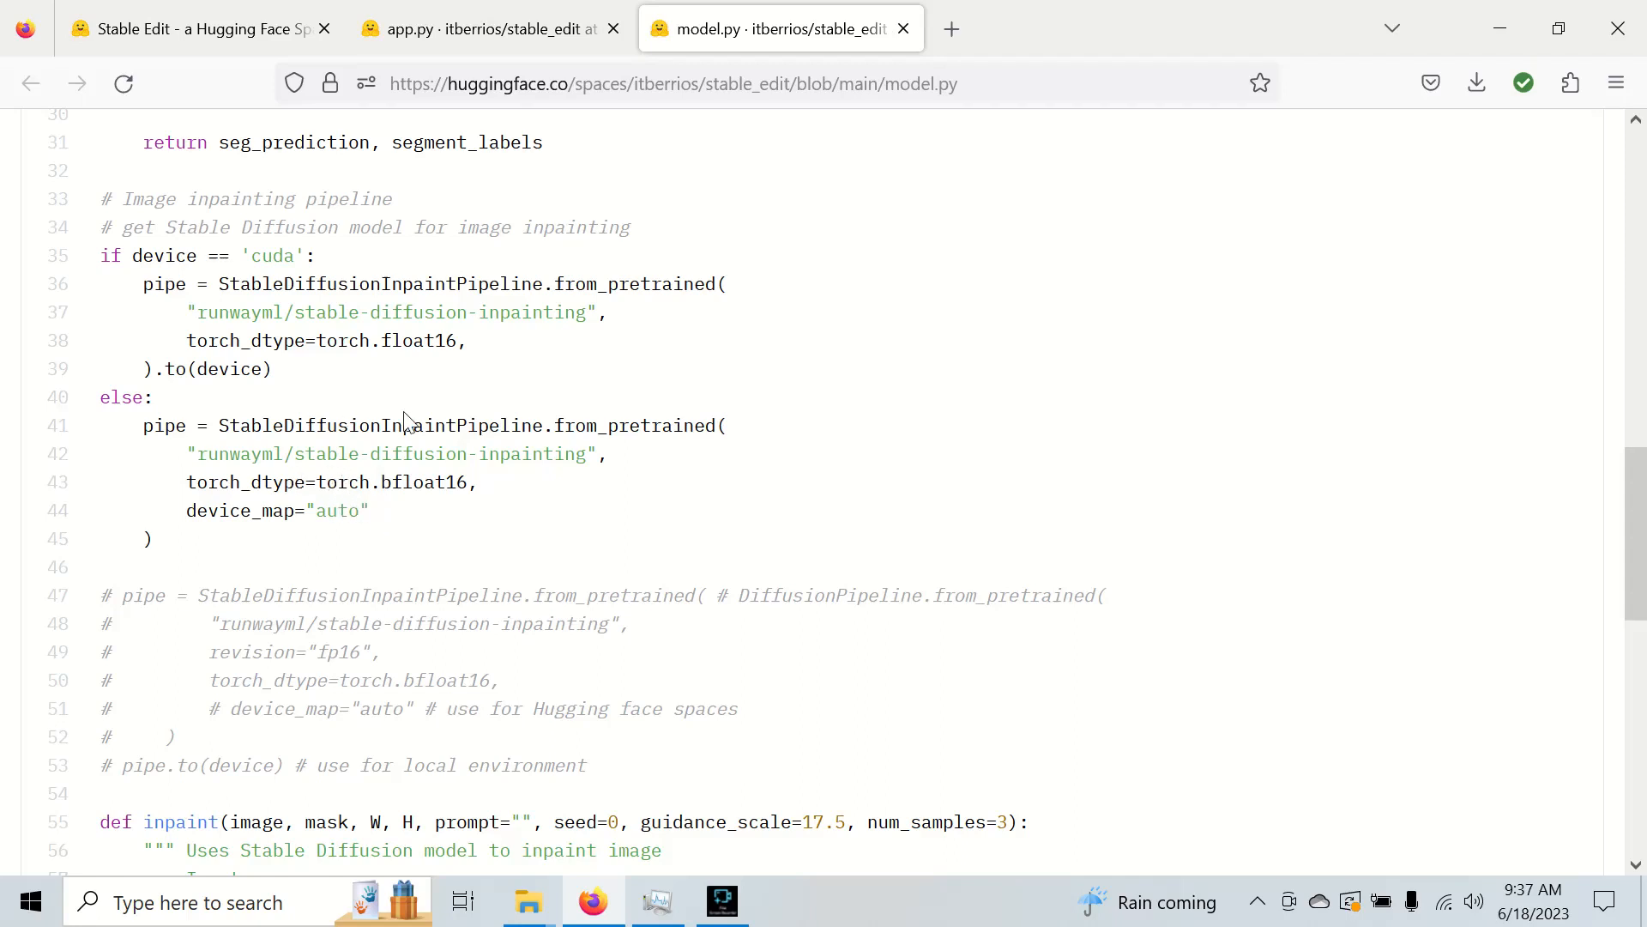
double_click(420, 483)
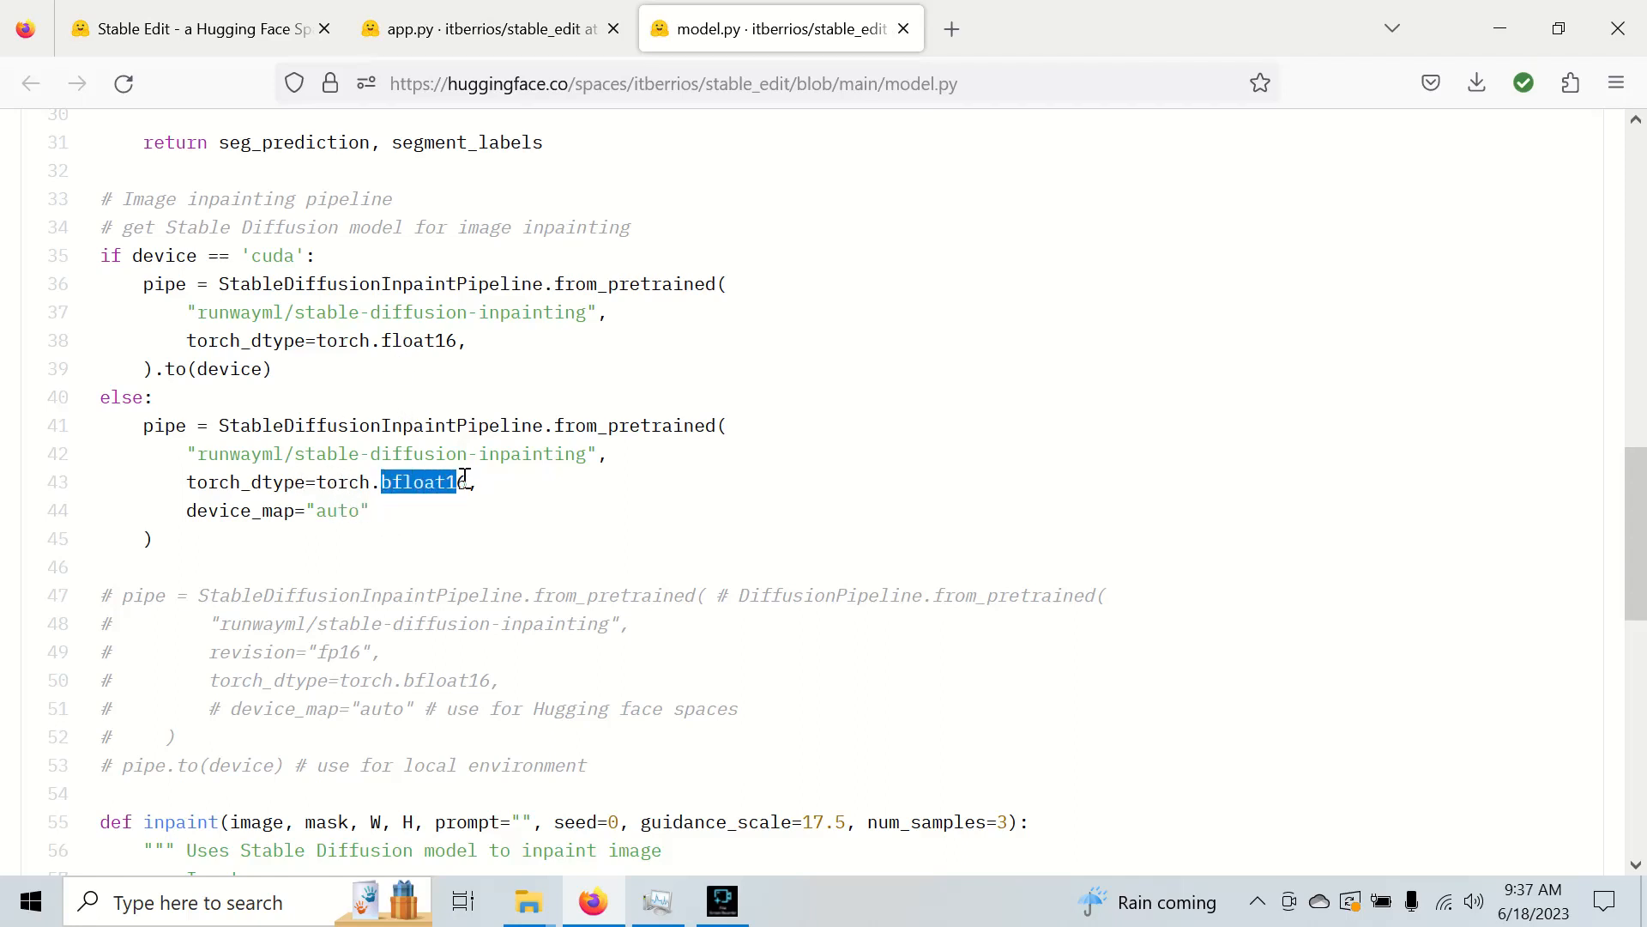
left_click(396, 515)
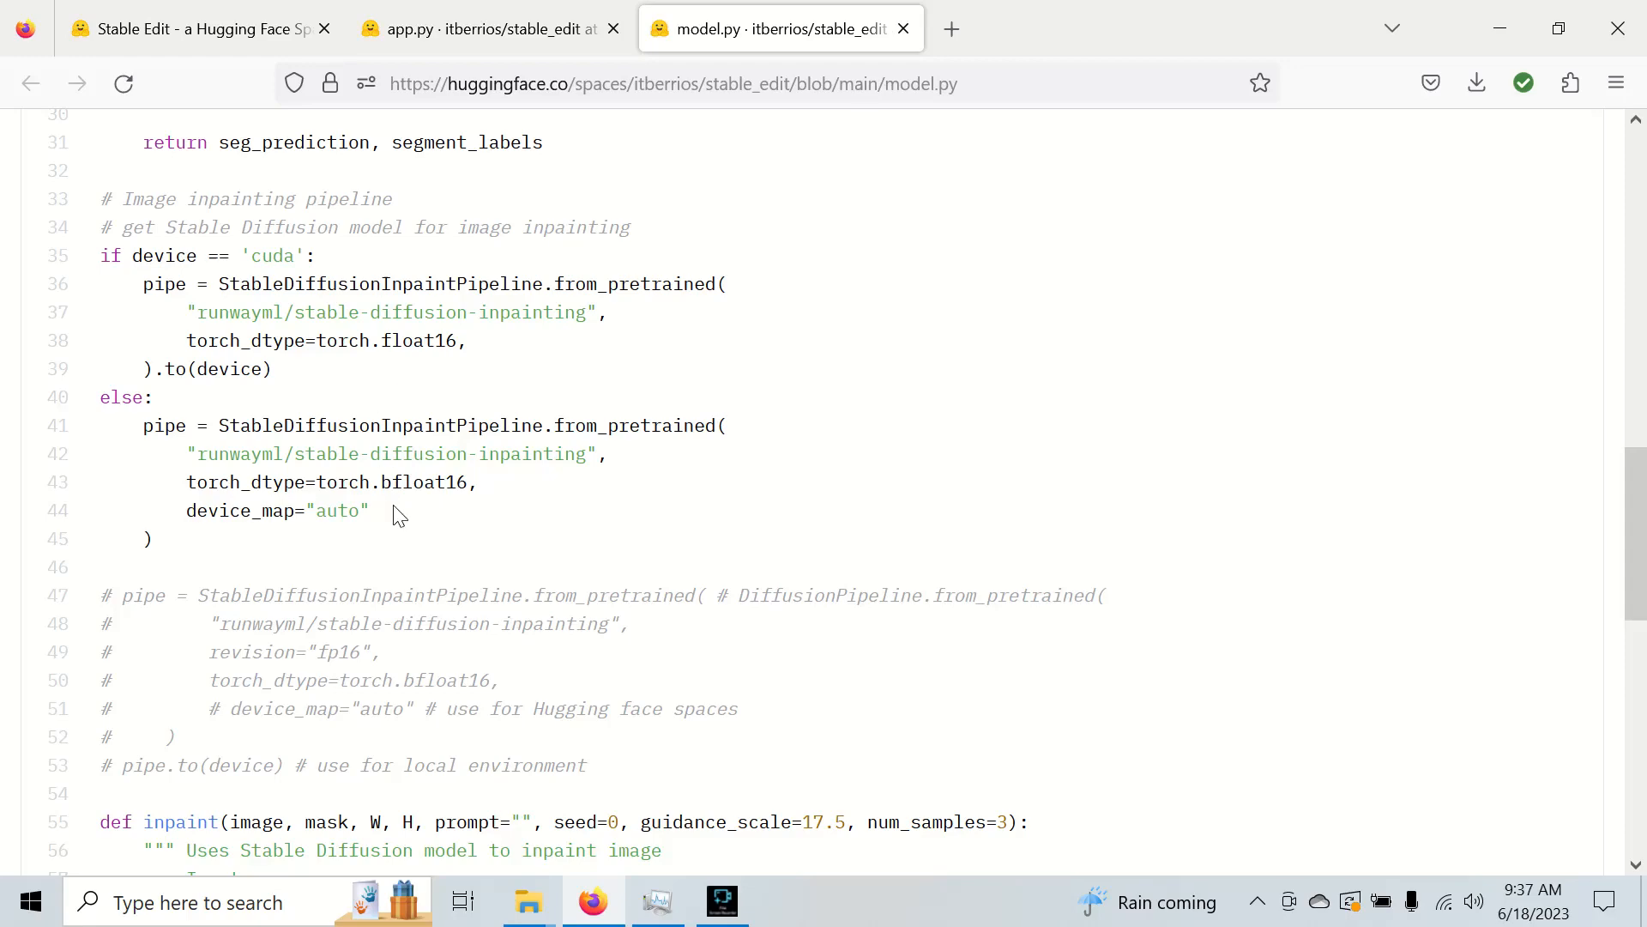
mouse_move(1030, 125)
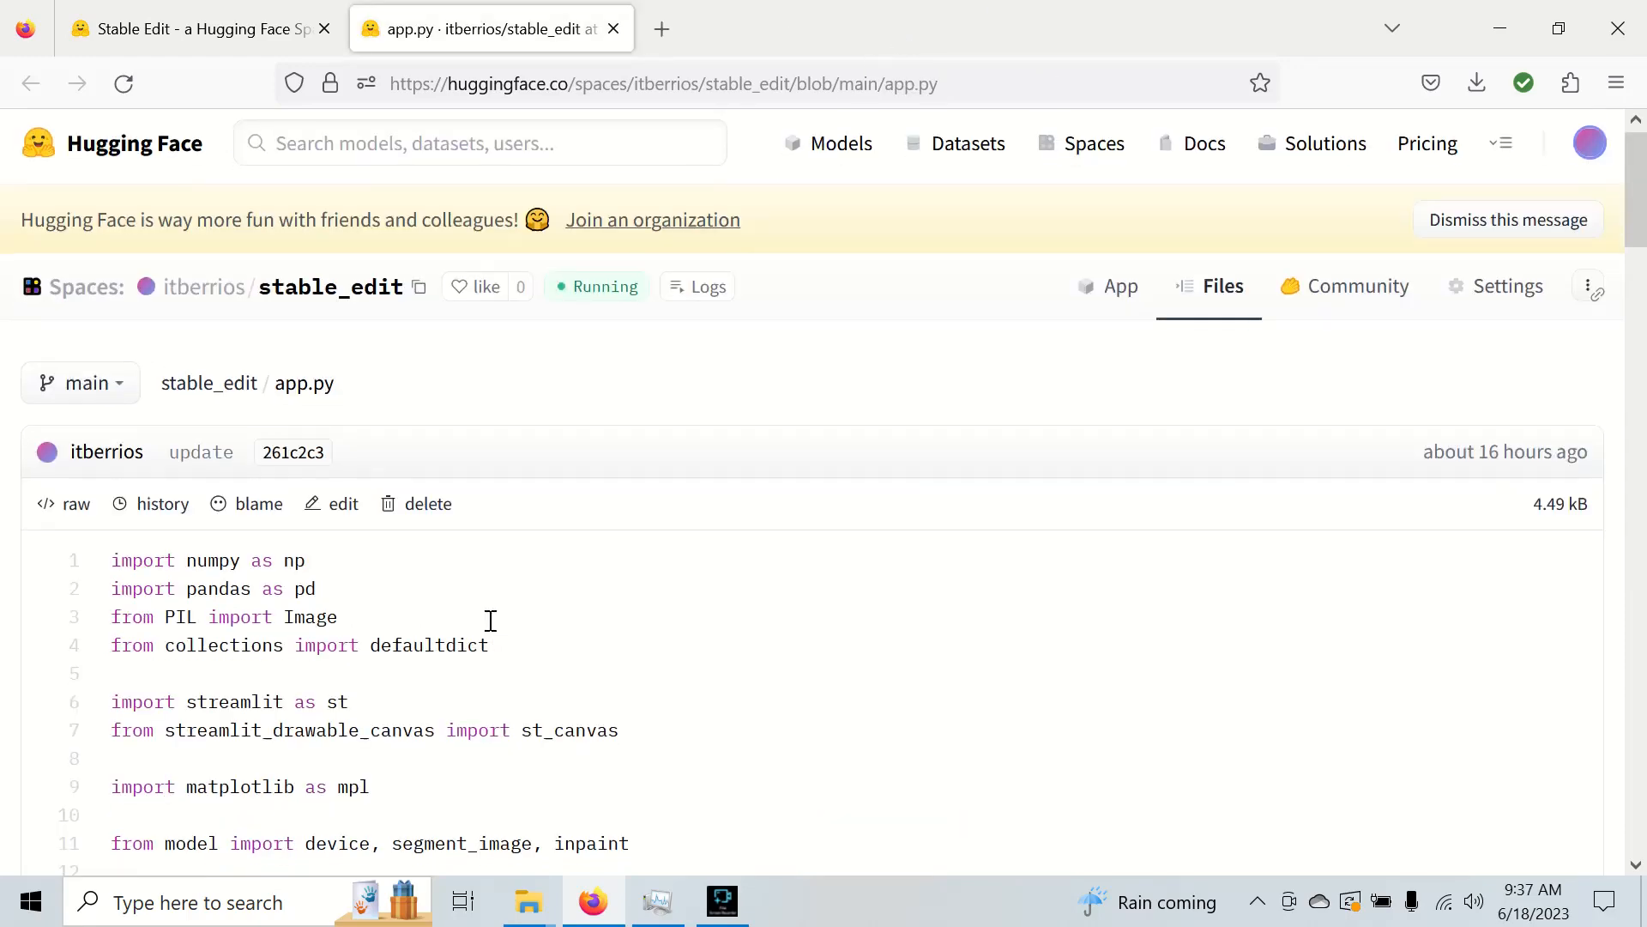
- Scroll through app.py's upload code and highlight the line that builds the mask
scroll("down", 3)
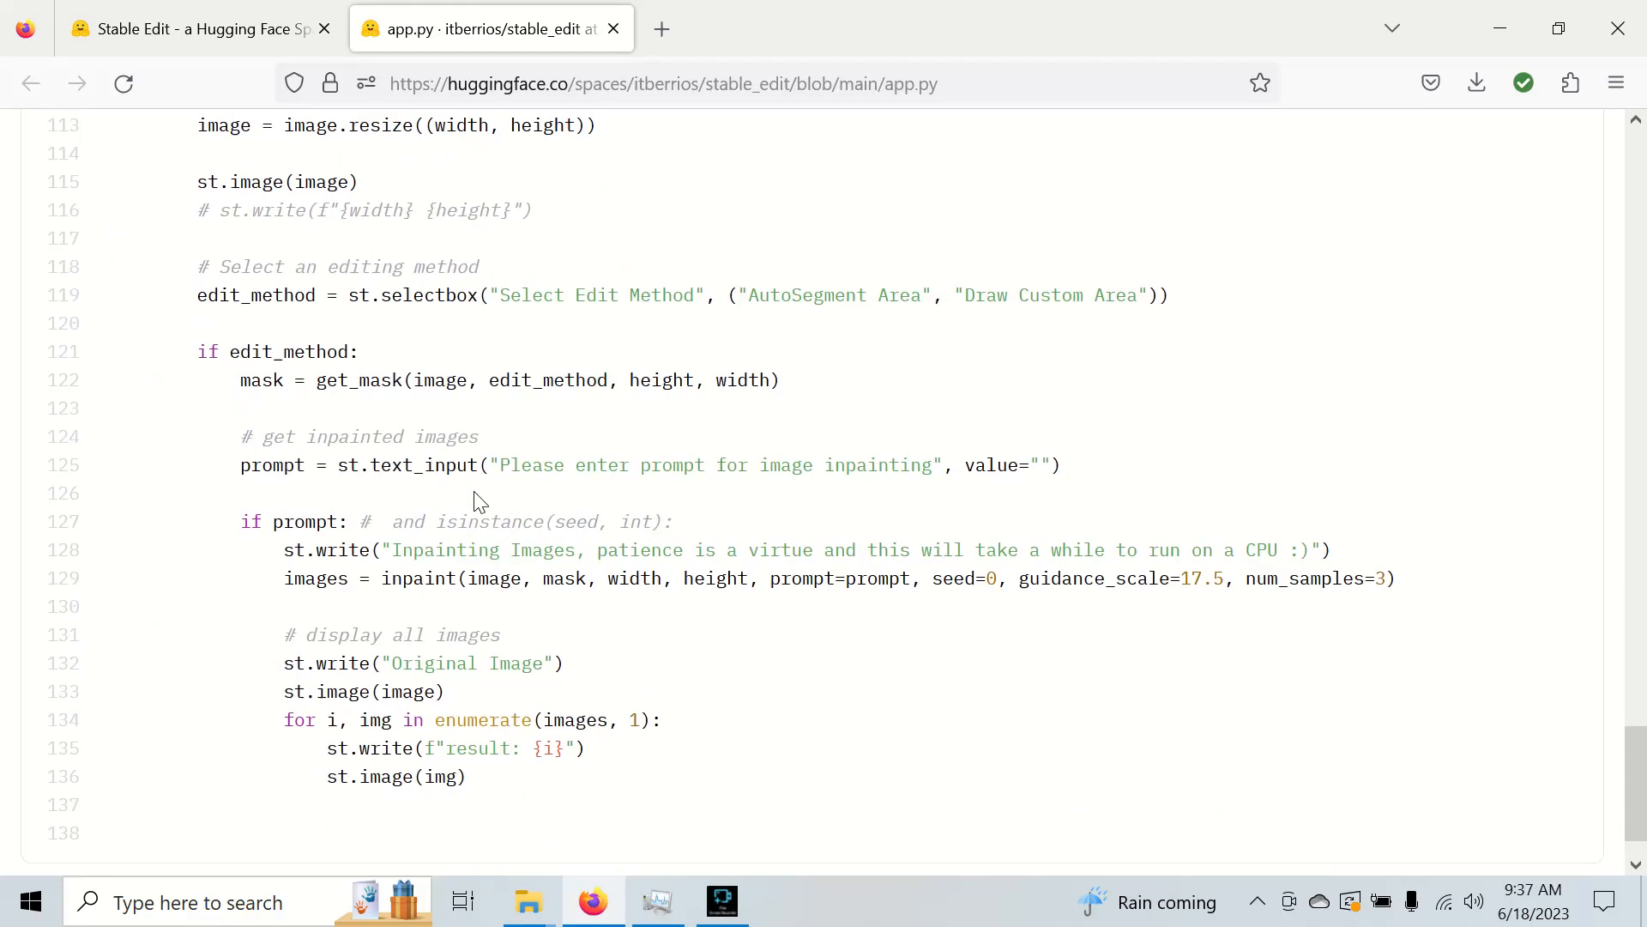
scroll("up", 3)
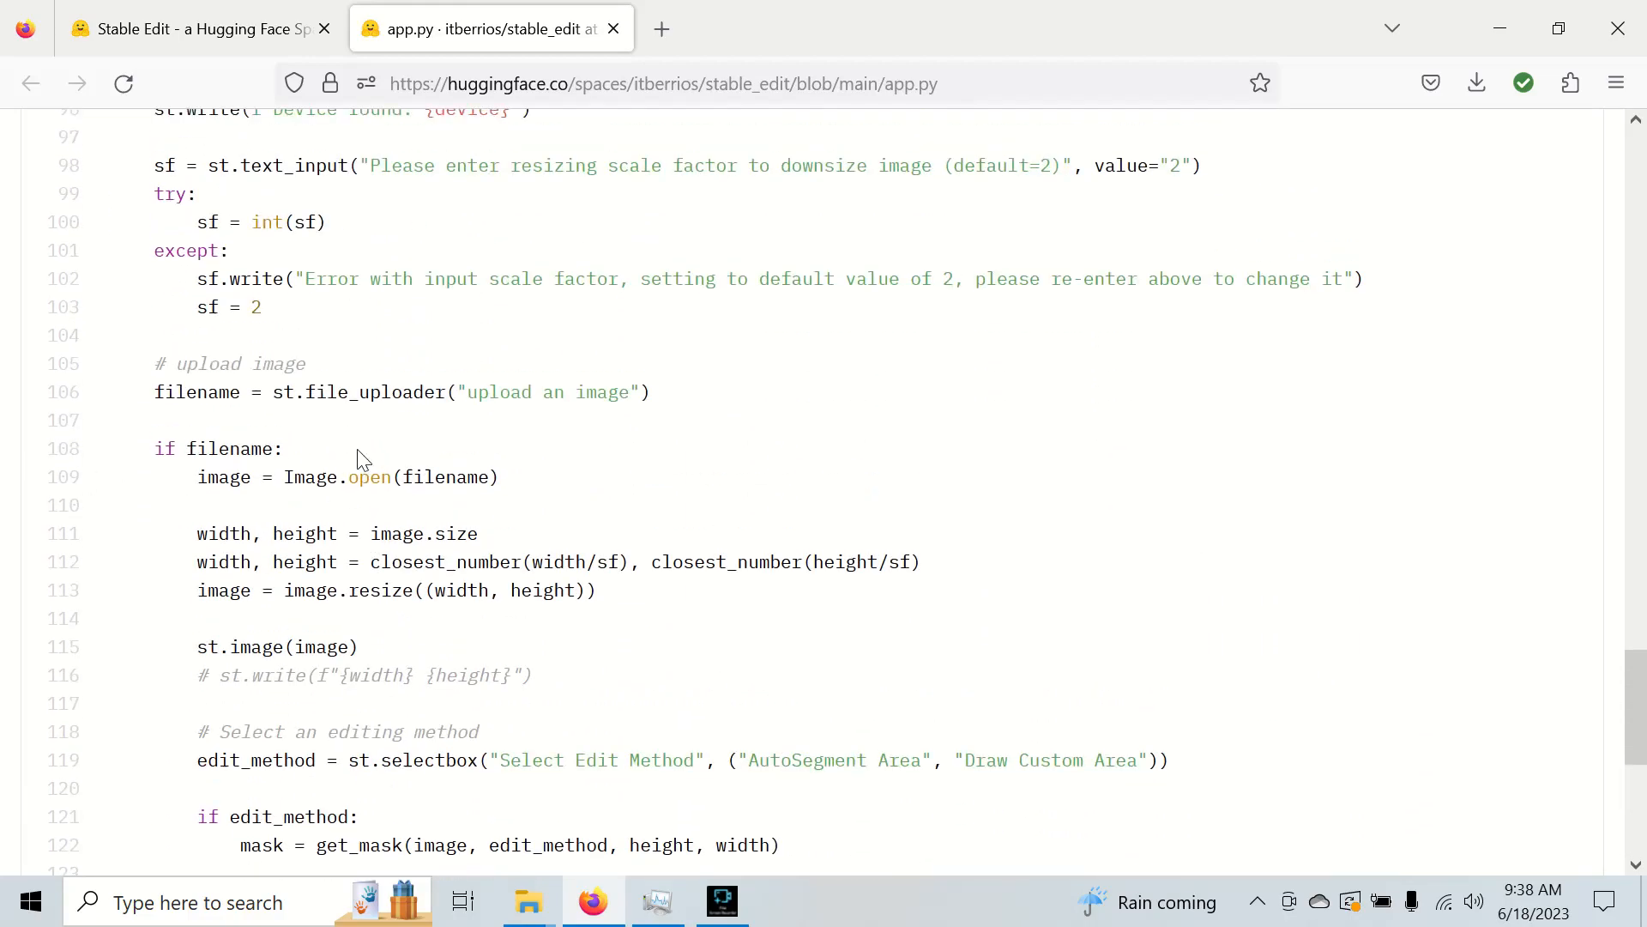
scroll("up", 3)
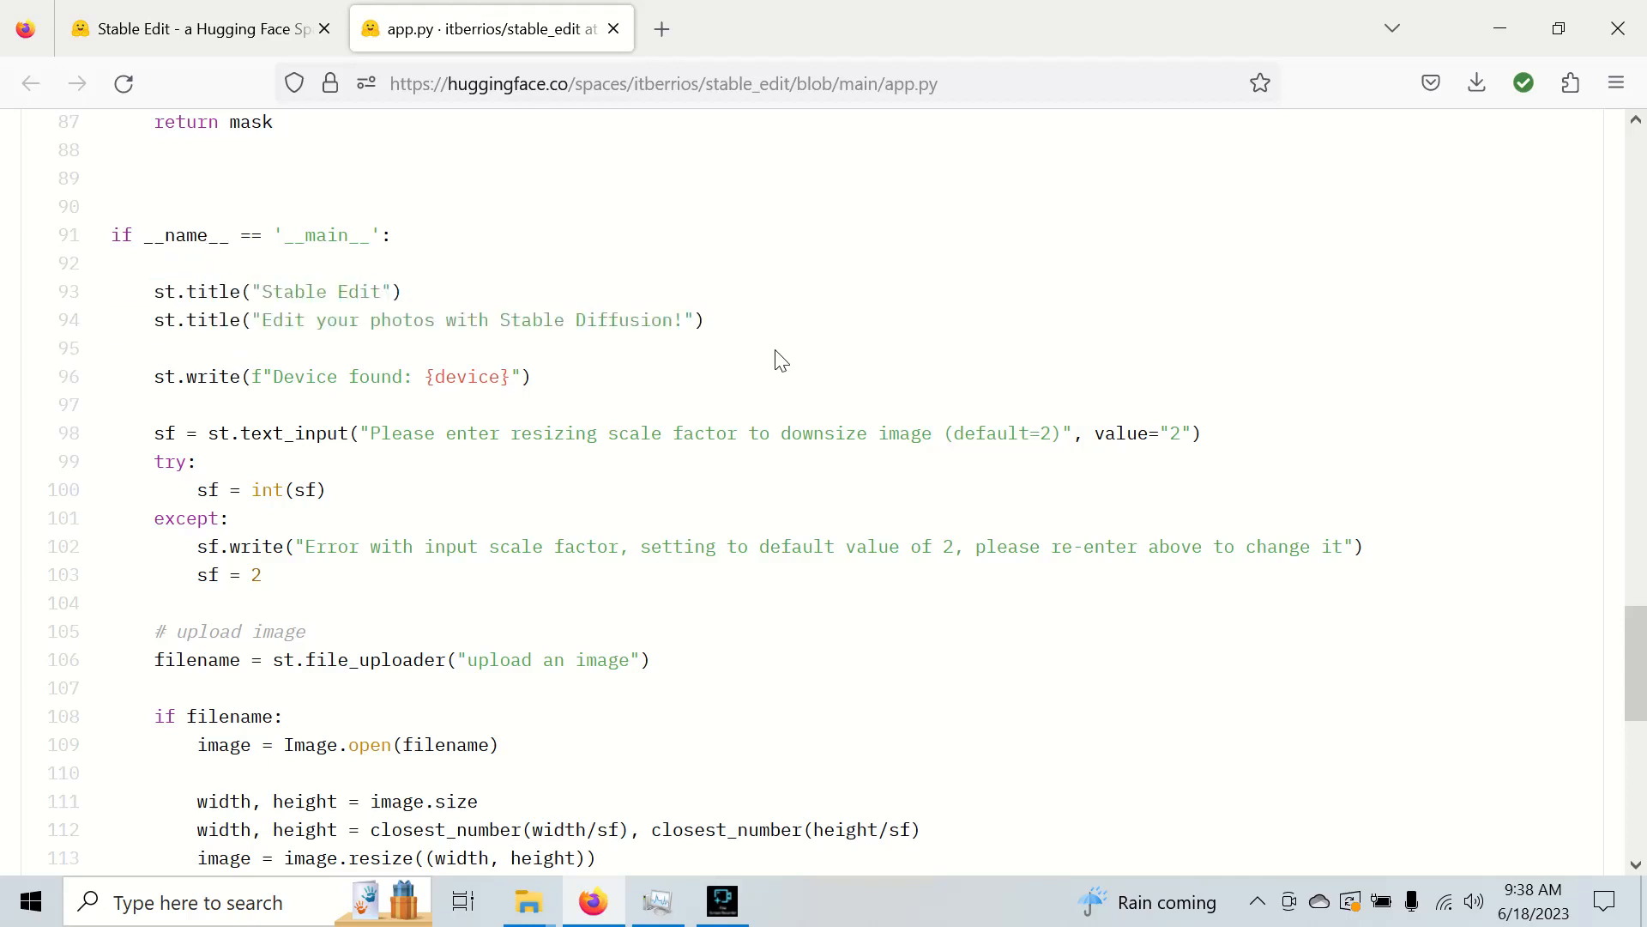
mouse_move(185, 283)
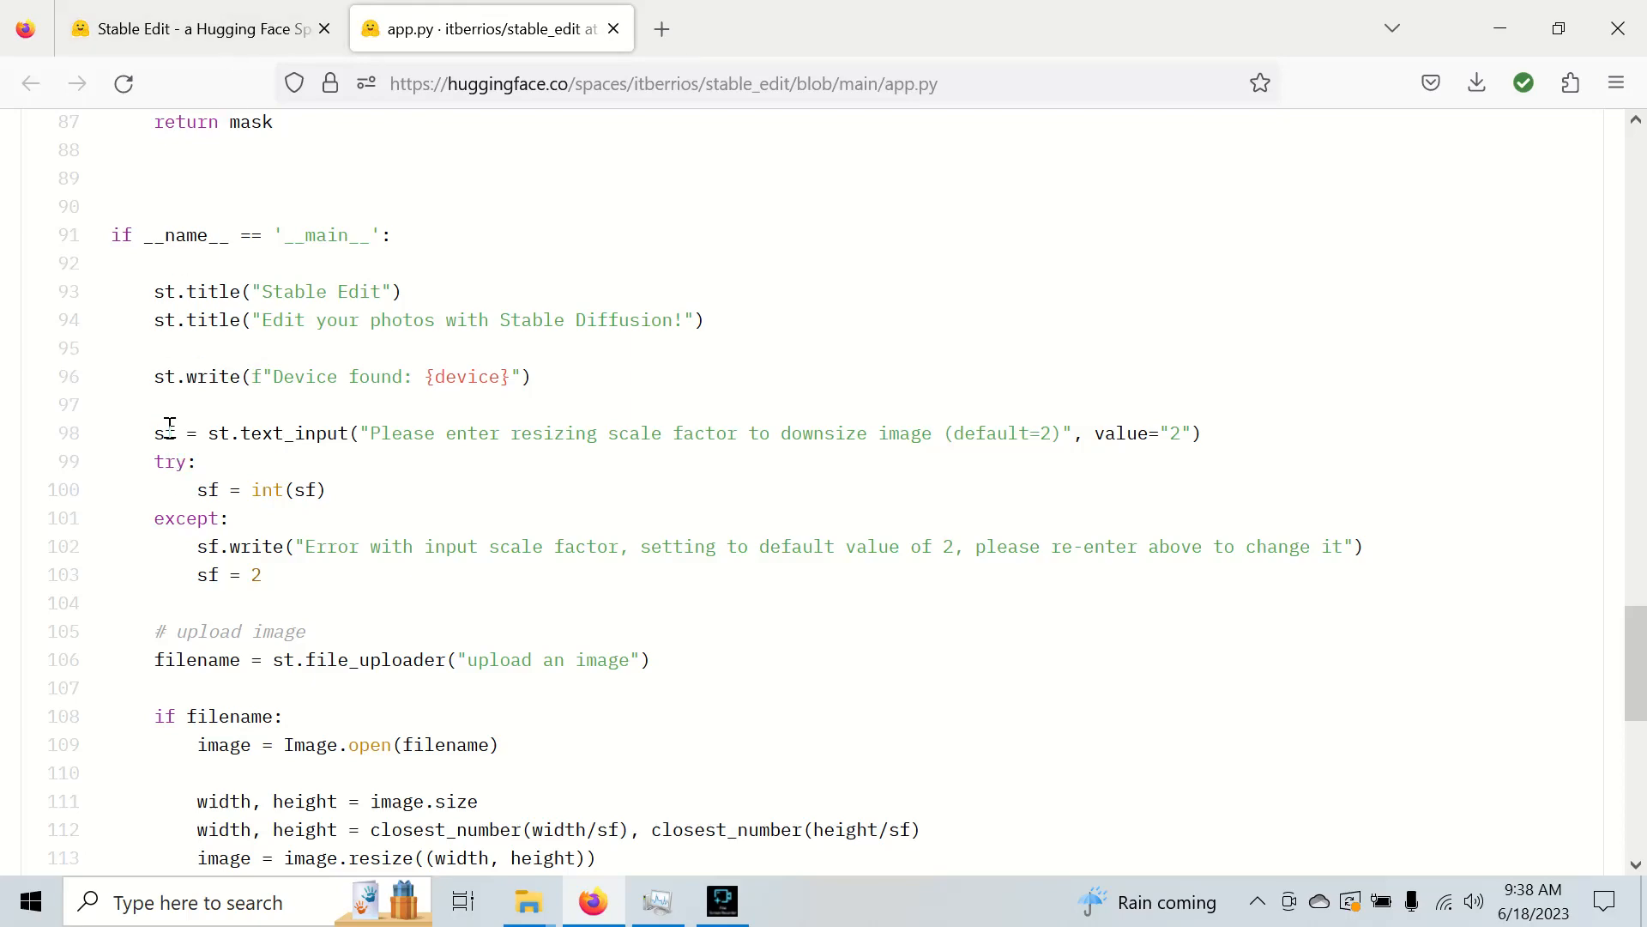
mouse_move(232, 377)
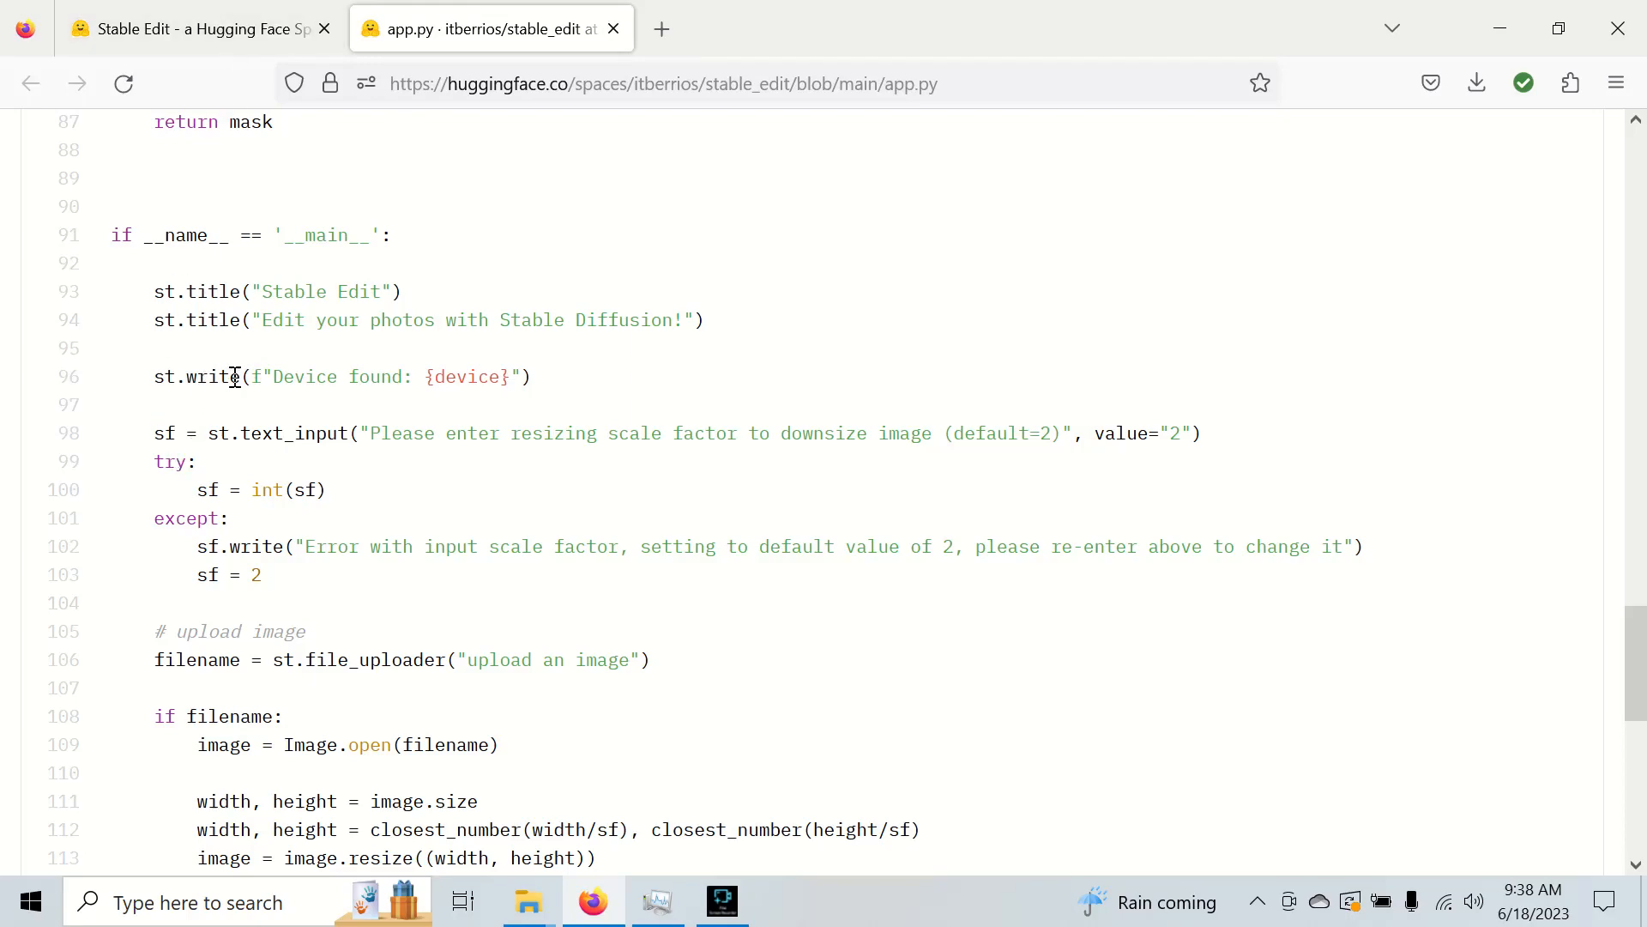
scroll("down", 3)
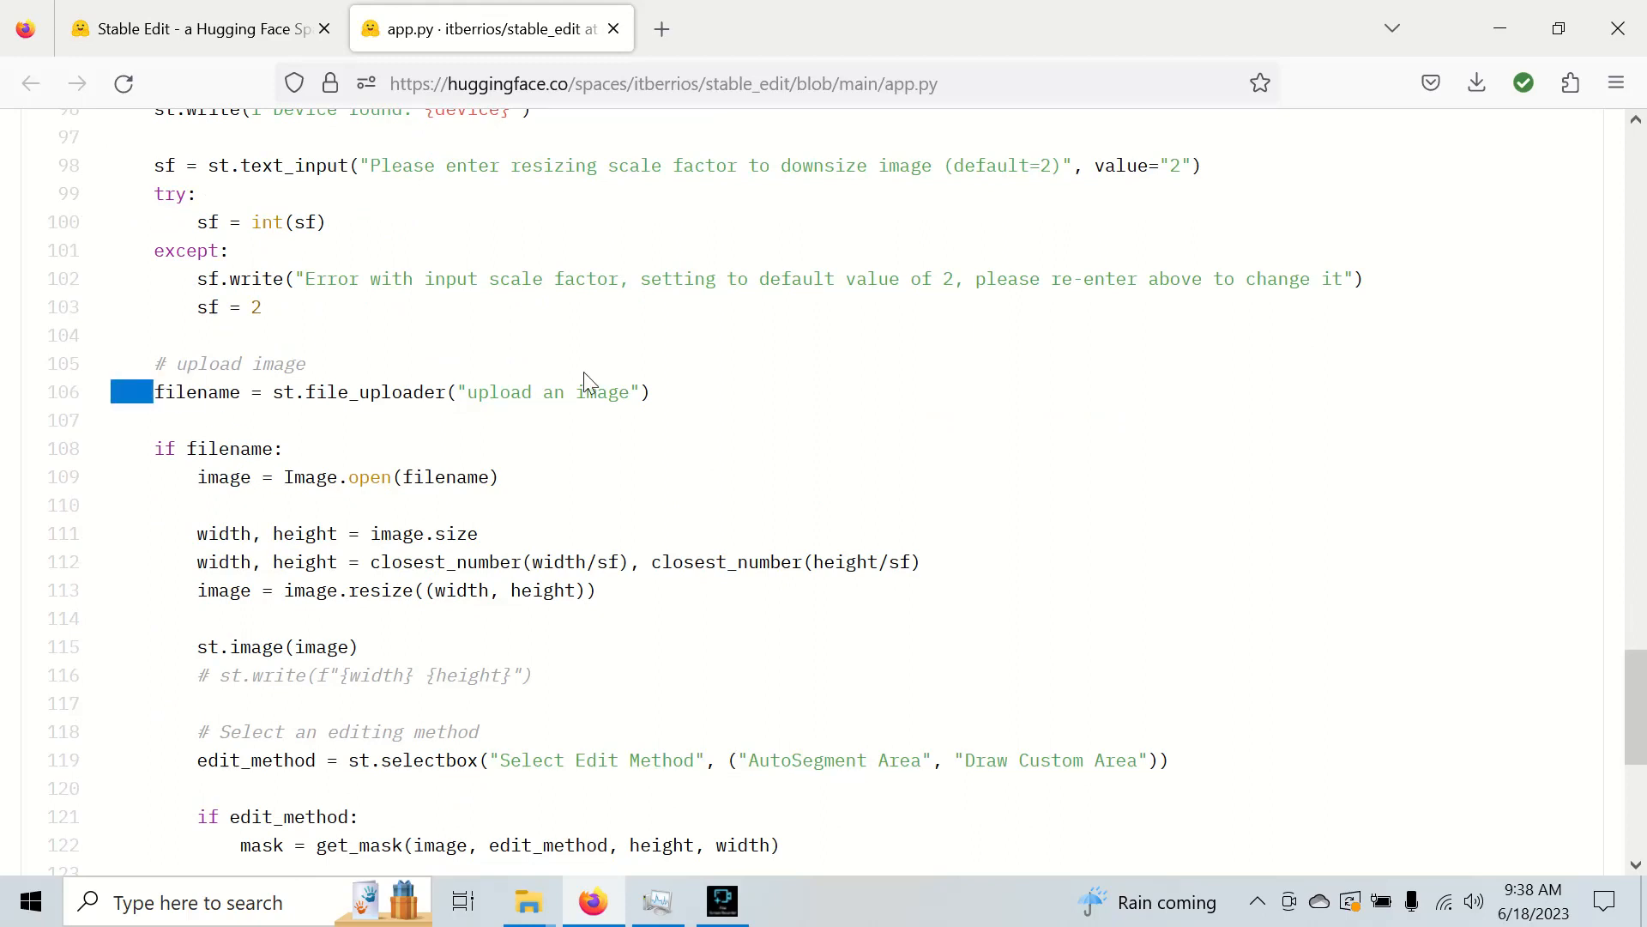
scroll("down", 3)
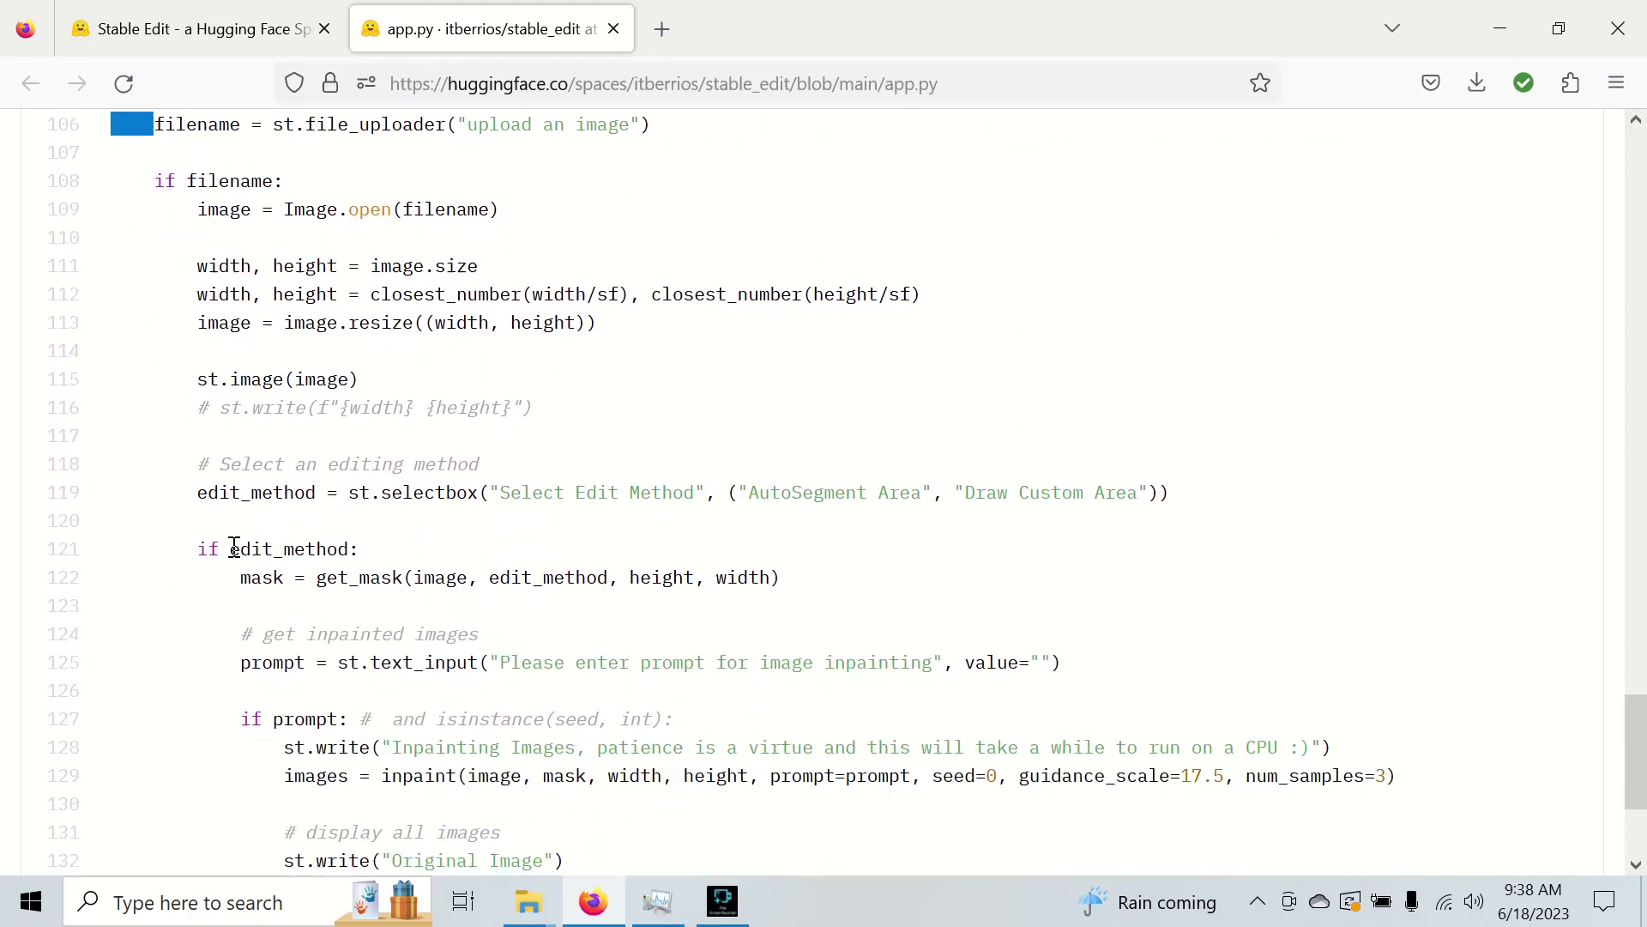
triple_click(500, 577)
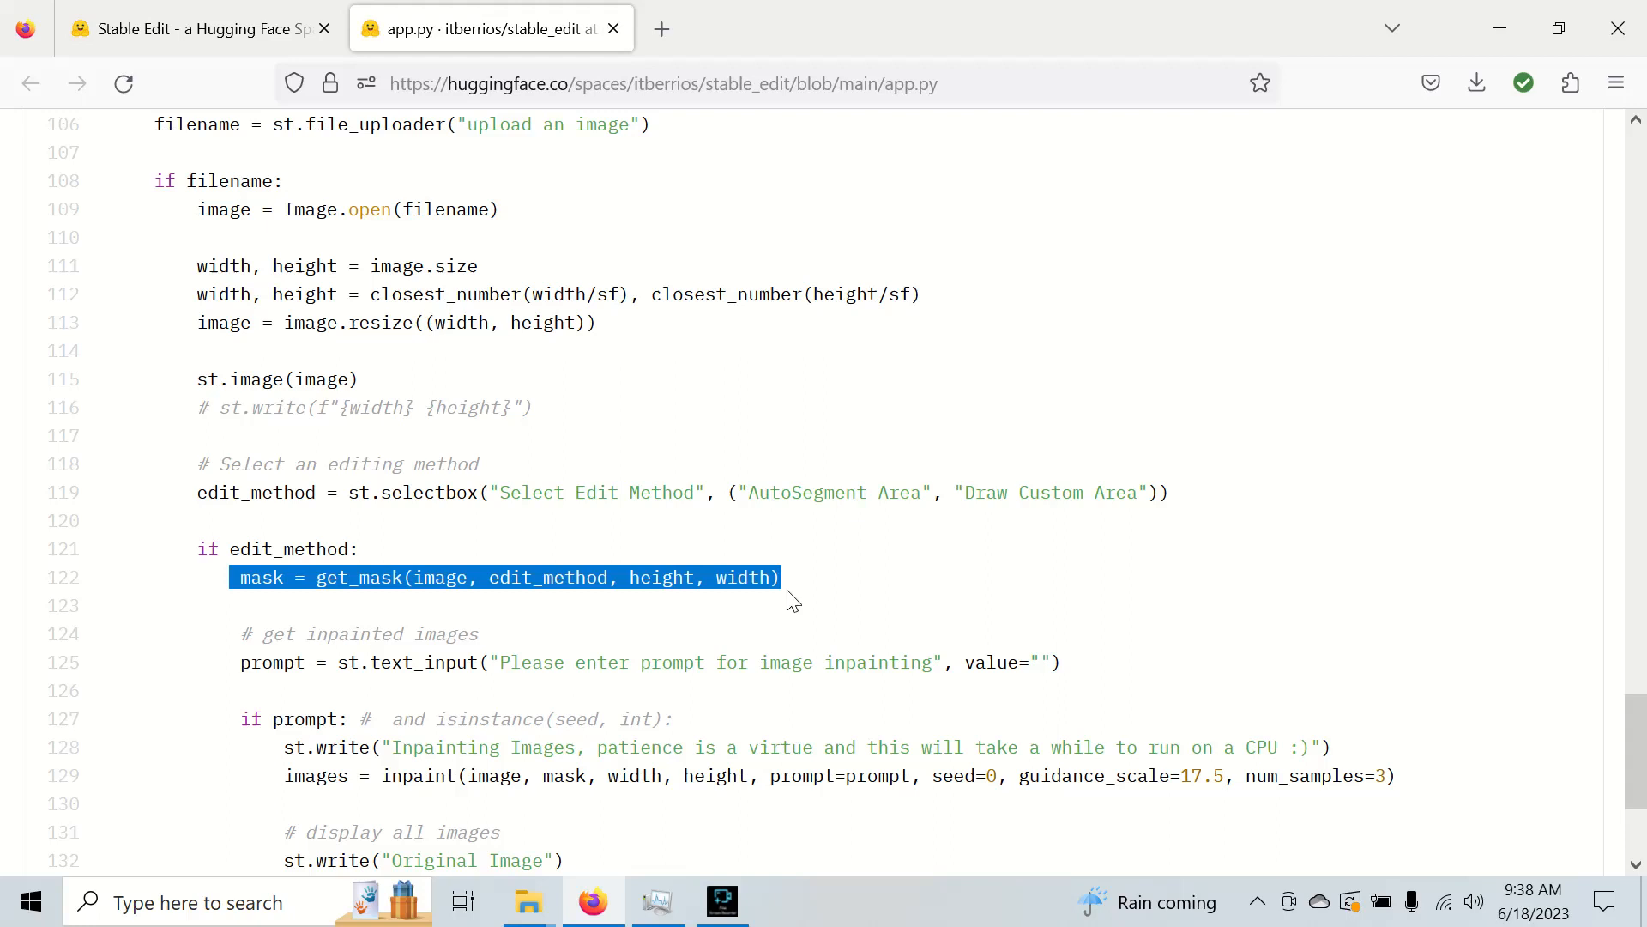
- Highlight the line that runs the inpainting, then go back to the running Stable Edit app
scroll("down", 3)
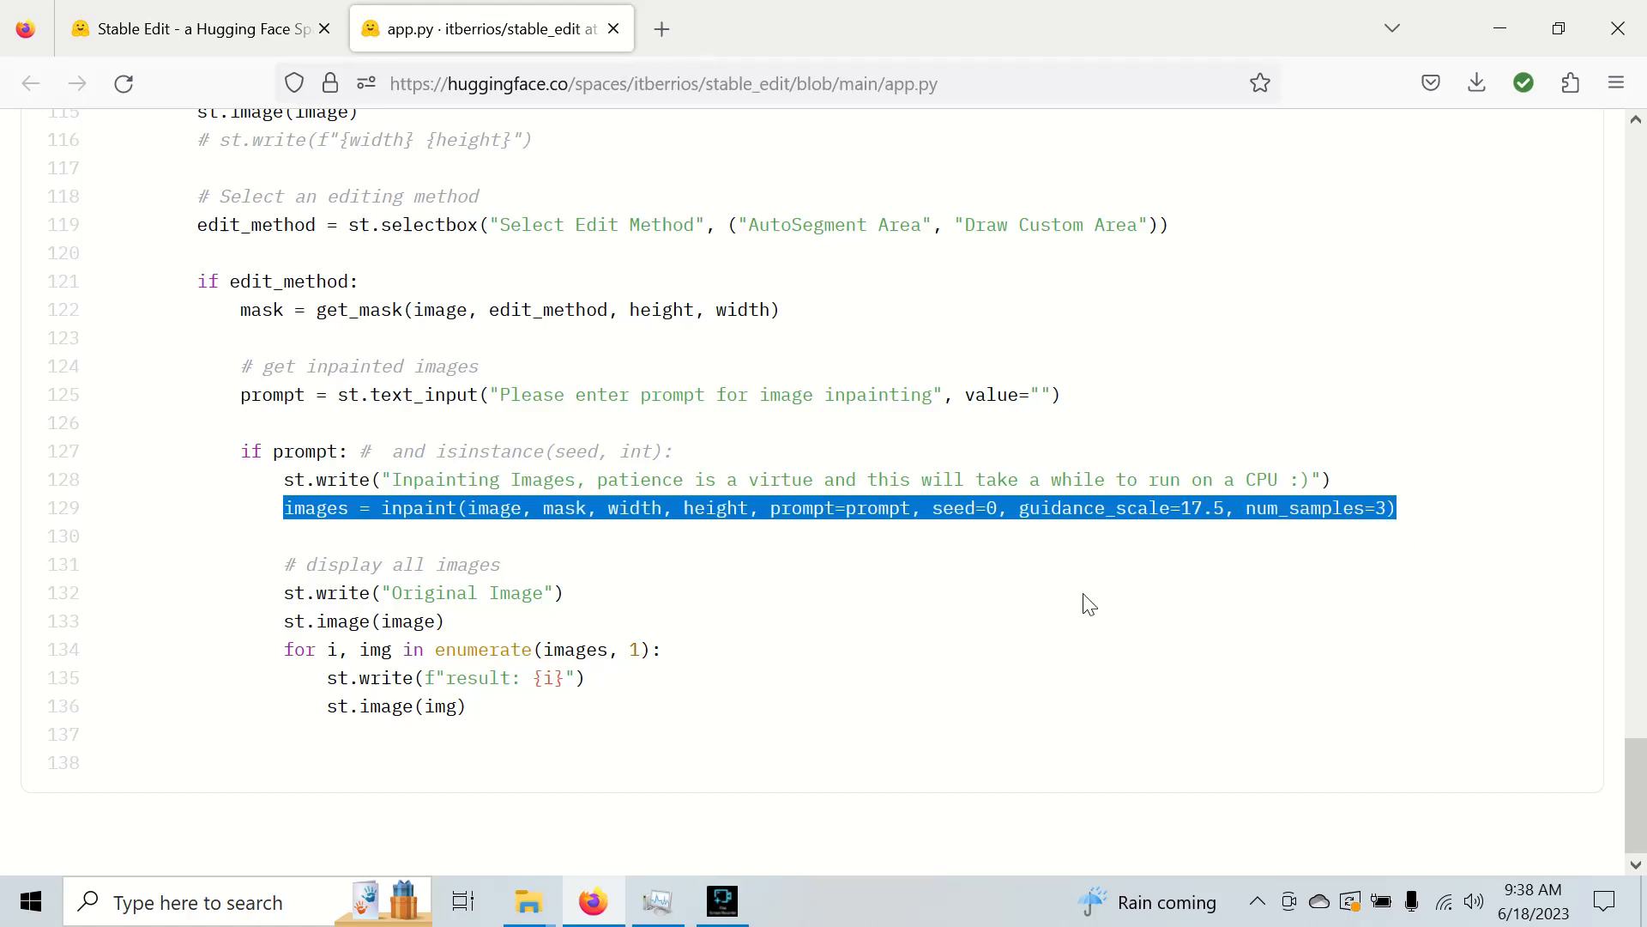
left_click(270, 508)
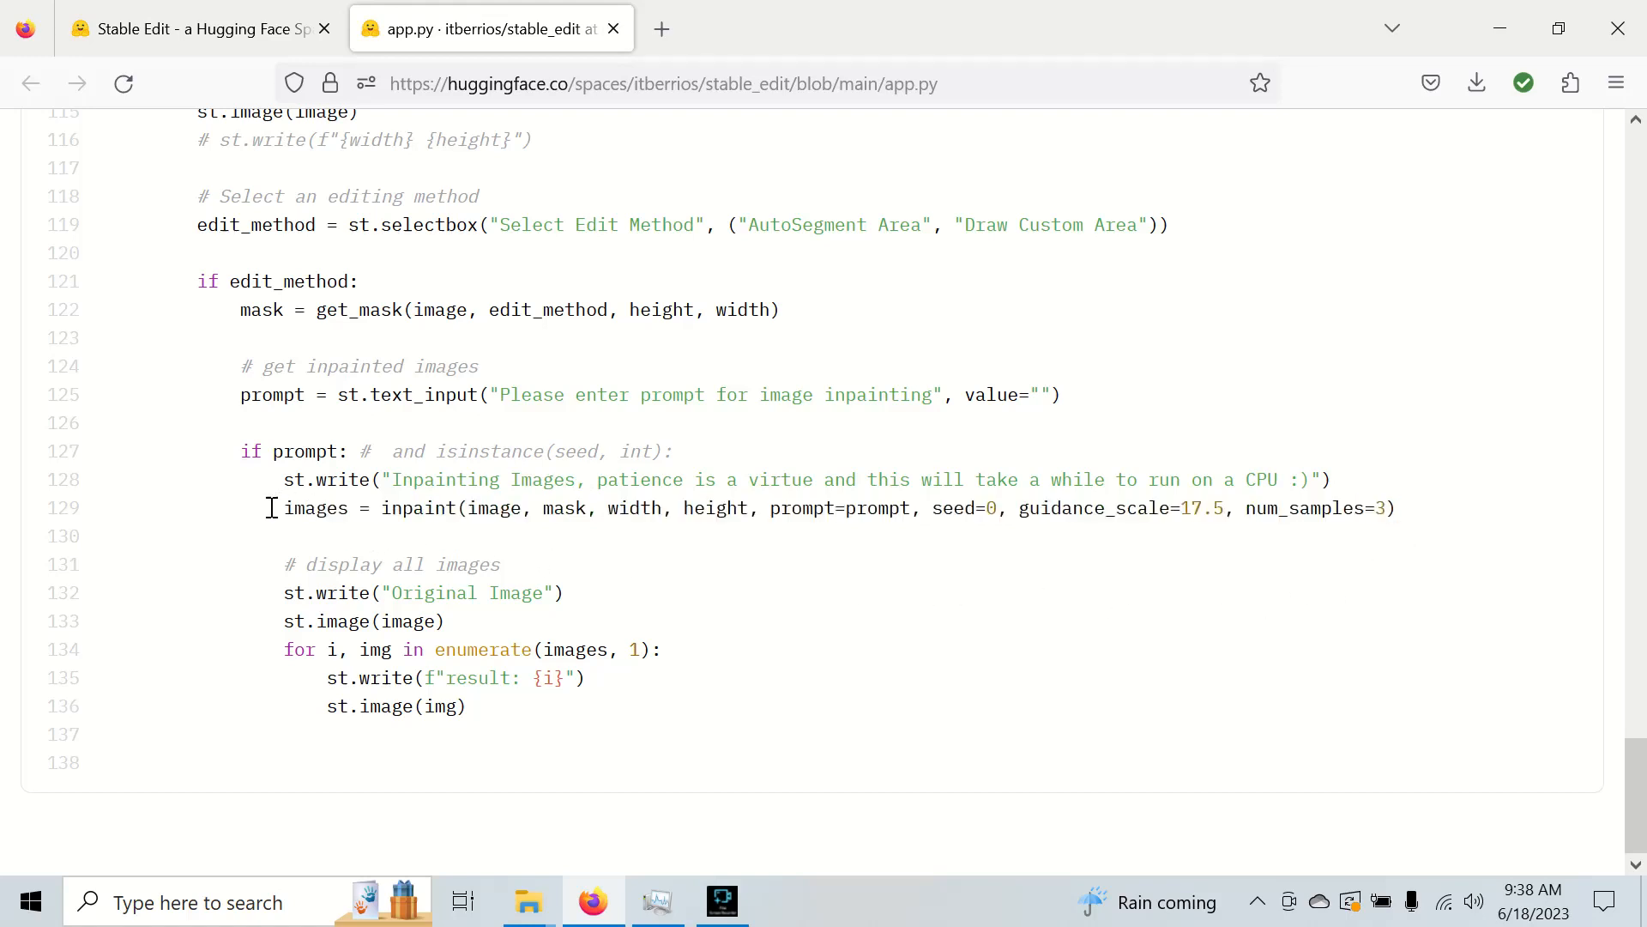
double_click(315, 508)
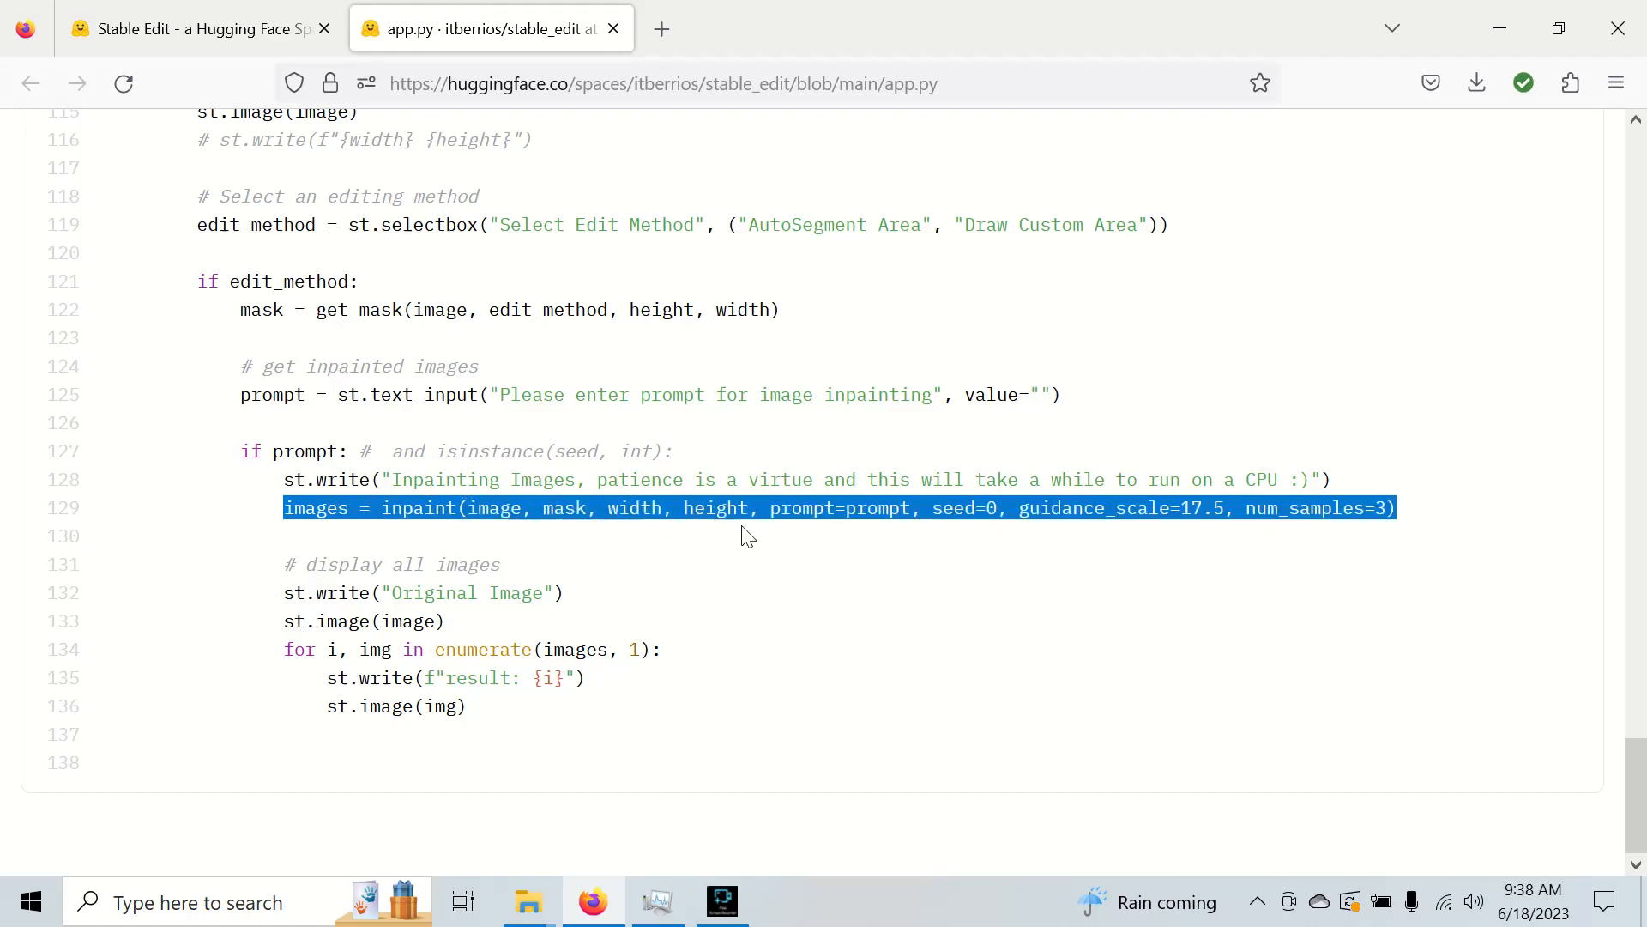
mouse_move(863, 568)
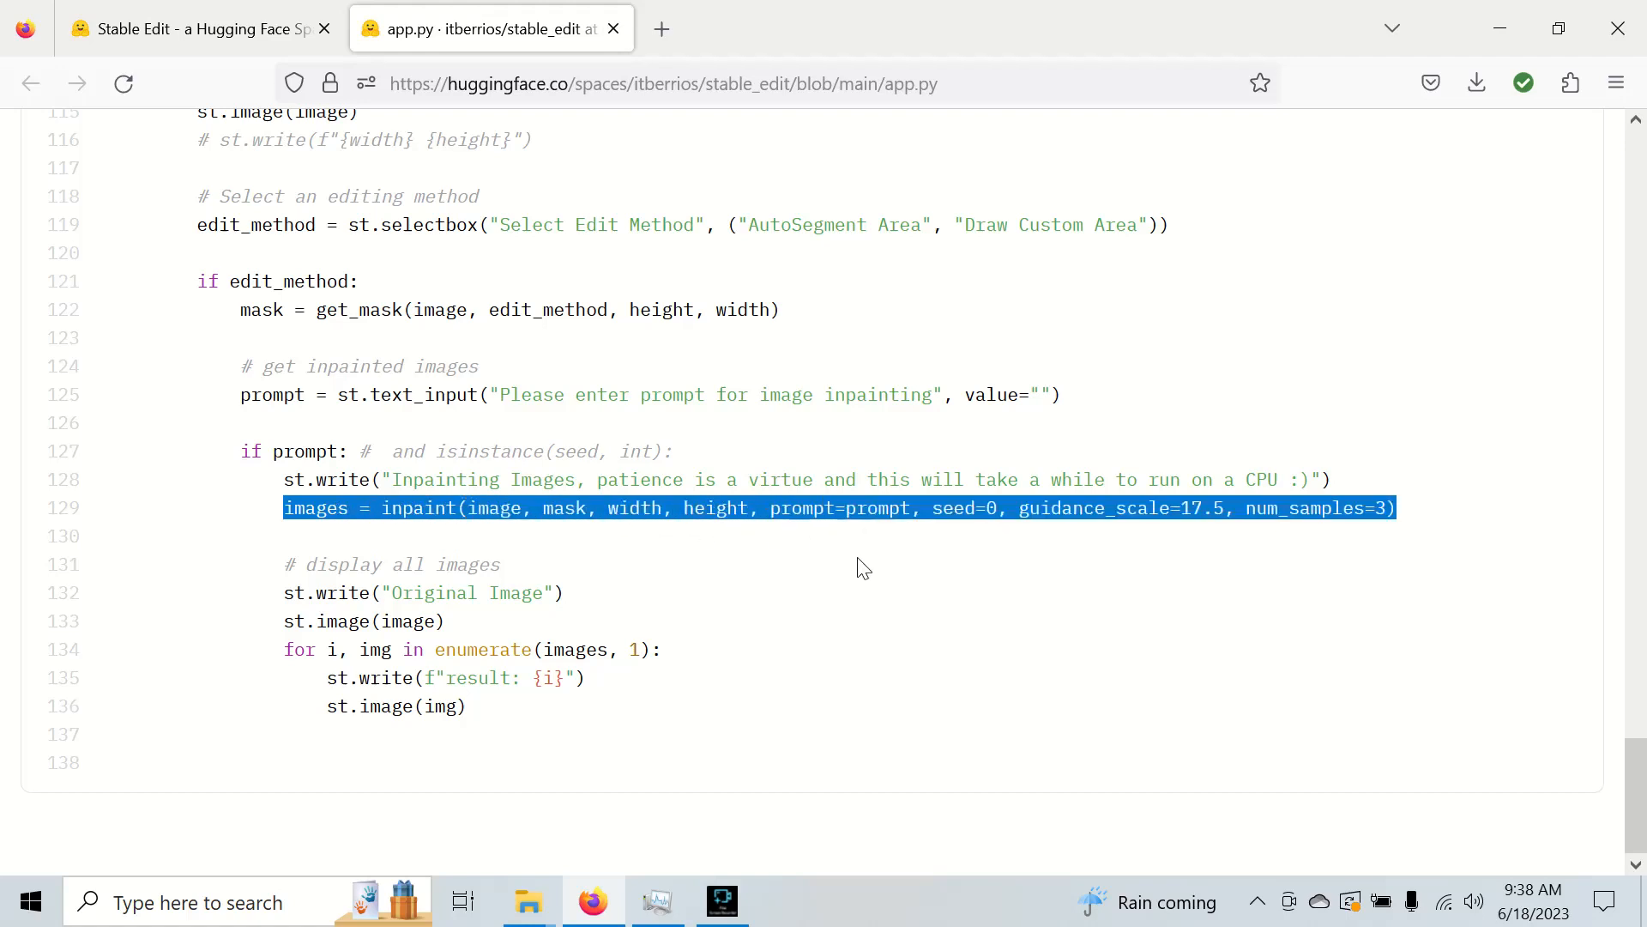
left_click(180, 29)
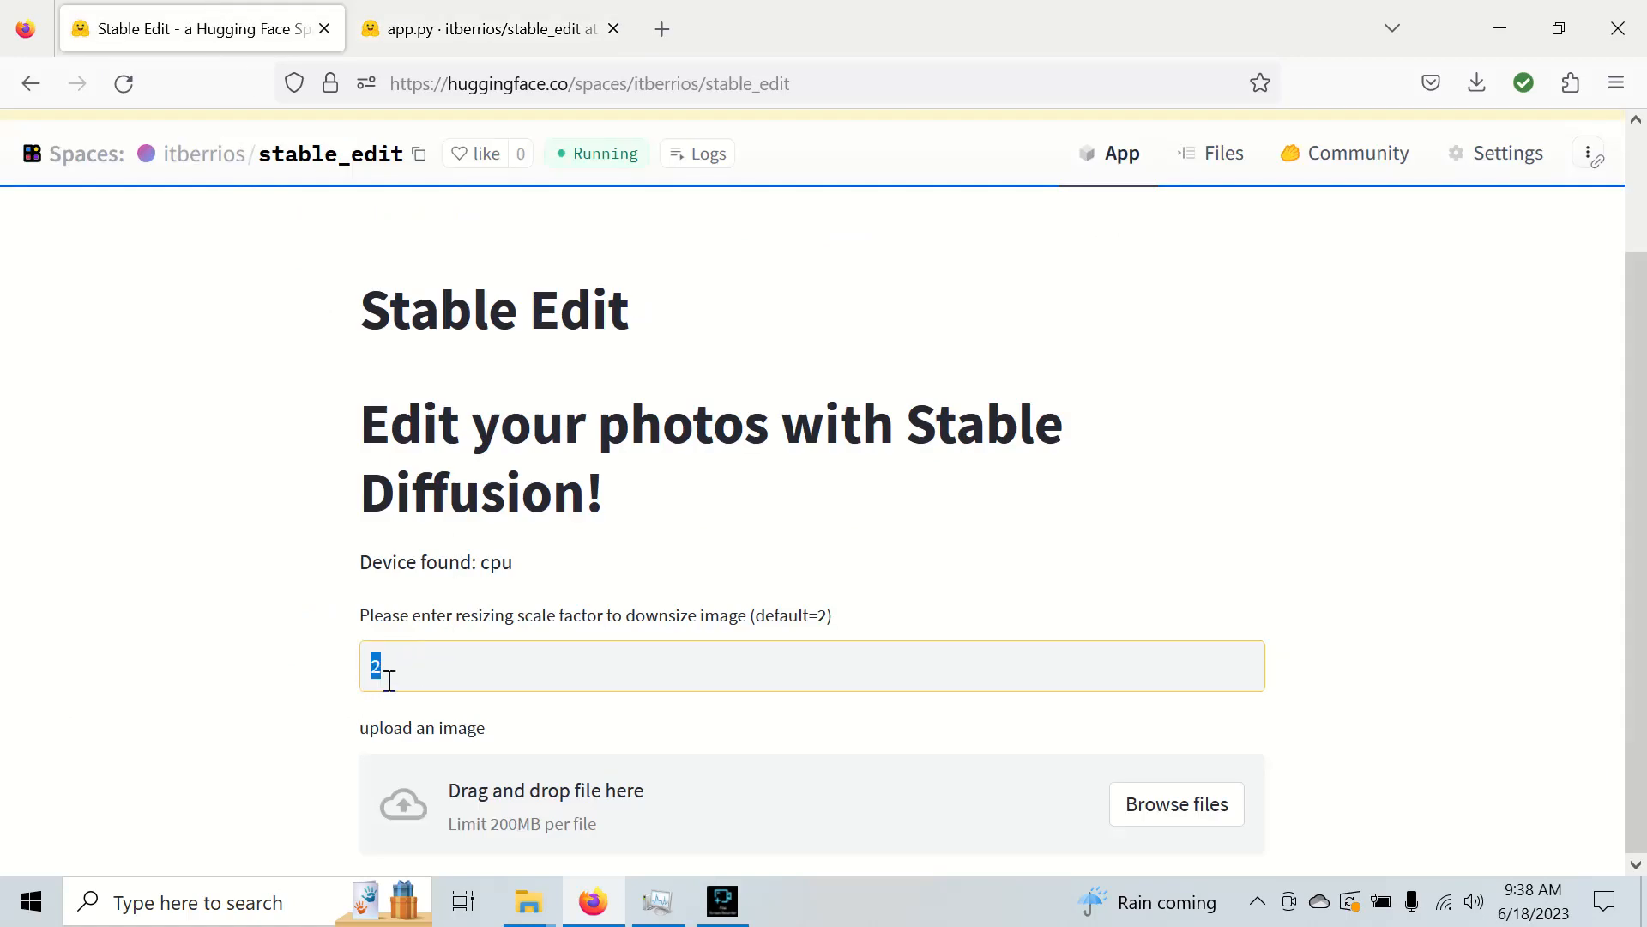
mouse_move(430, 669)
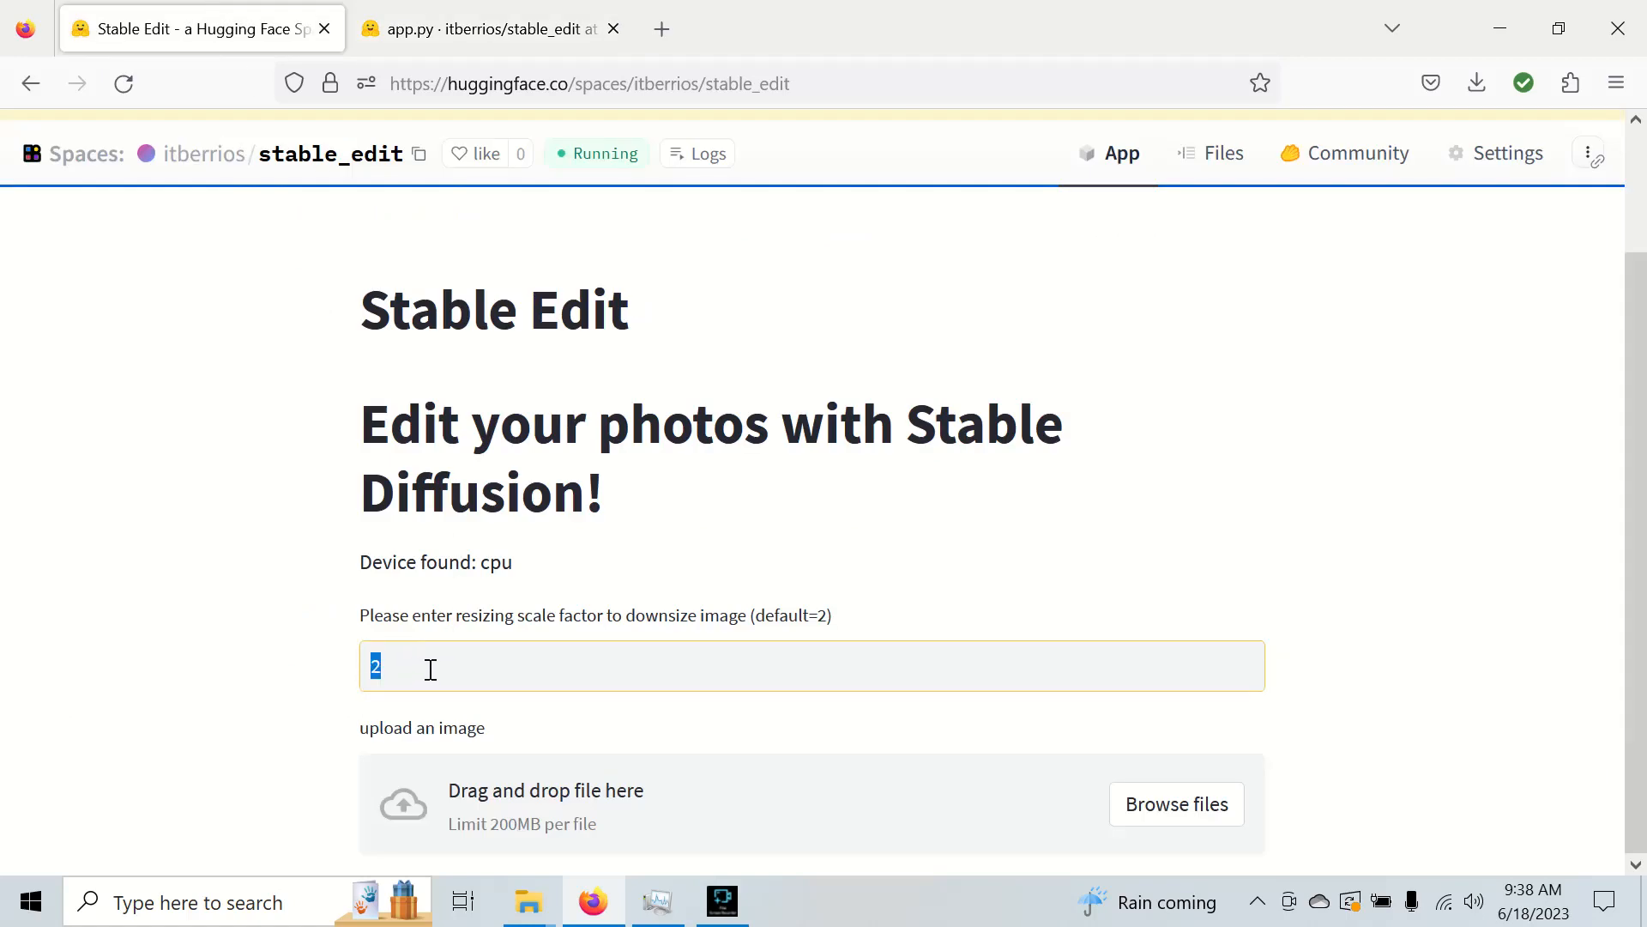
- Set the resizing scale factor to 4 and pick horses.png in the upload file chooser
type("4")
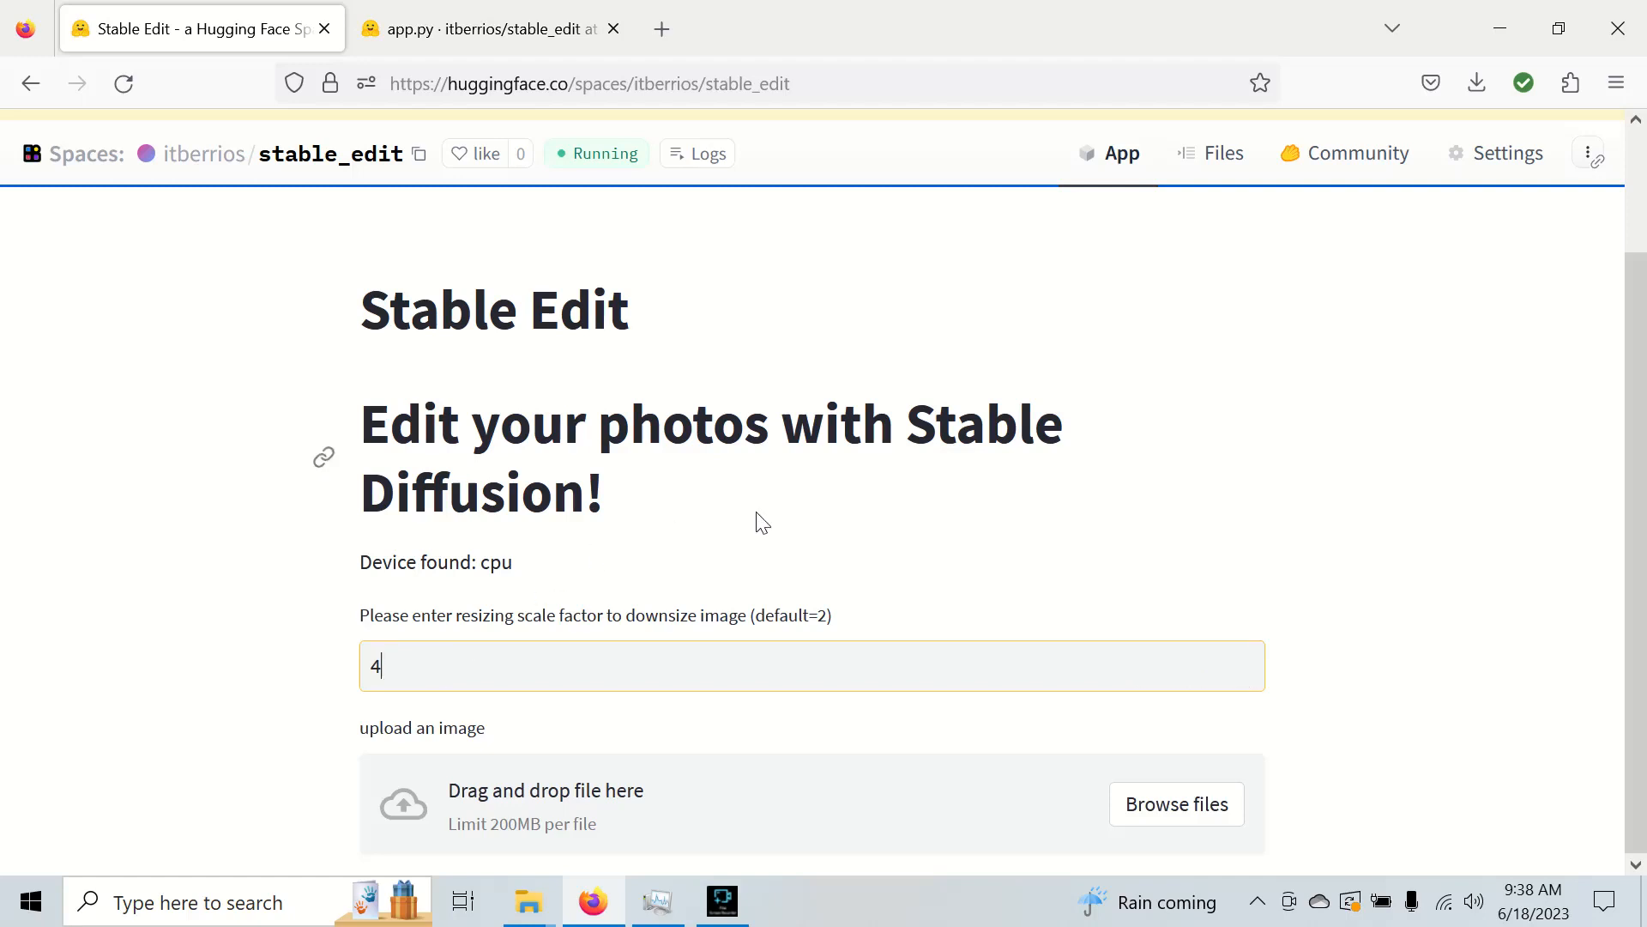
left_click(1176, 804)
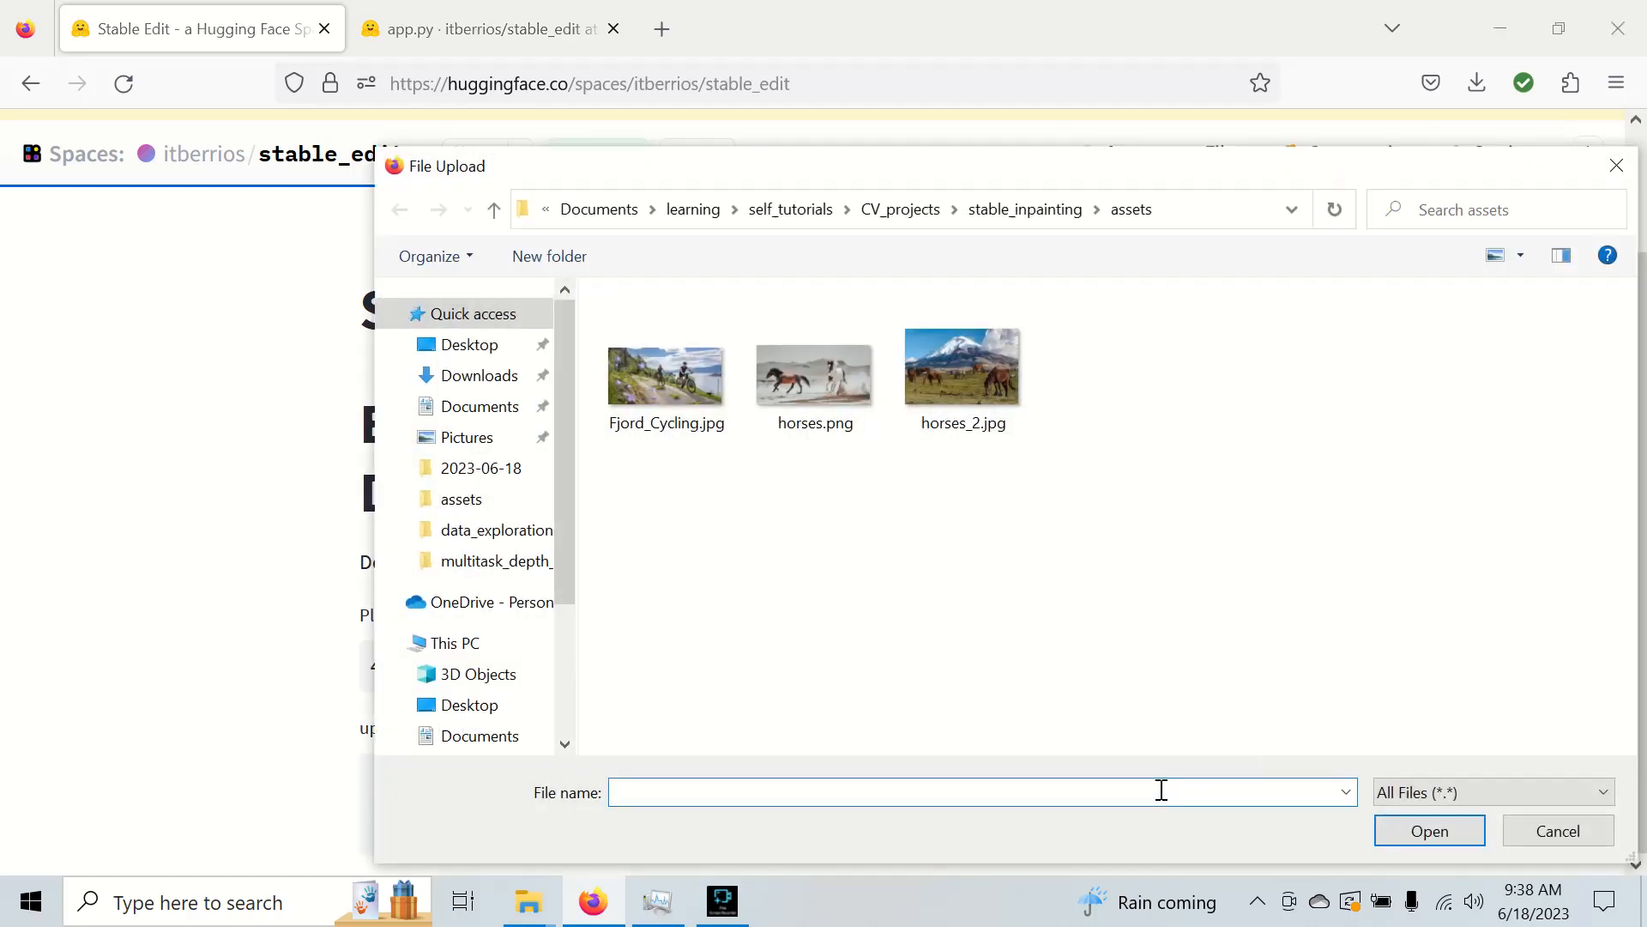
mouse_move(924, 555)
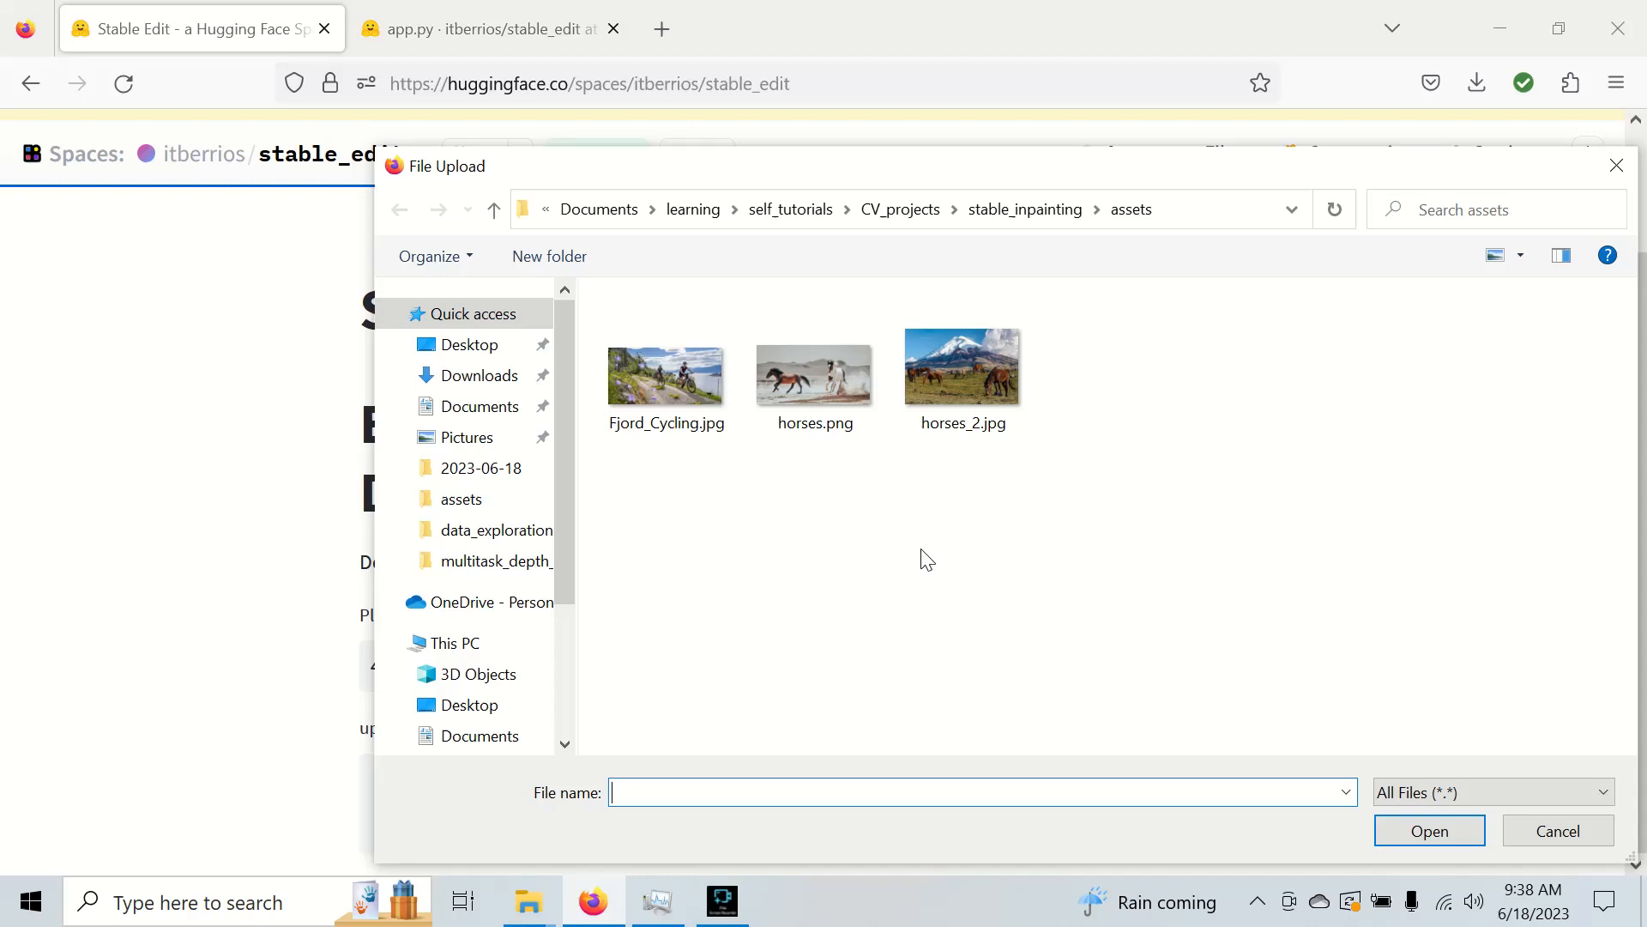
left_click(1558, 830)
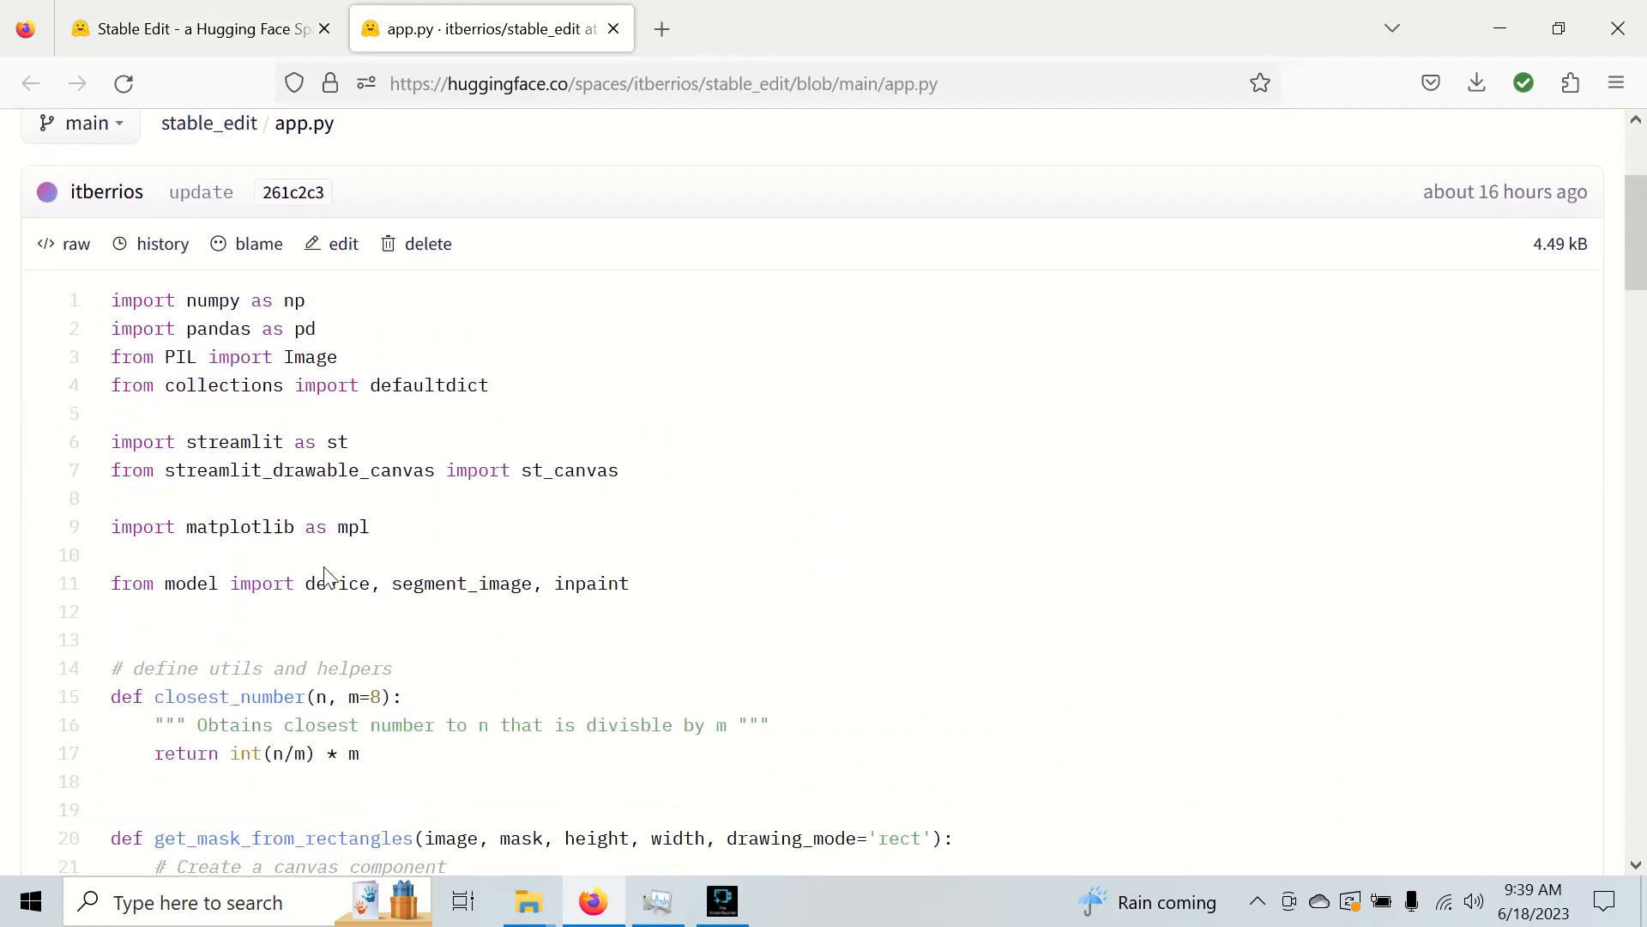
- Scroll app.py to get_mask_from_rectangles and return to the Stable Edit app with horses.png uploaded
scroll("down", 3)
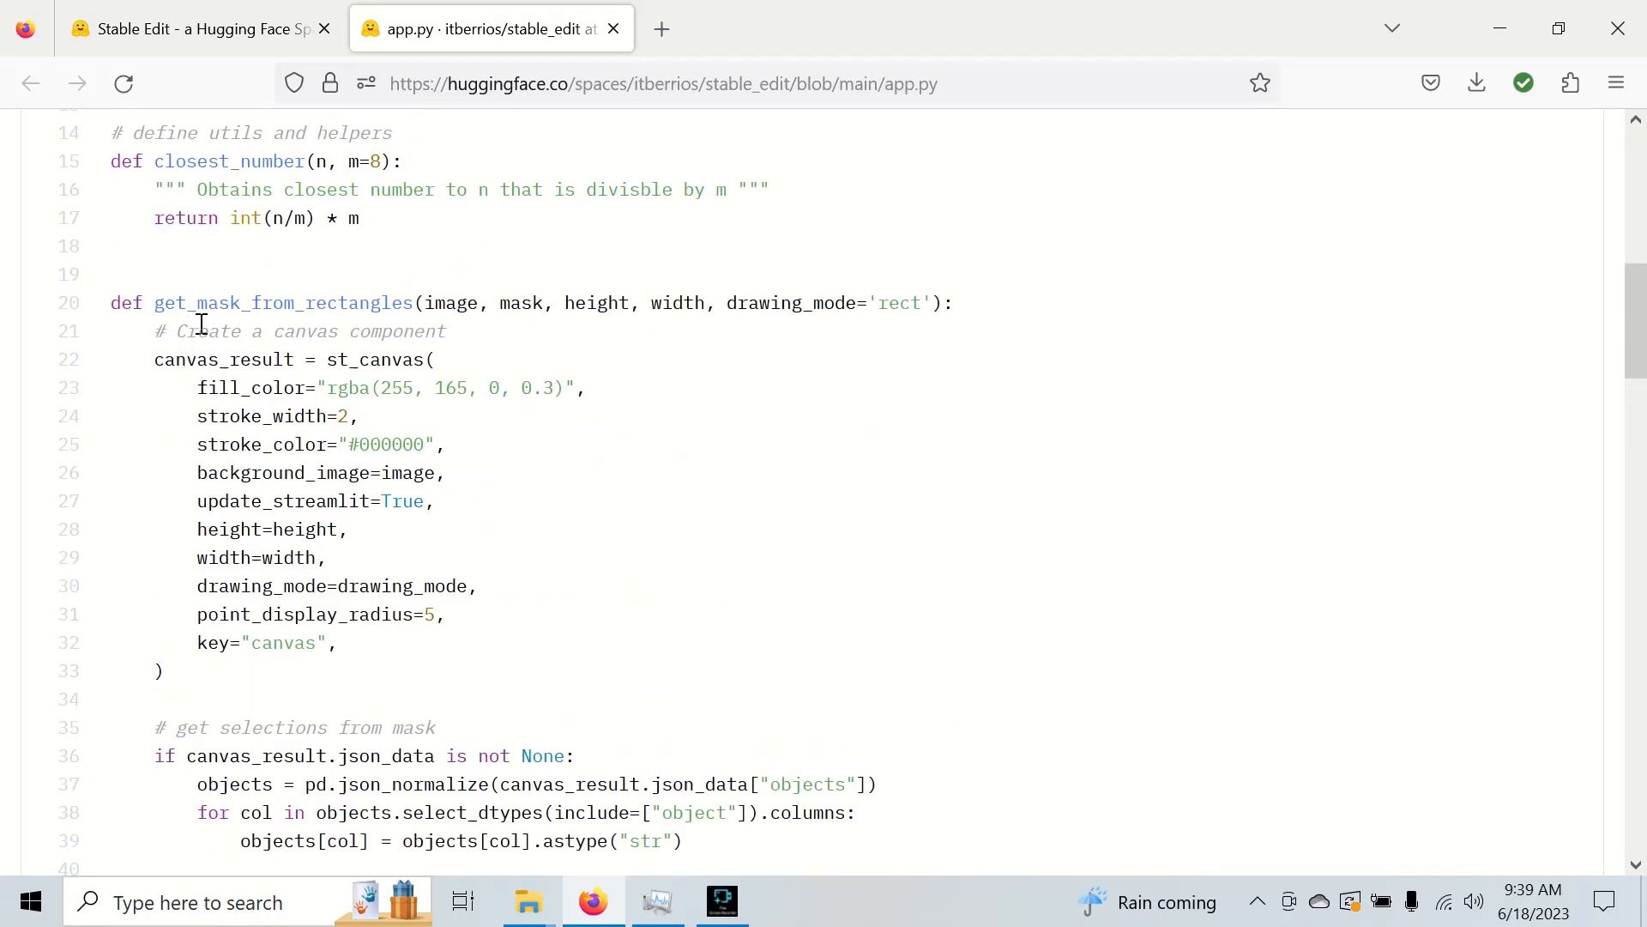
scroll("down", 3)
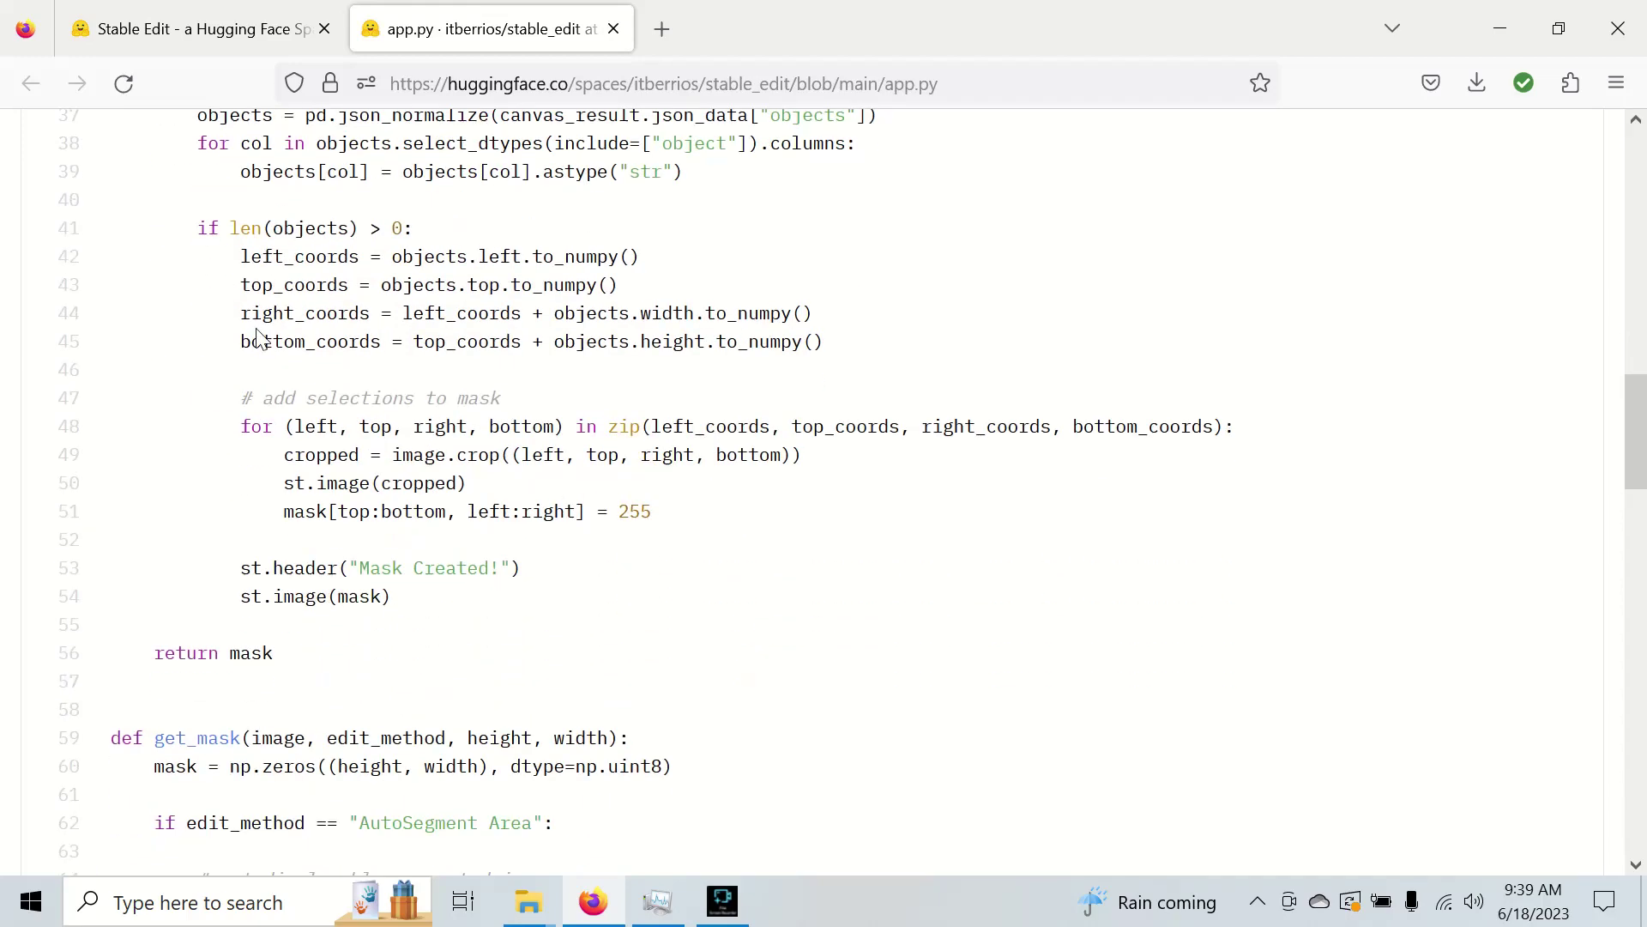
left_click(184, 29)
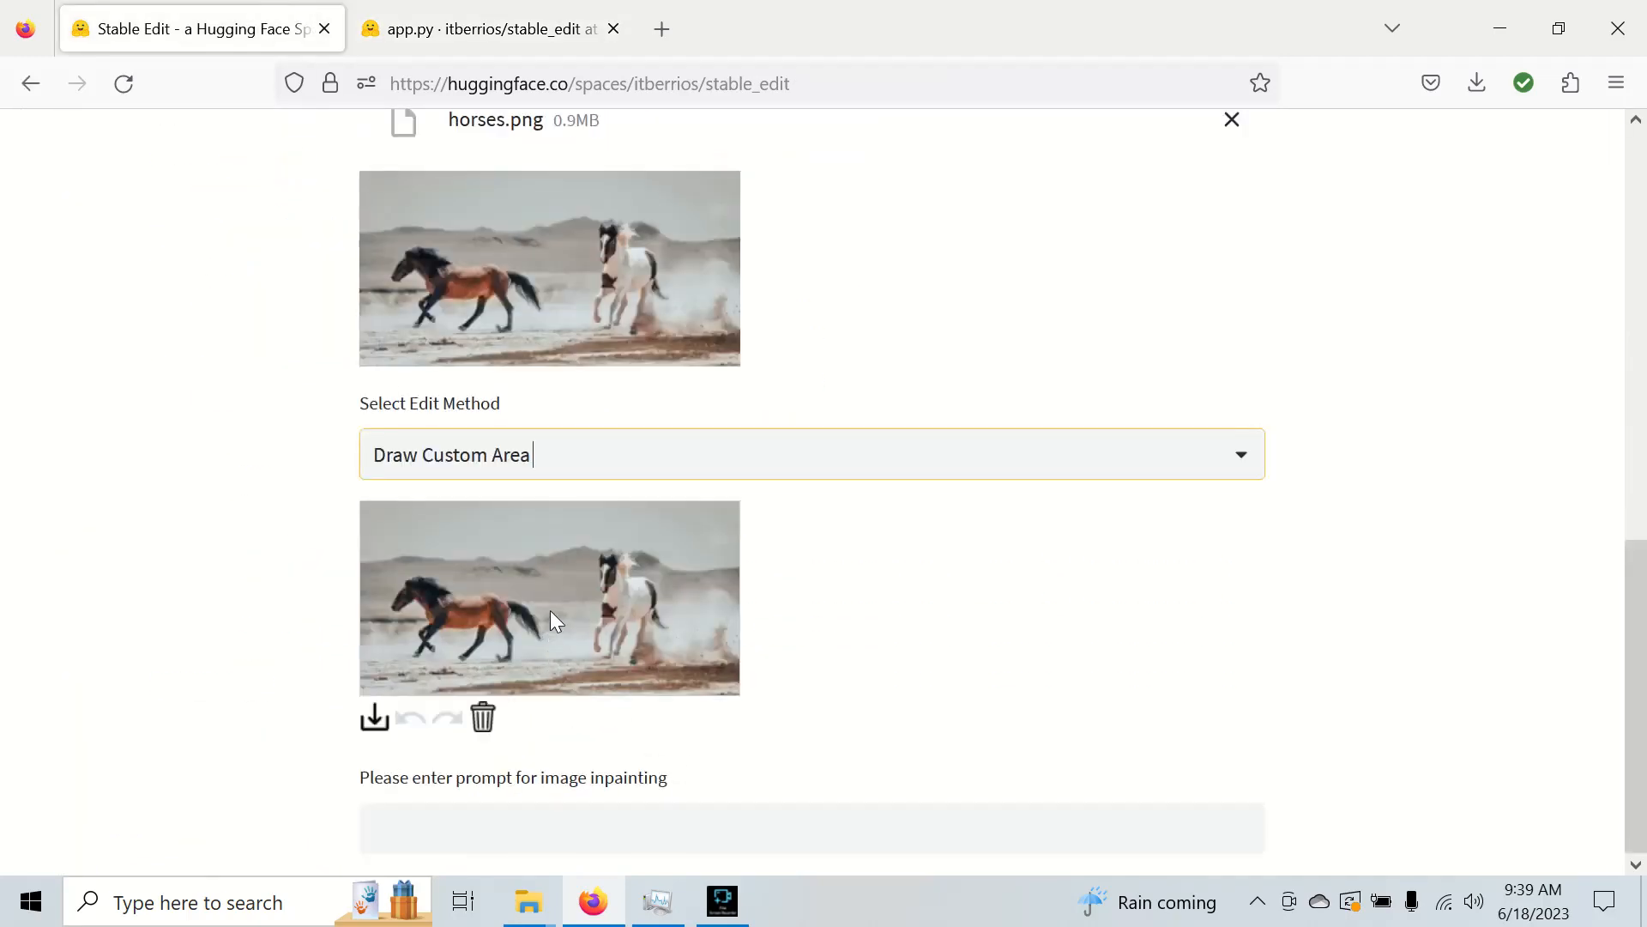
- Draw a test mask rectangle on the horses photo and clear all drawn rectangles
left_click_drag(557, 589, 562, 656)
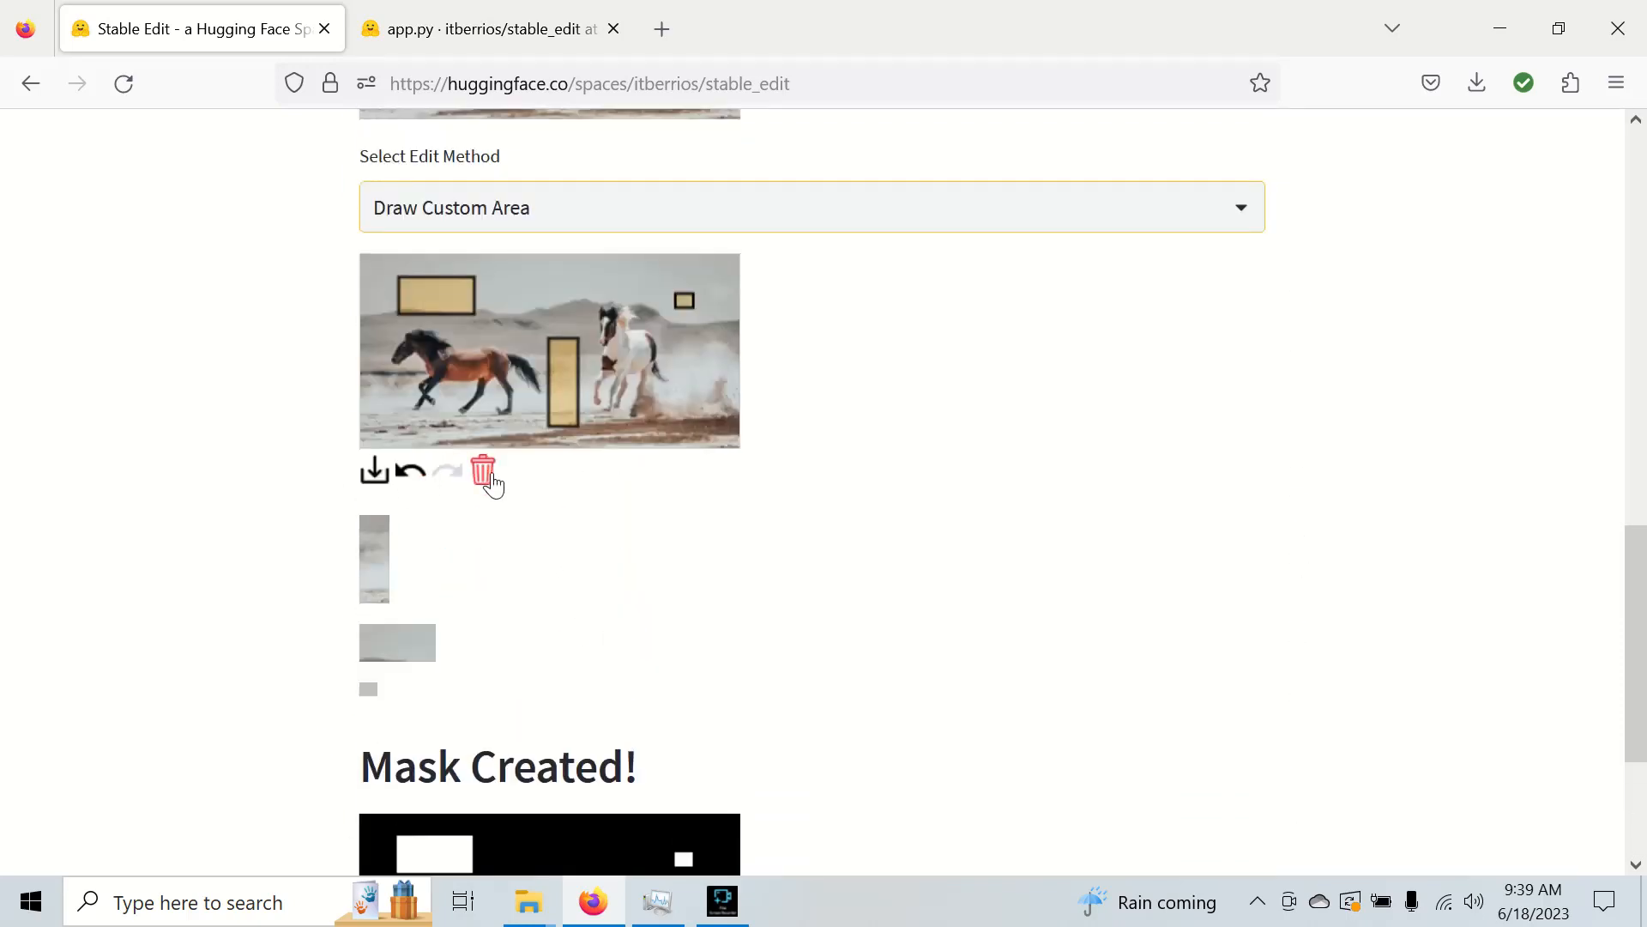
left_click(482, 473)
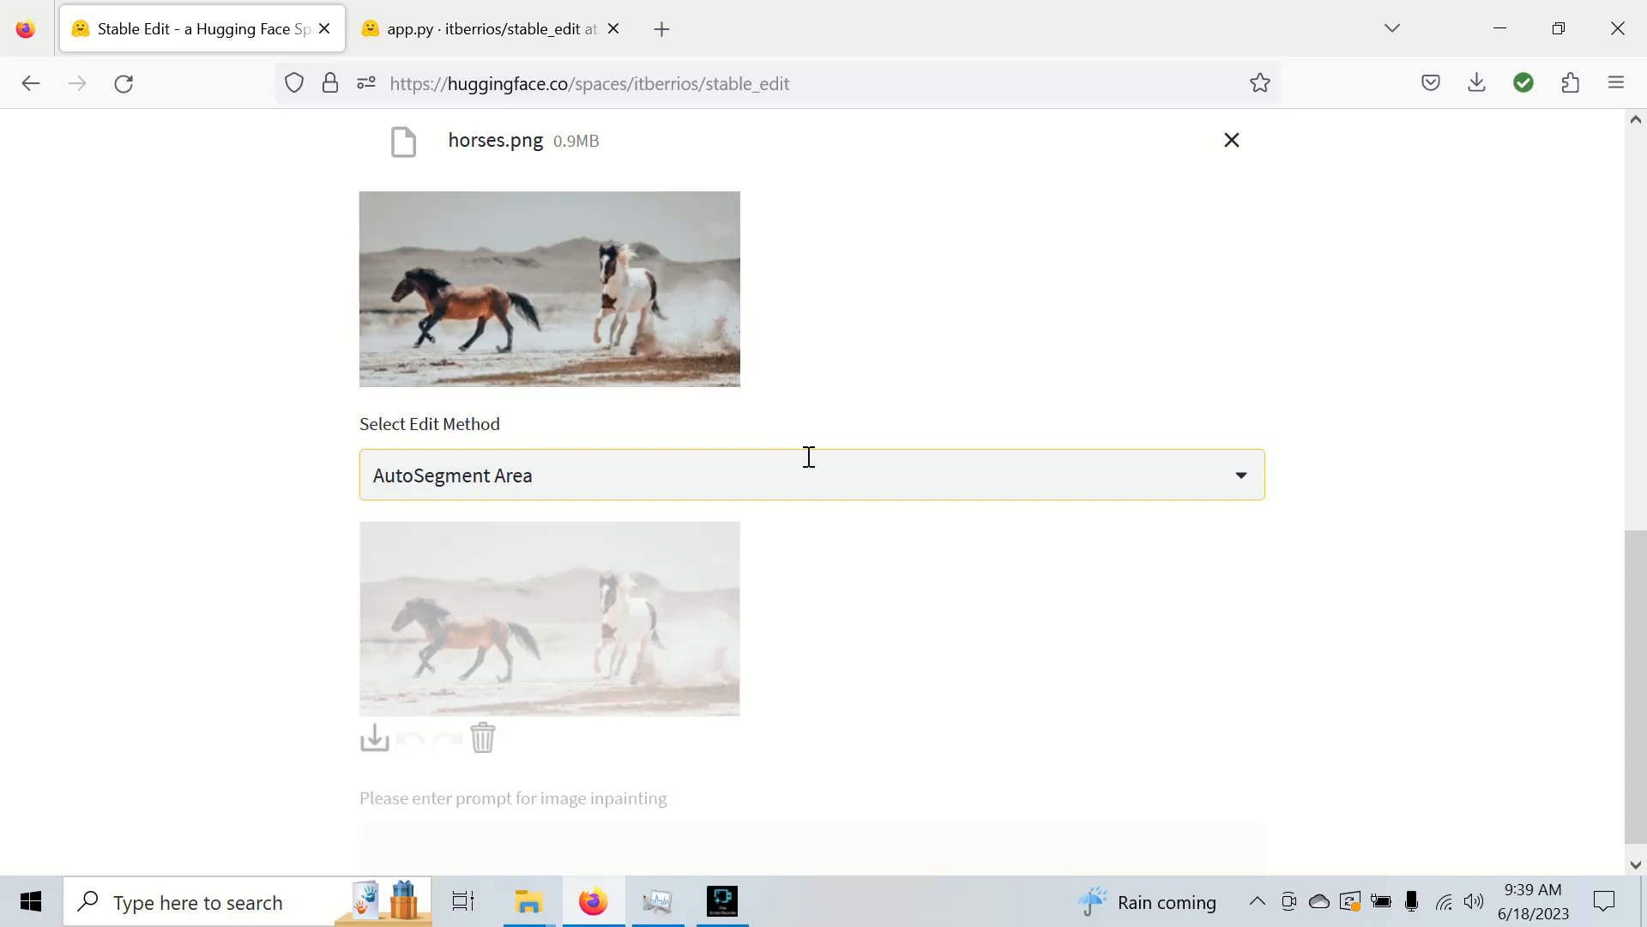
- Choose AutoSegment Area as edit method and scroll app.py to get_mask's AutoSegment branch
left_click(808, 474)
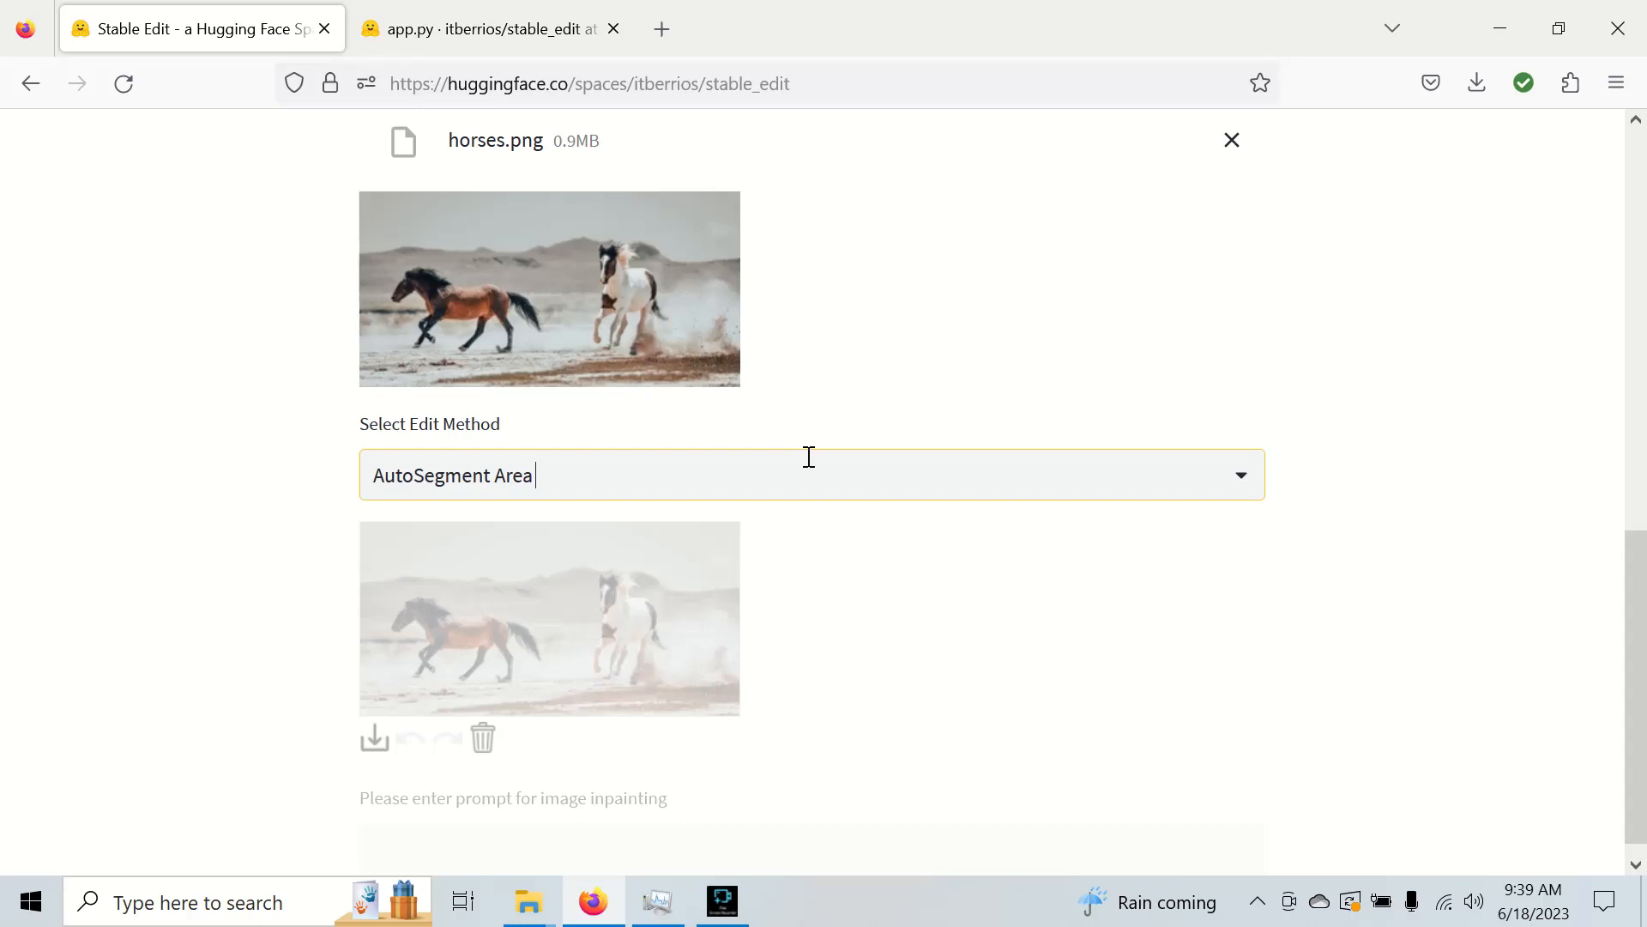
scroll("down", 3)
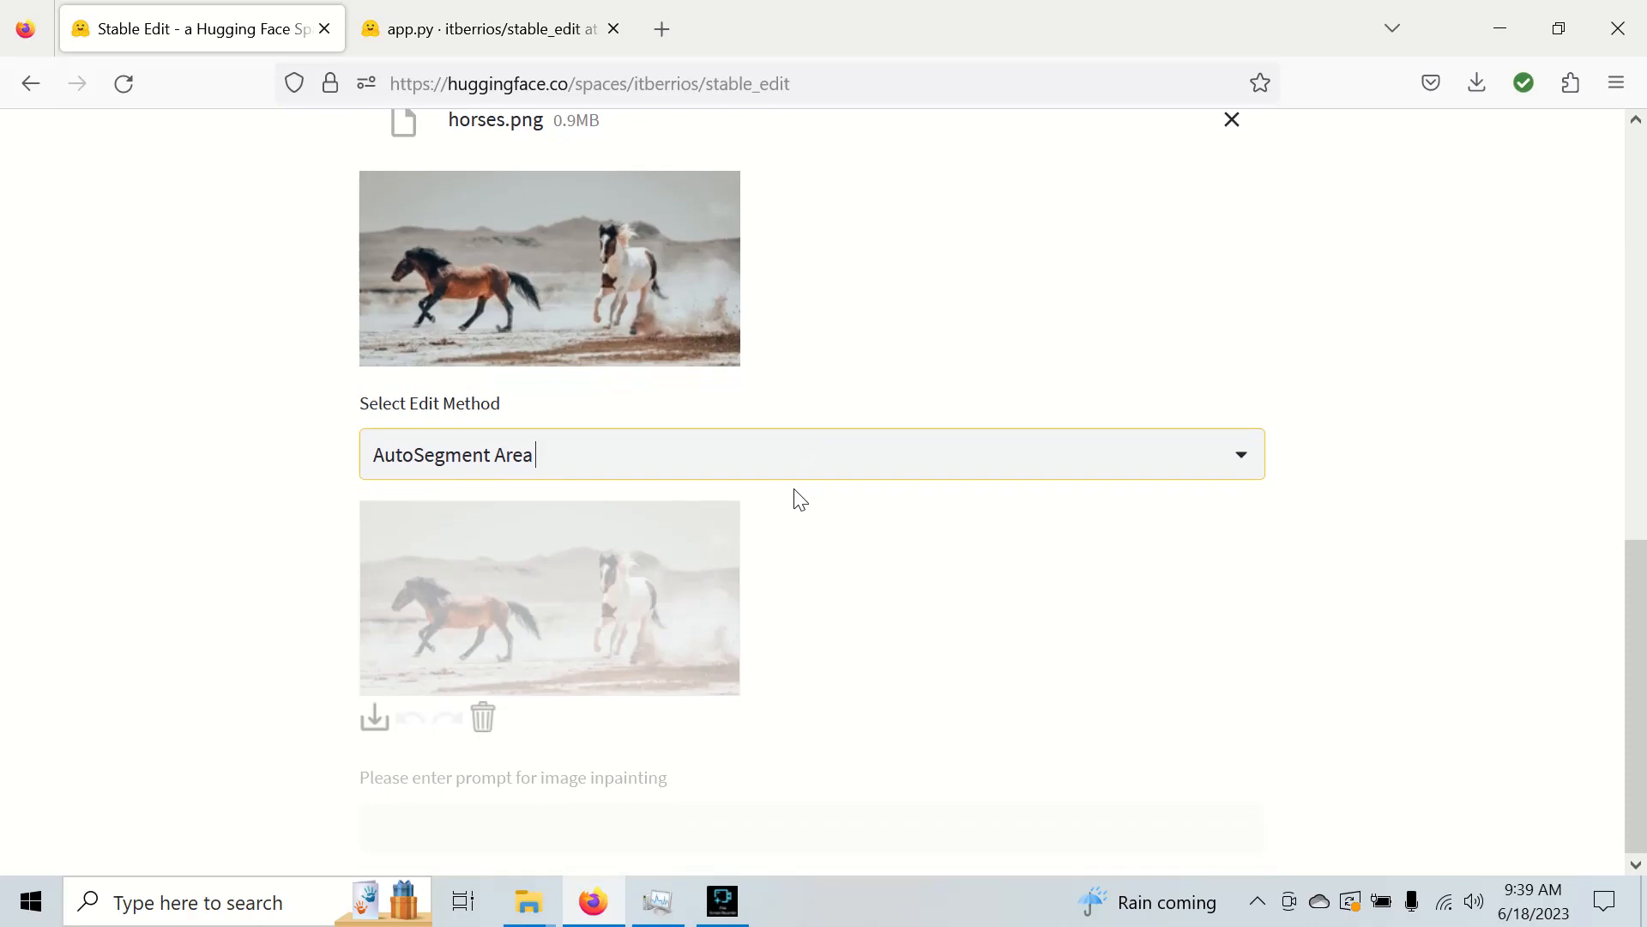
left_click(474, 28)
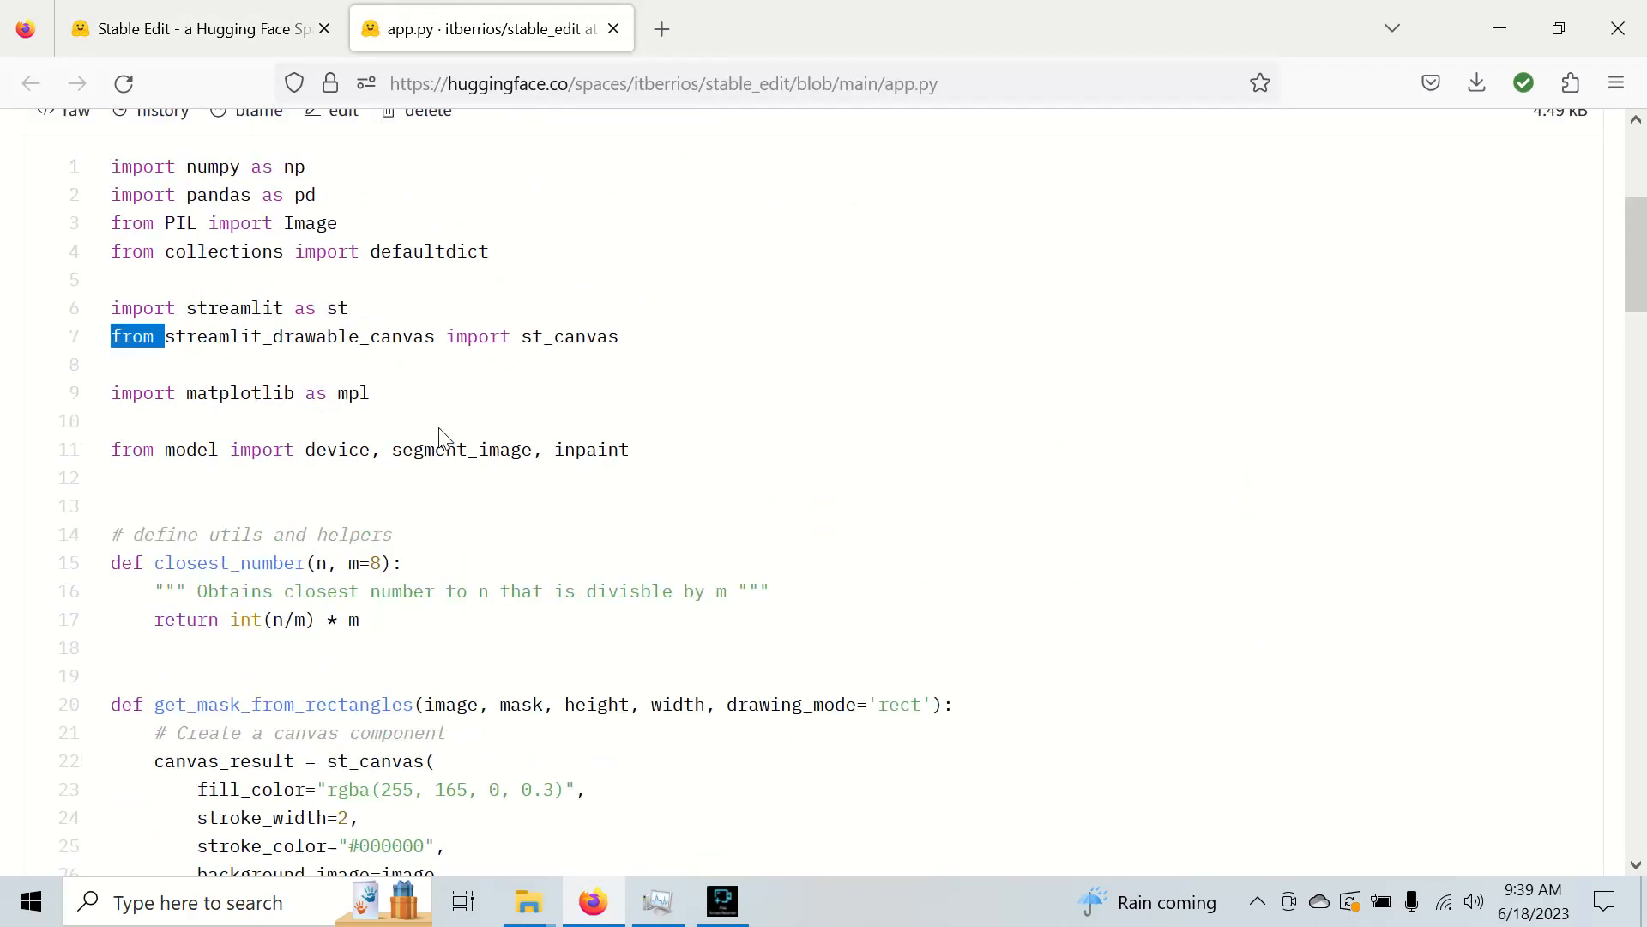
scroll("down", 3)
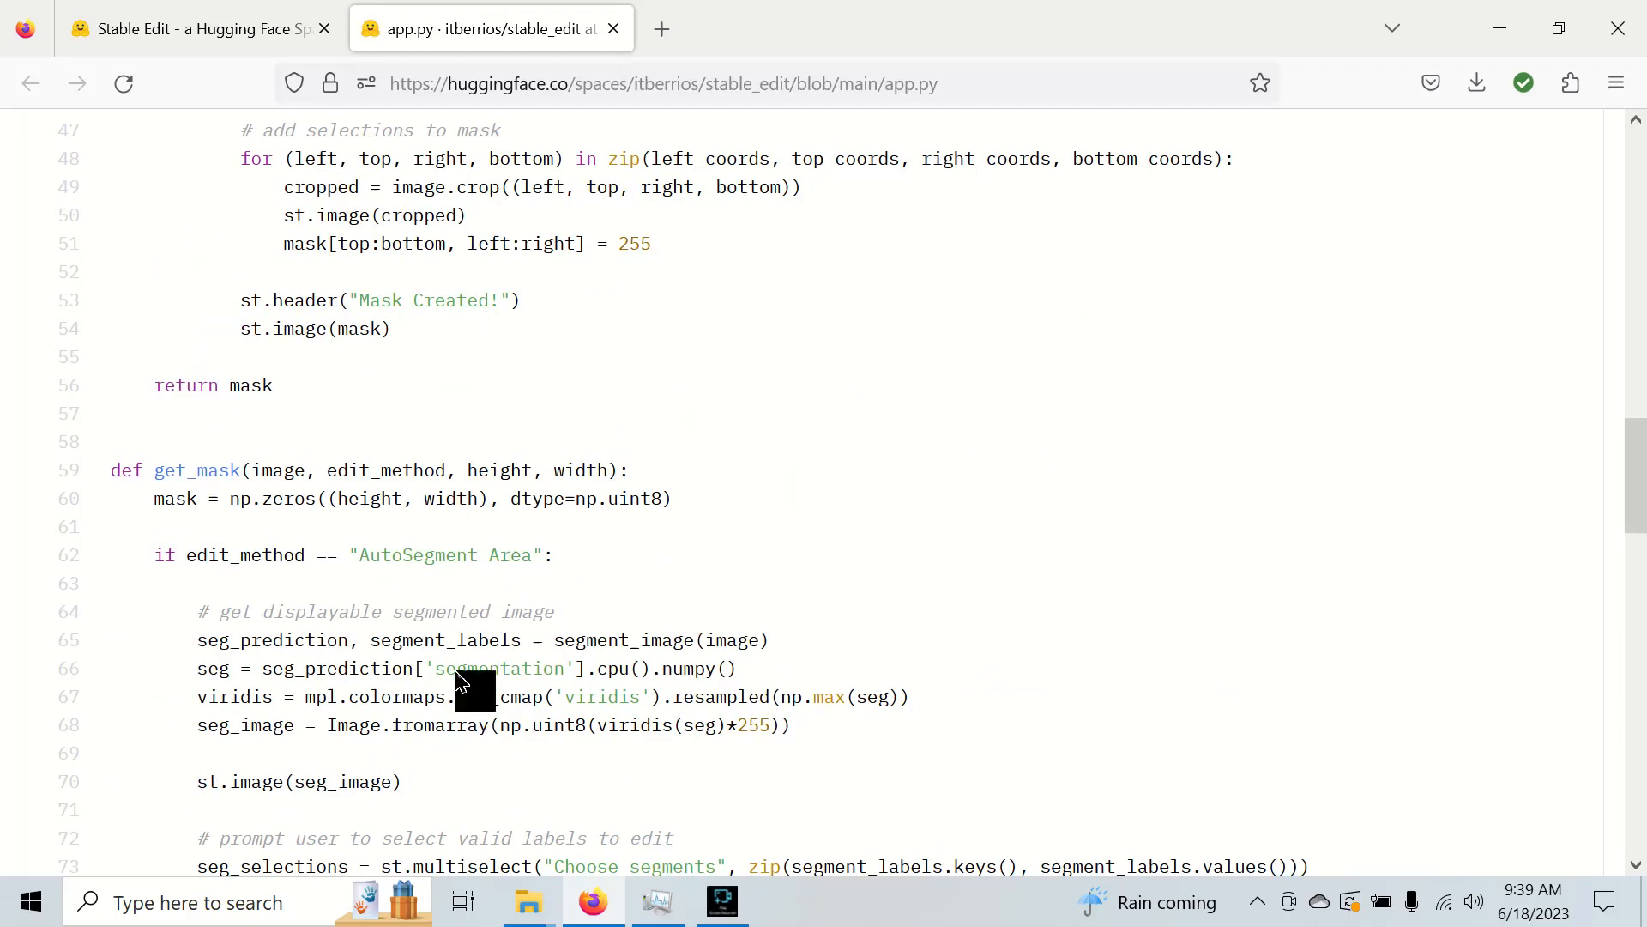
scroll("down", 3)
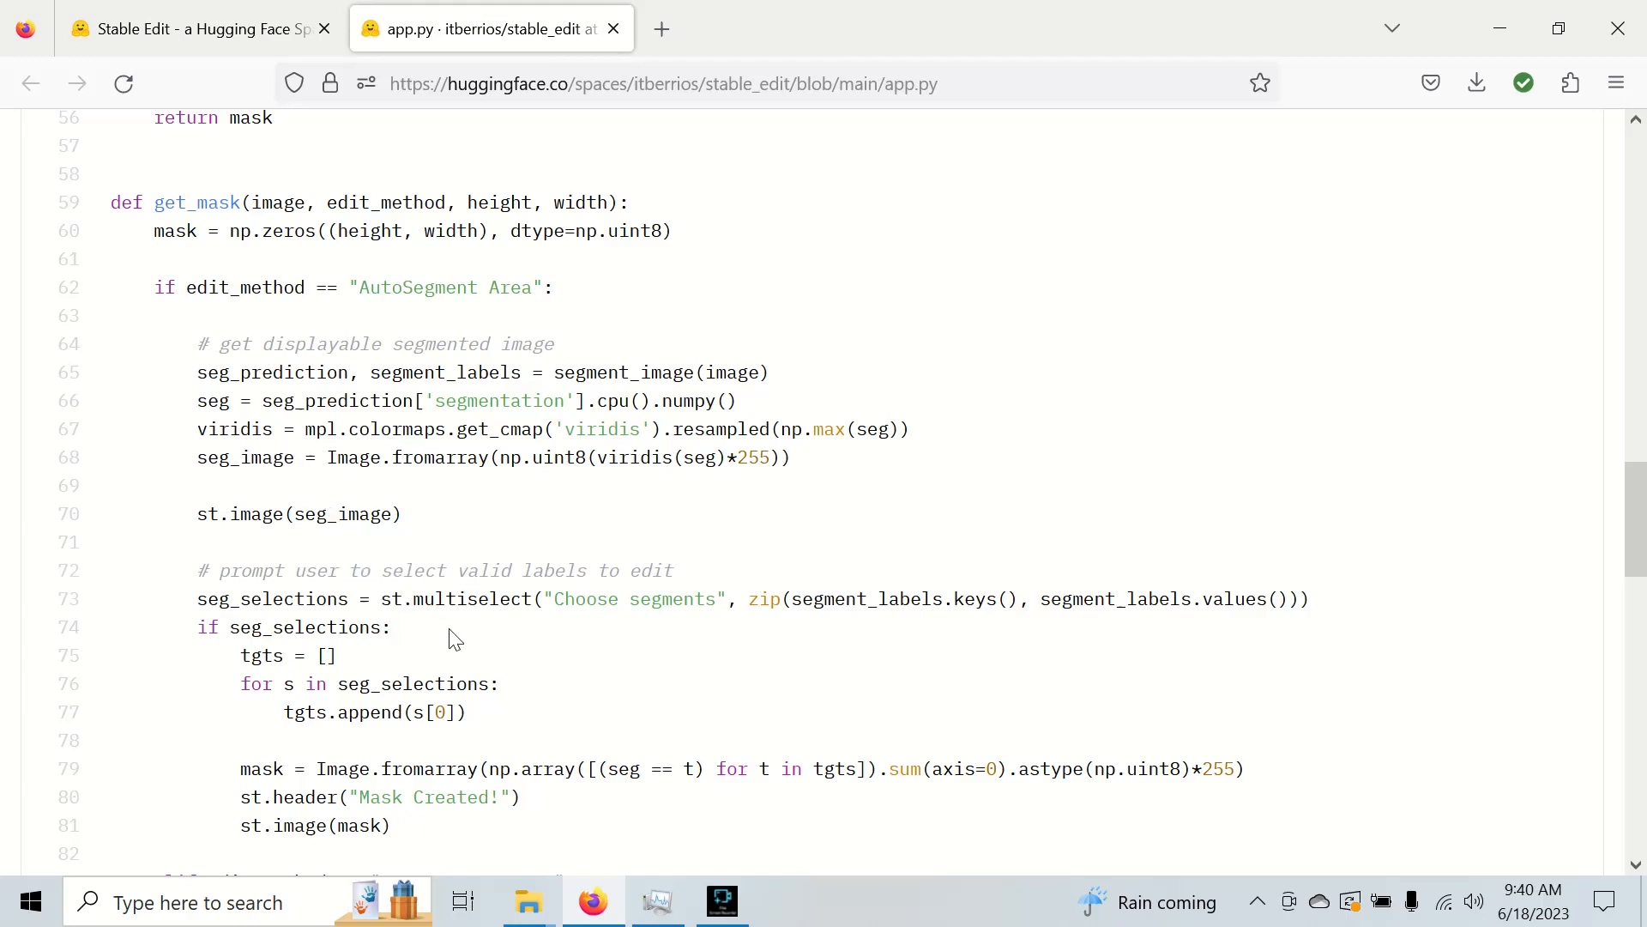
mouse_move(218, 589)
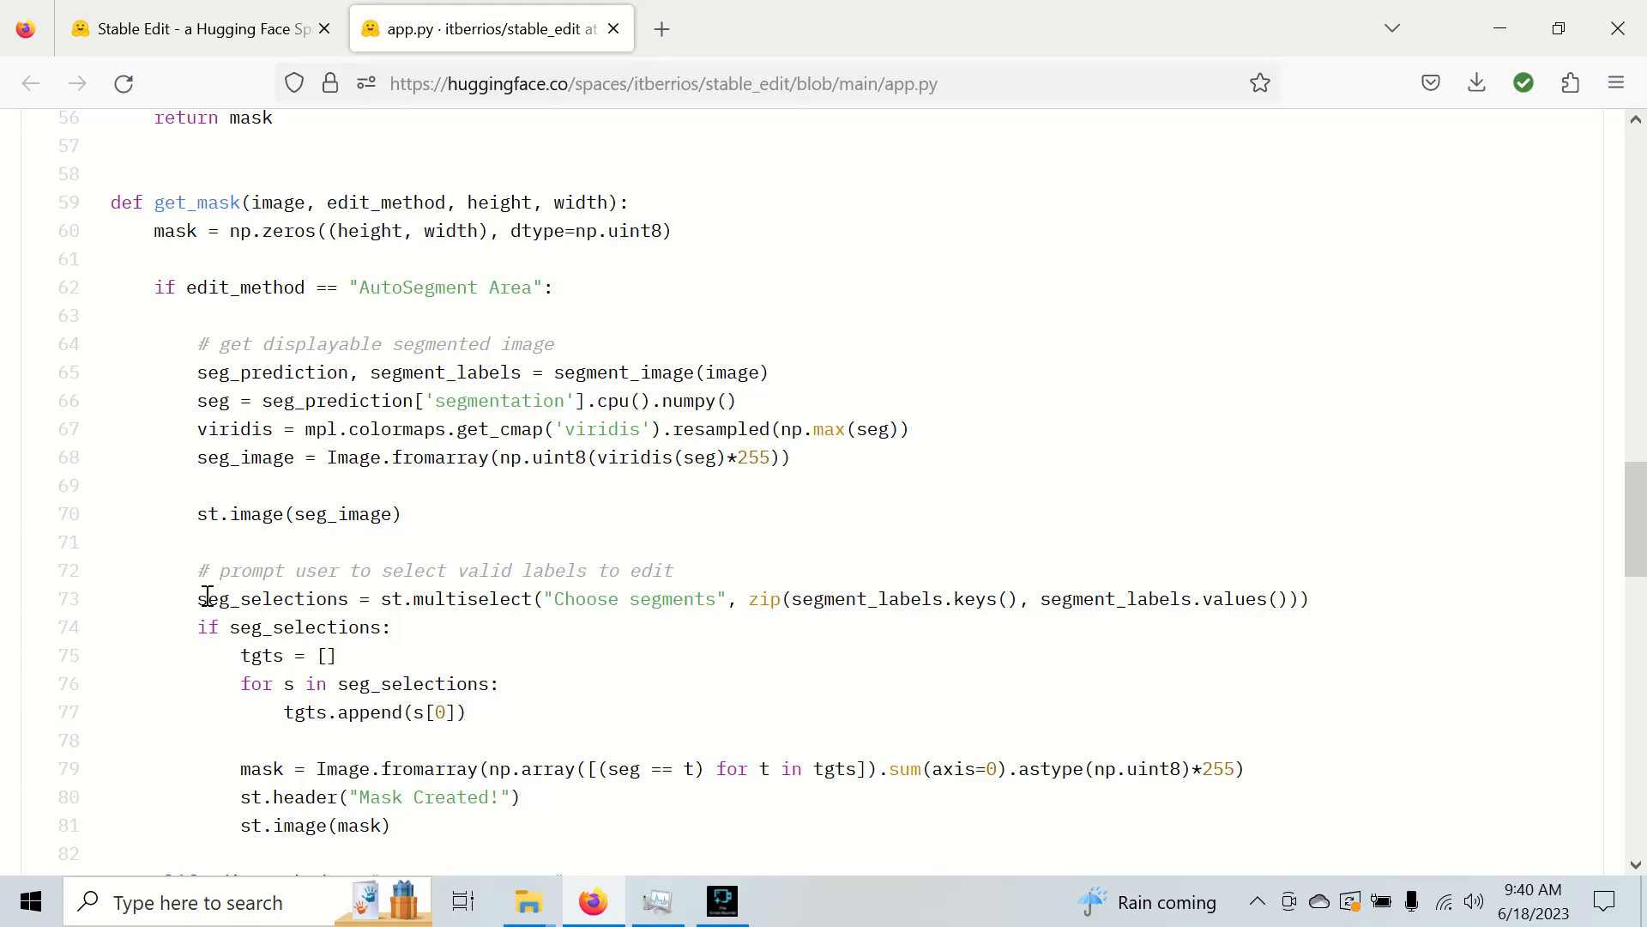
- Back in Stable Edit, choose segment (2, 'horse') of the auto-segmented photo to mask
left_click(171, 28)
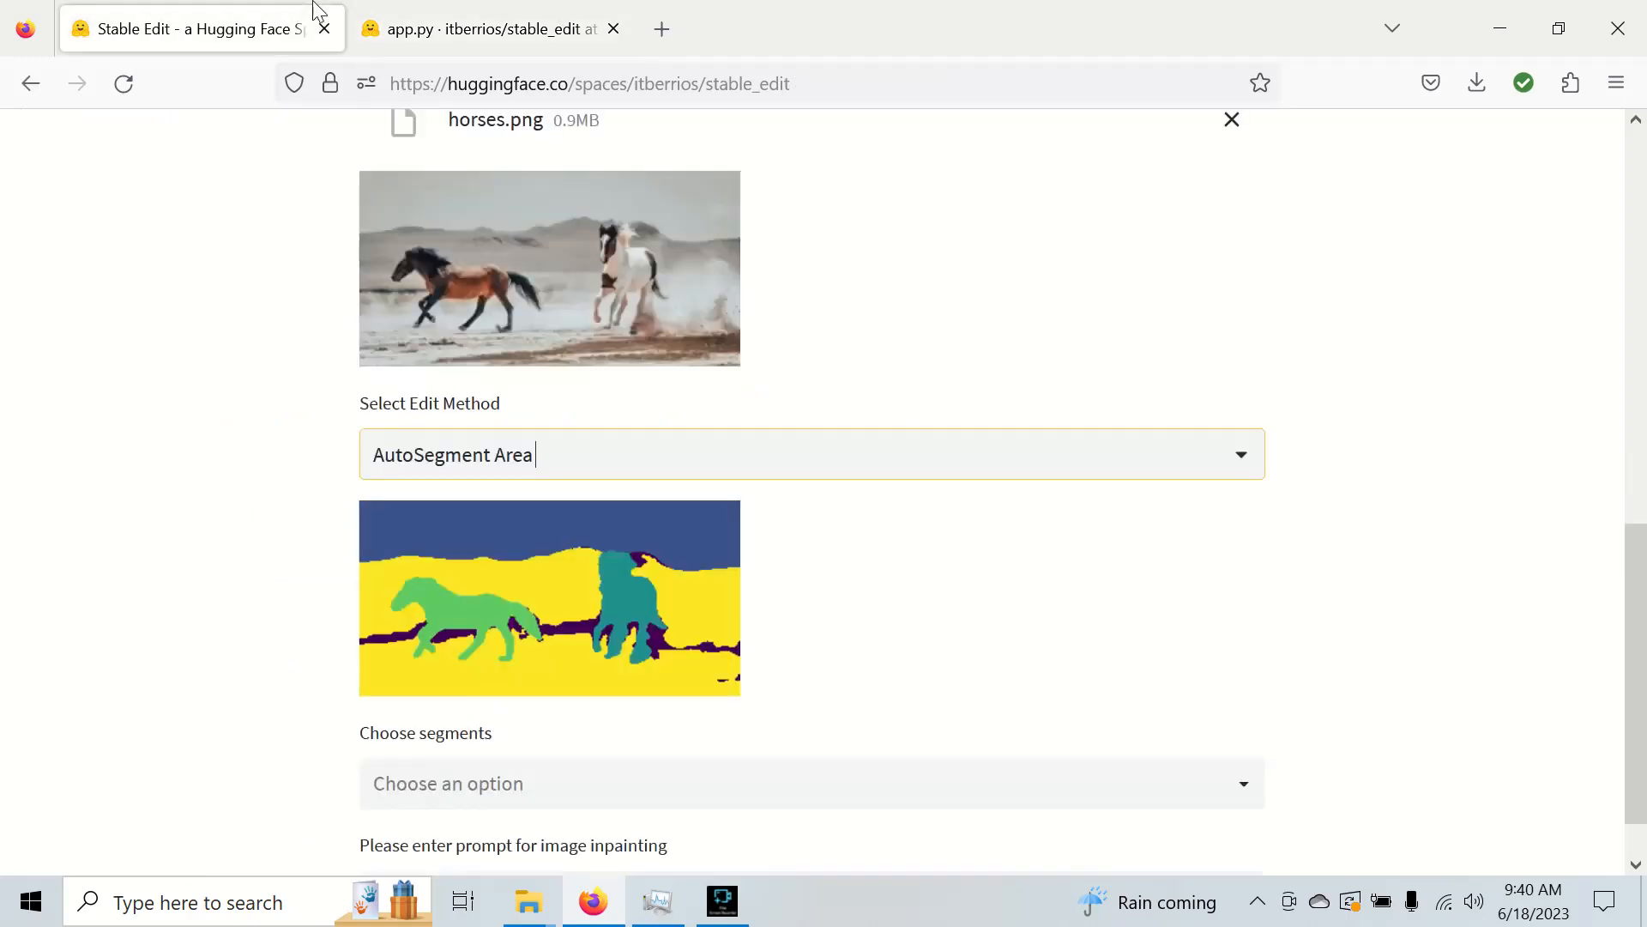
scroll("down", 3)
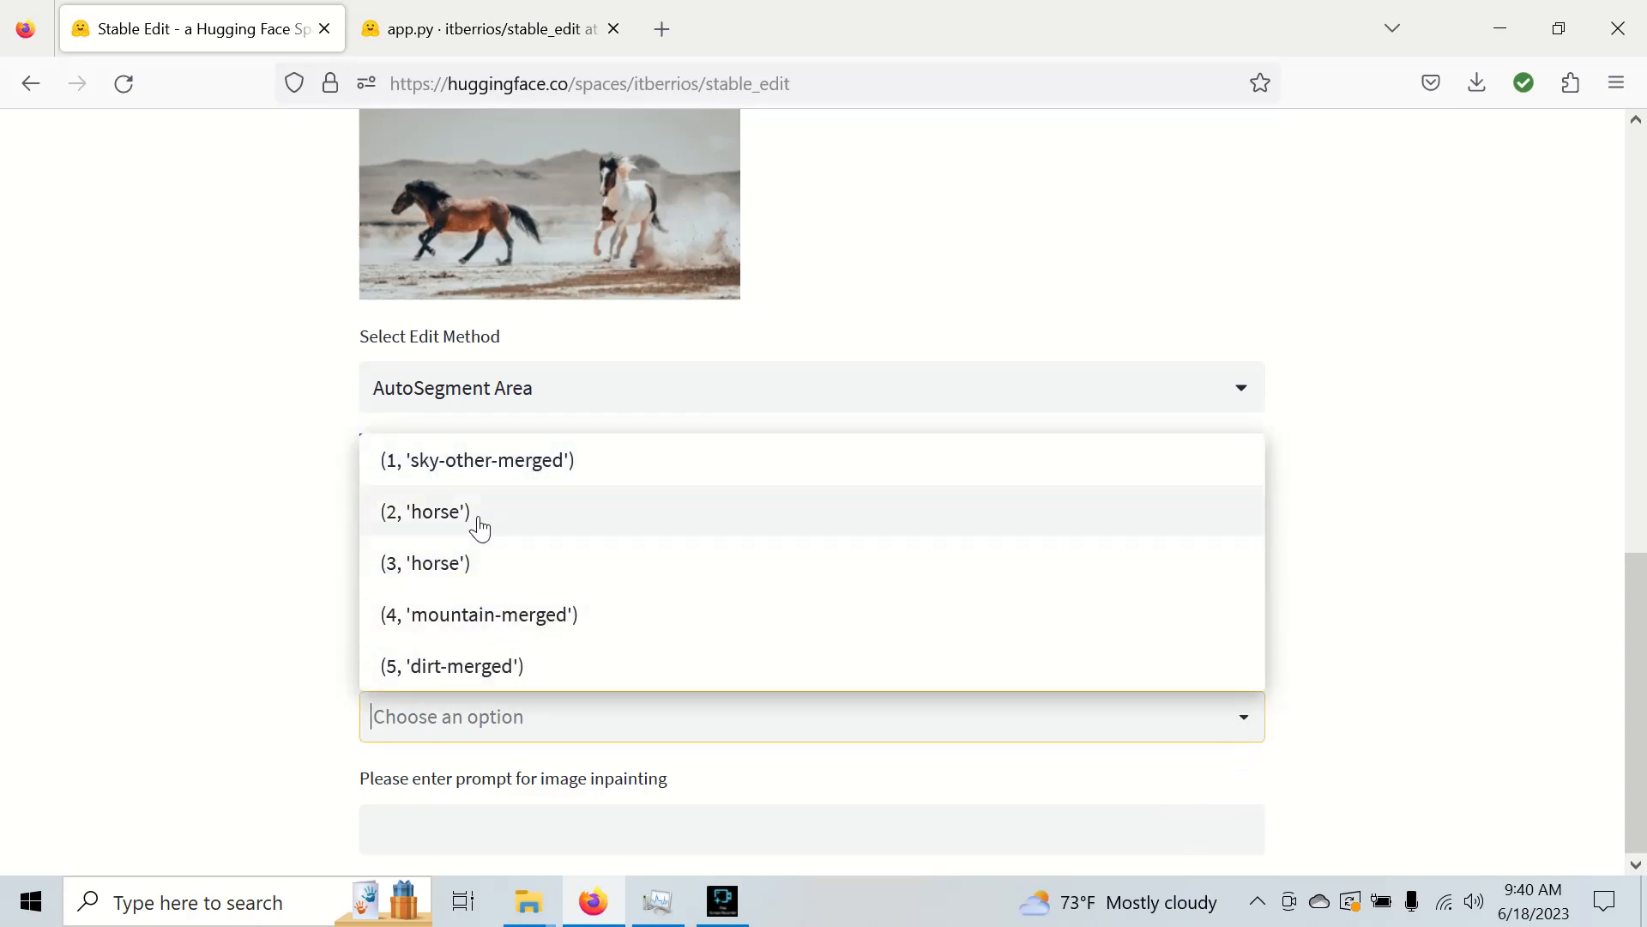
left_click(425, 512)
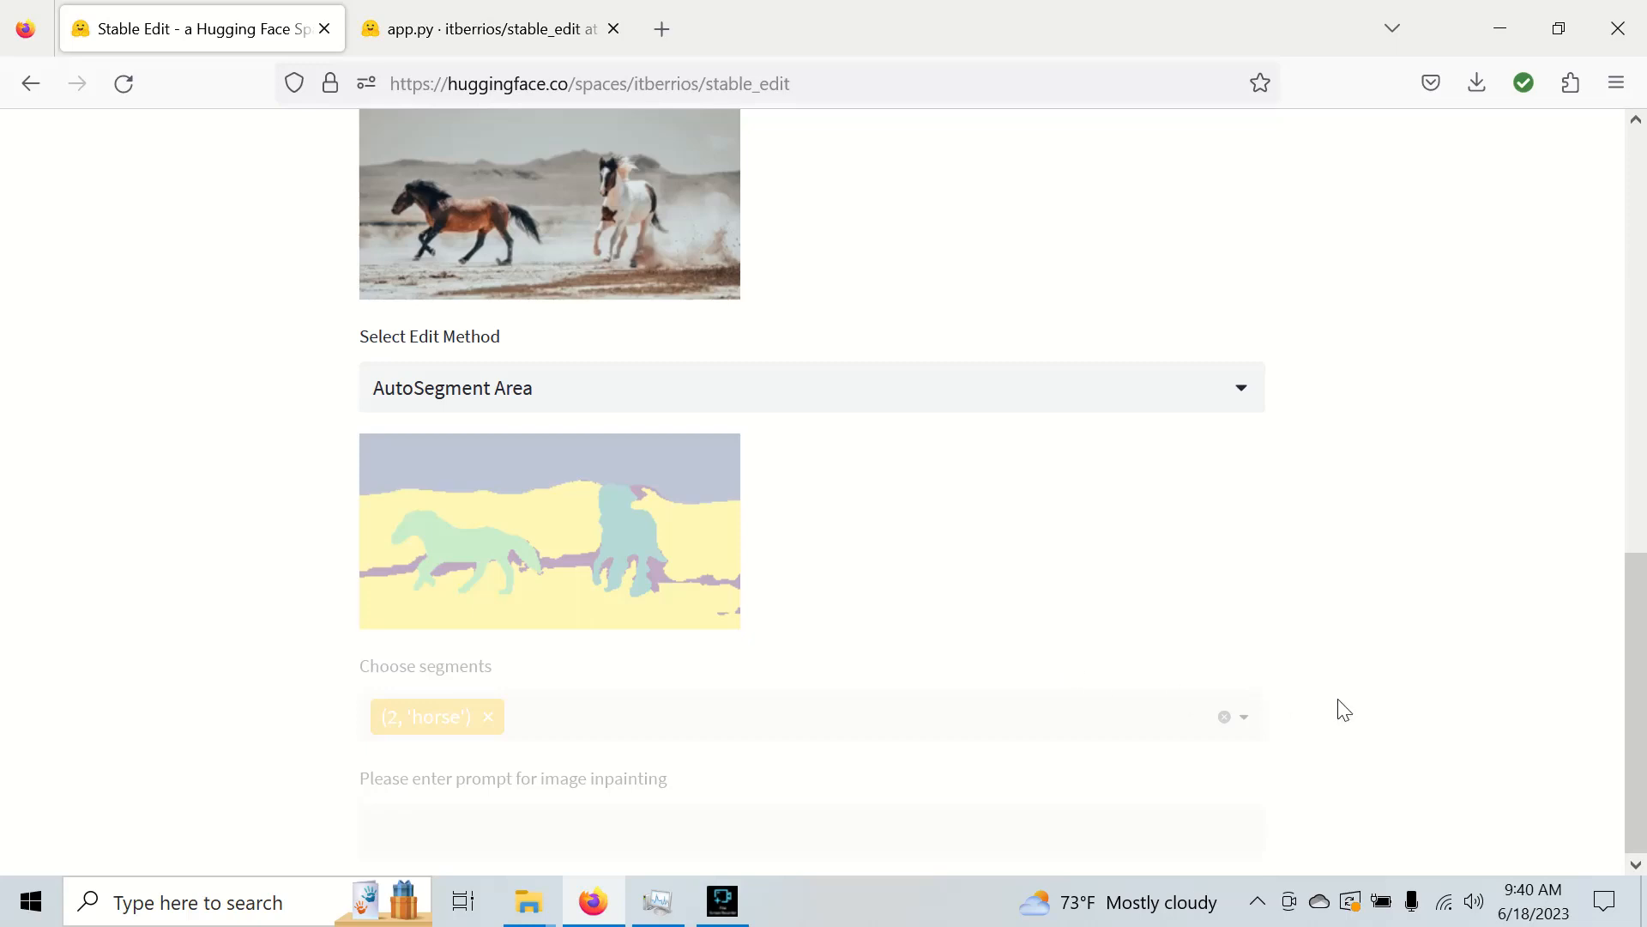
mouse_move(1323, 692)
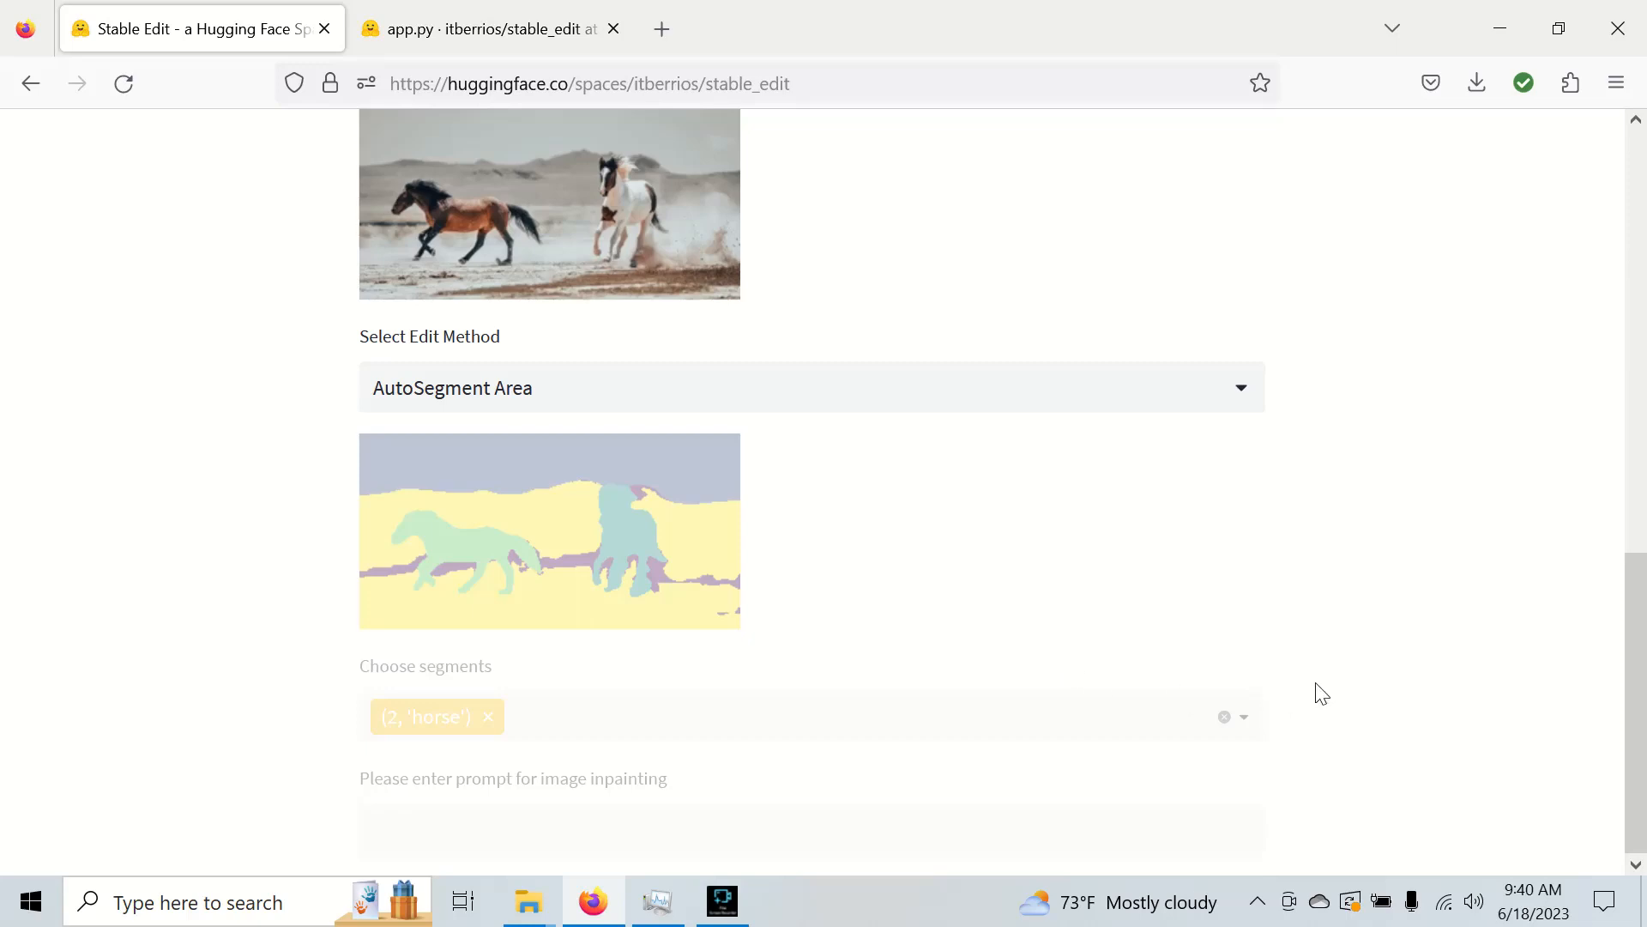
mouse_move(395, 7)
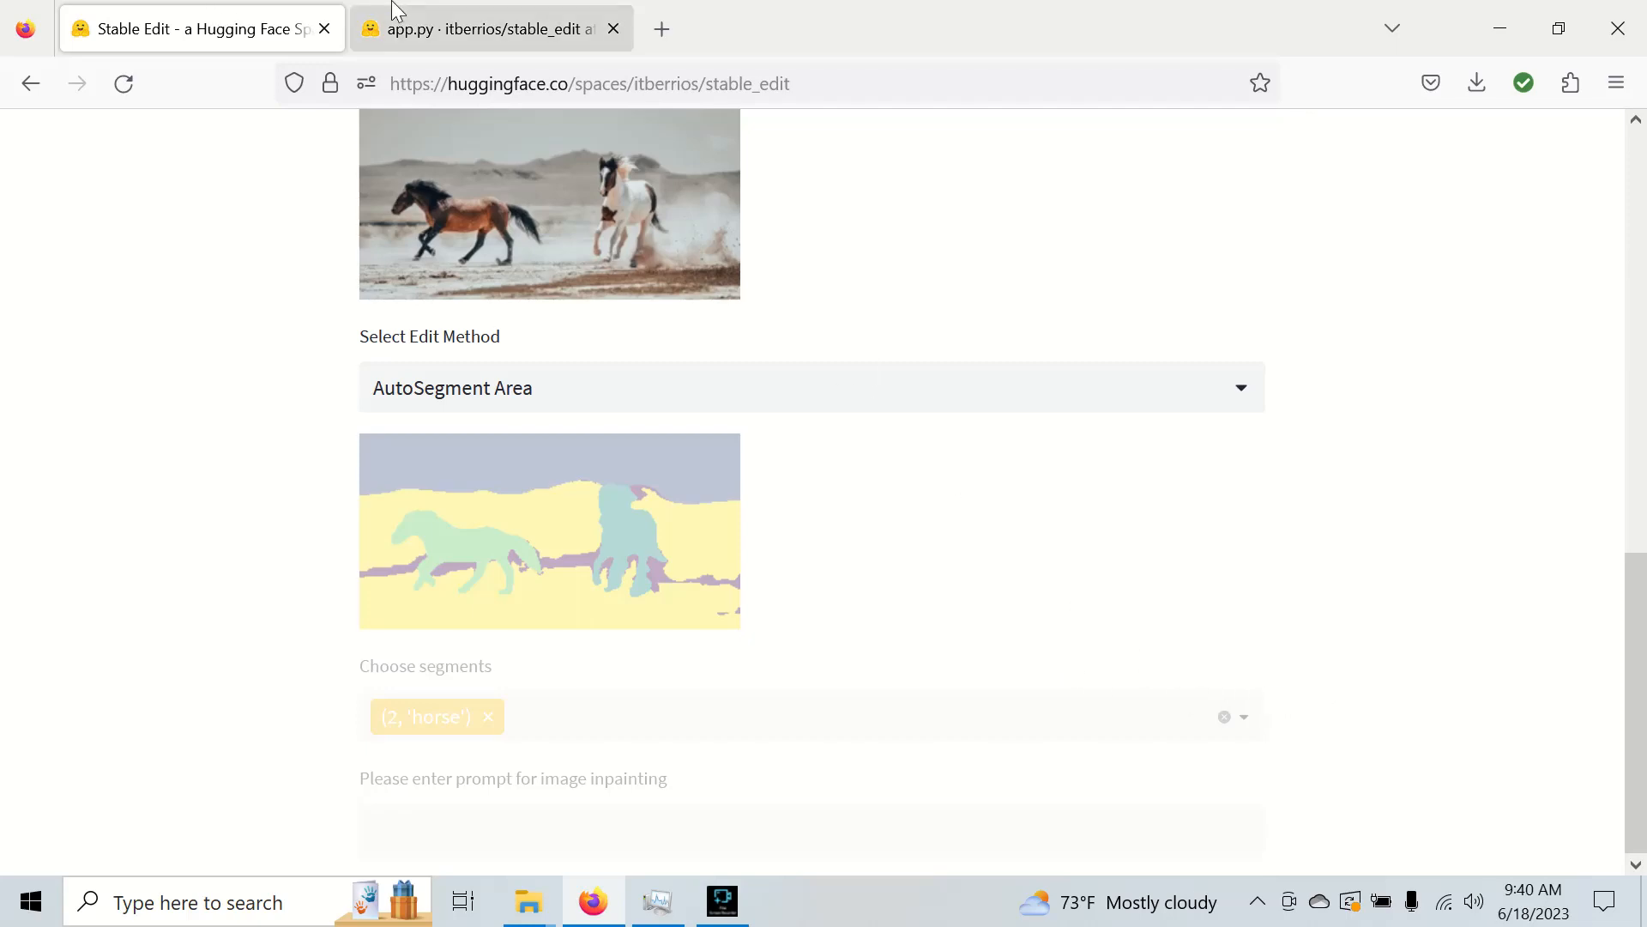
mouse_move(491, 28)
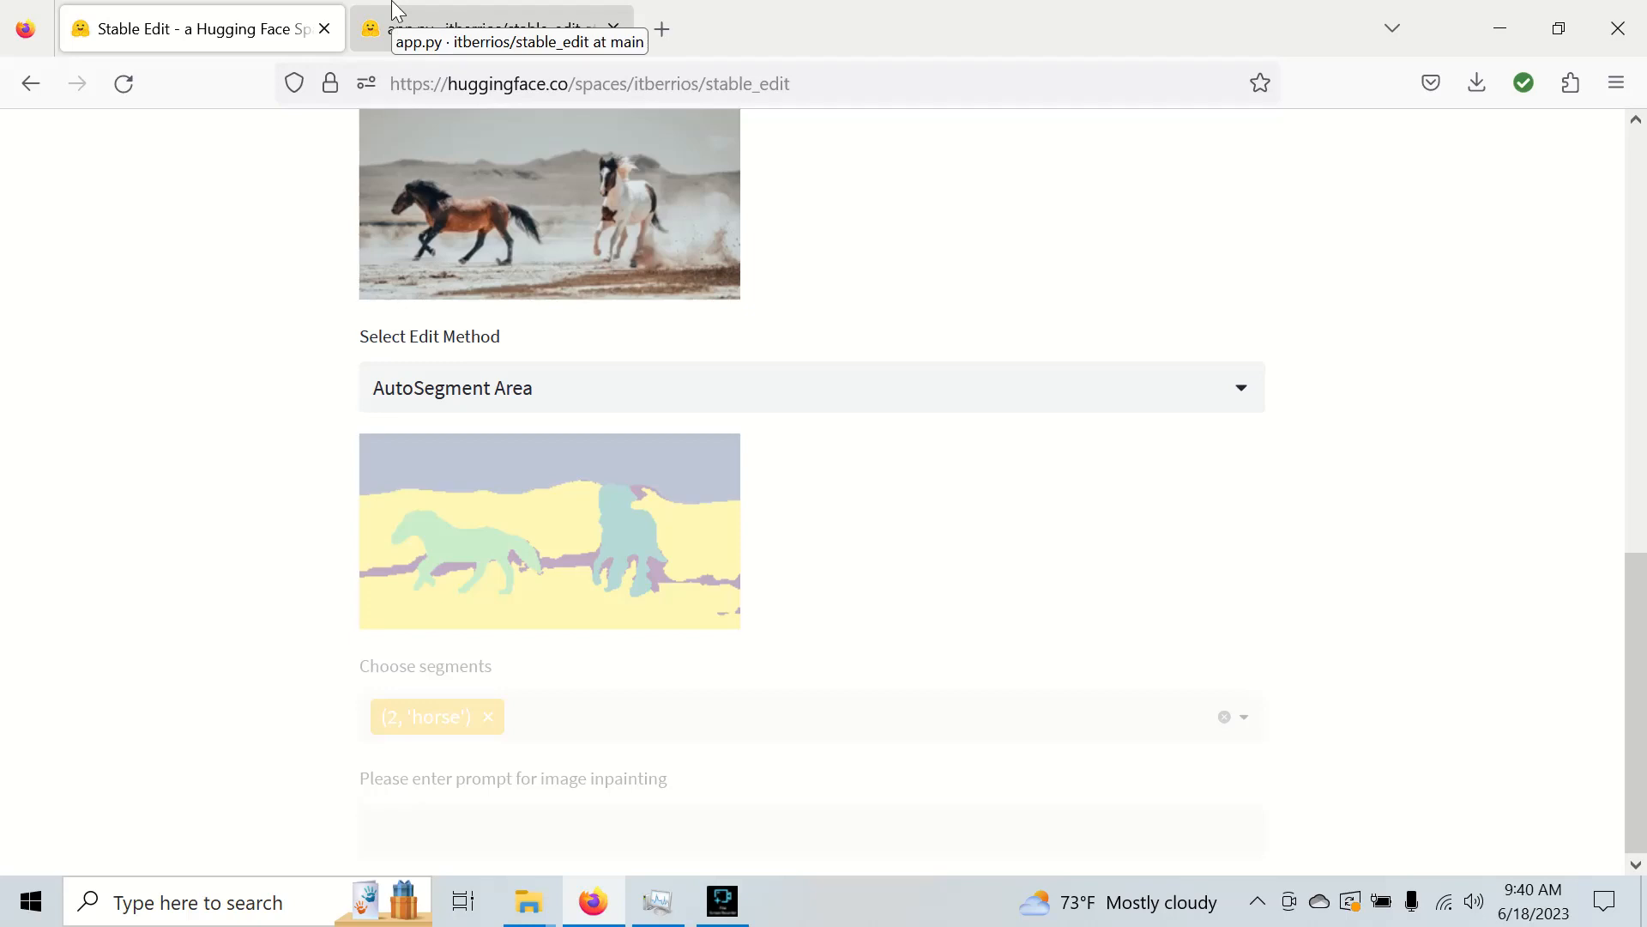
mouse_move(706, 365)
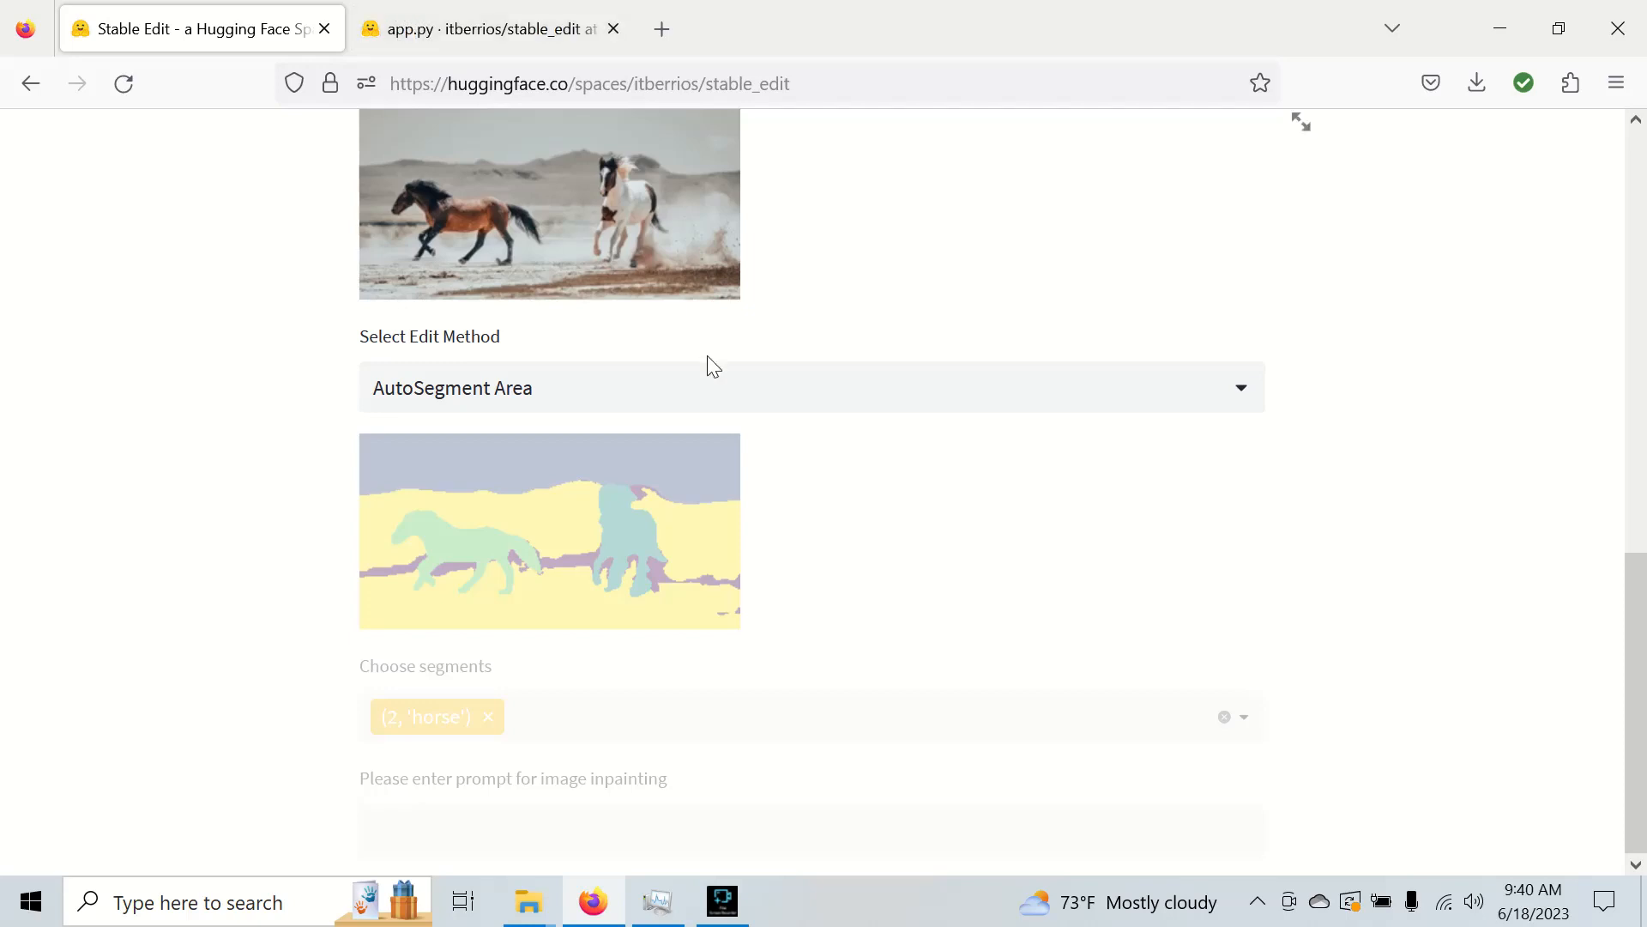
mouse_move(462, 28)
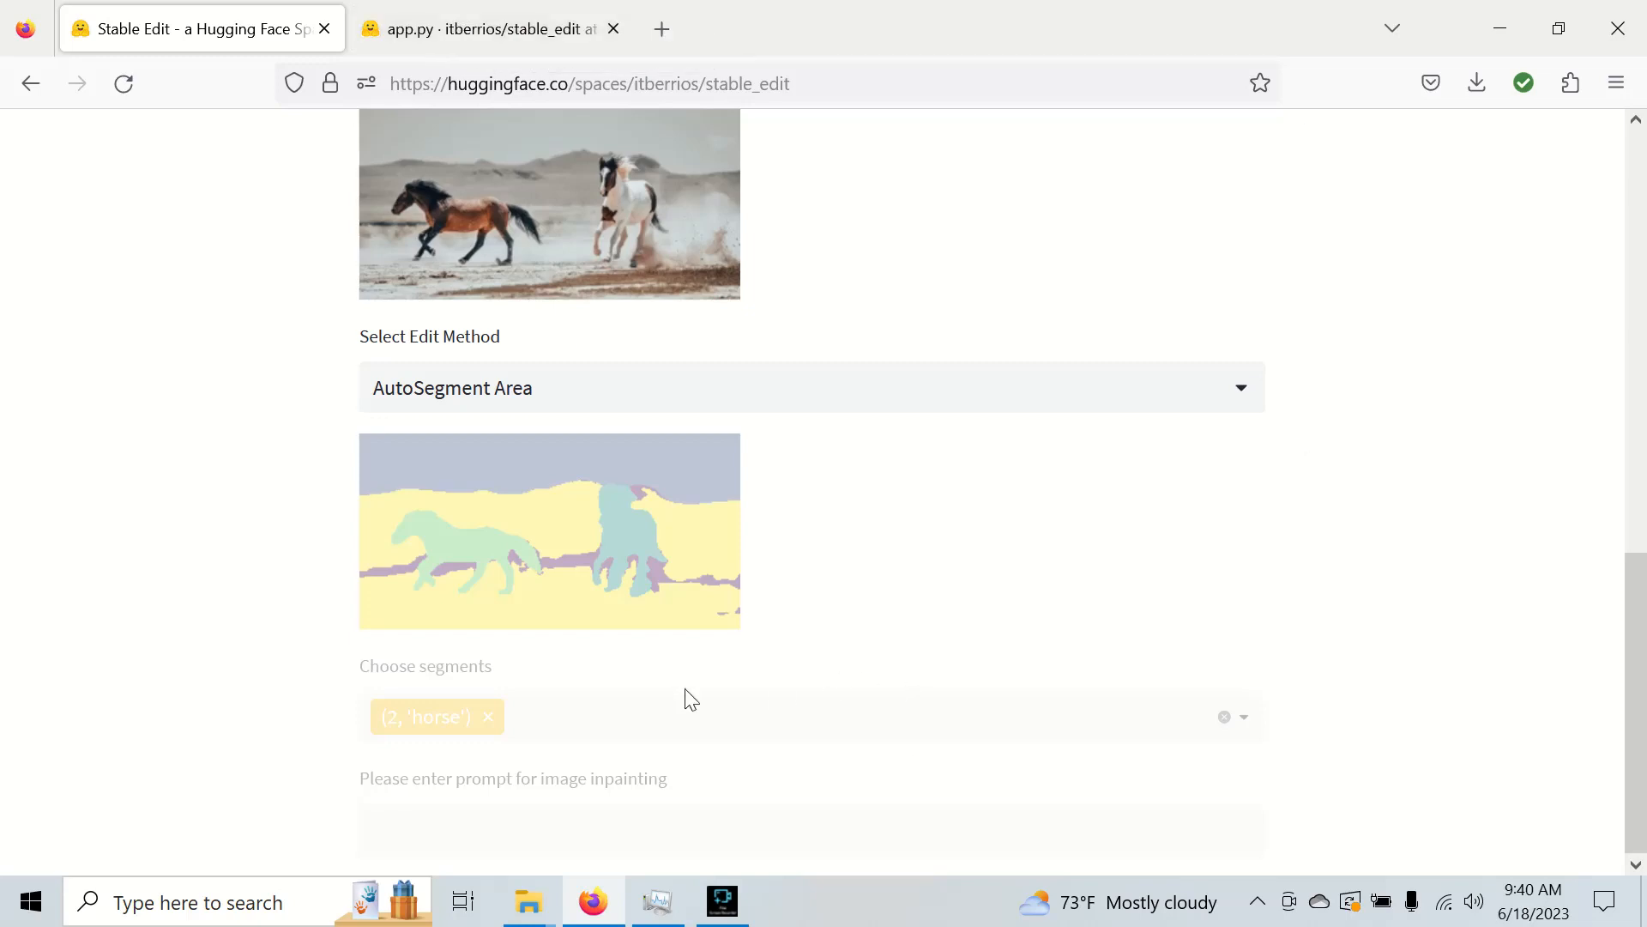
mouse_move(590, 756)
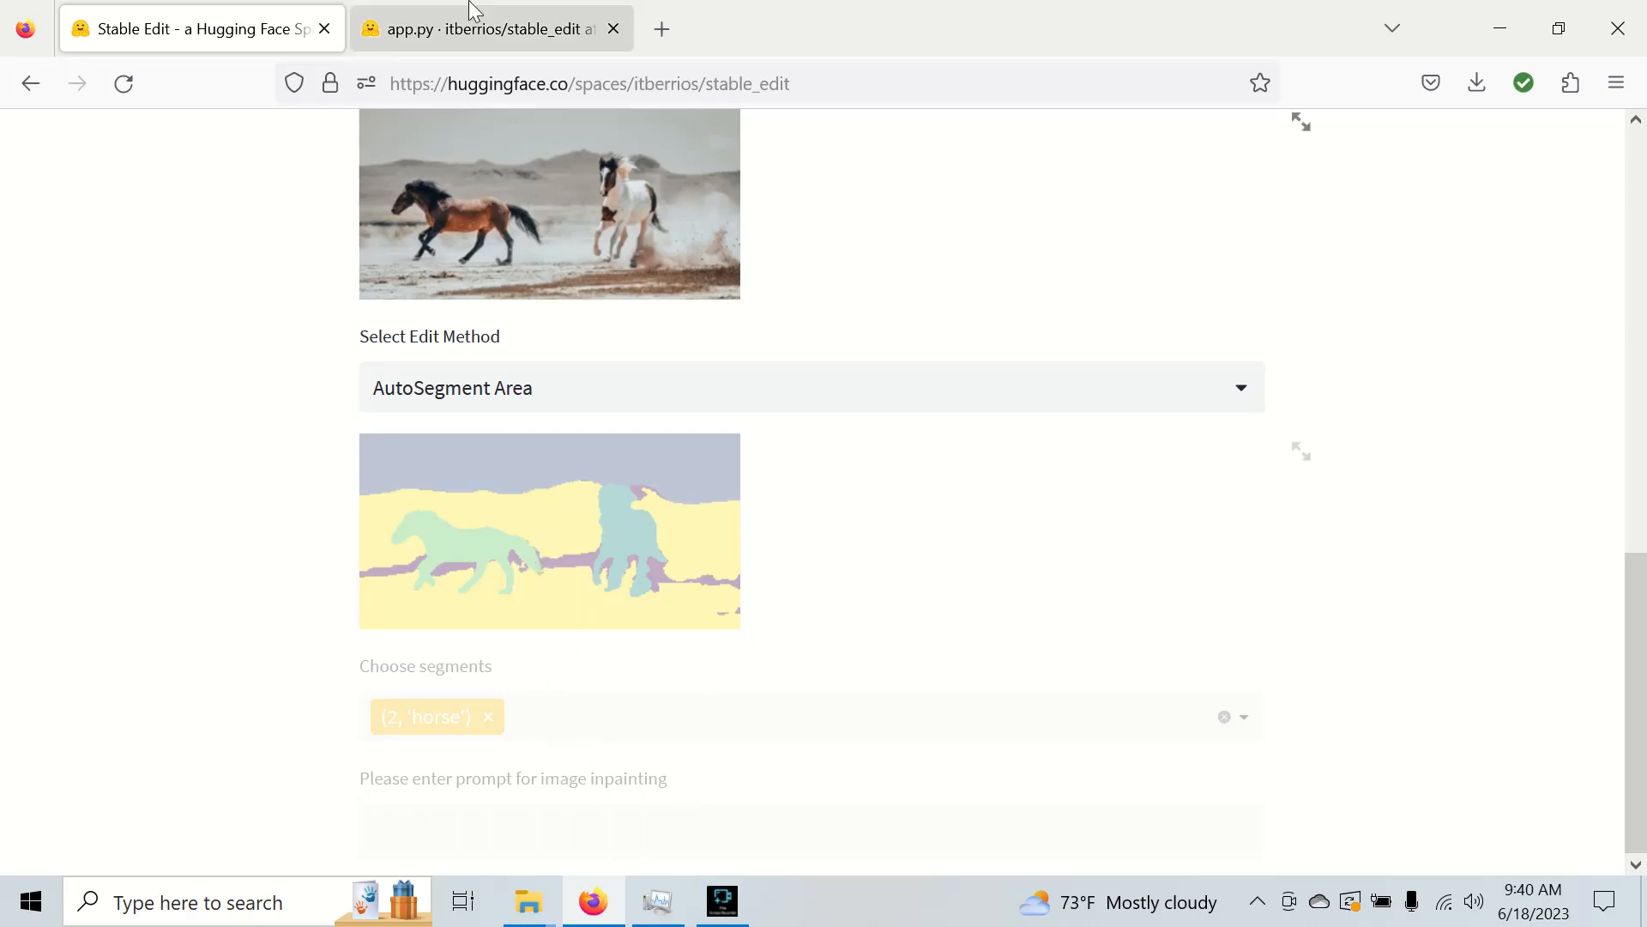
left_click(489, 28)
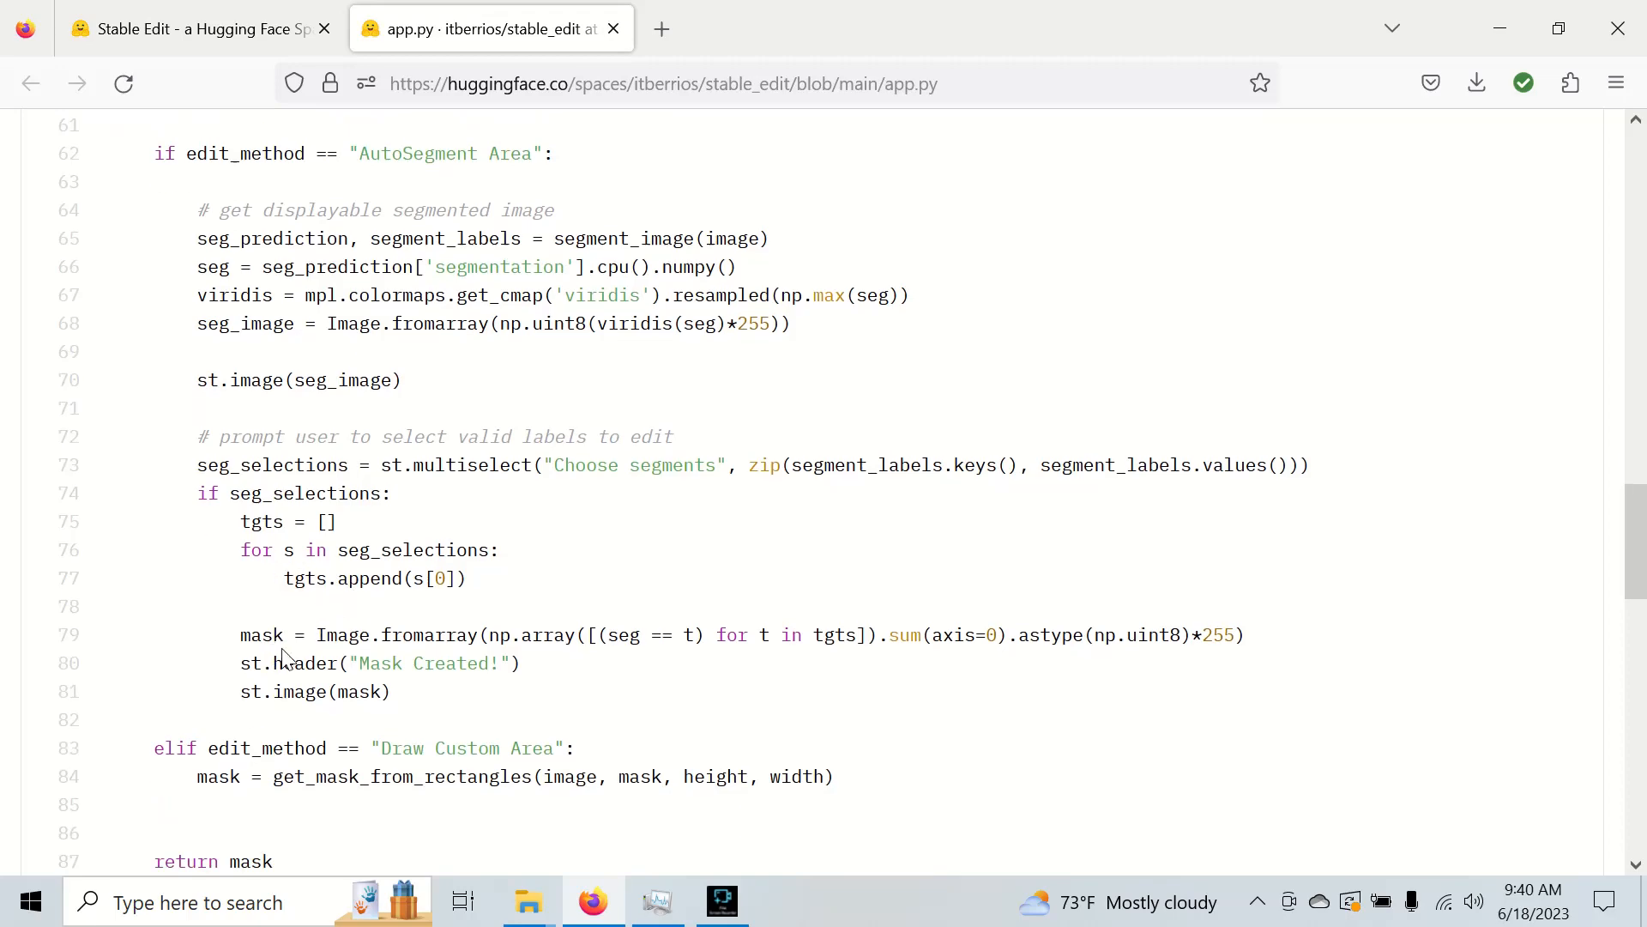
mouse_move(573, 705)
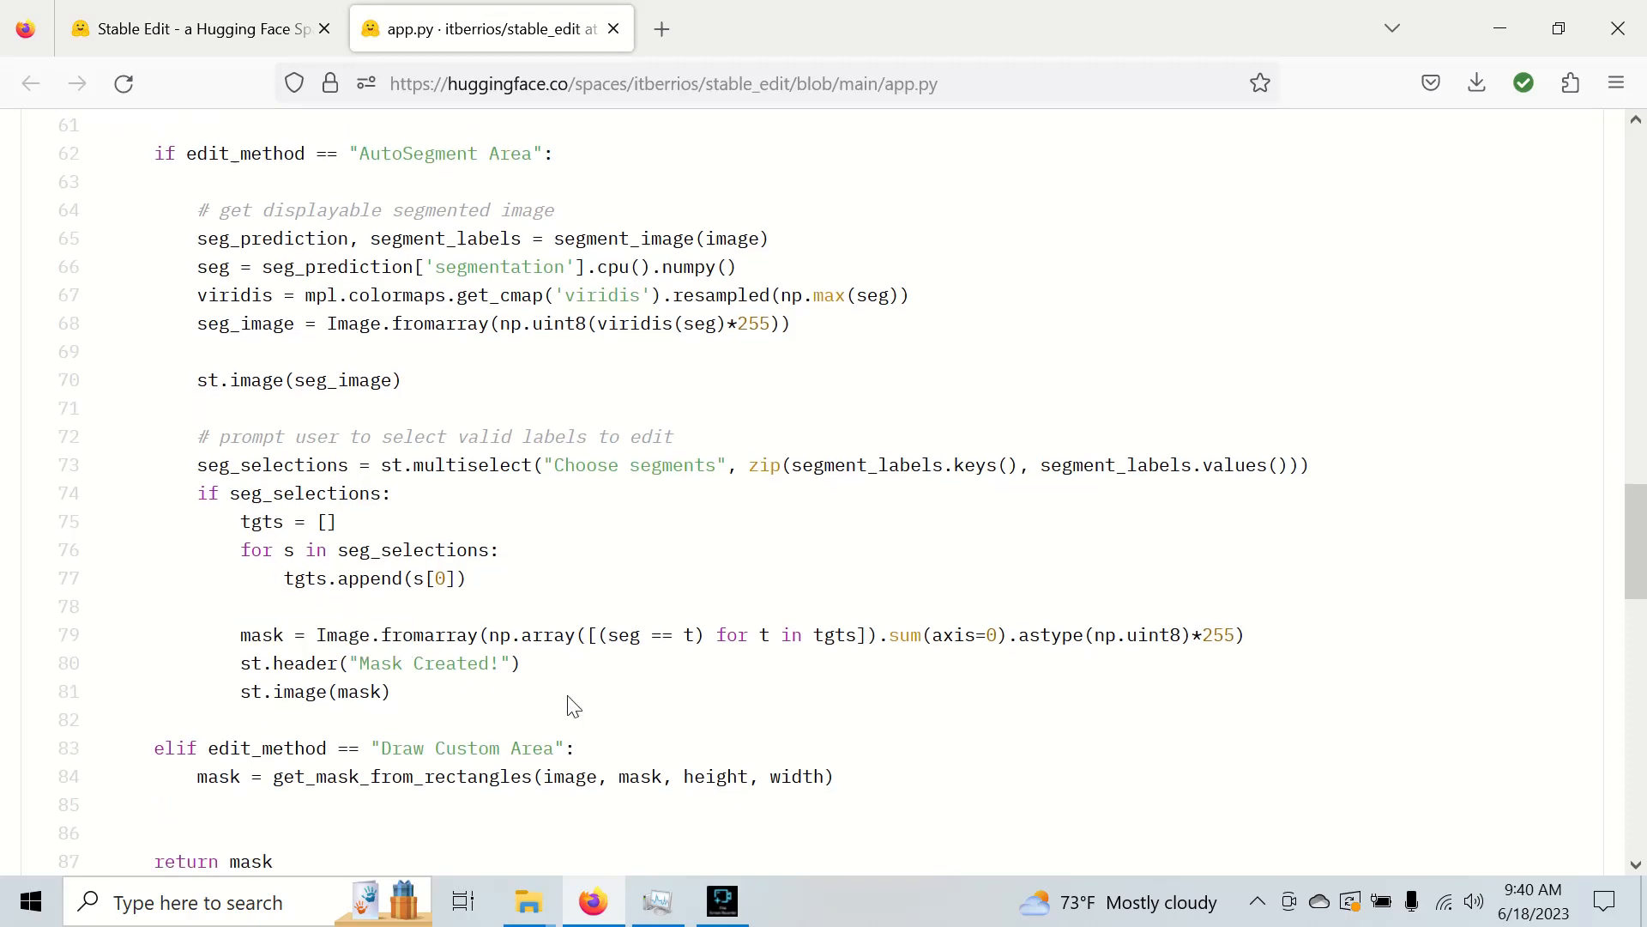
scroll("down", 3)
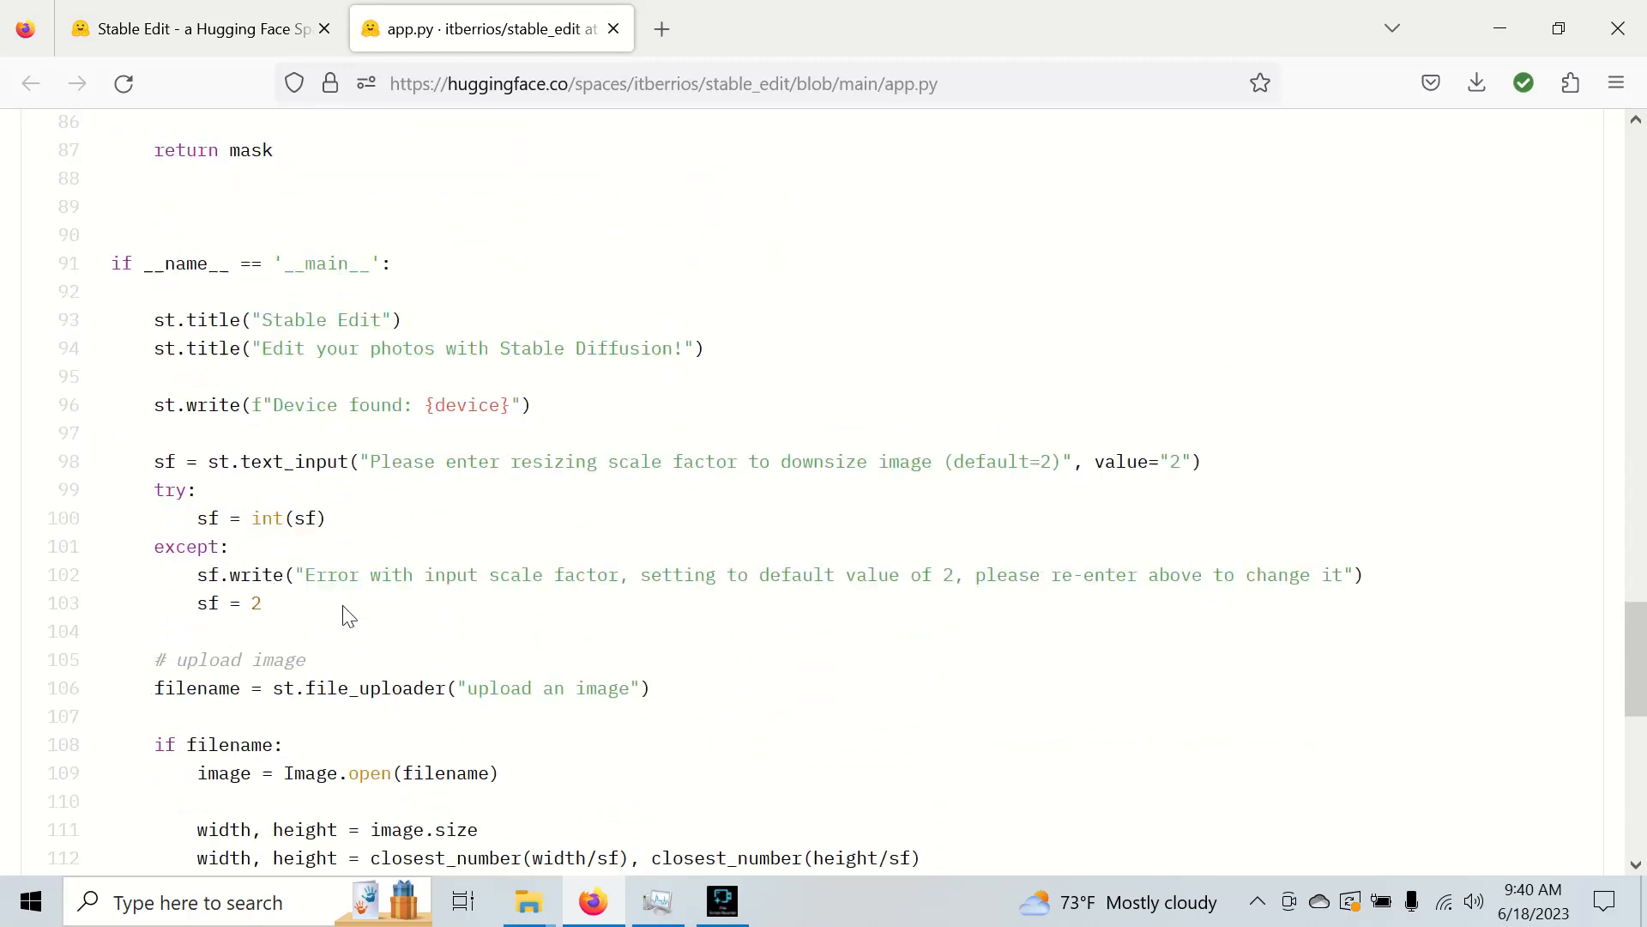
scroll("down", 3)
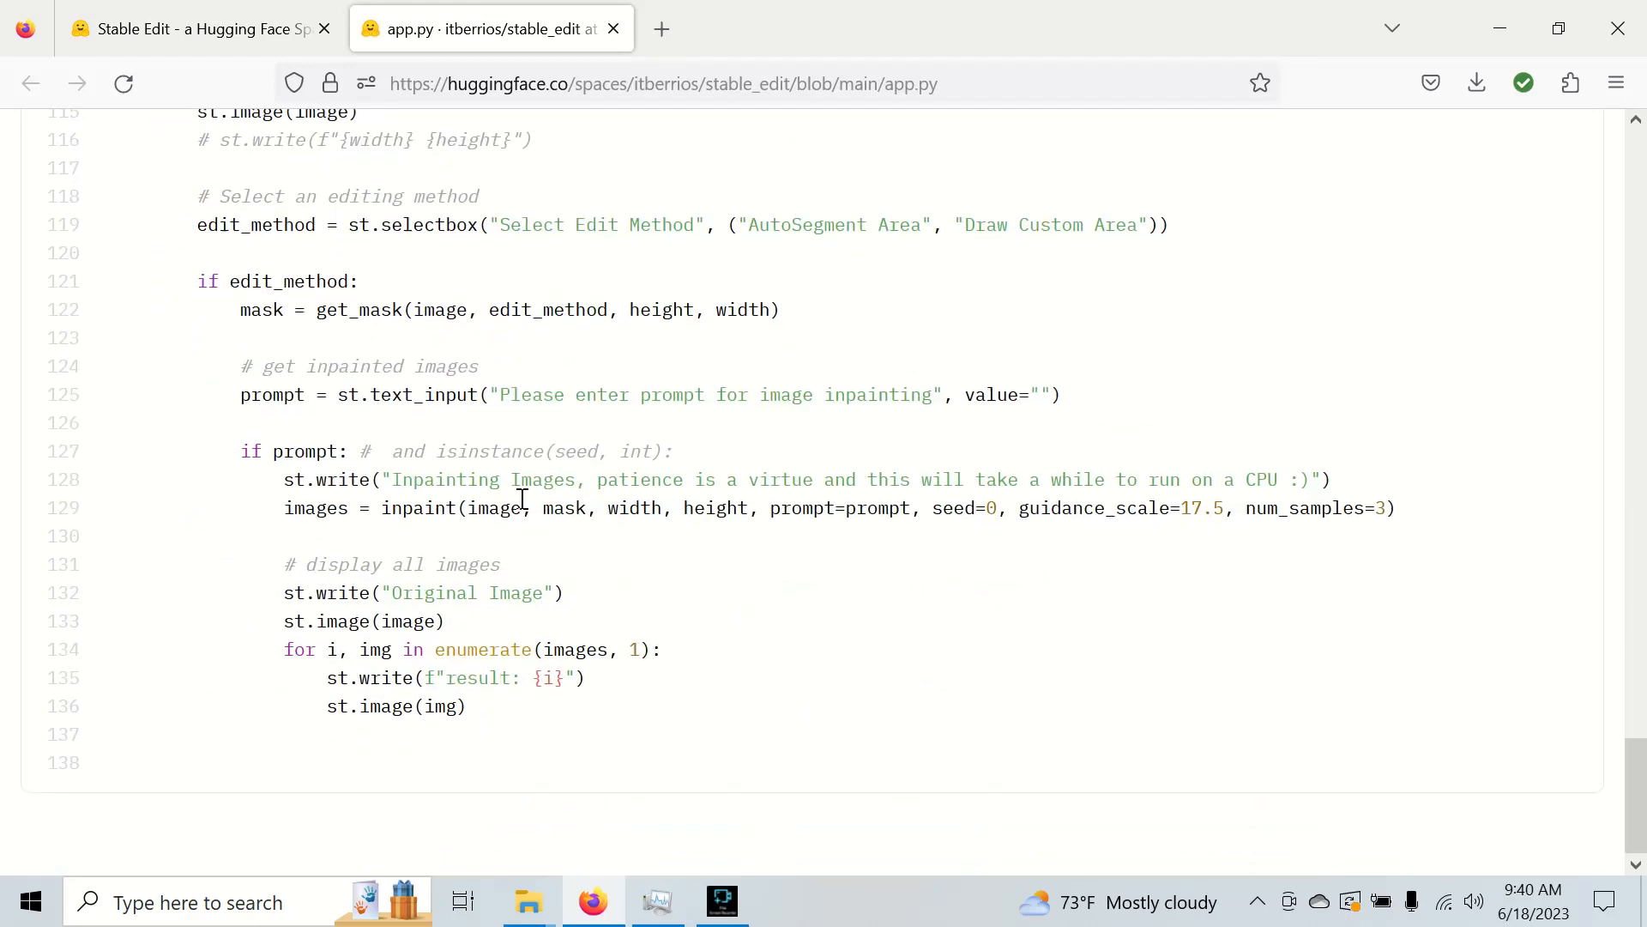
left_click(180, 28)
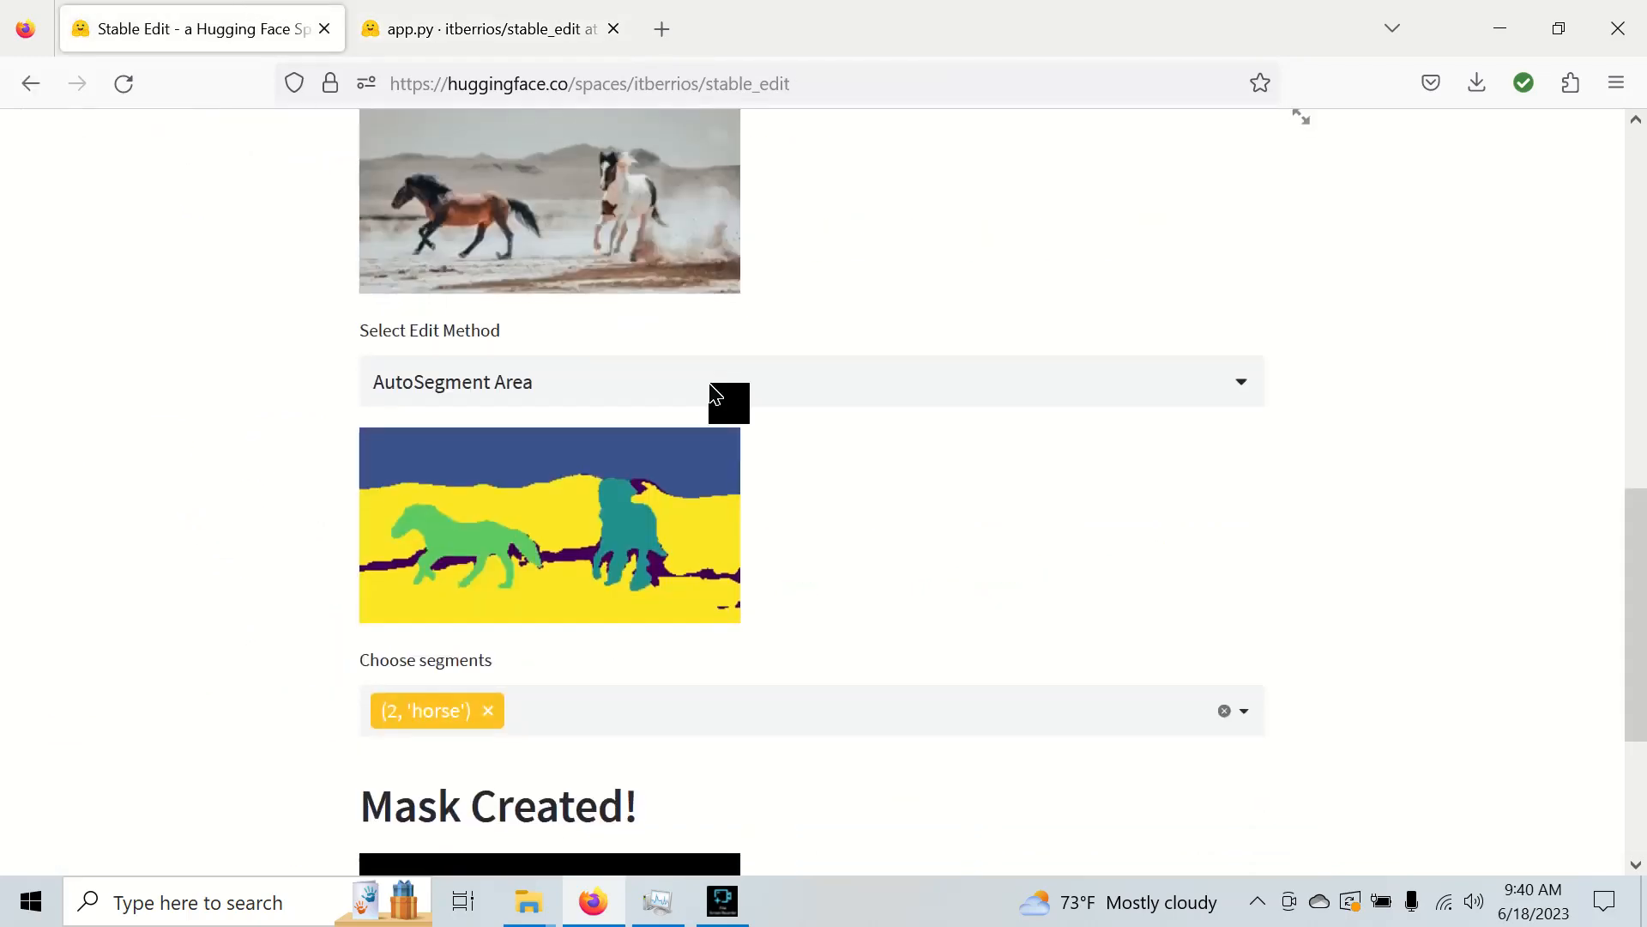
- Enter and submit the inpainting prompt 'A golden tiger with a green tea cup'
scroll("down", 3)
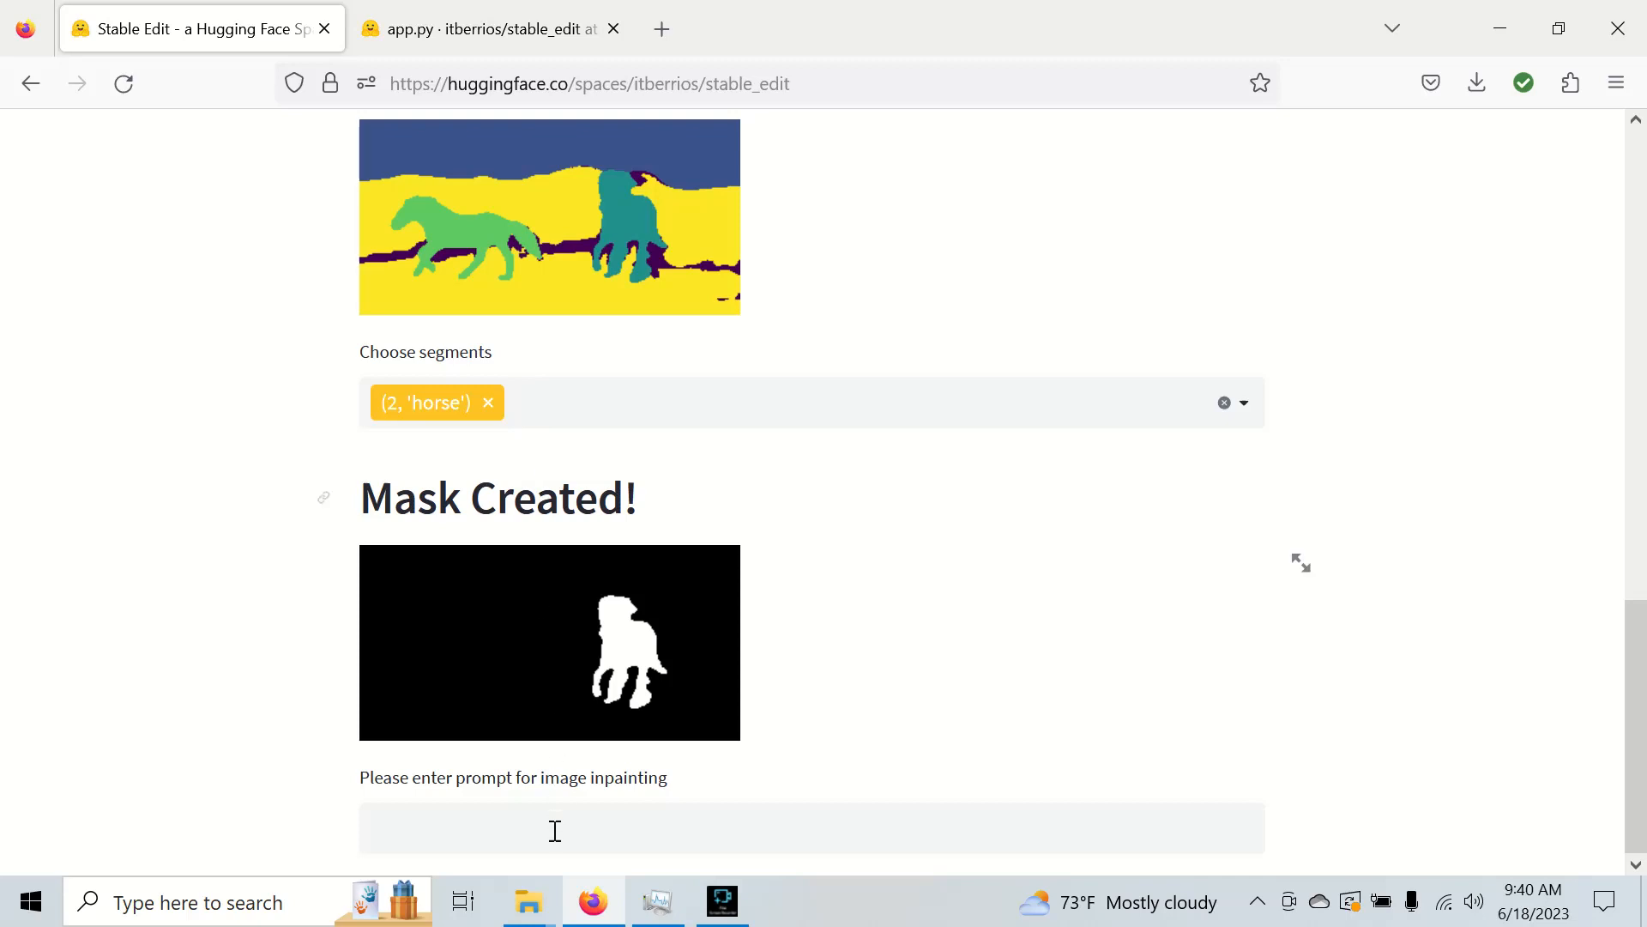
left_click(555, 830)
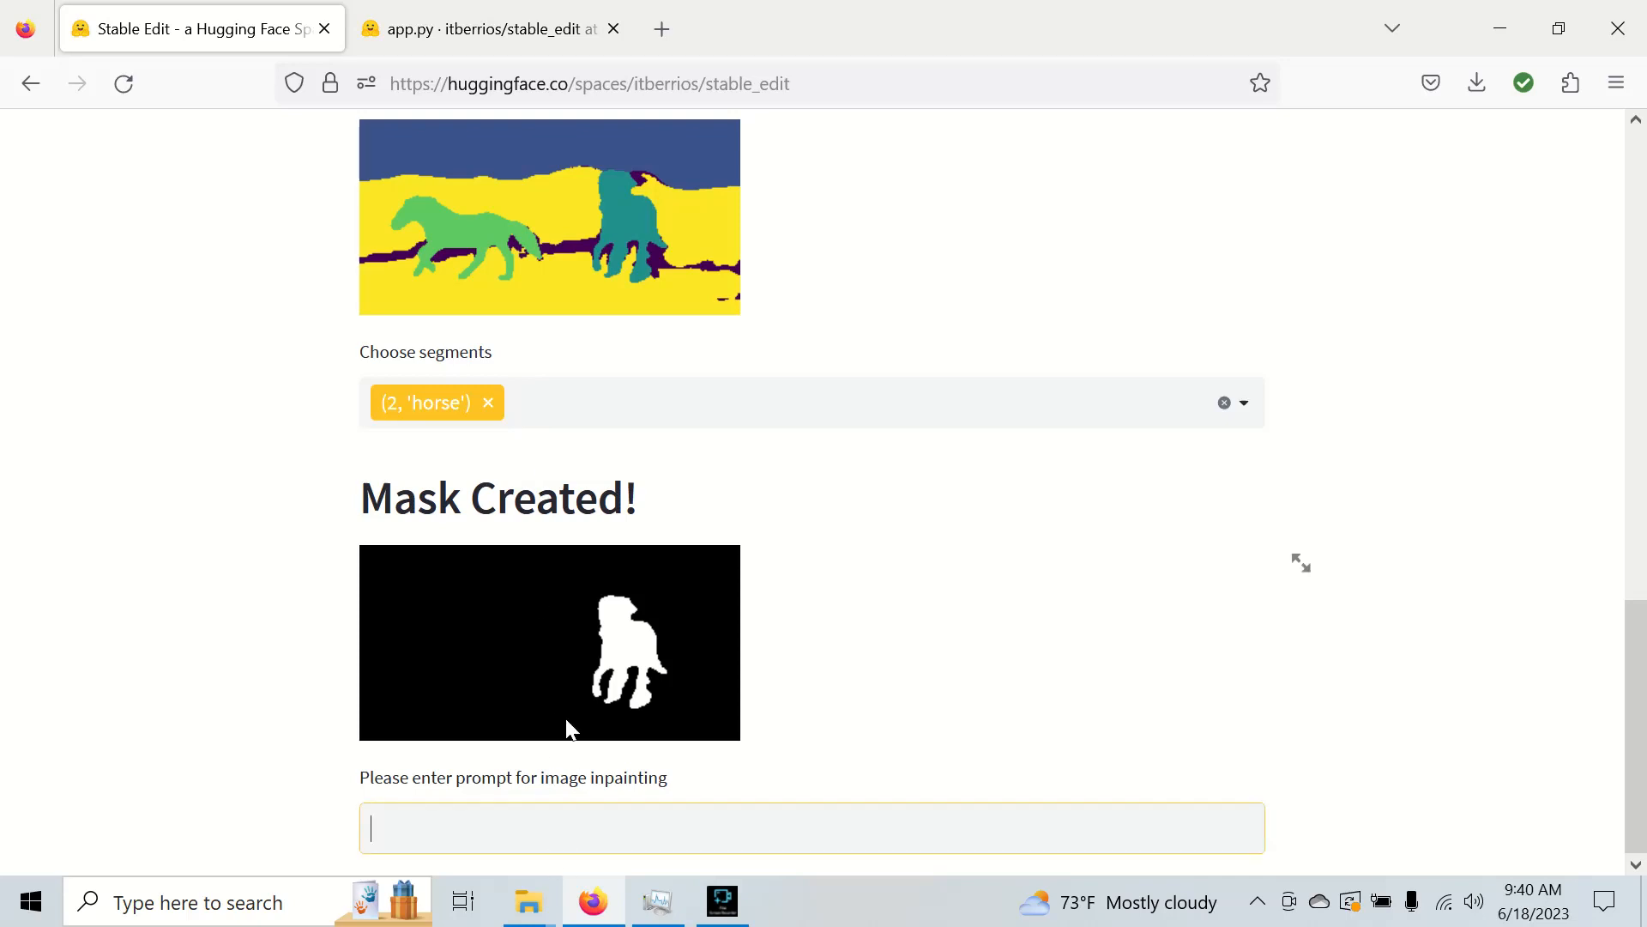
type("A gold")
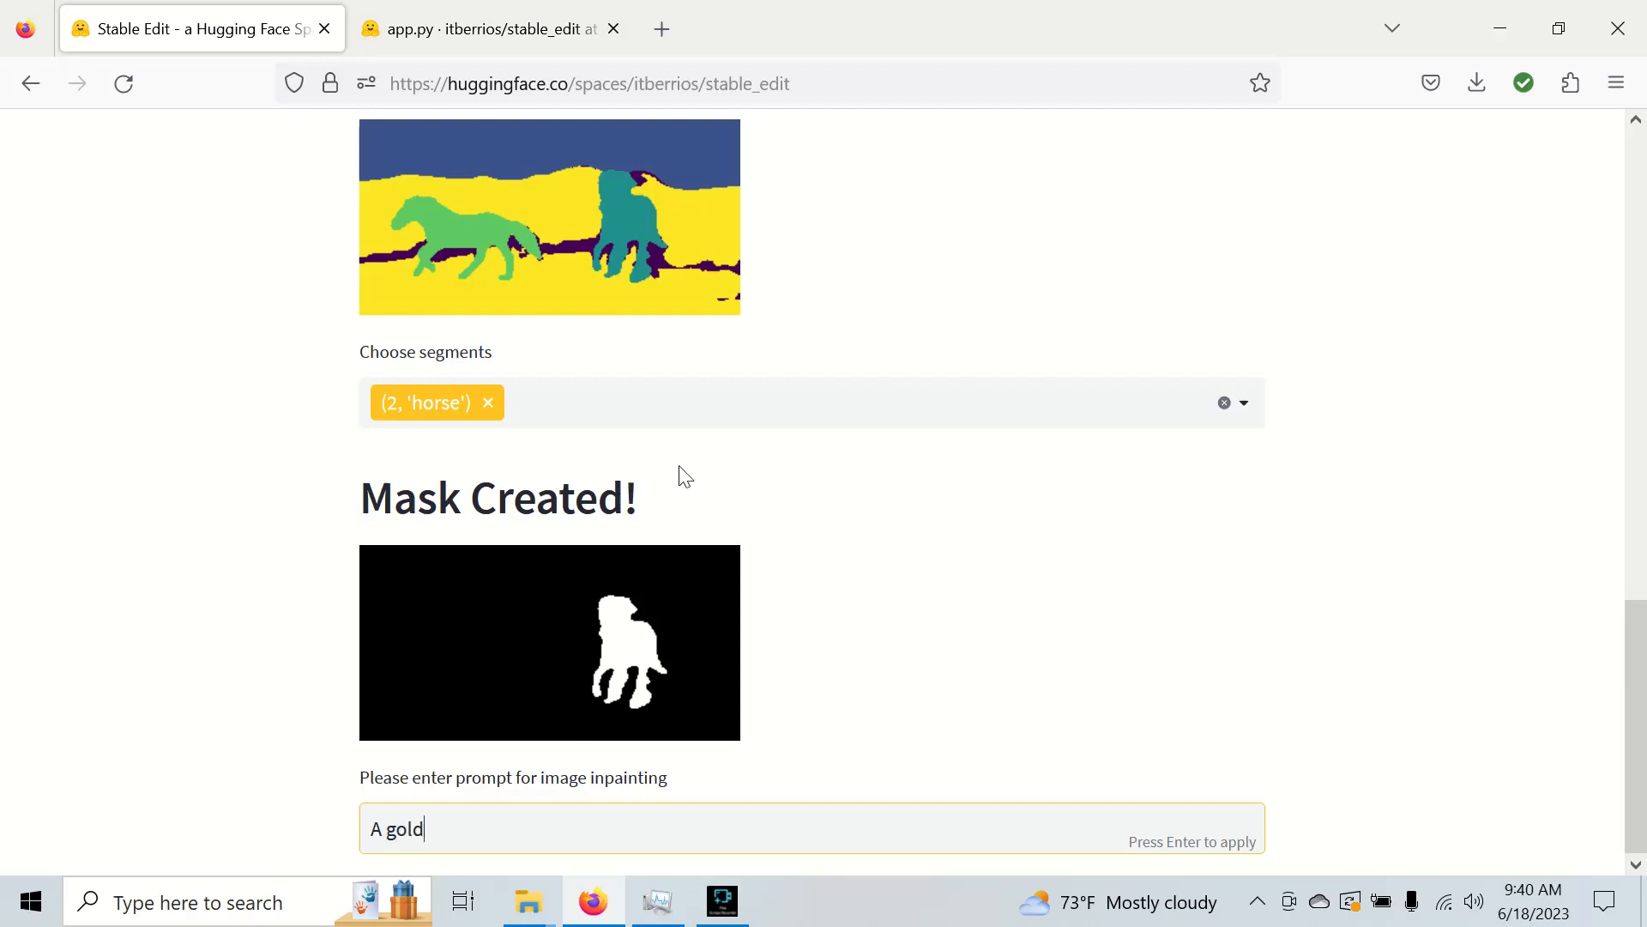
type("en tige")
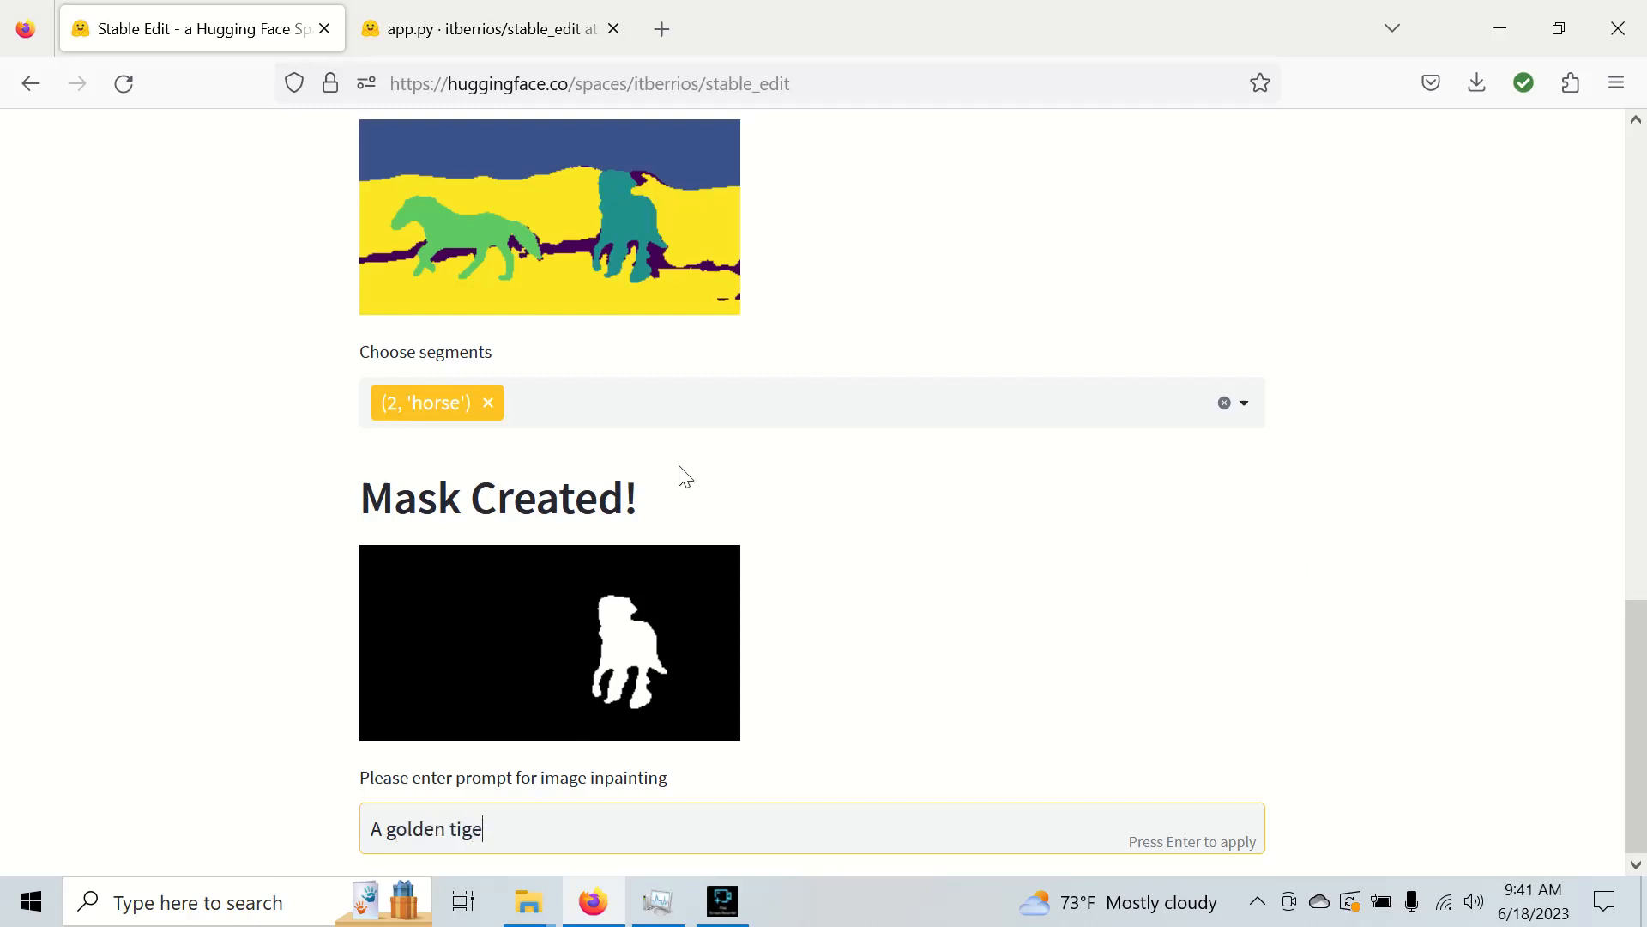
type("r with")
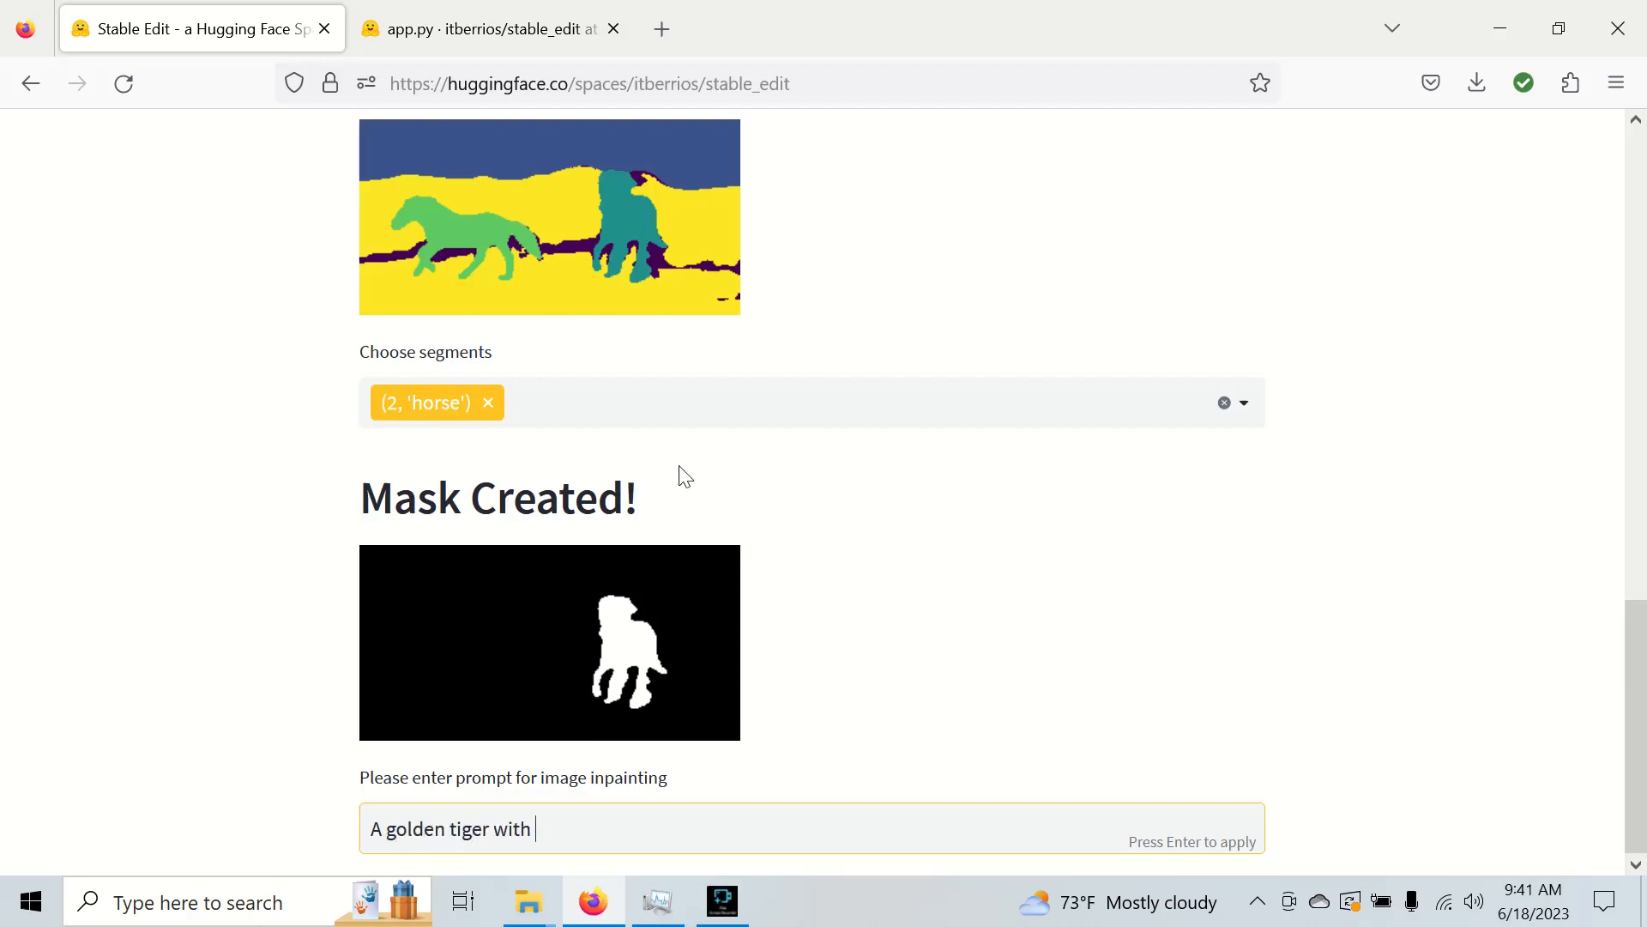
type("a green tea cu")
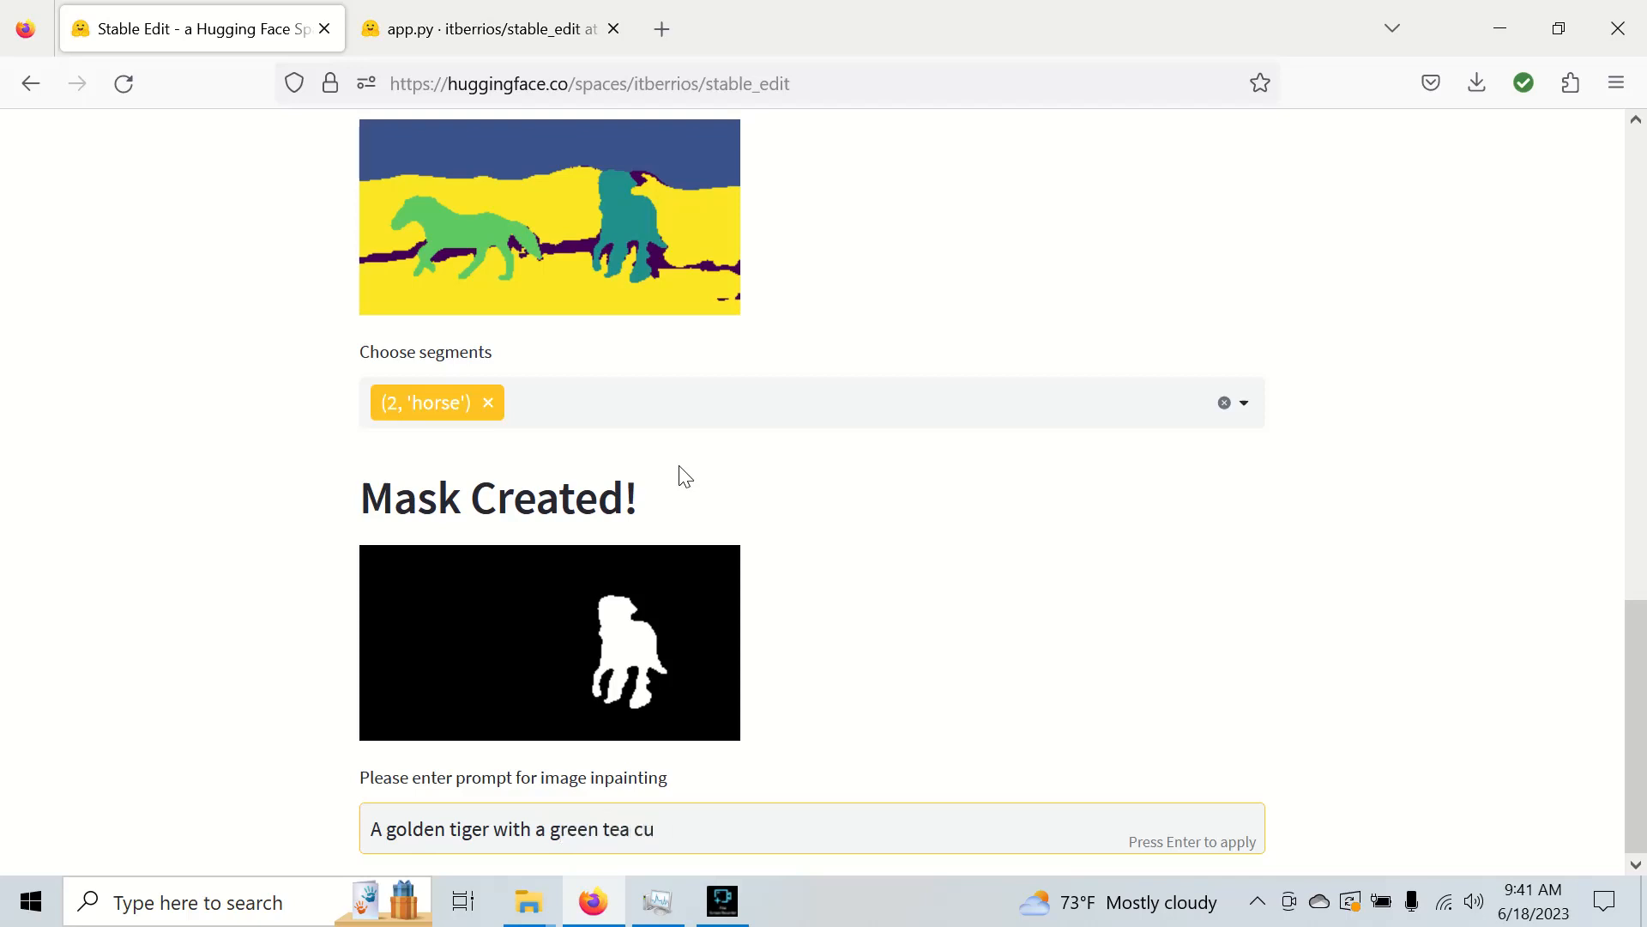
type("p")
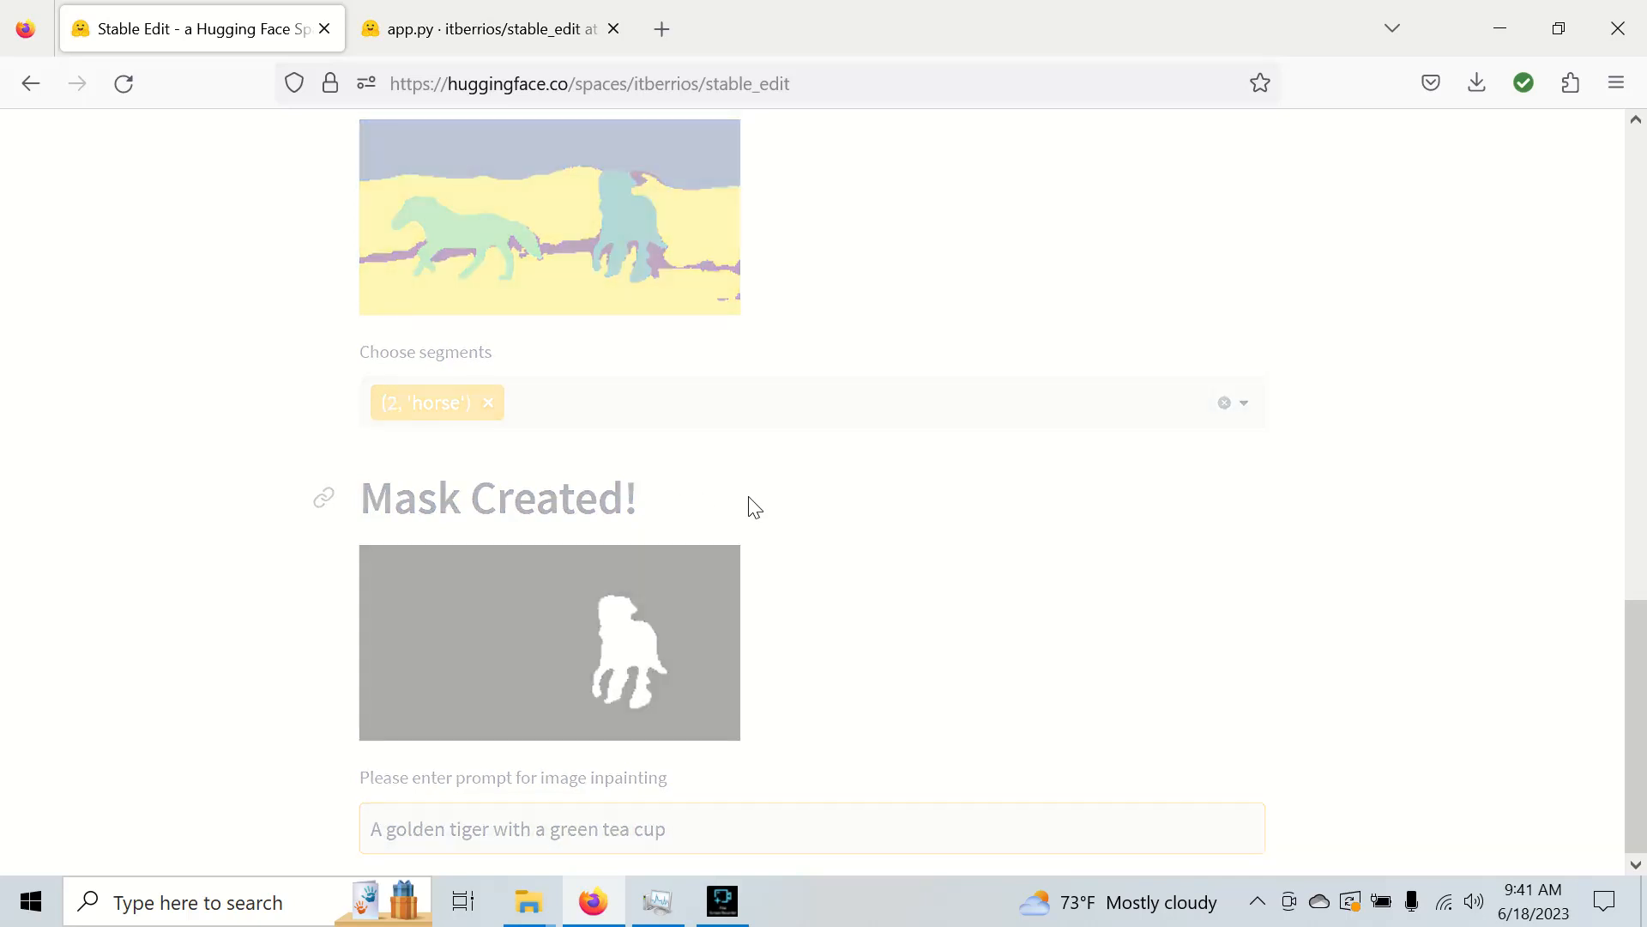
left_click(656, 828)
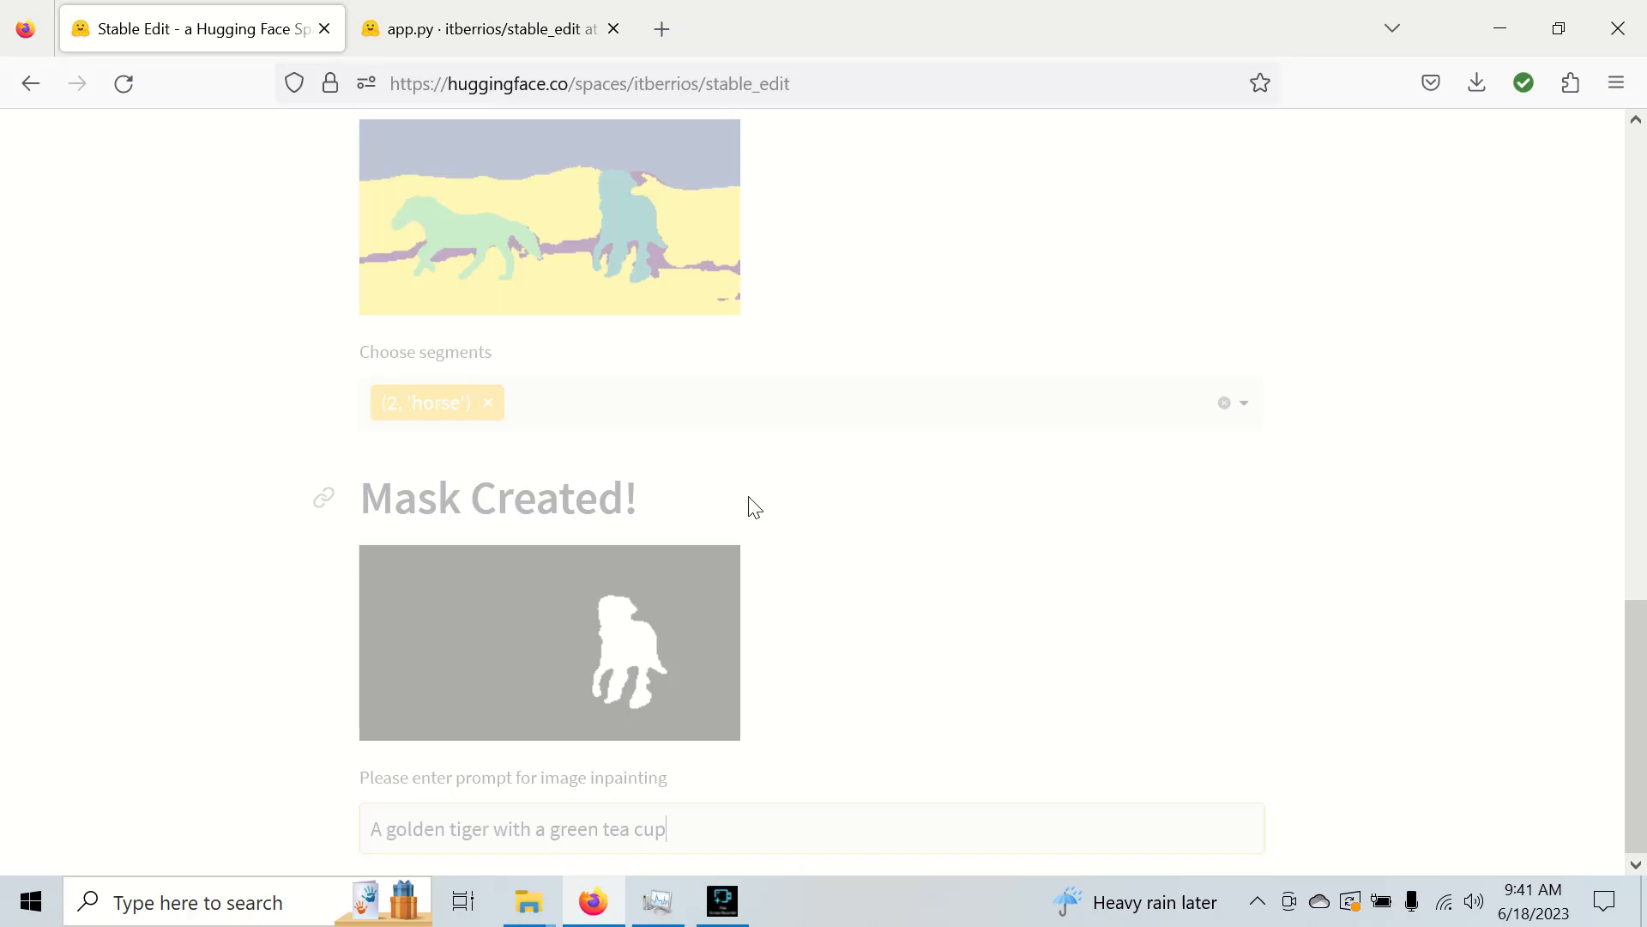
mouse_move(572, 422)
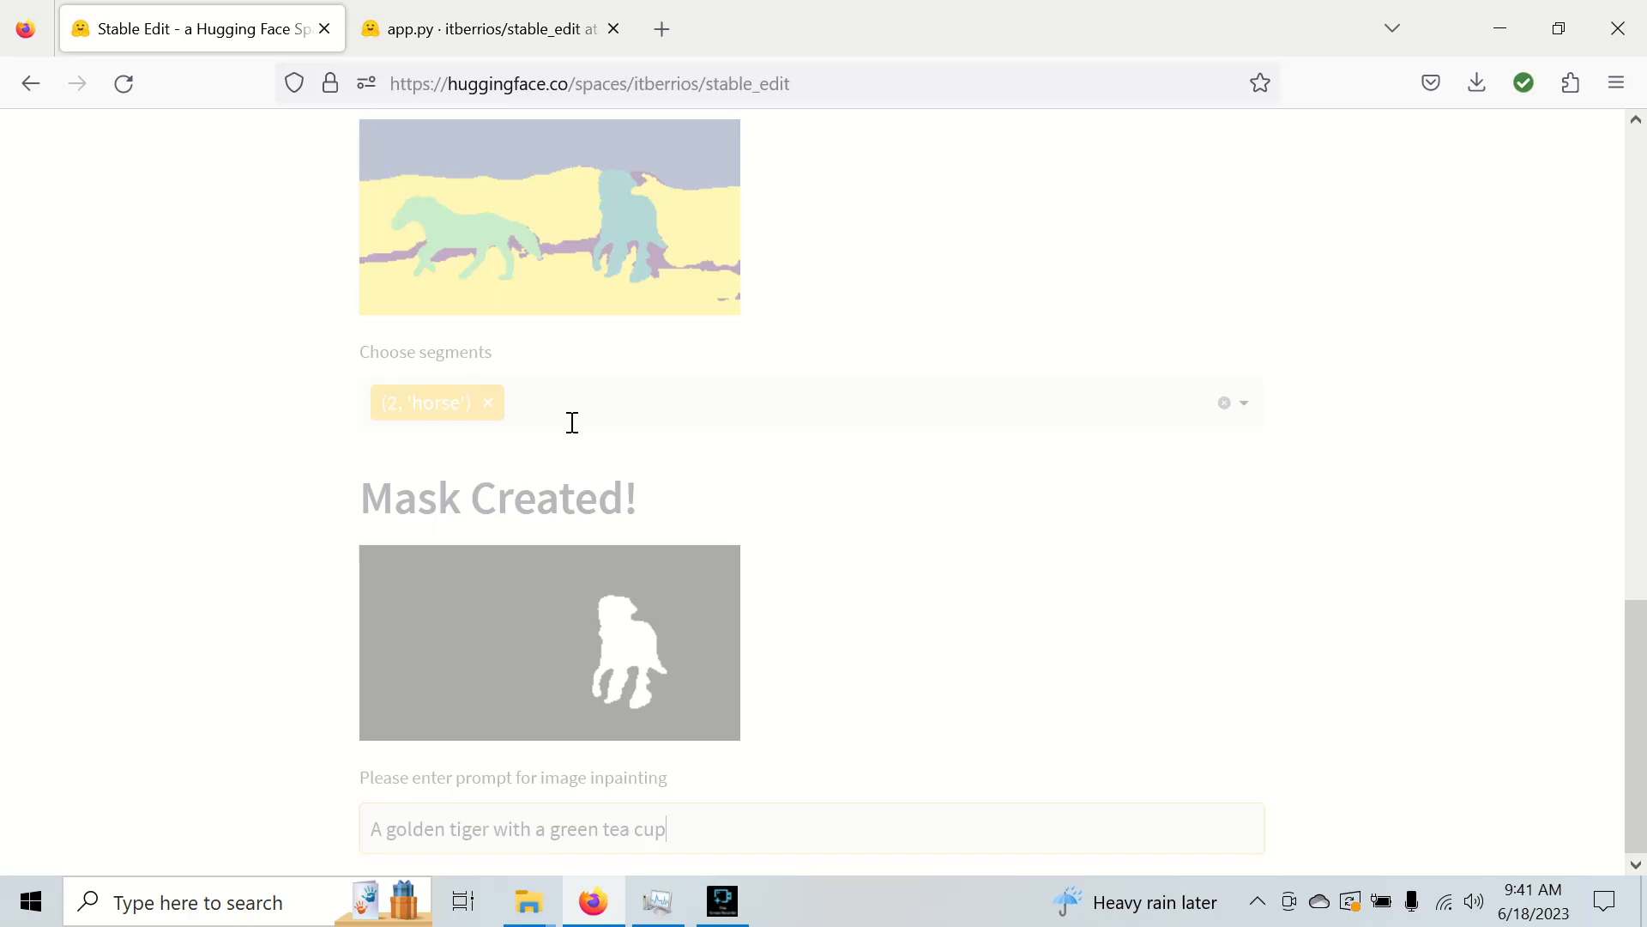
mouse_move(658, 820)
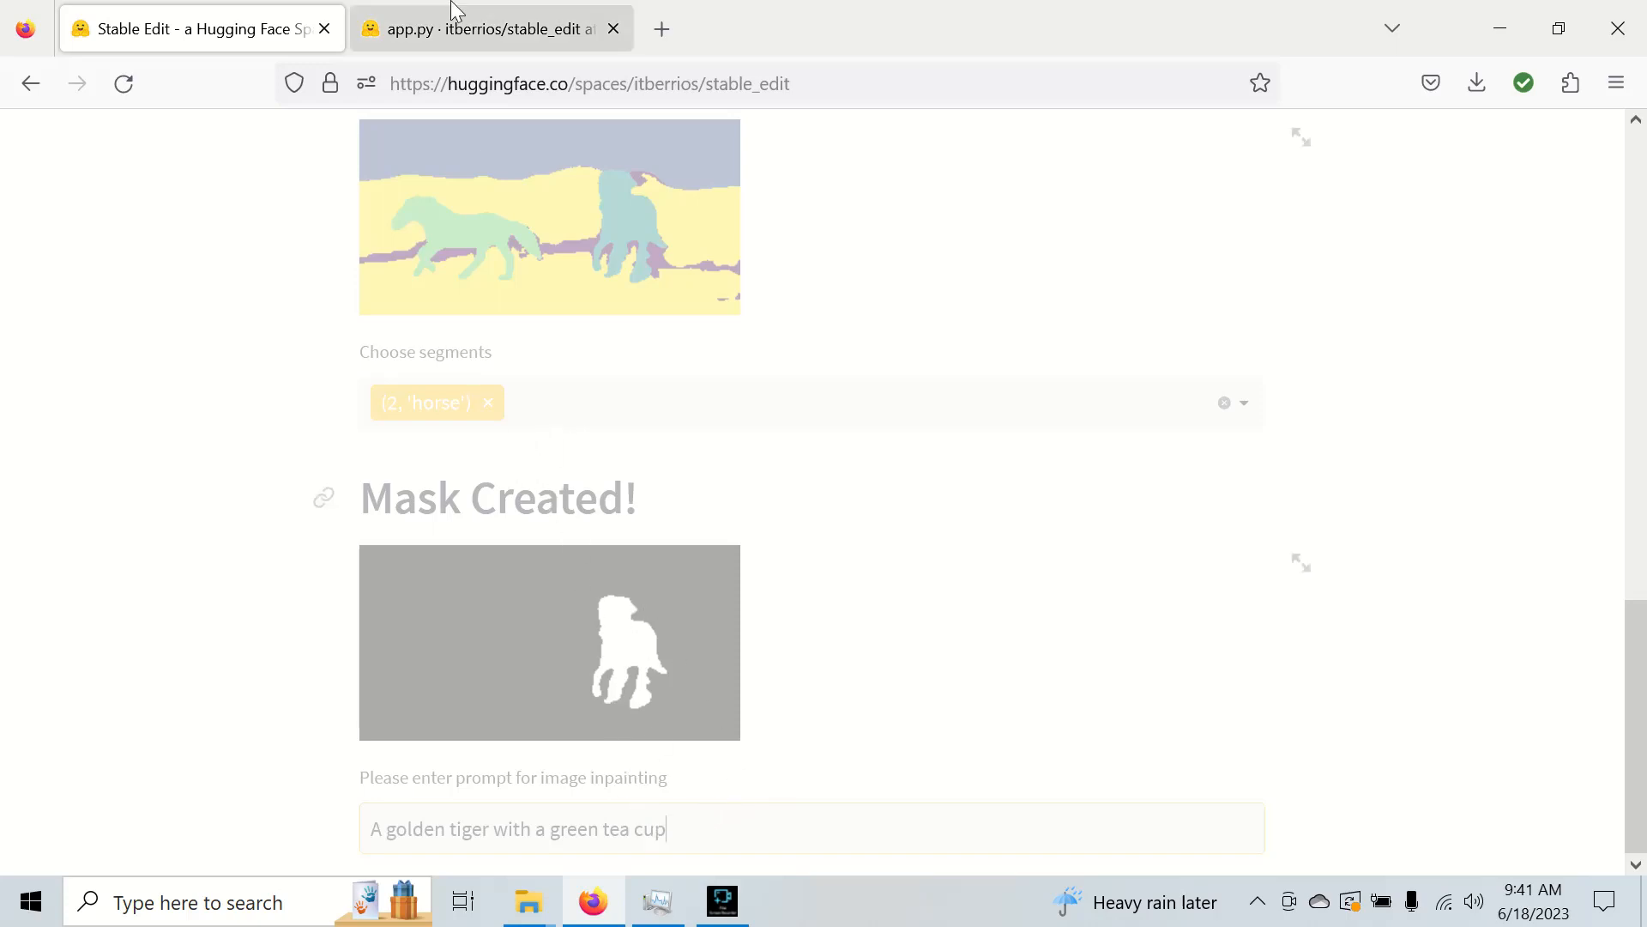
mouse_move(744, 378)
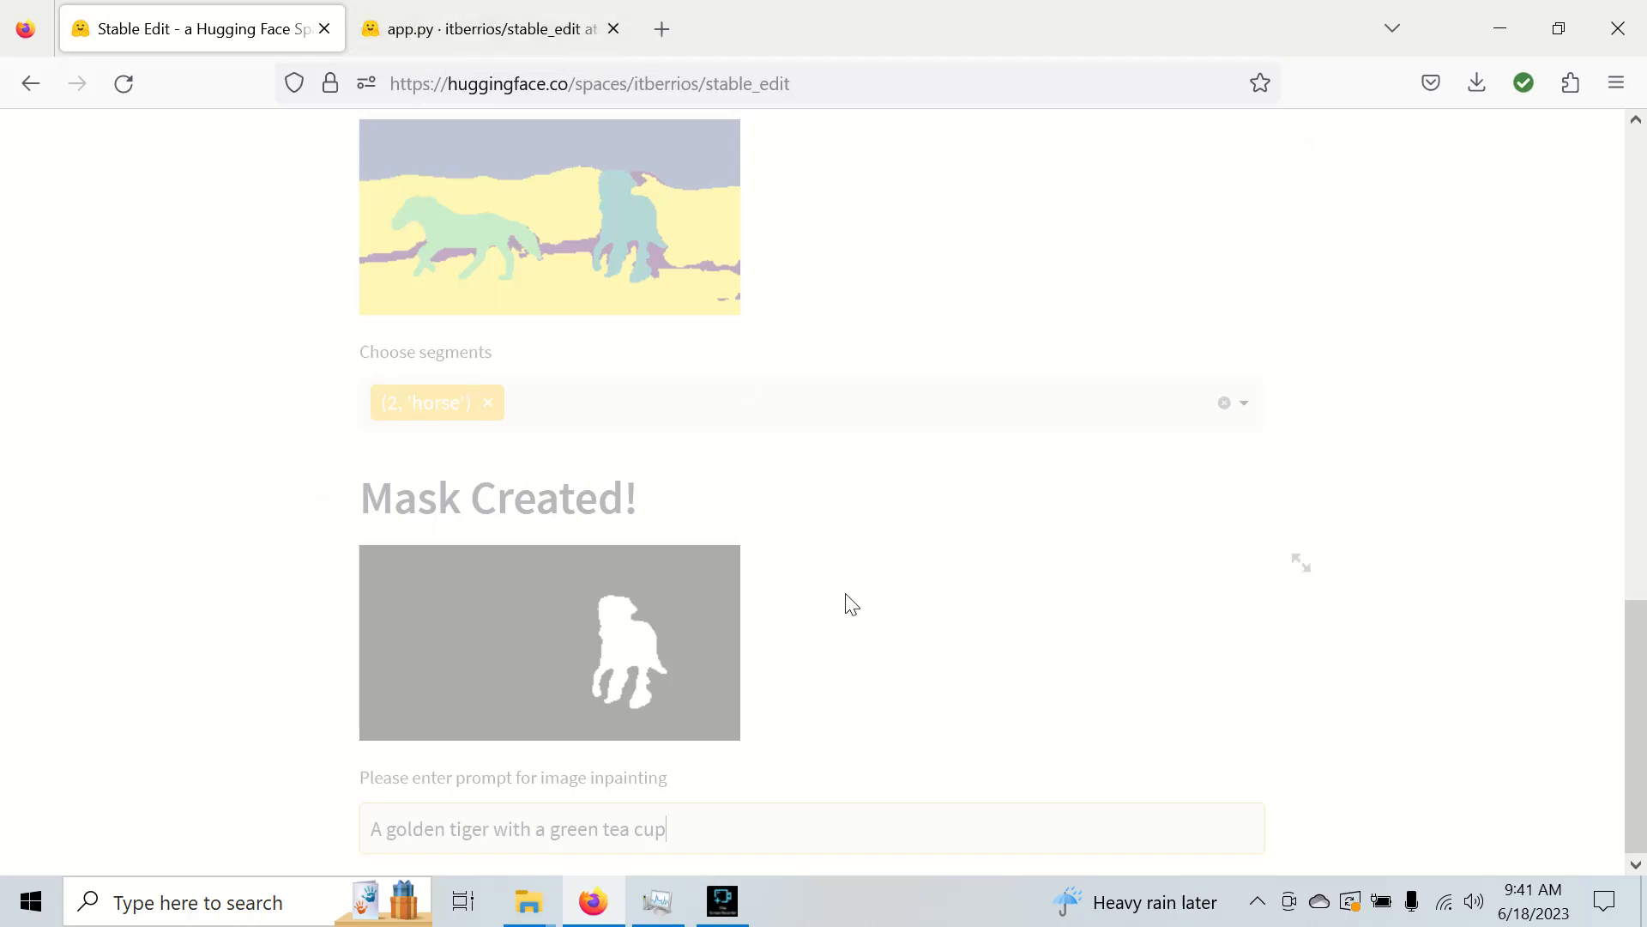
mouse_move(788, 461)
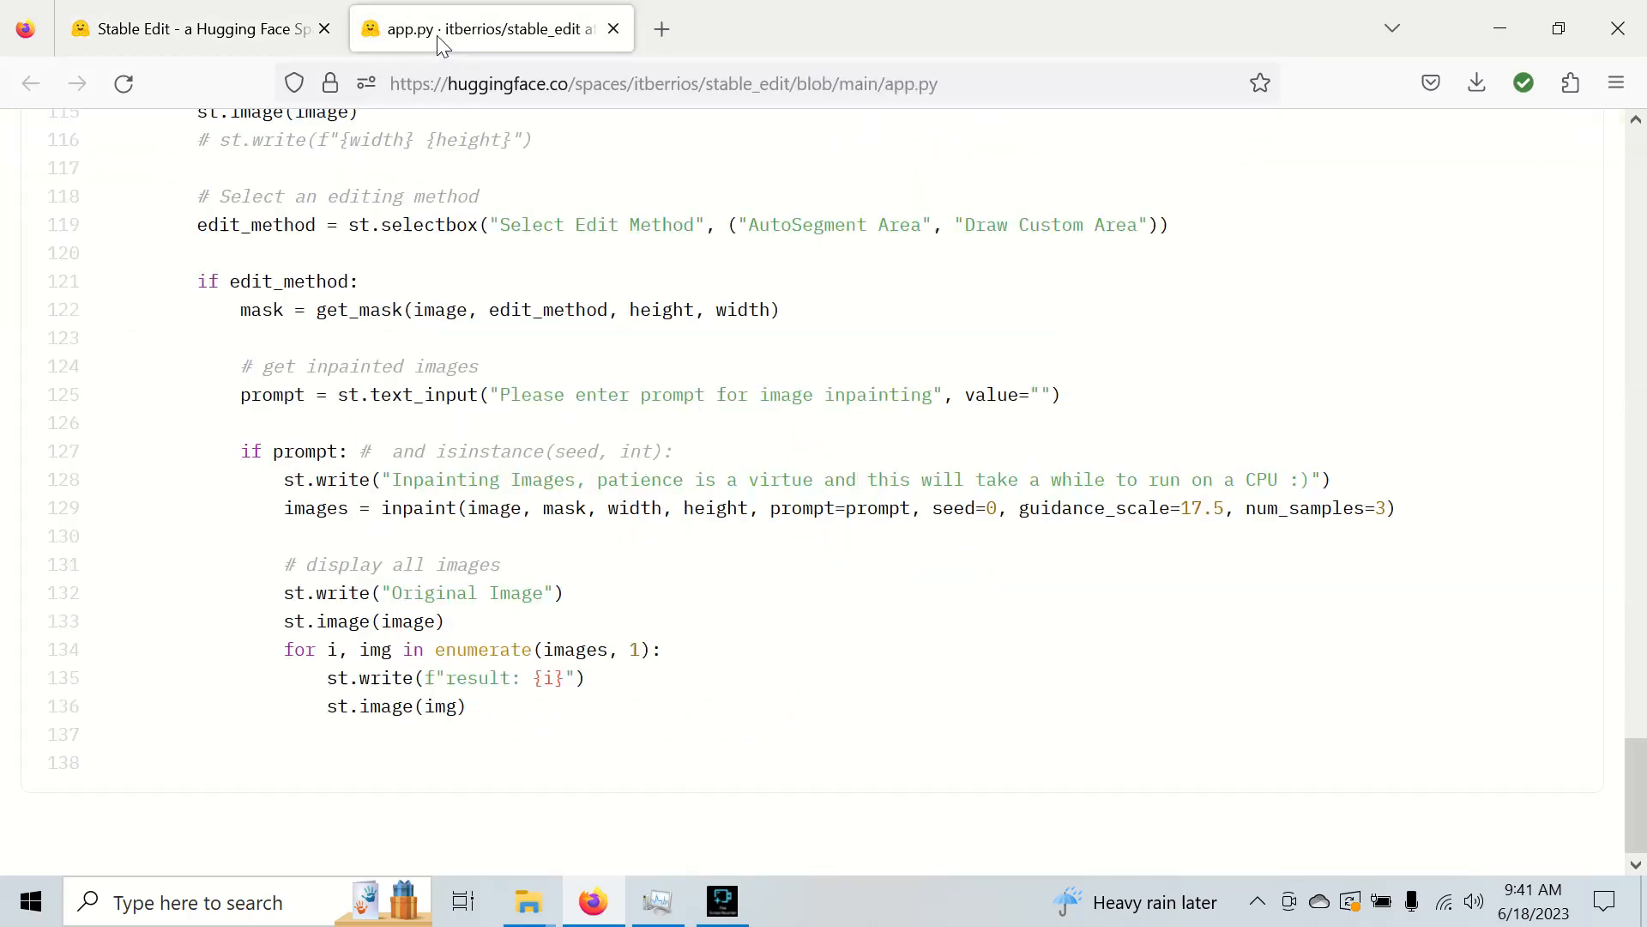
scroll("up", 3)
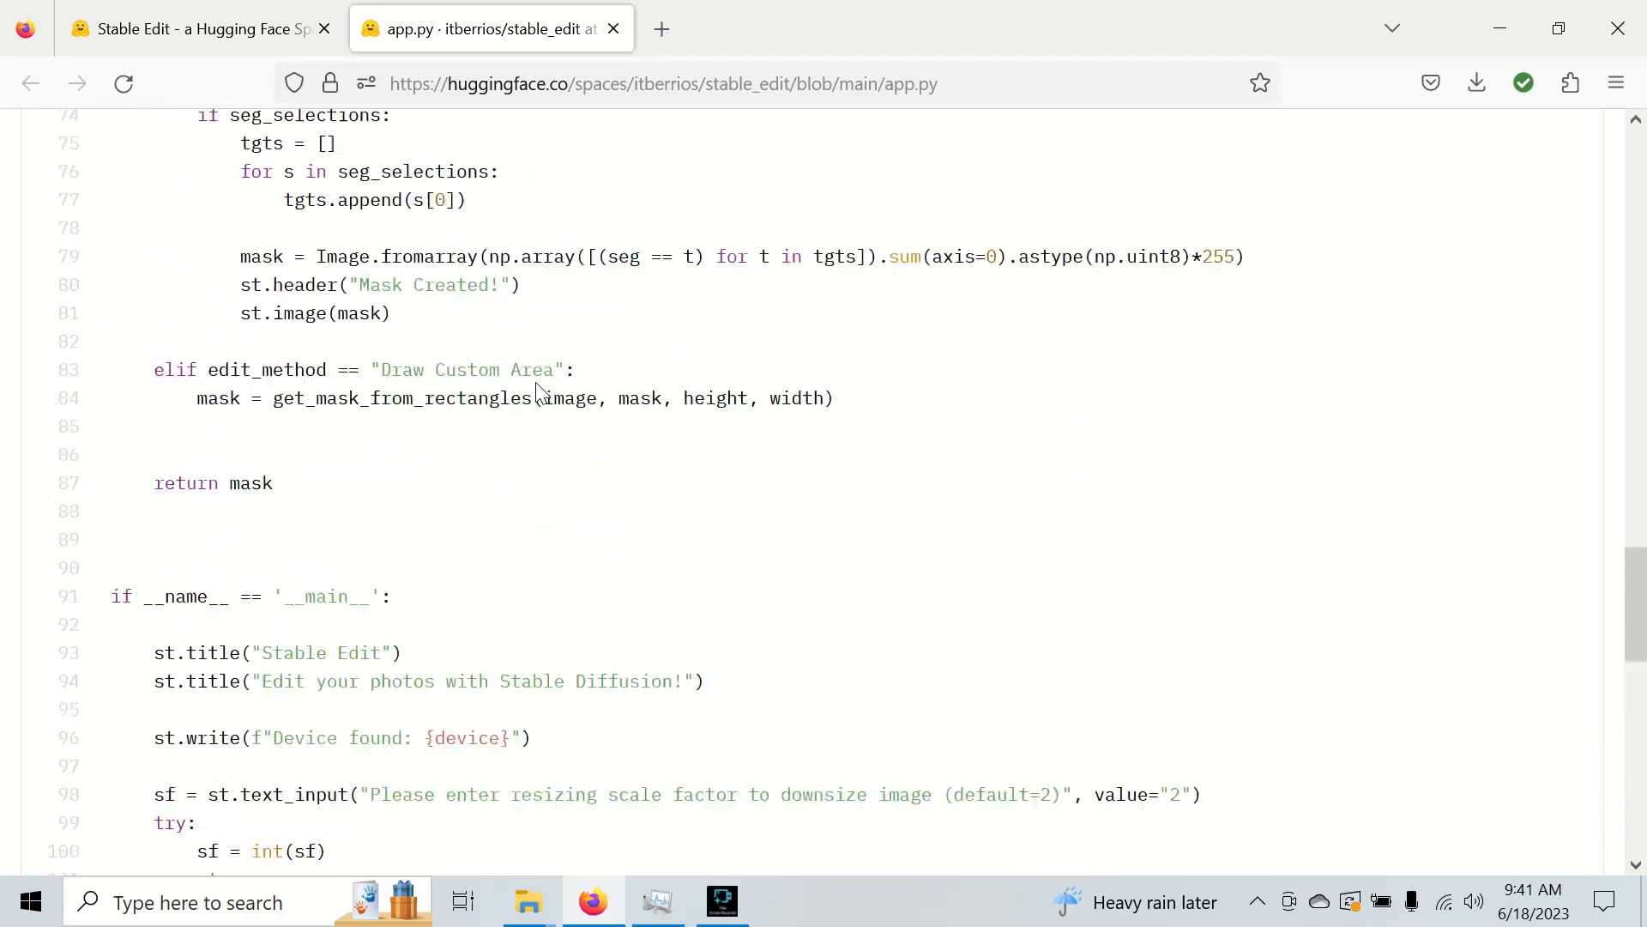
scroll("up", 3)
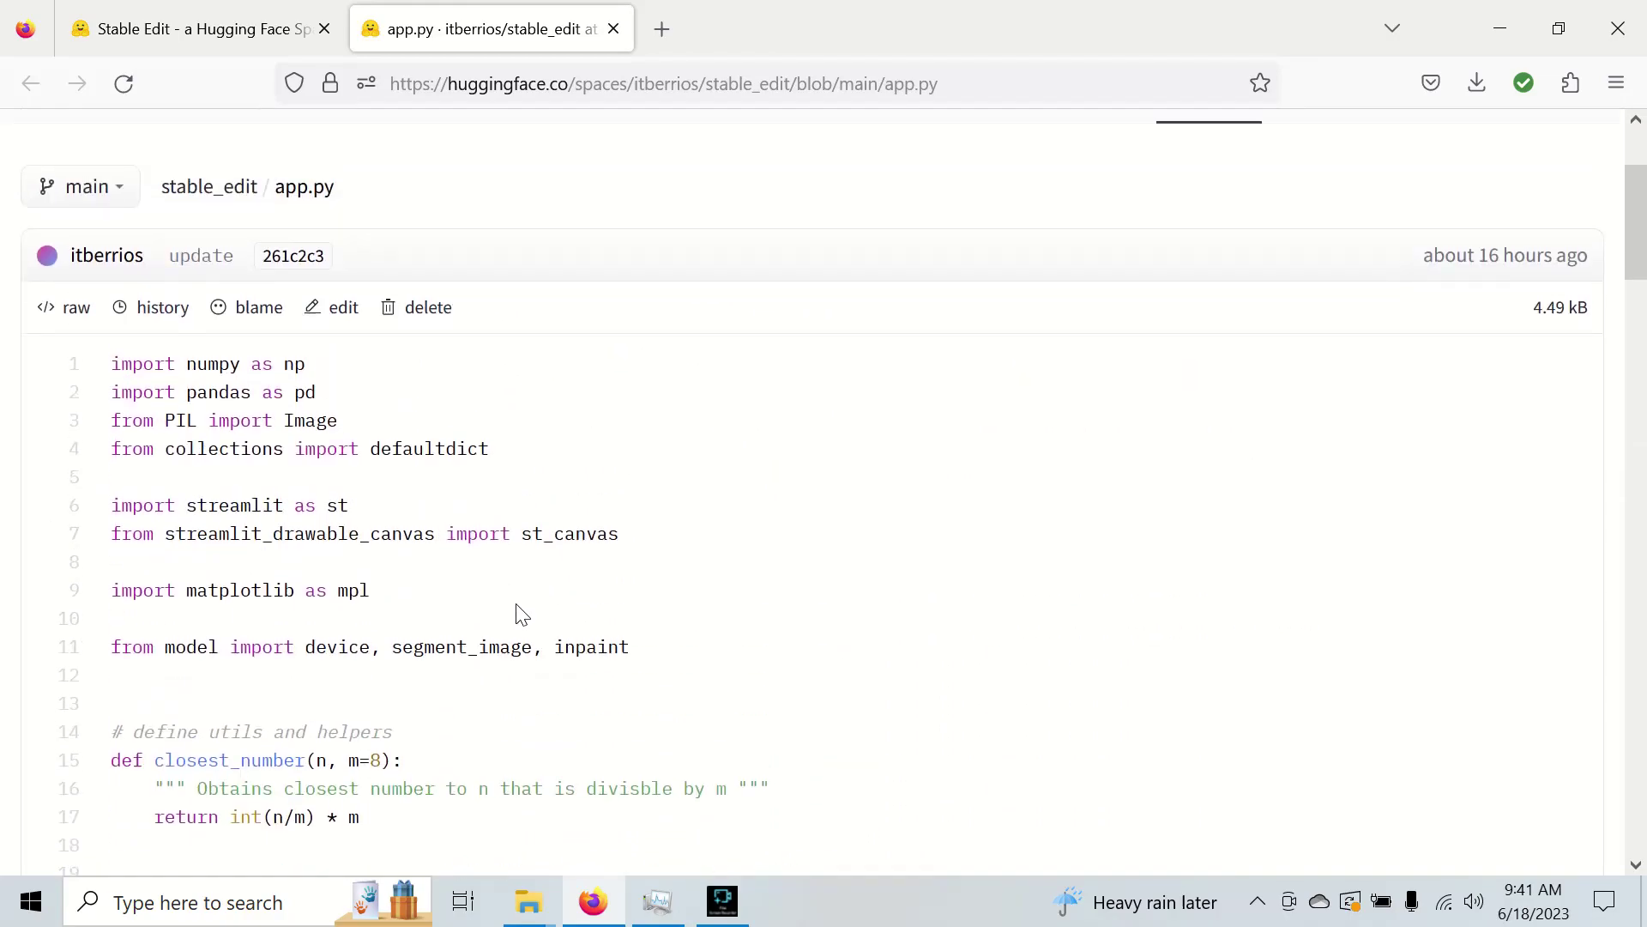
mouse_move(274, 19)
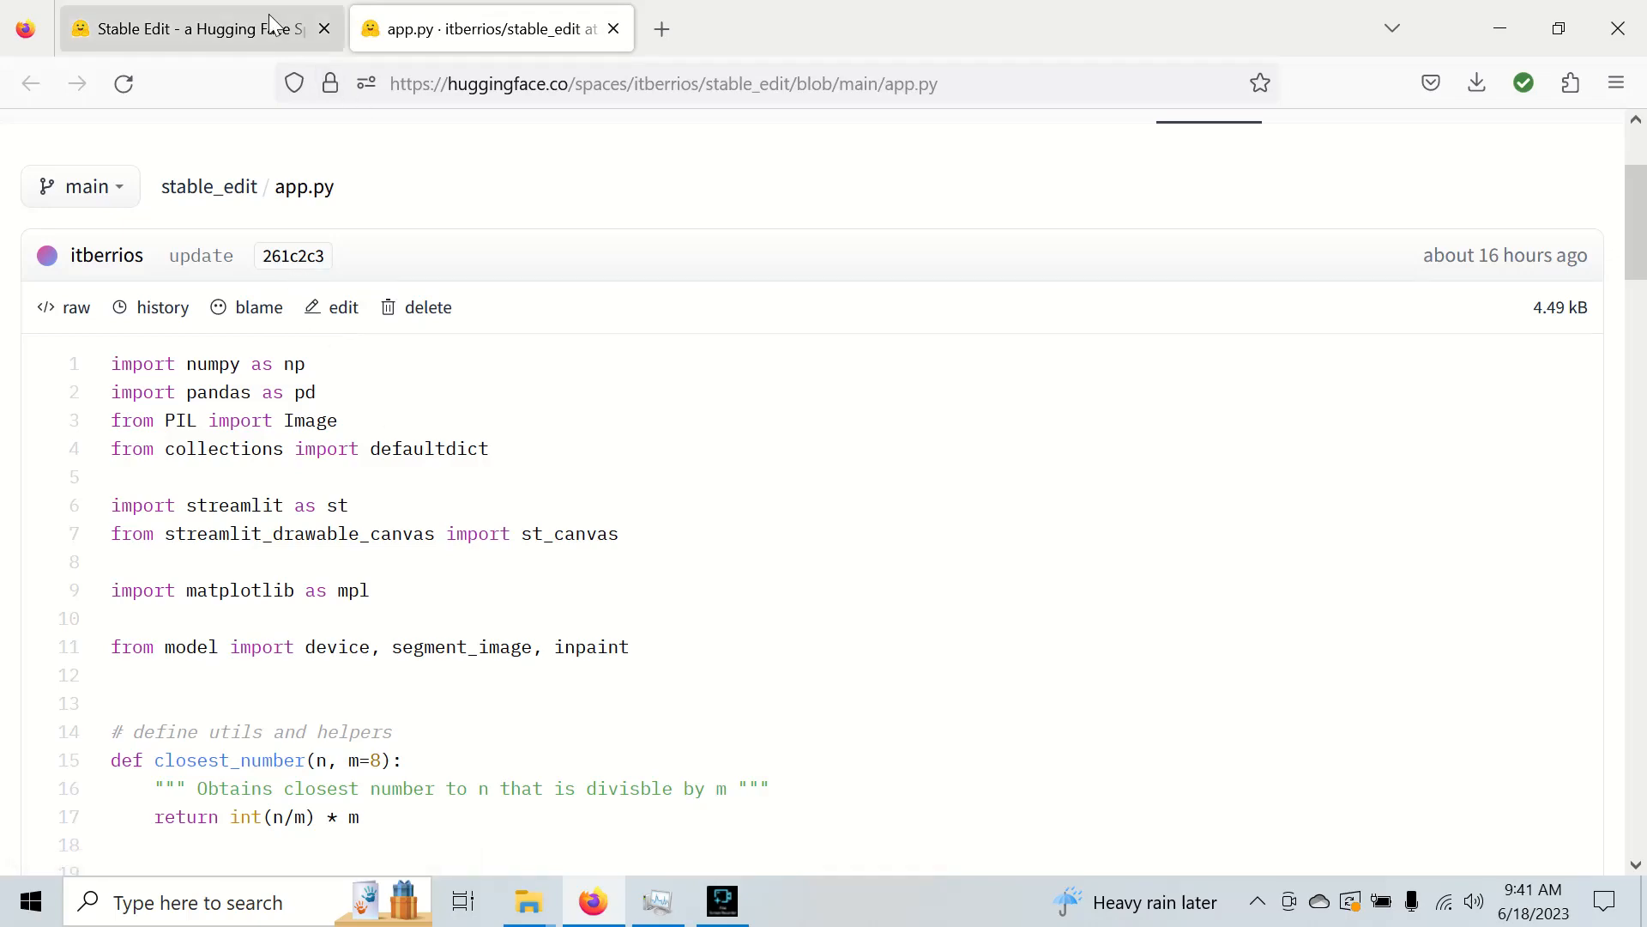